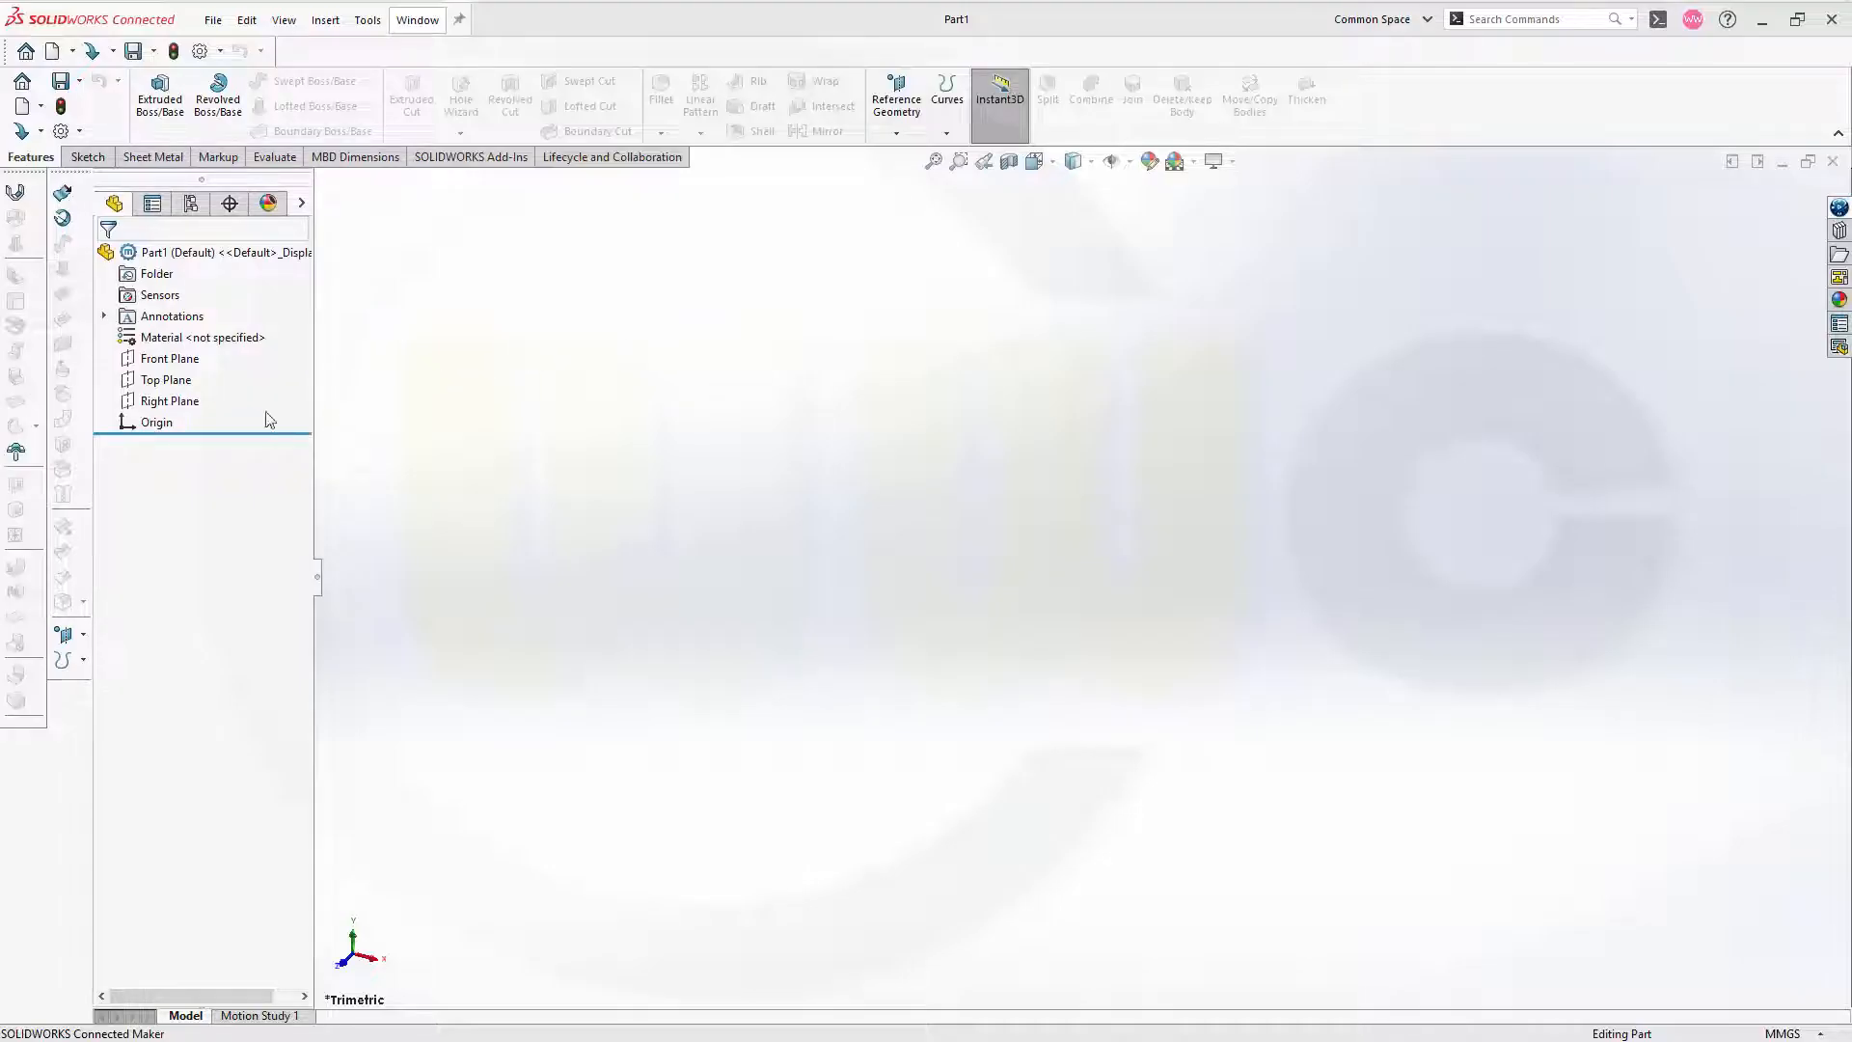
- Start a new sketch on the Front Plane with the Line tool active
left_click(170, 358)
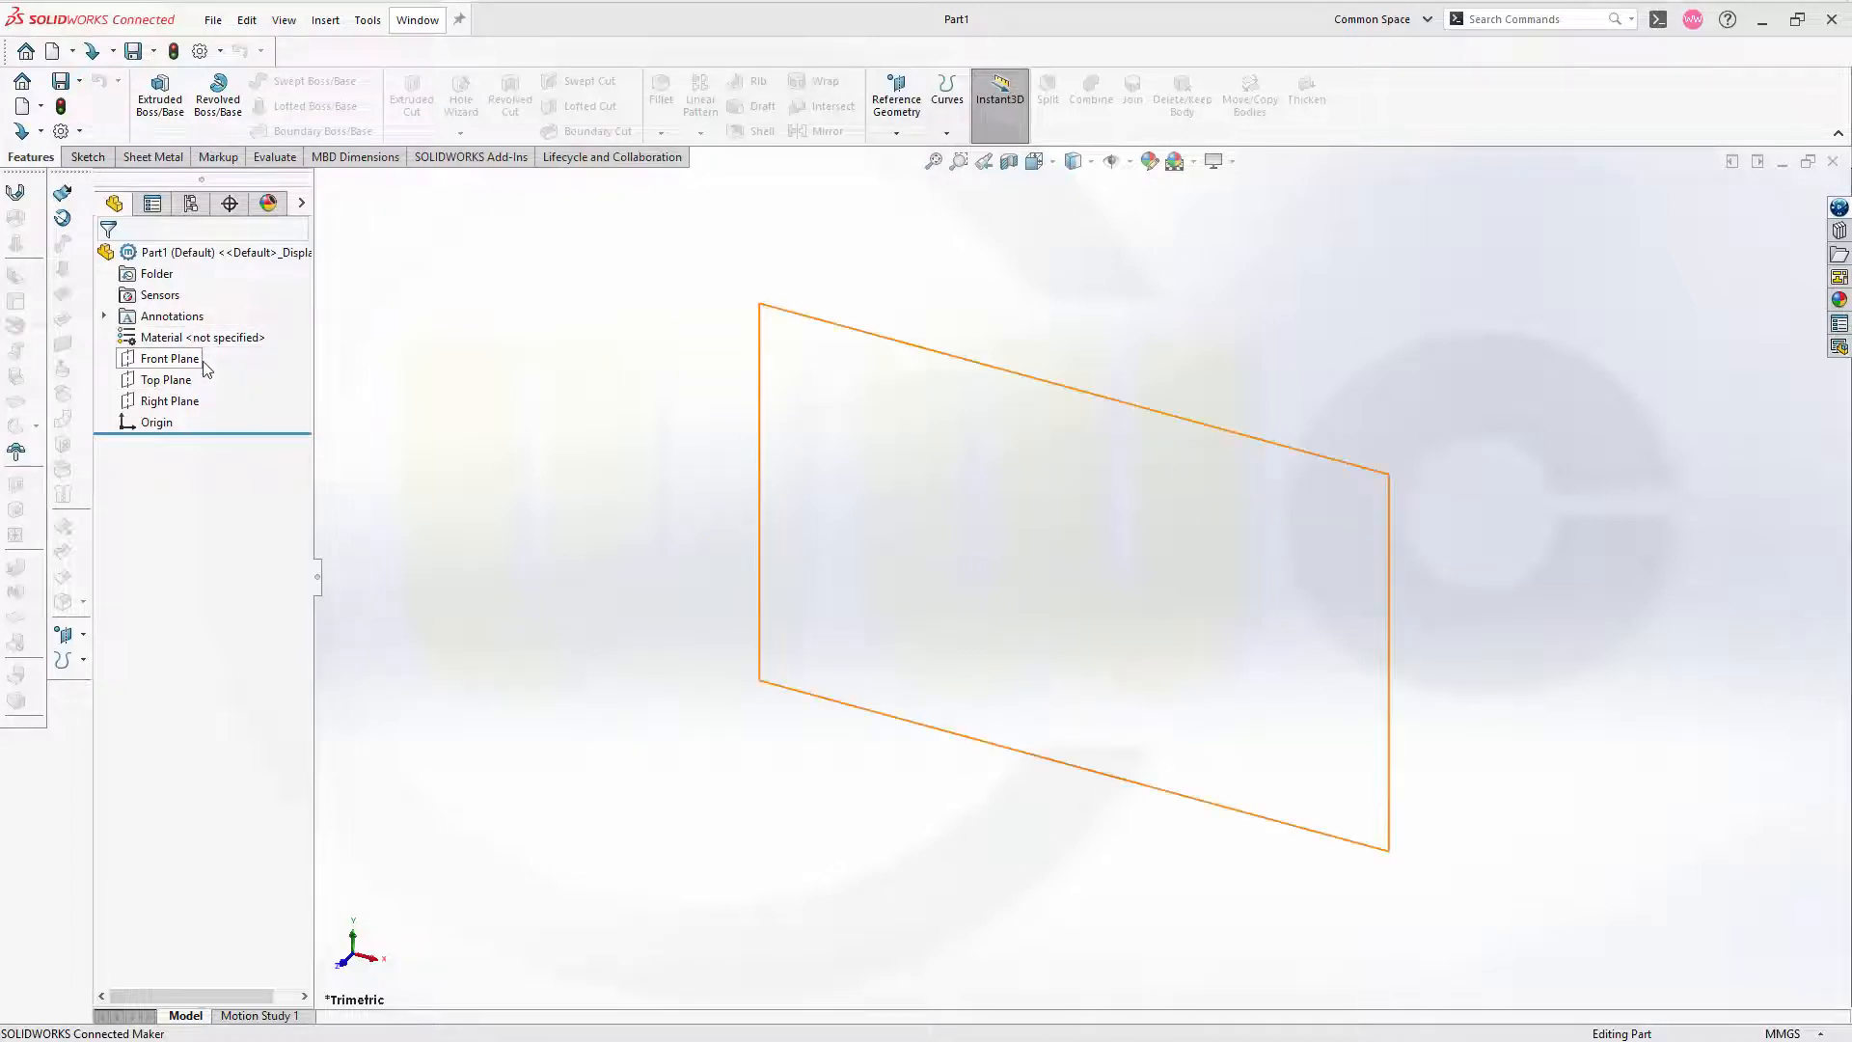
left_click(170, 358)
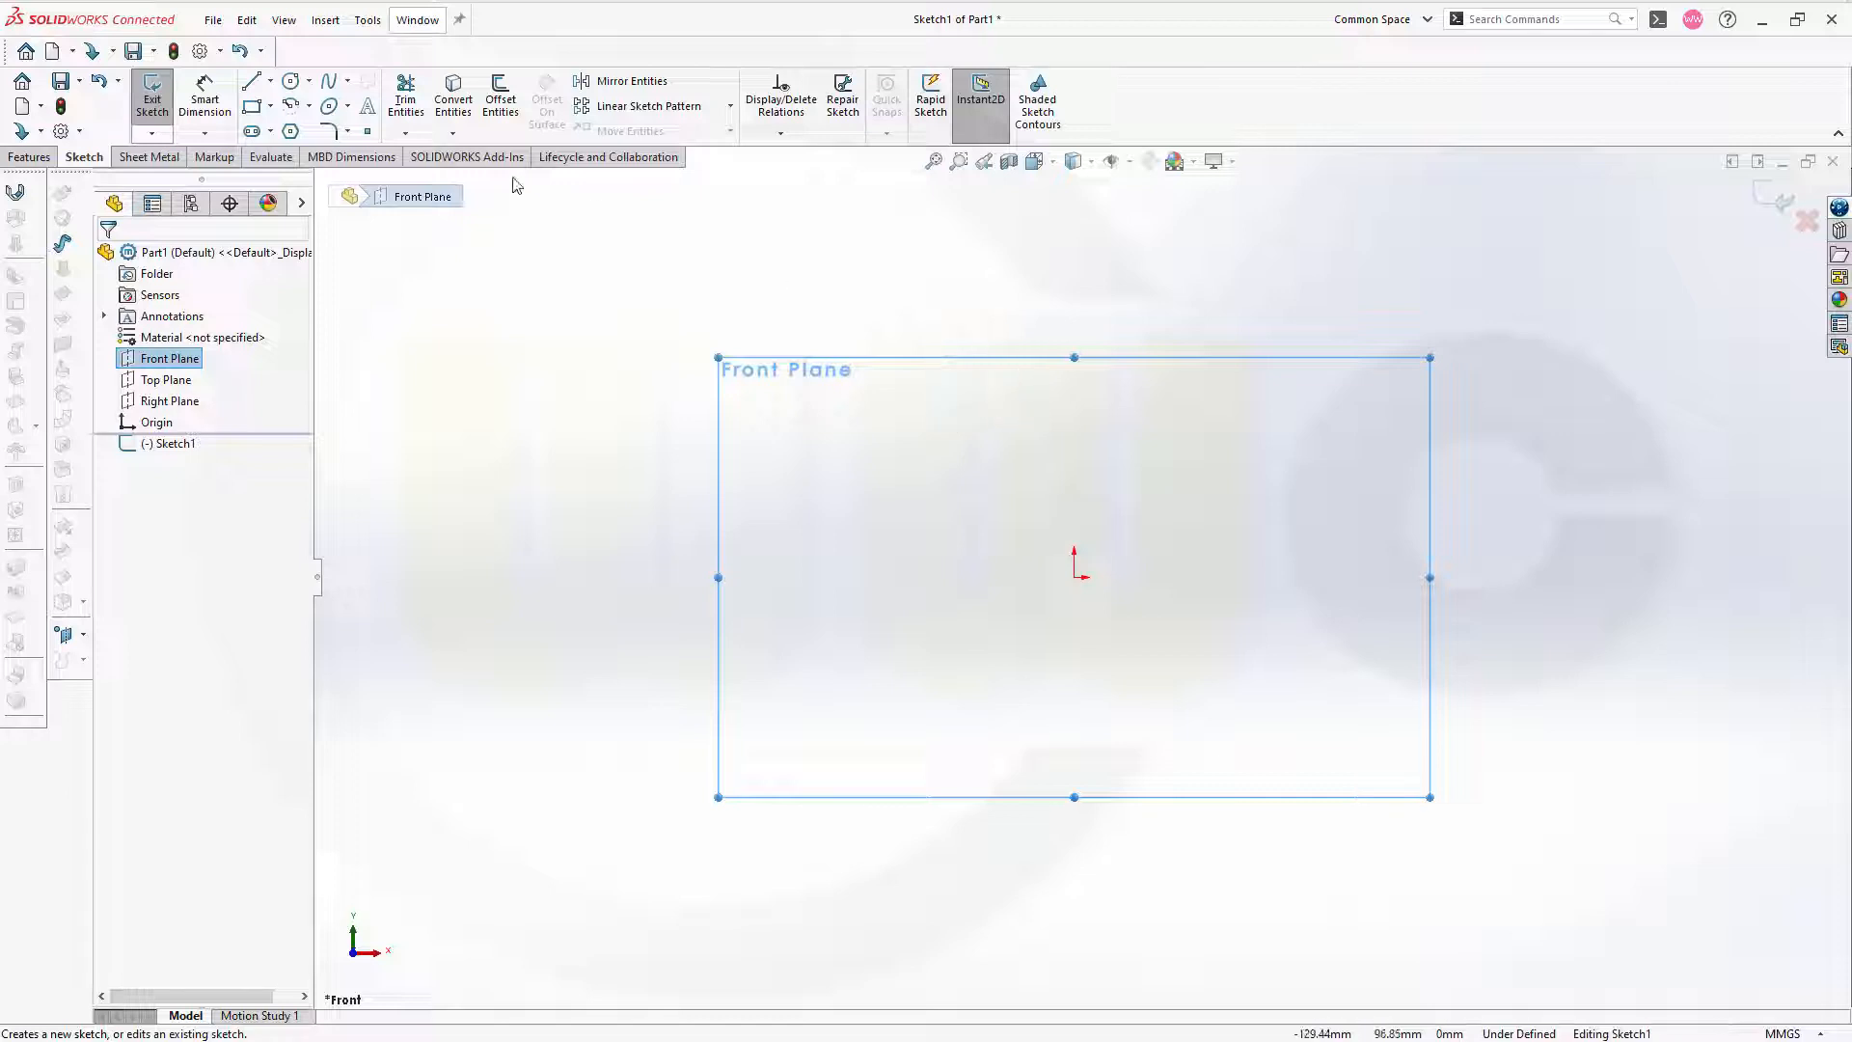
left_click(250, 81)
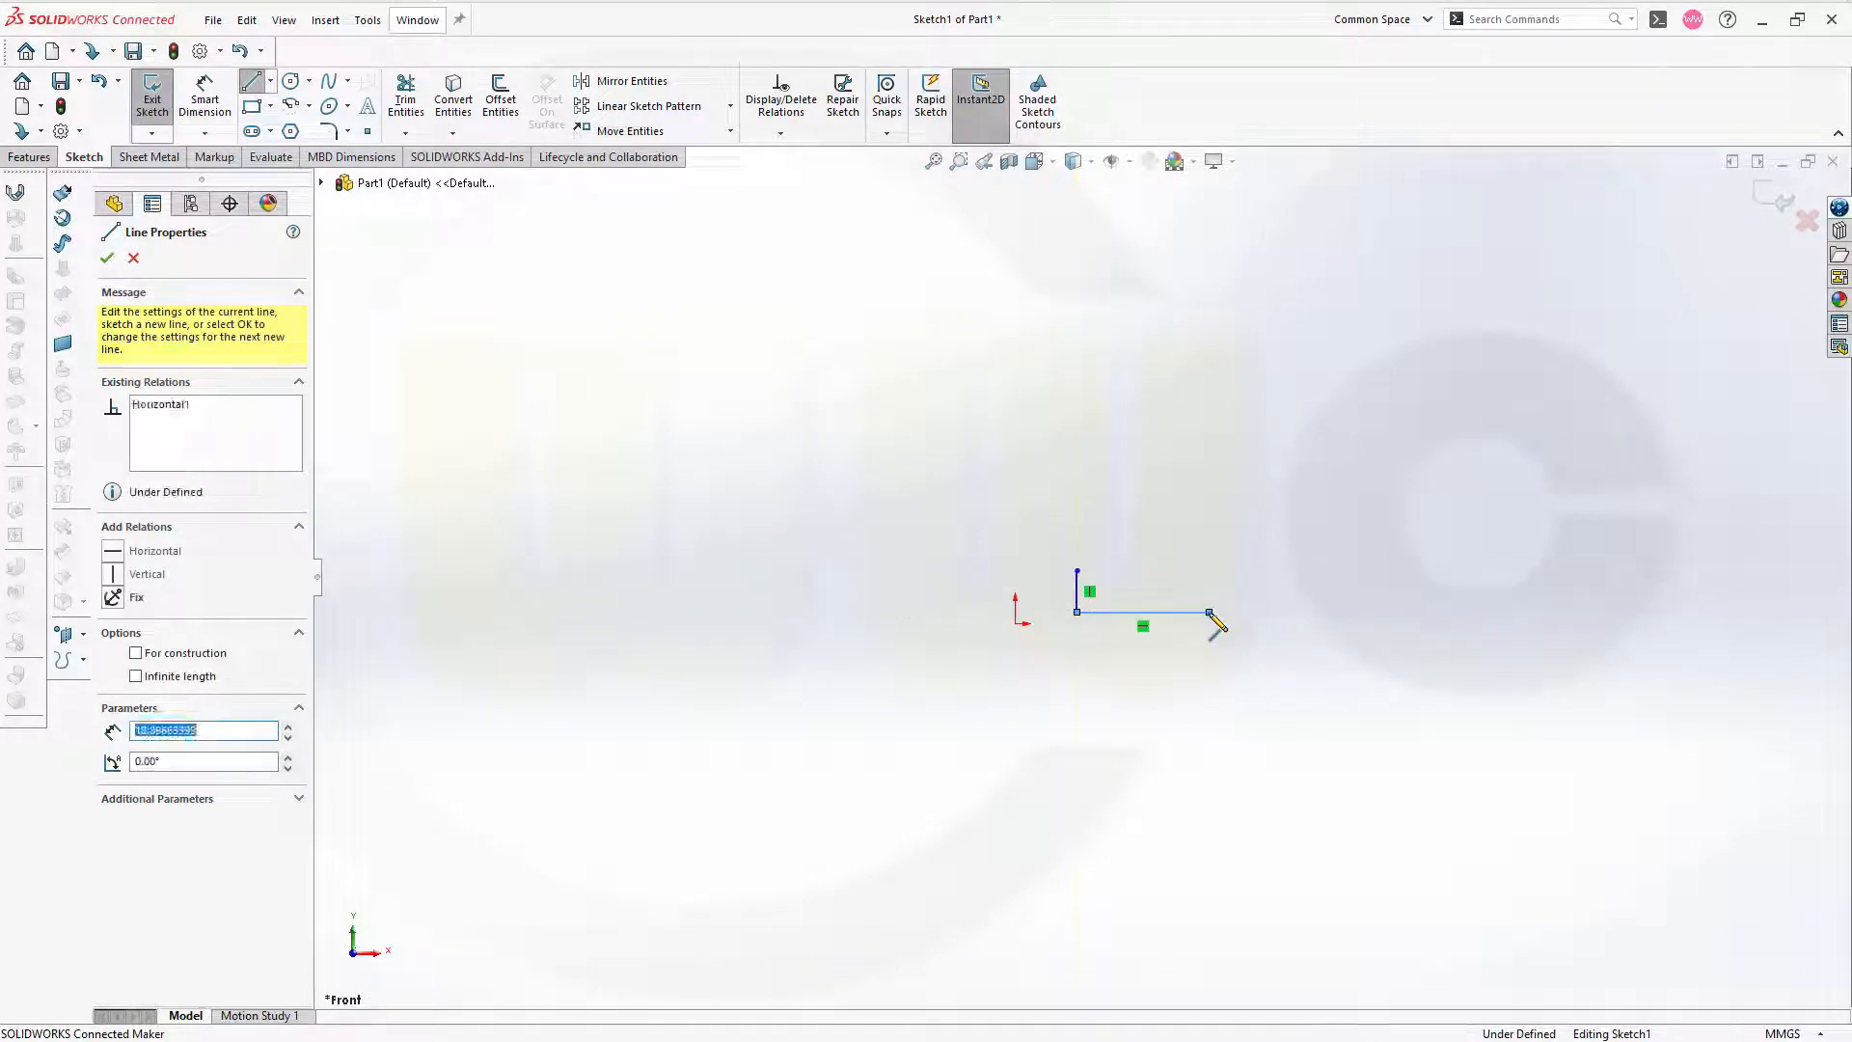
- Draw the stepped line profile, then prepare a large circle overlapping it
left_click_drag(1207, 611, 1319, 390)
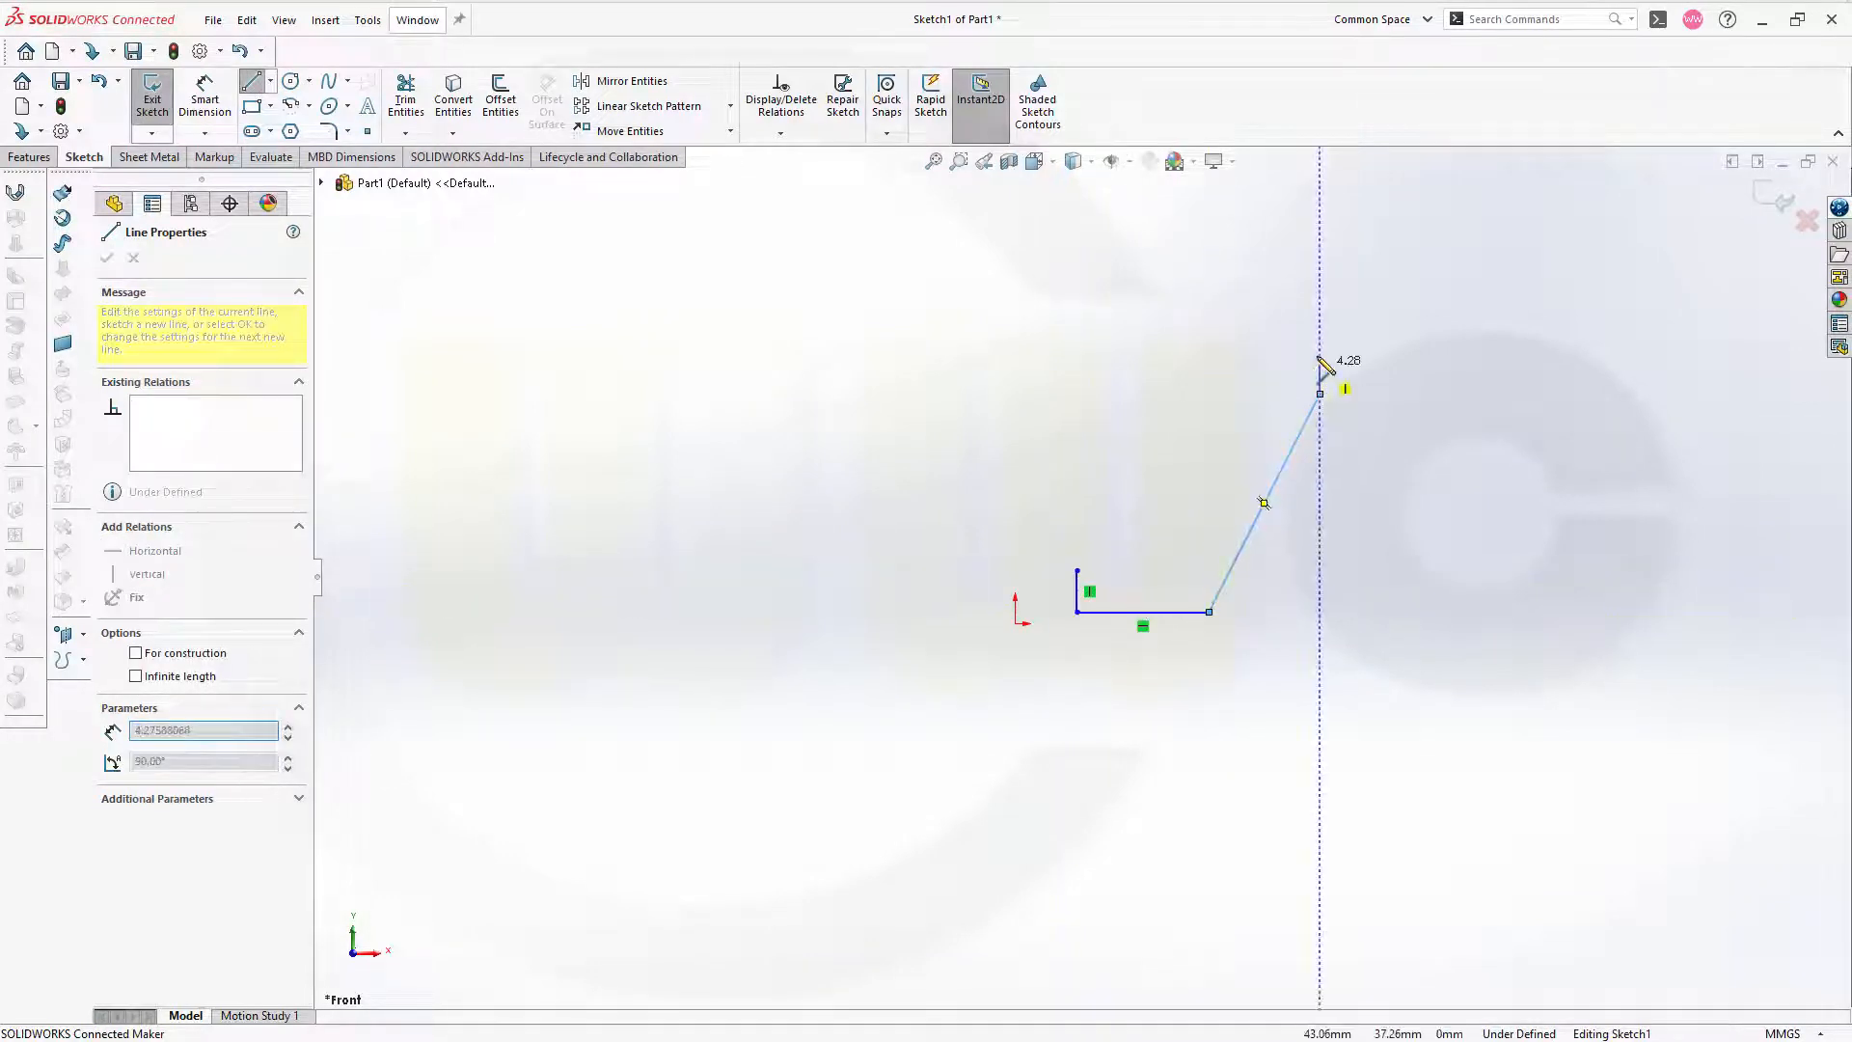
left_click_drag(1320, 362, 1320, 330)
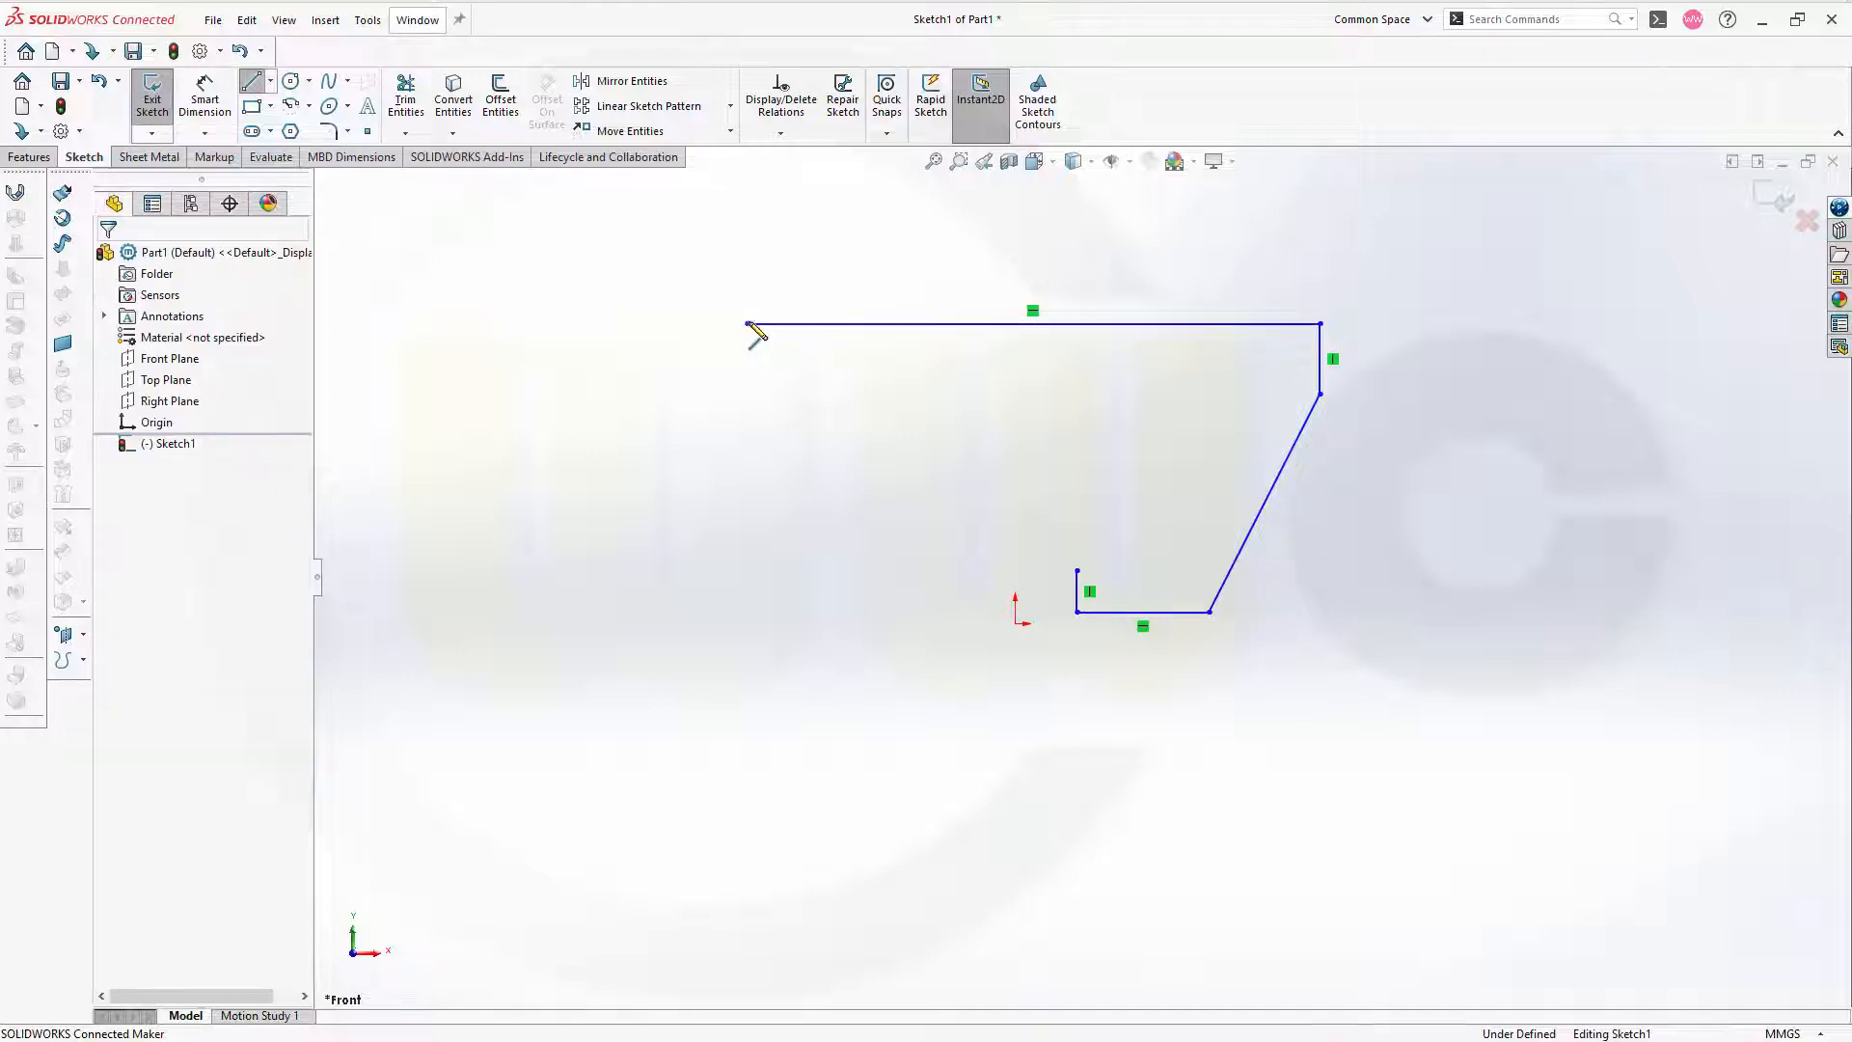
left_click(291, 78)
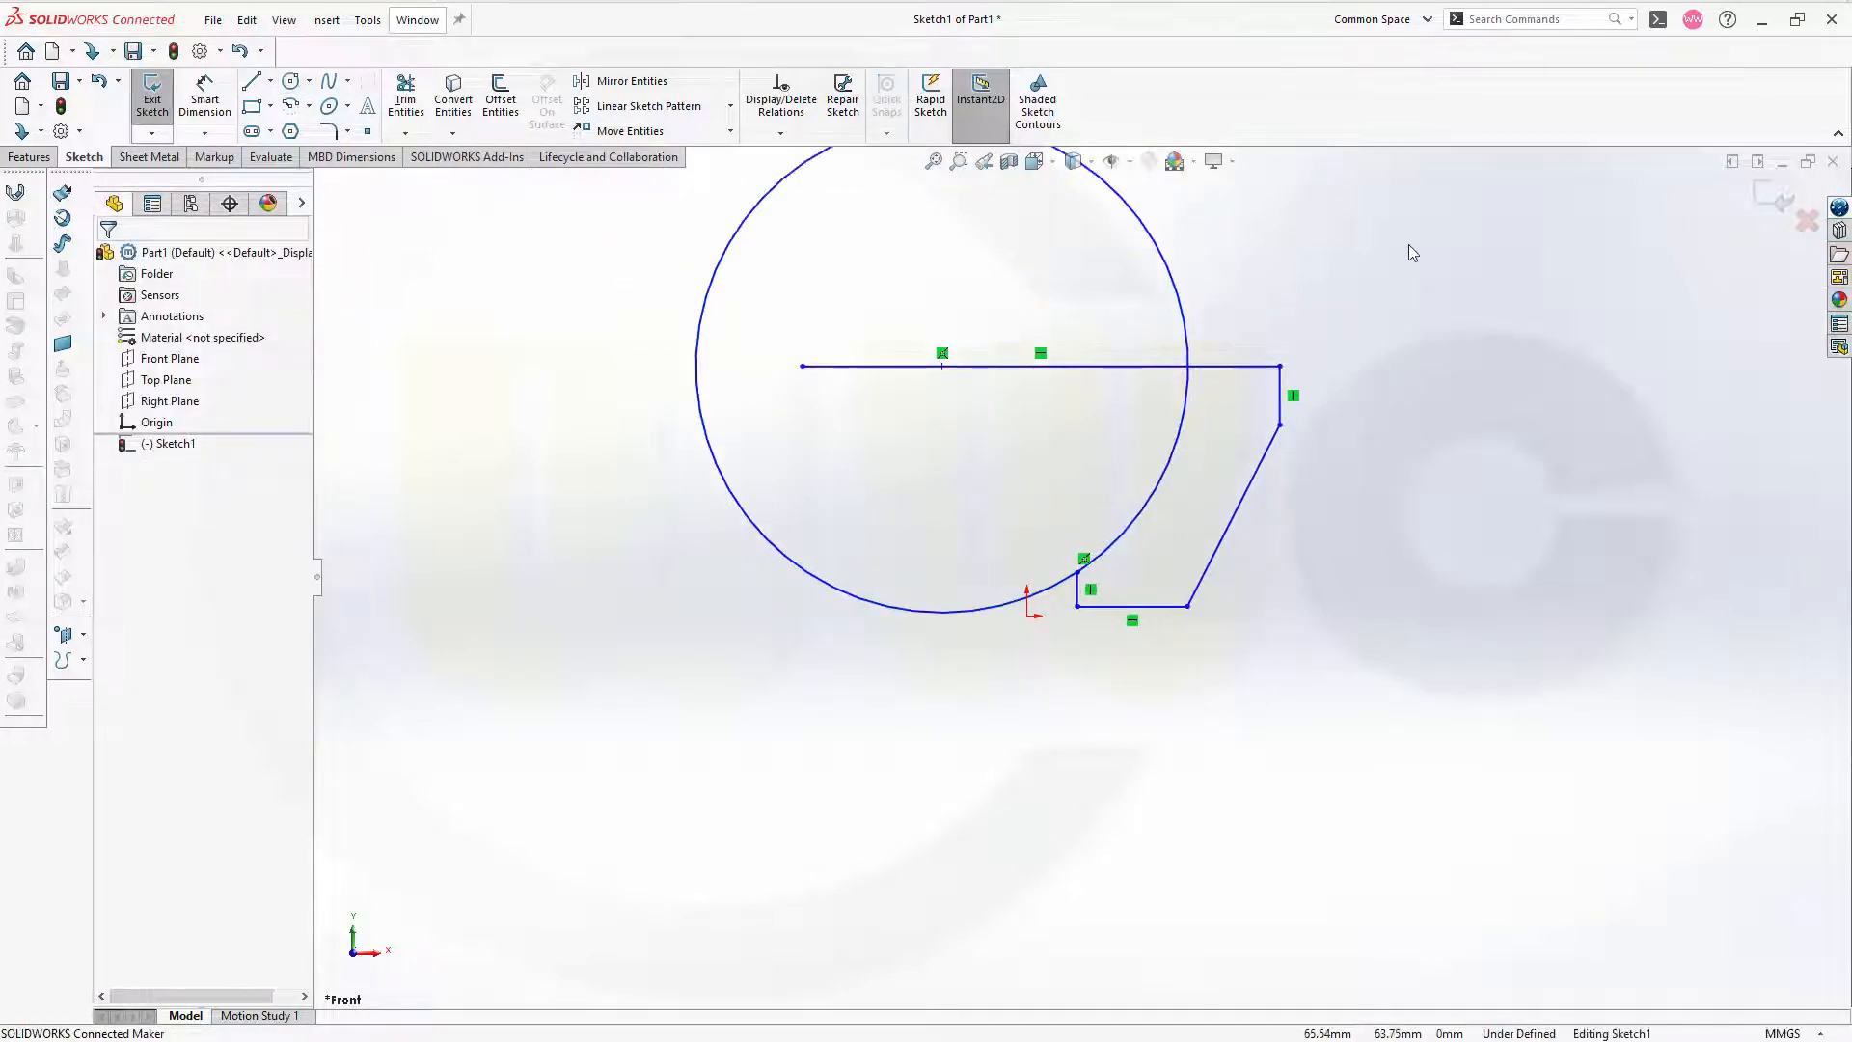
- Dimension the profile height between the horizontal lines to 40
left_click(205, 98)
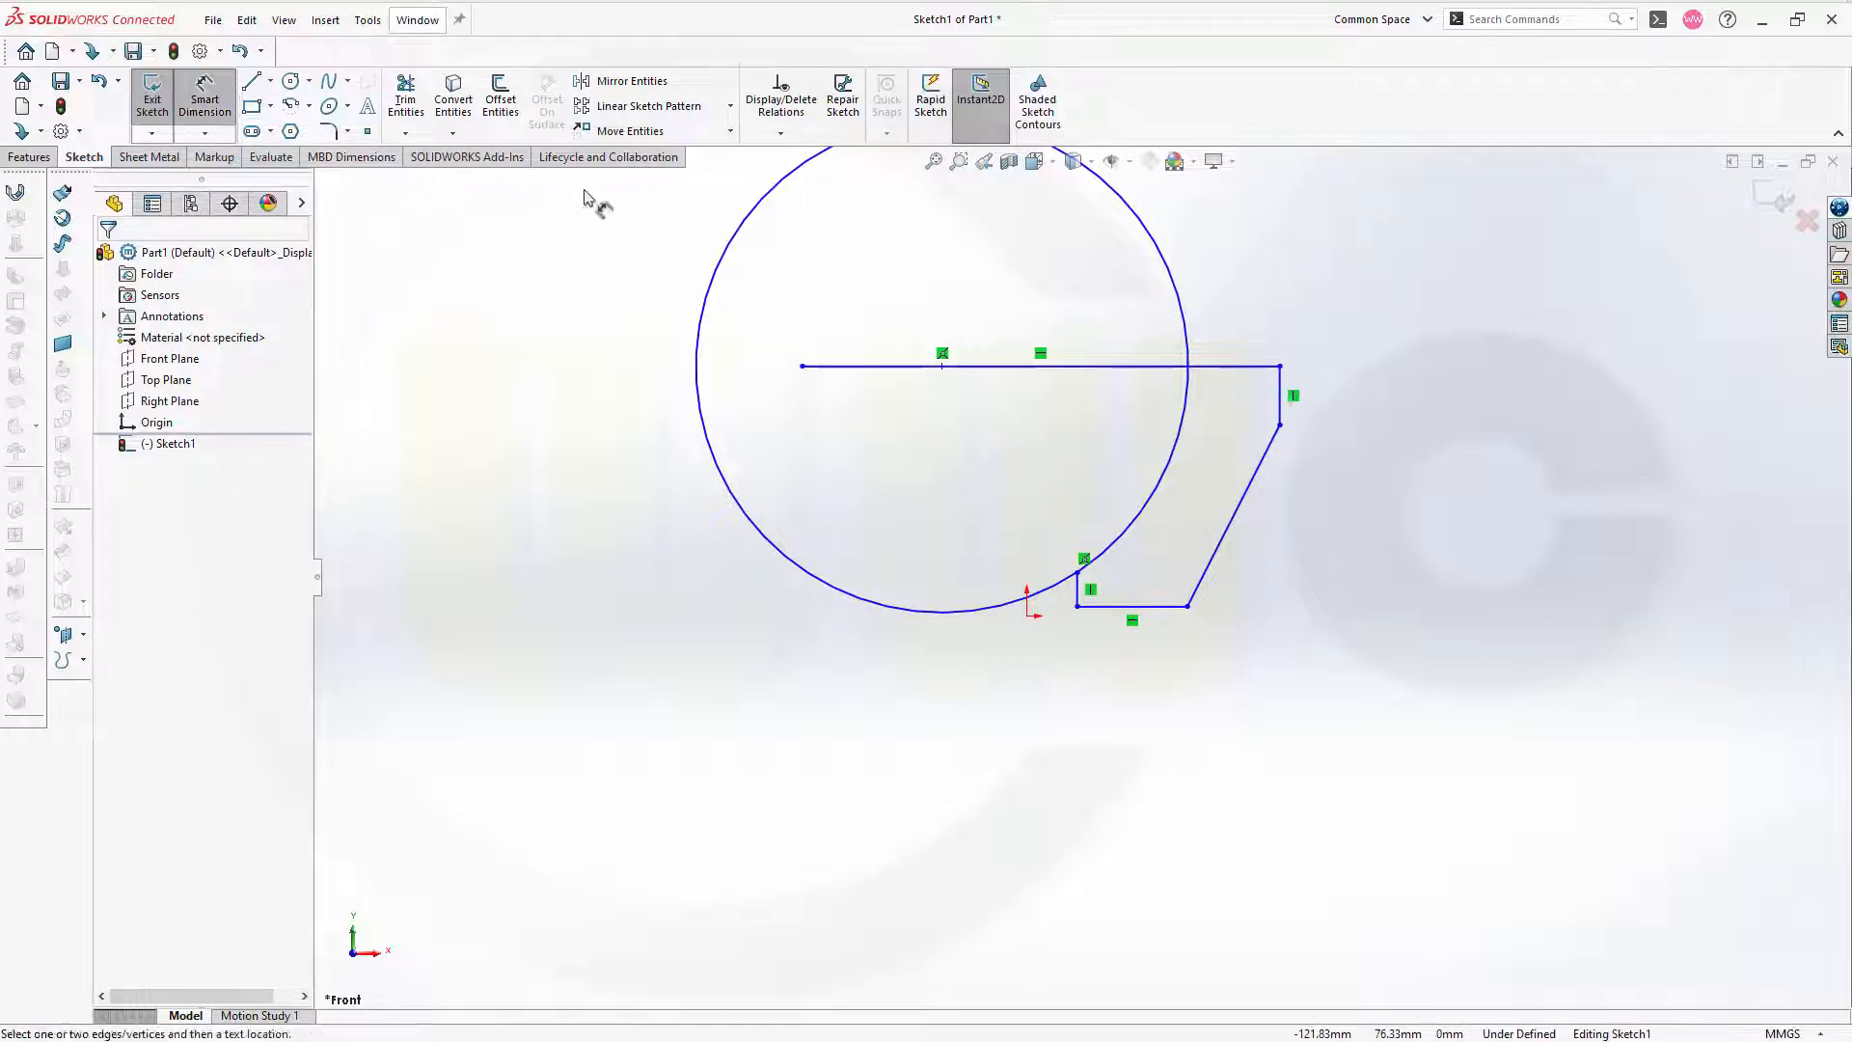
mouse_move(1169, 673)
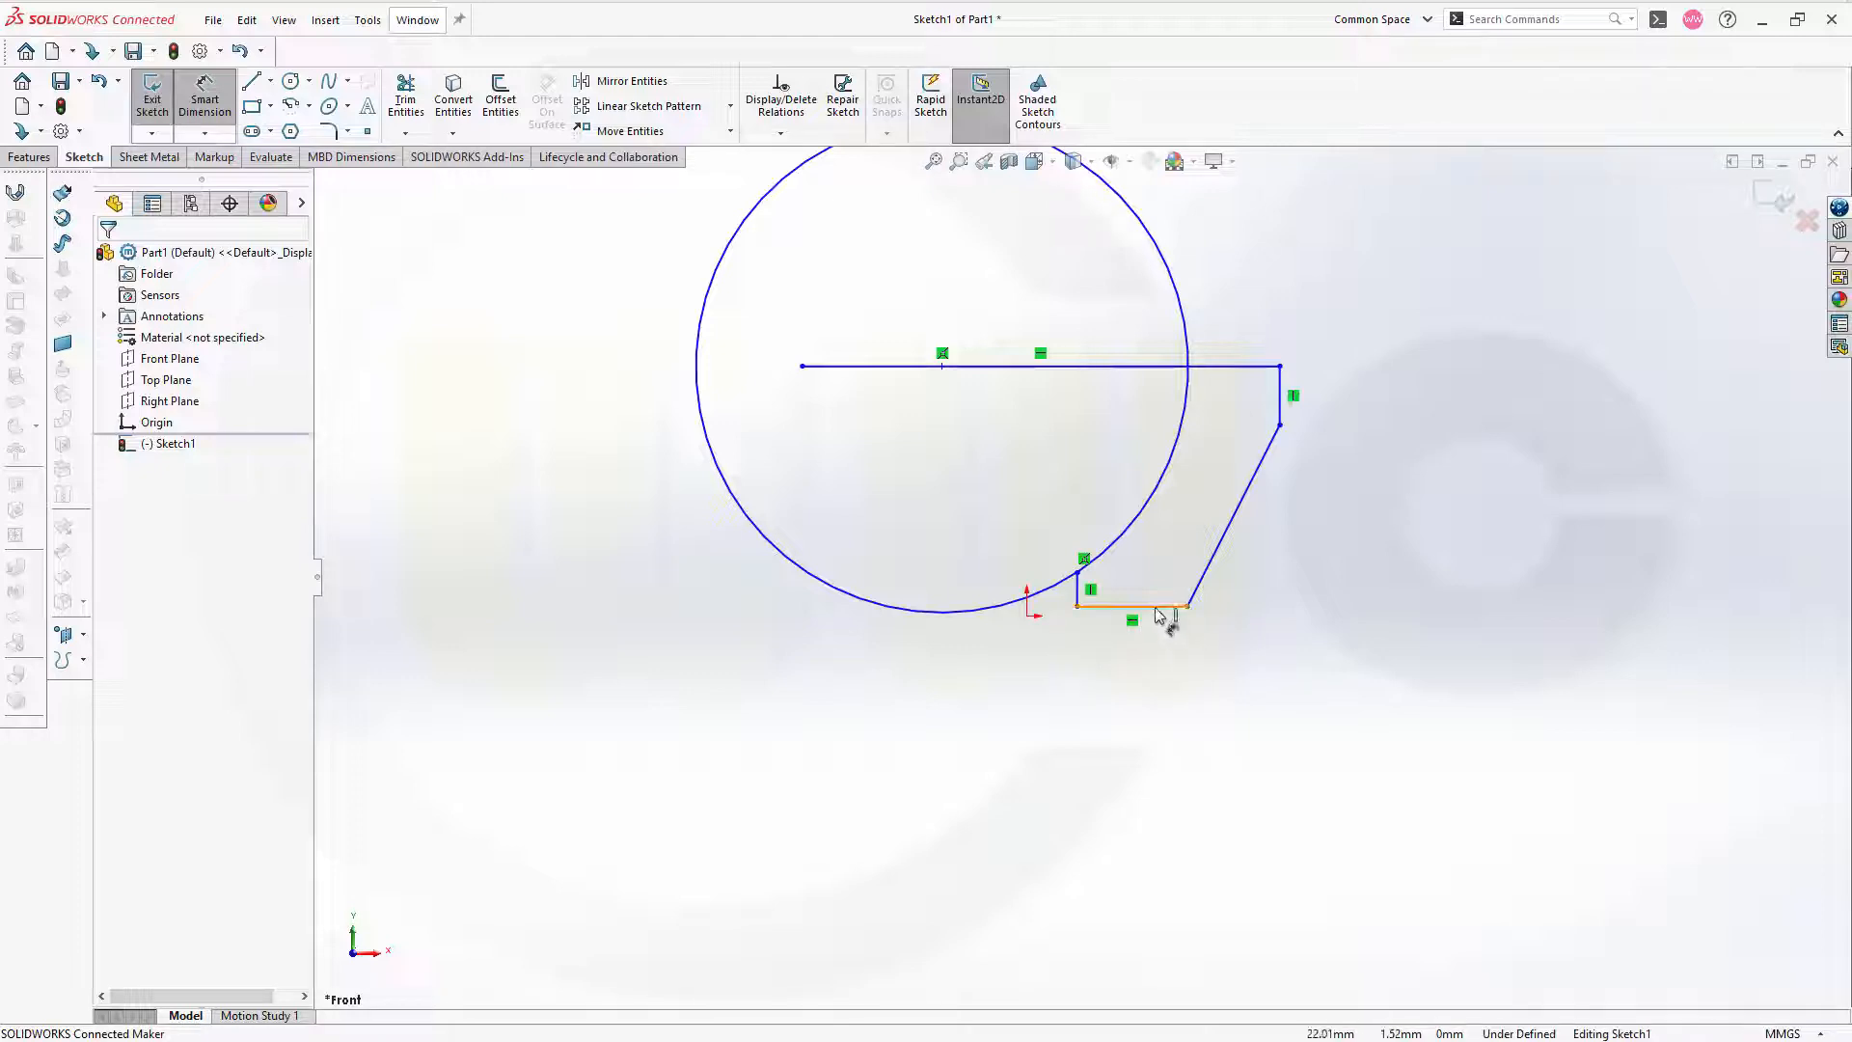
left_click(1122, 364)
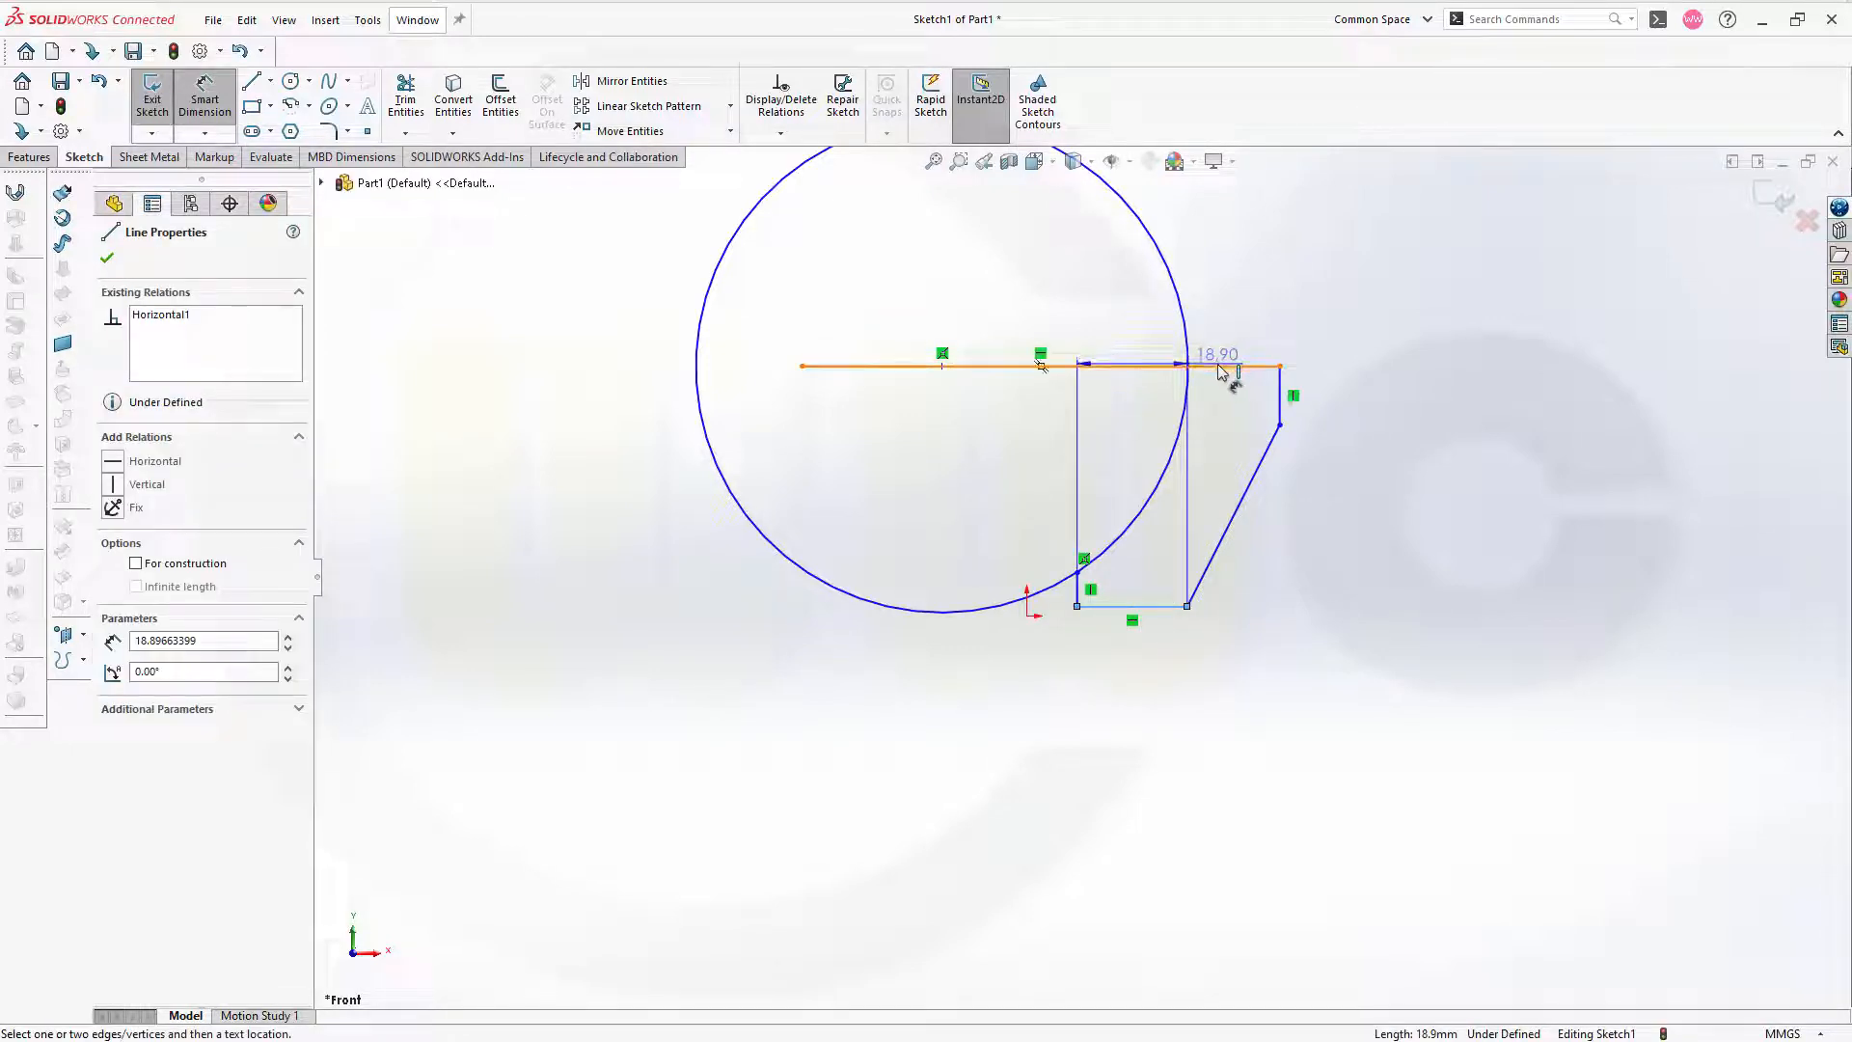
left_click(1234, 367)
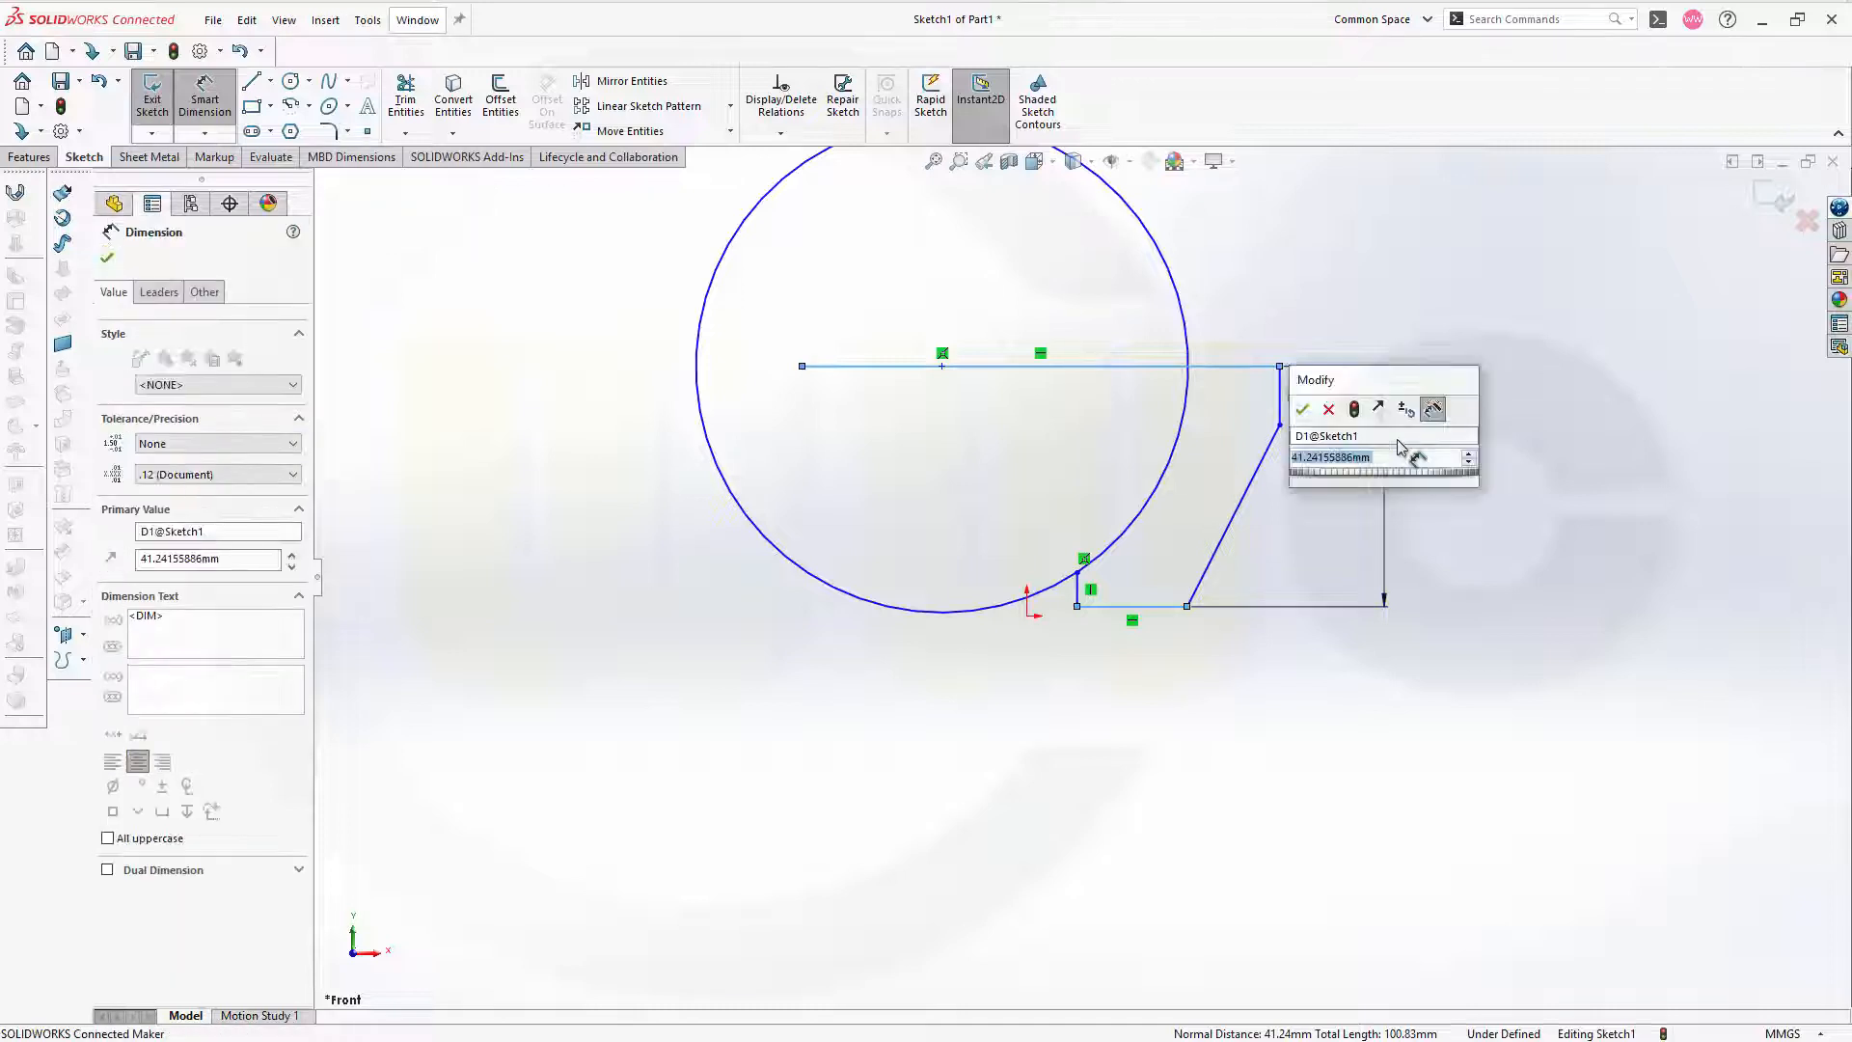
left_click(1302, 409)
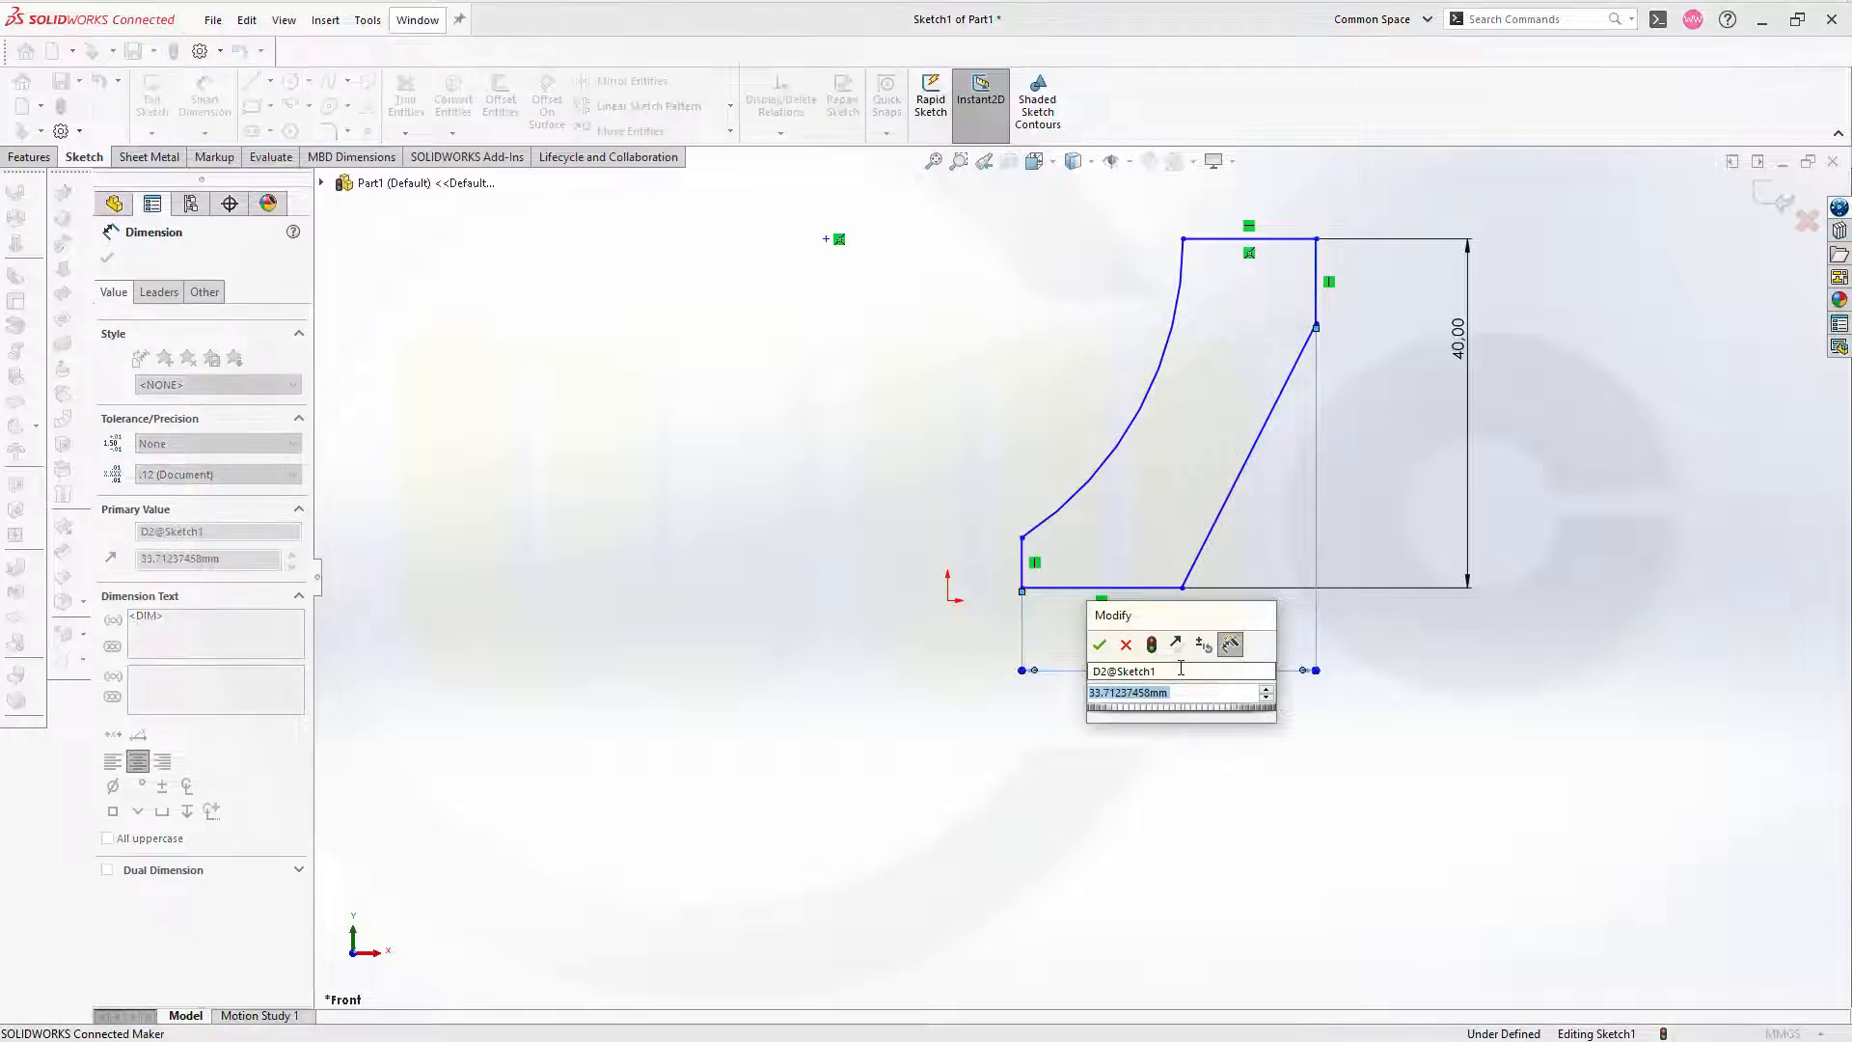
- Dimension the bottom width and the short bottom edge of the profile
left_click(1098, 644)
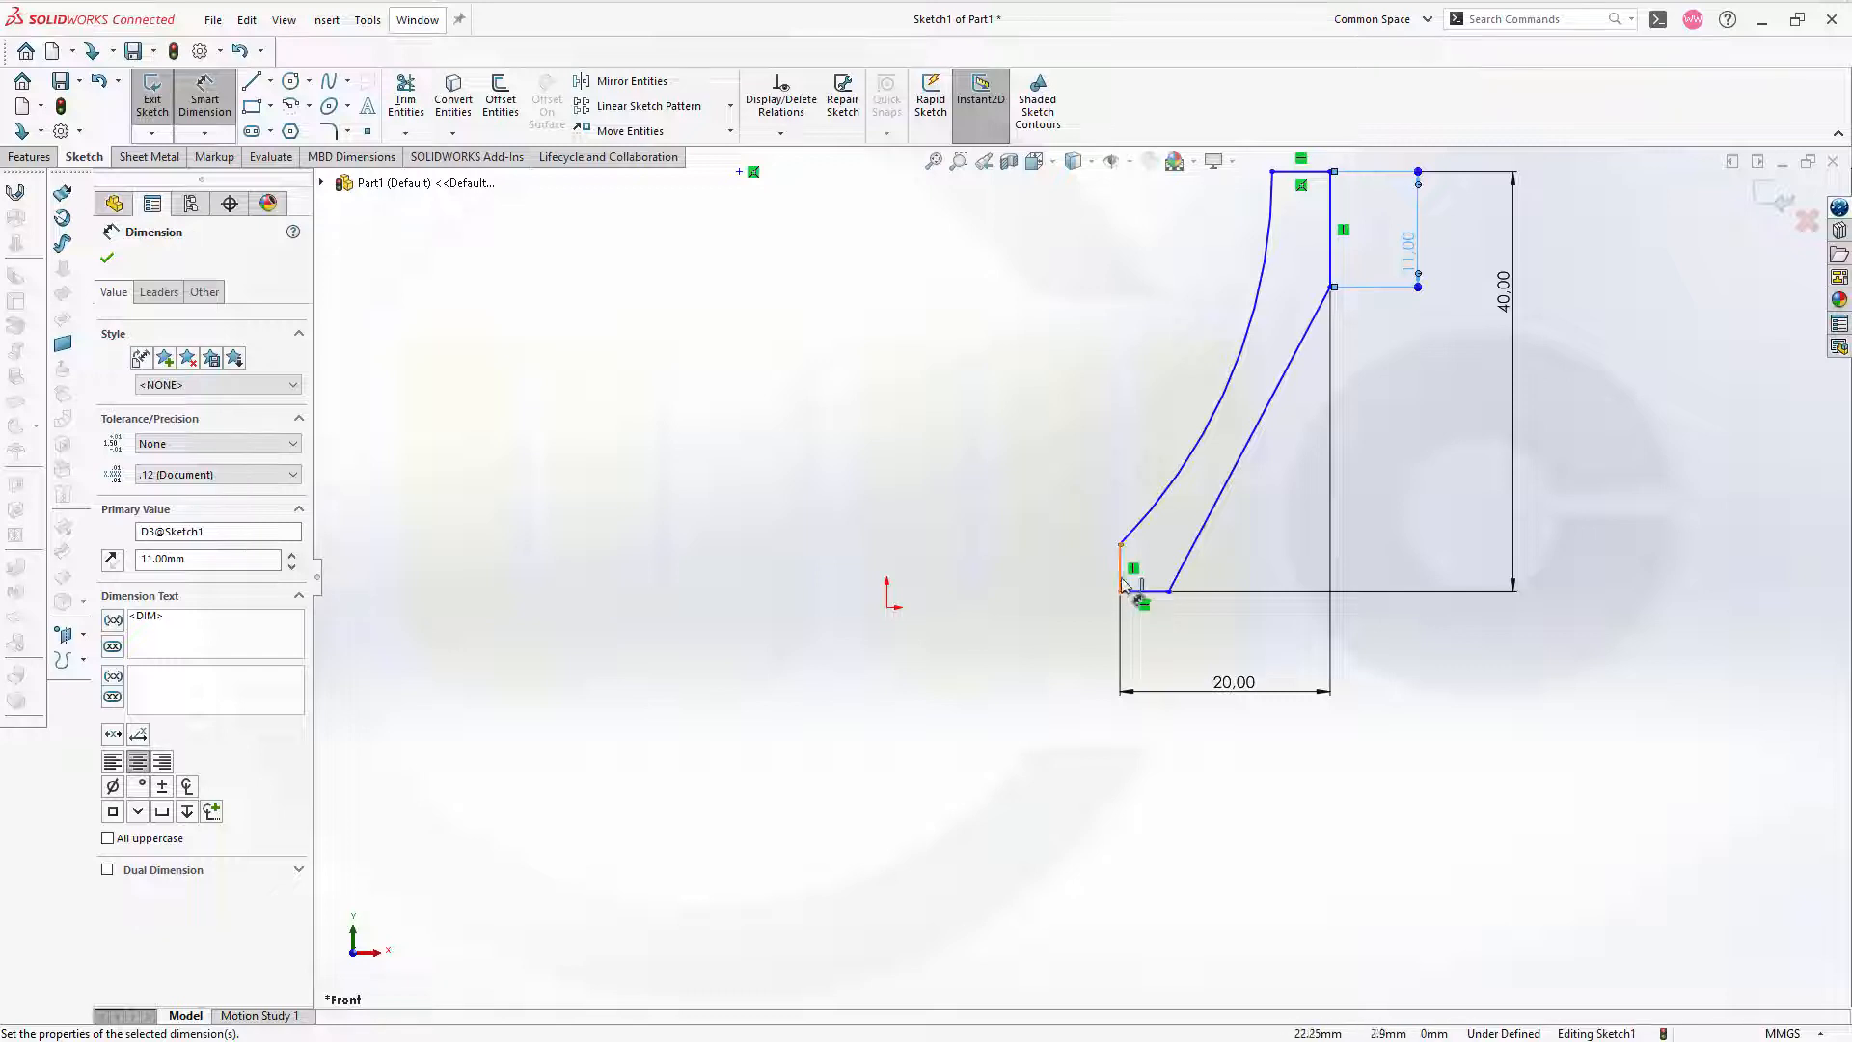
left_click(1119, 591)
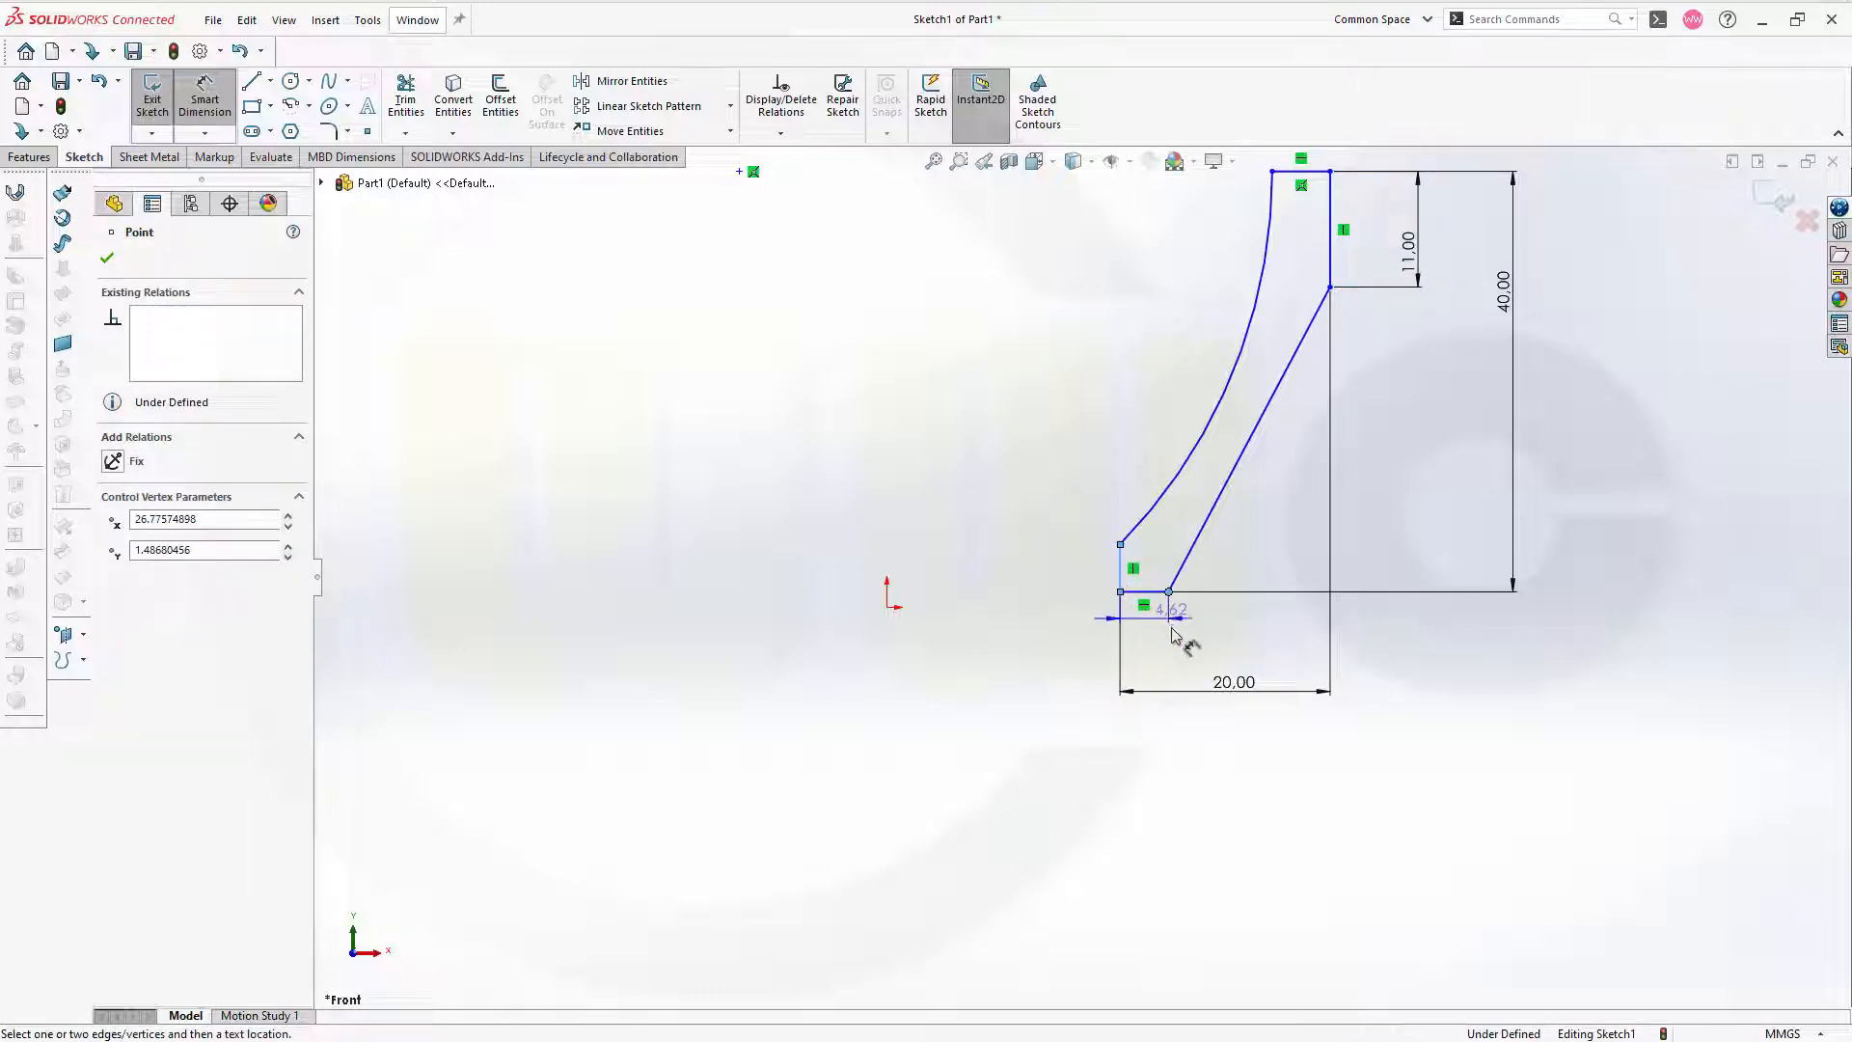
left_click(1169, 614)
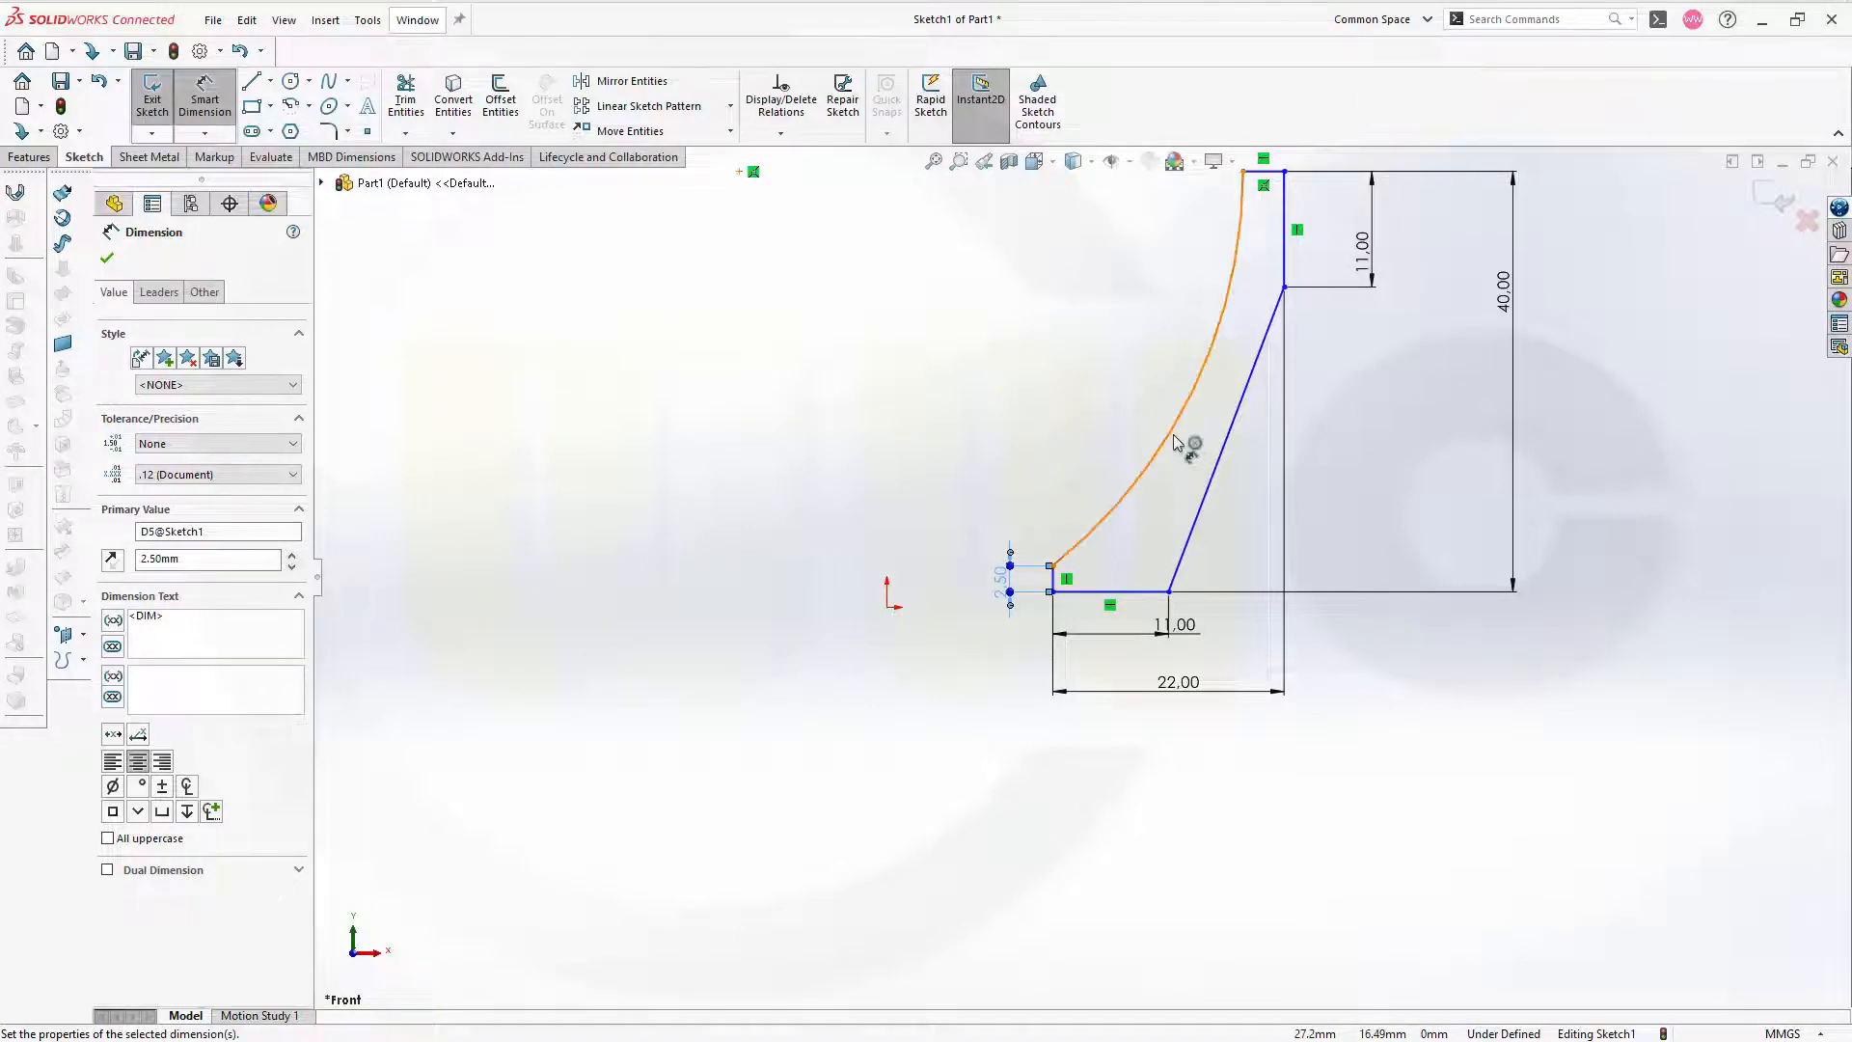
- Set the curved edge radius to 51, fully defining the sketch, and exit it
left_click(1138, 424)
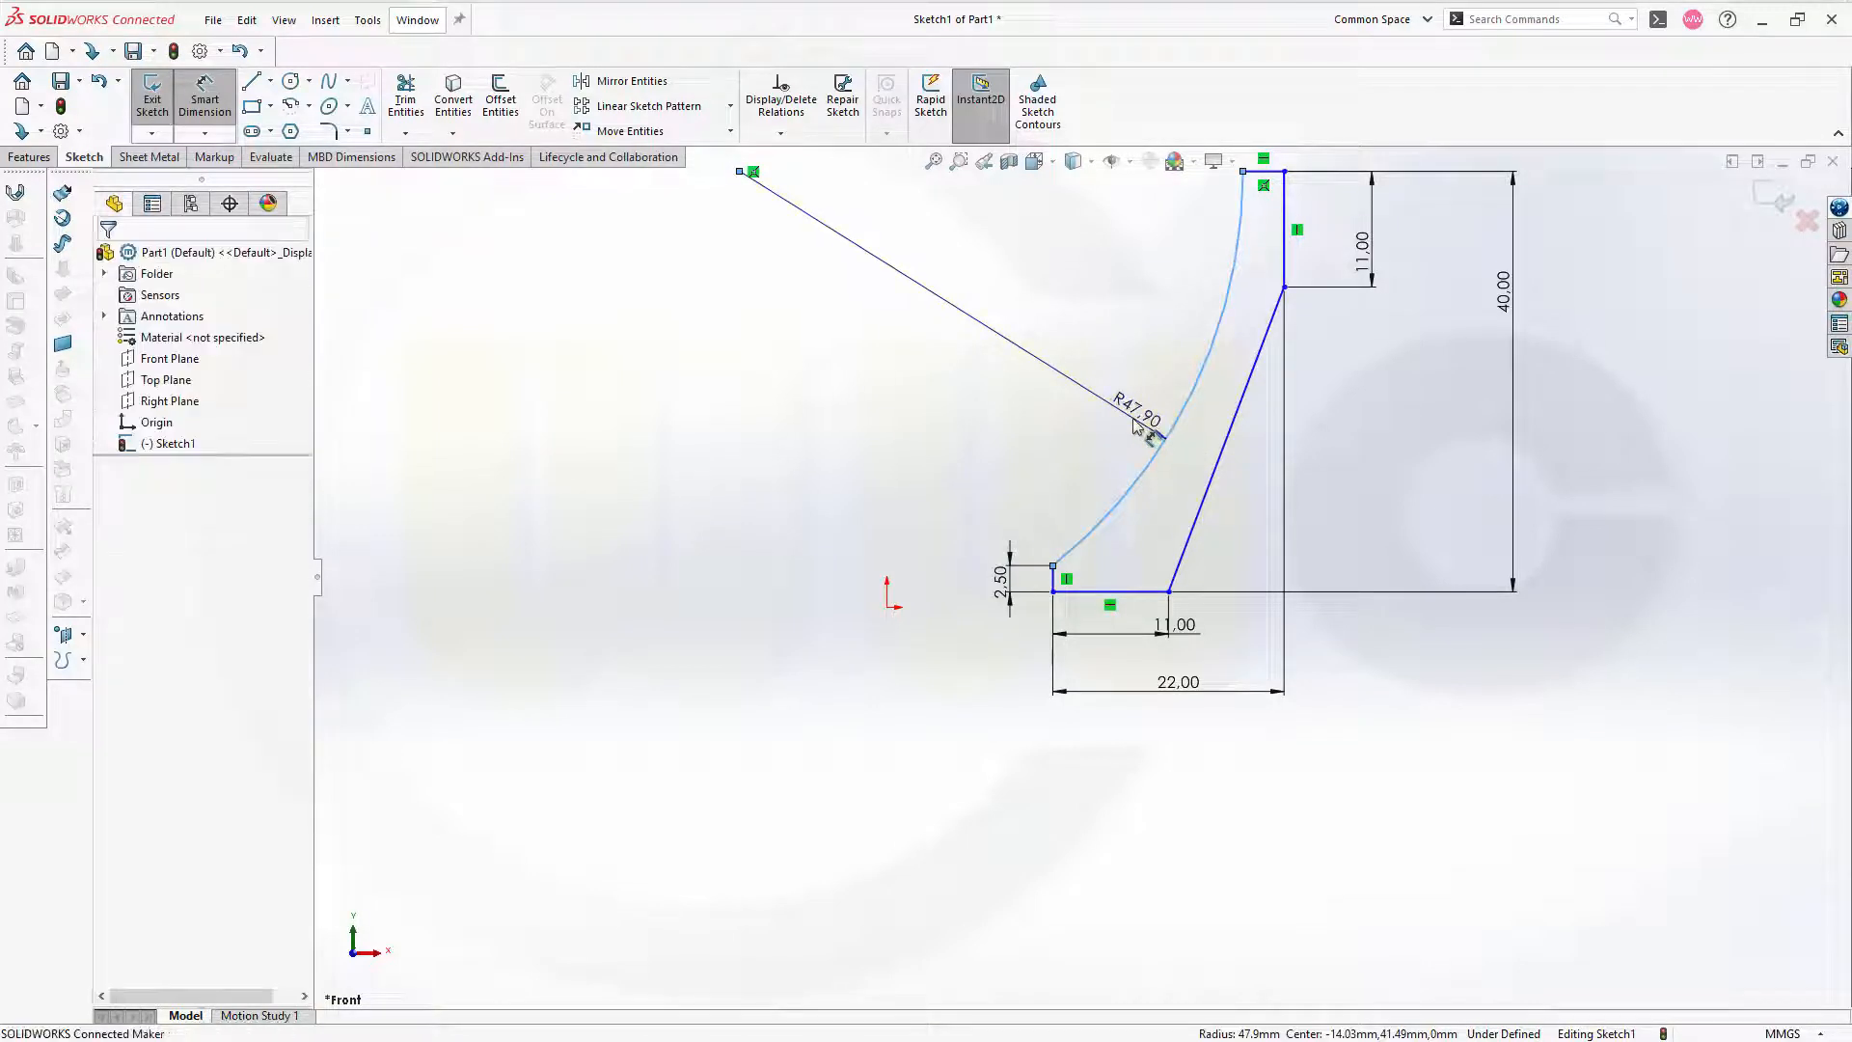
left_click(1138, 419)
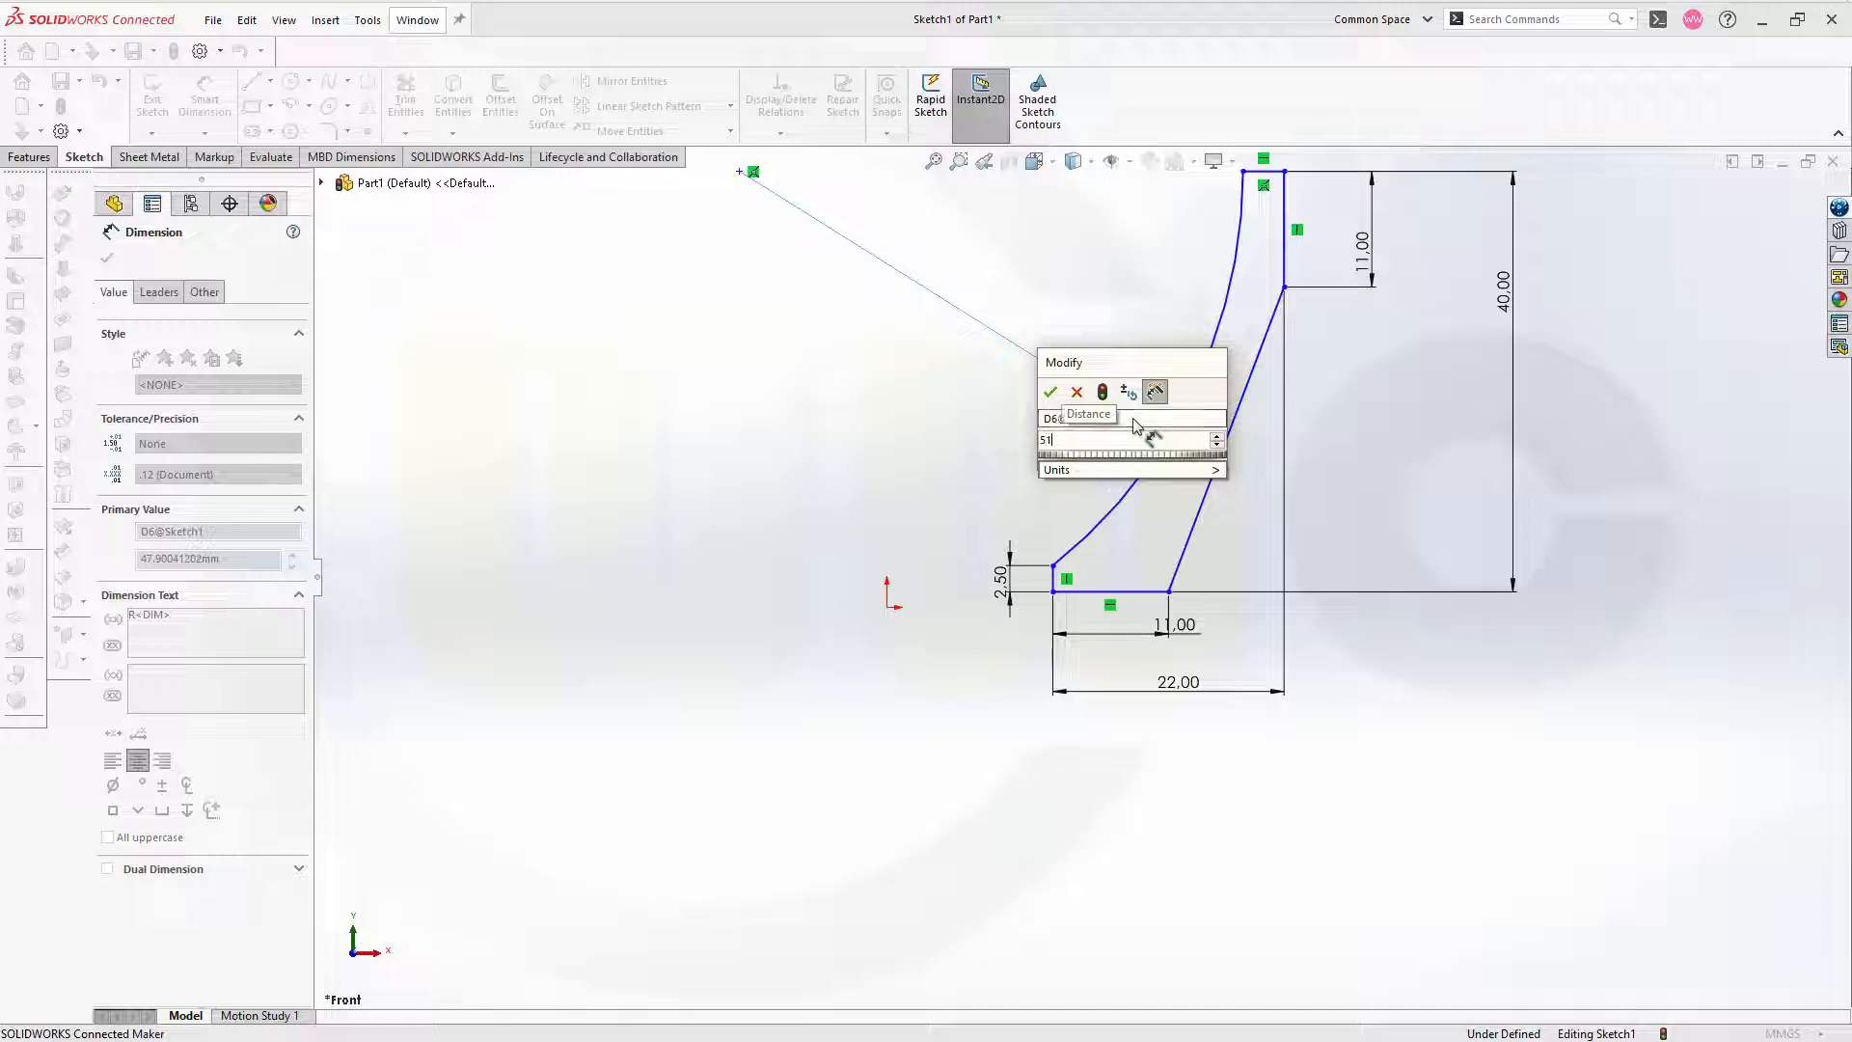
left_click(1049, 392)
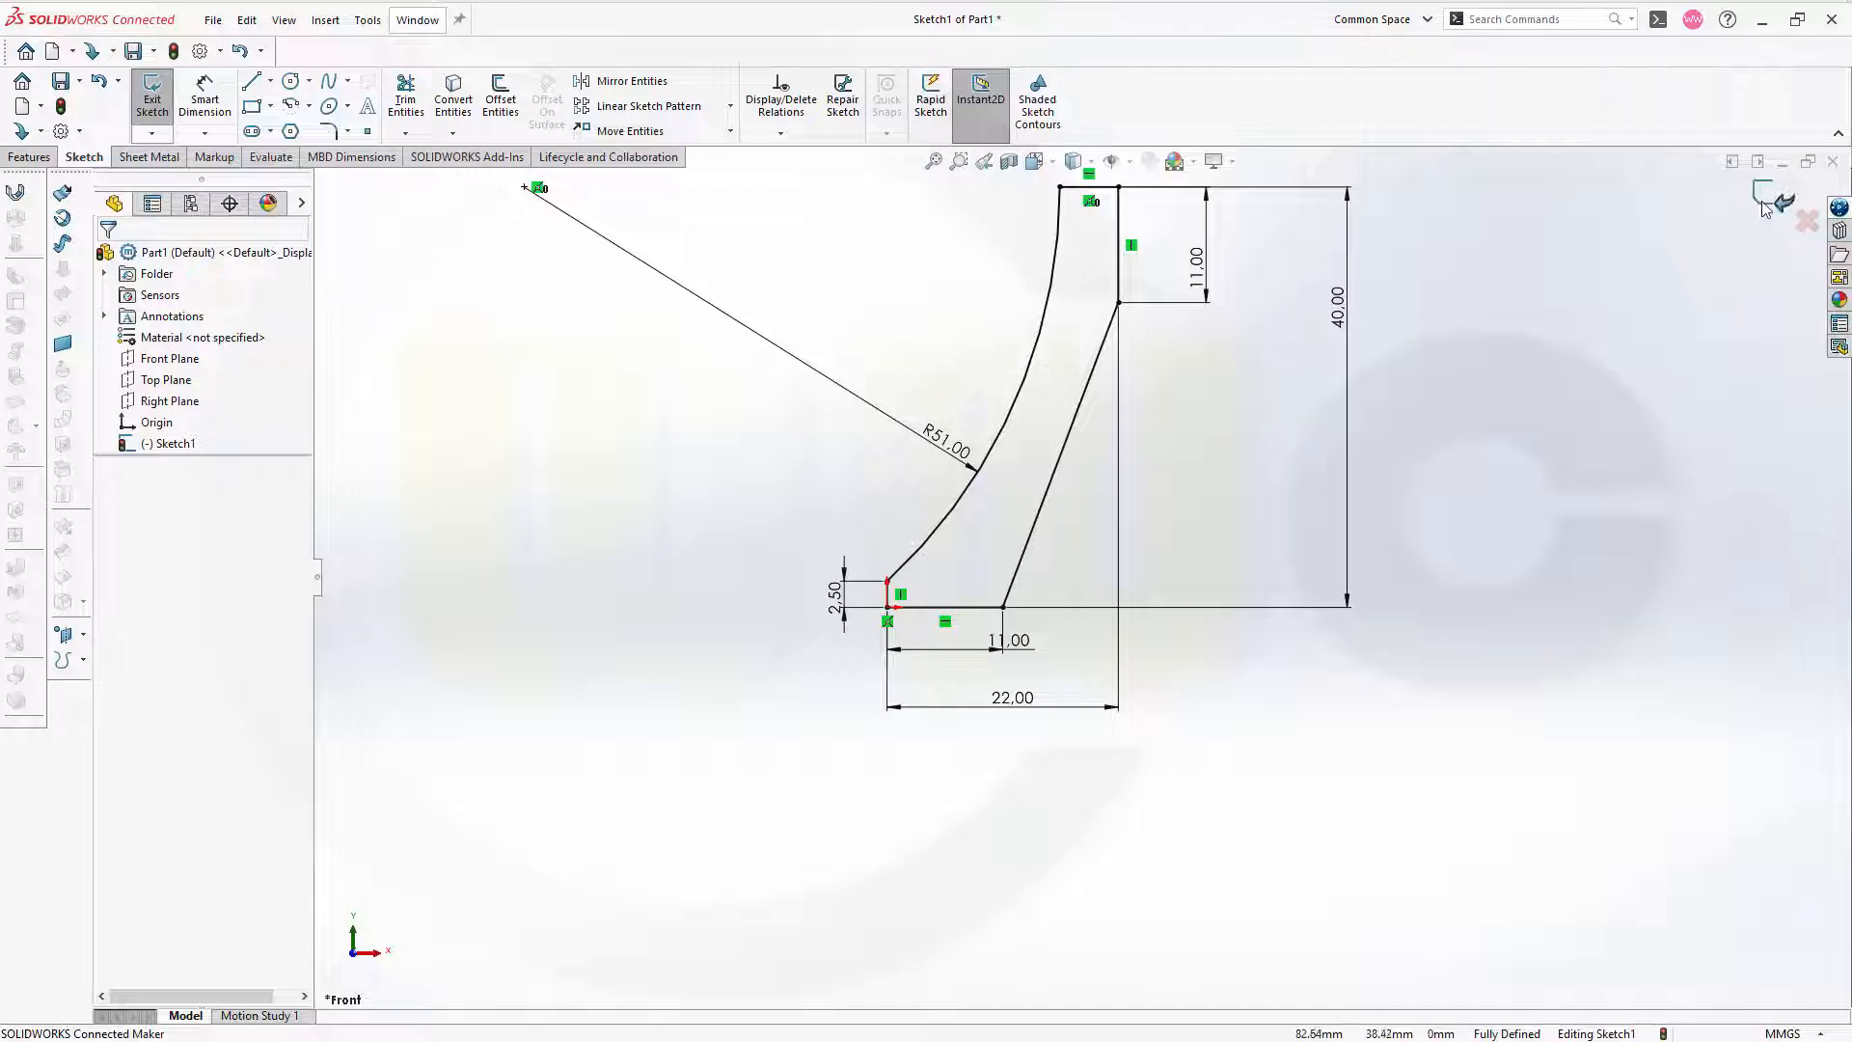
left_click(150, 99)
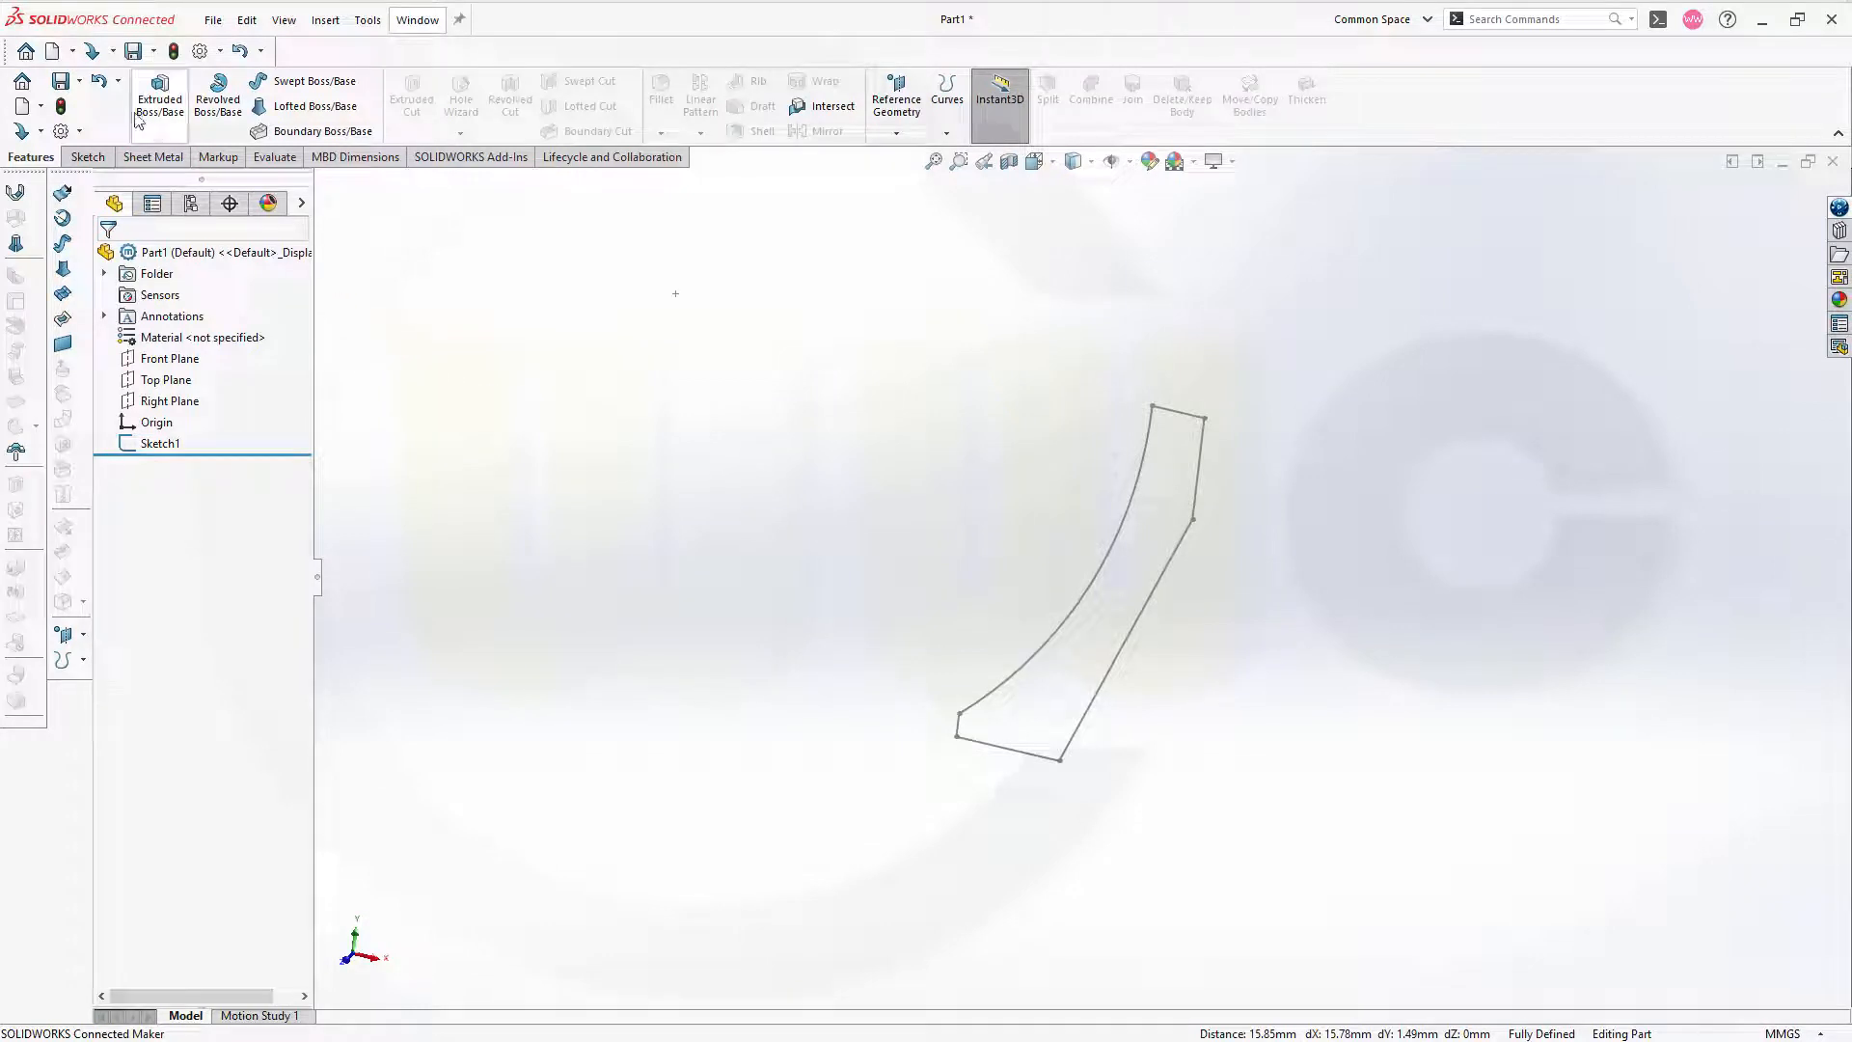
- Open a sketch on the Top Plane and draw the pointed five-sided soleplate outline
left_click(83, 156)
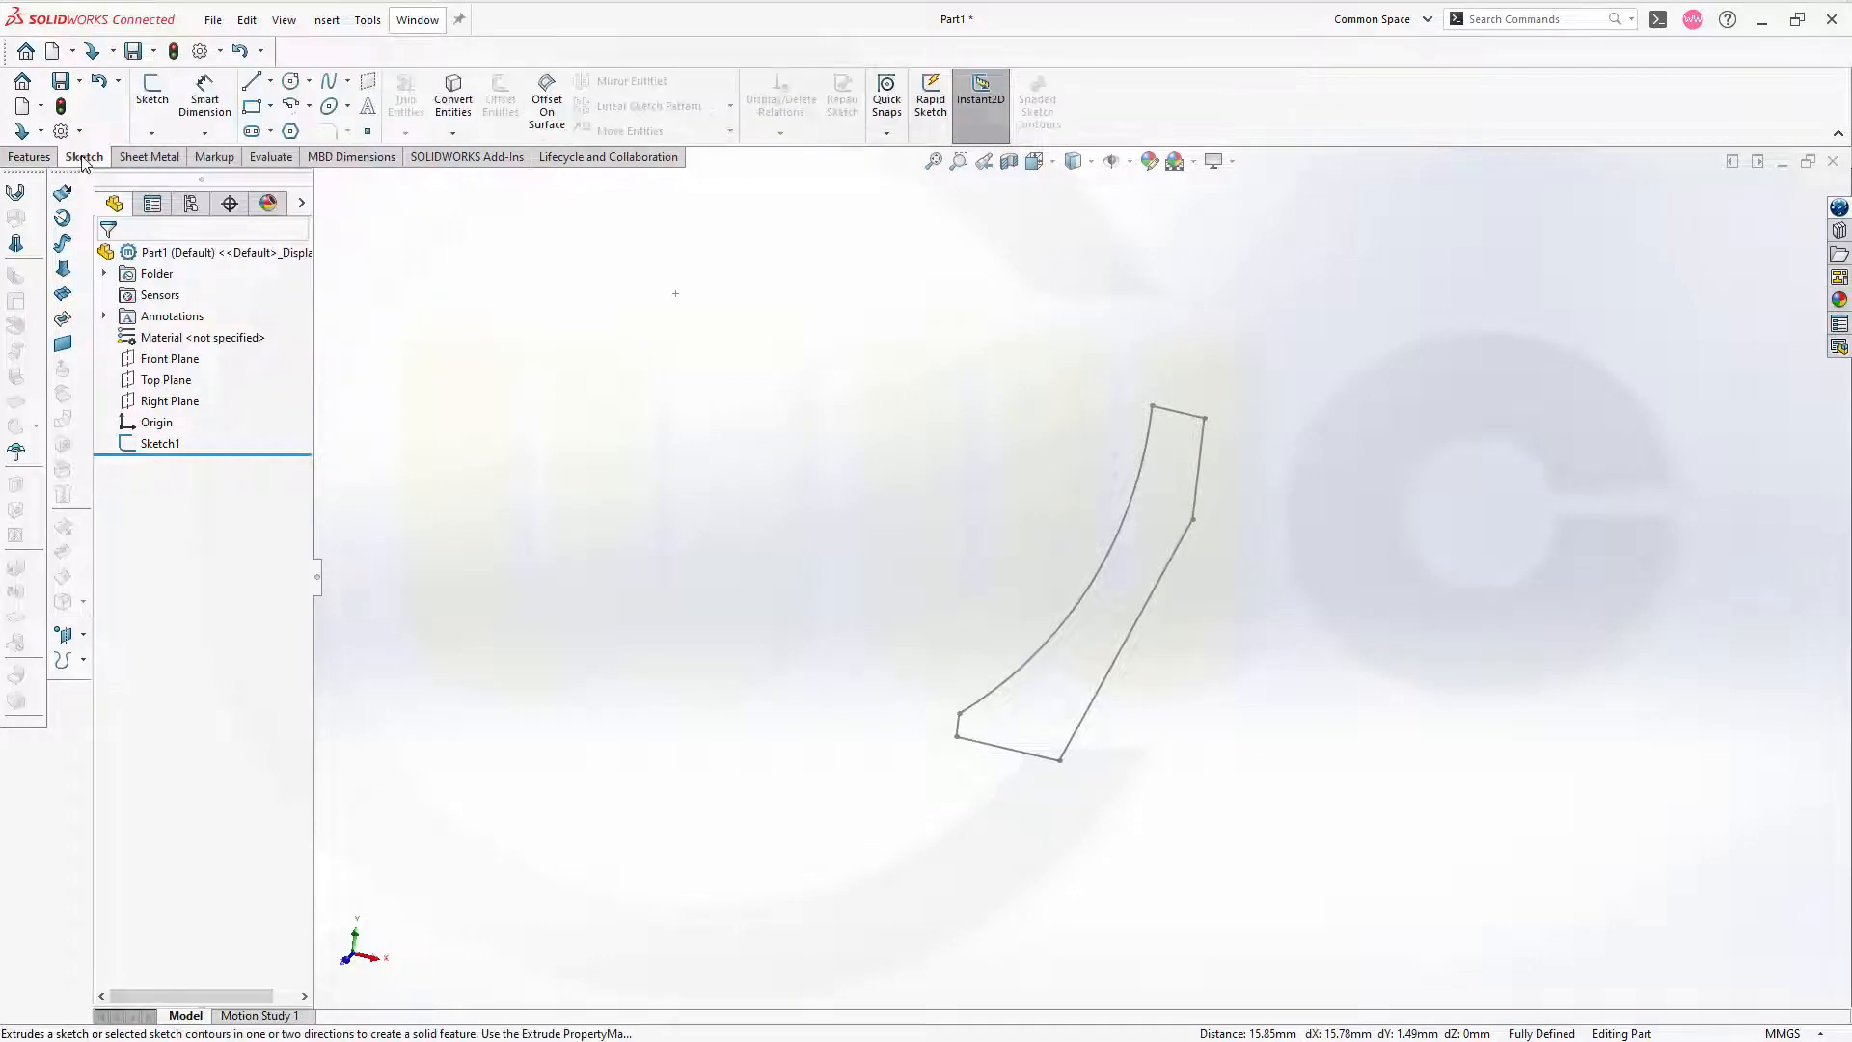
left_click(151, 98)
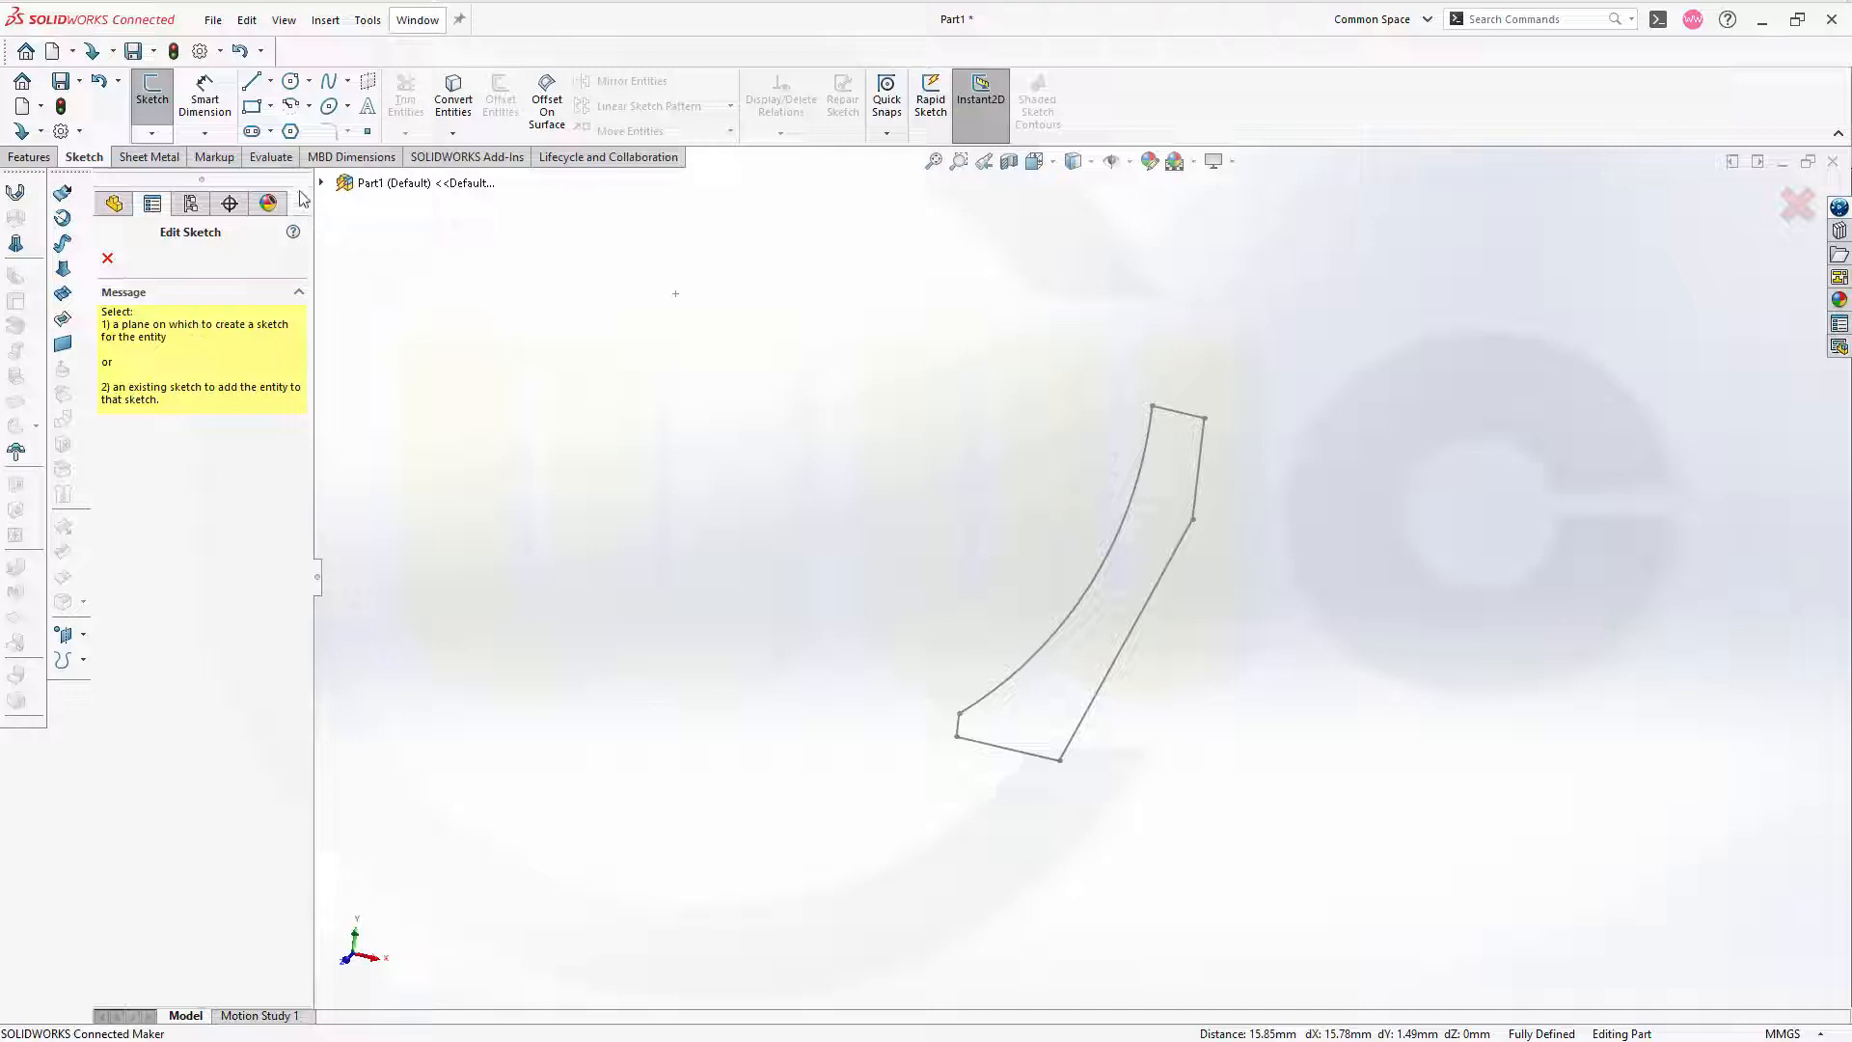
left_click(321, 181)
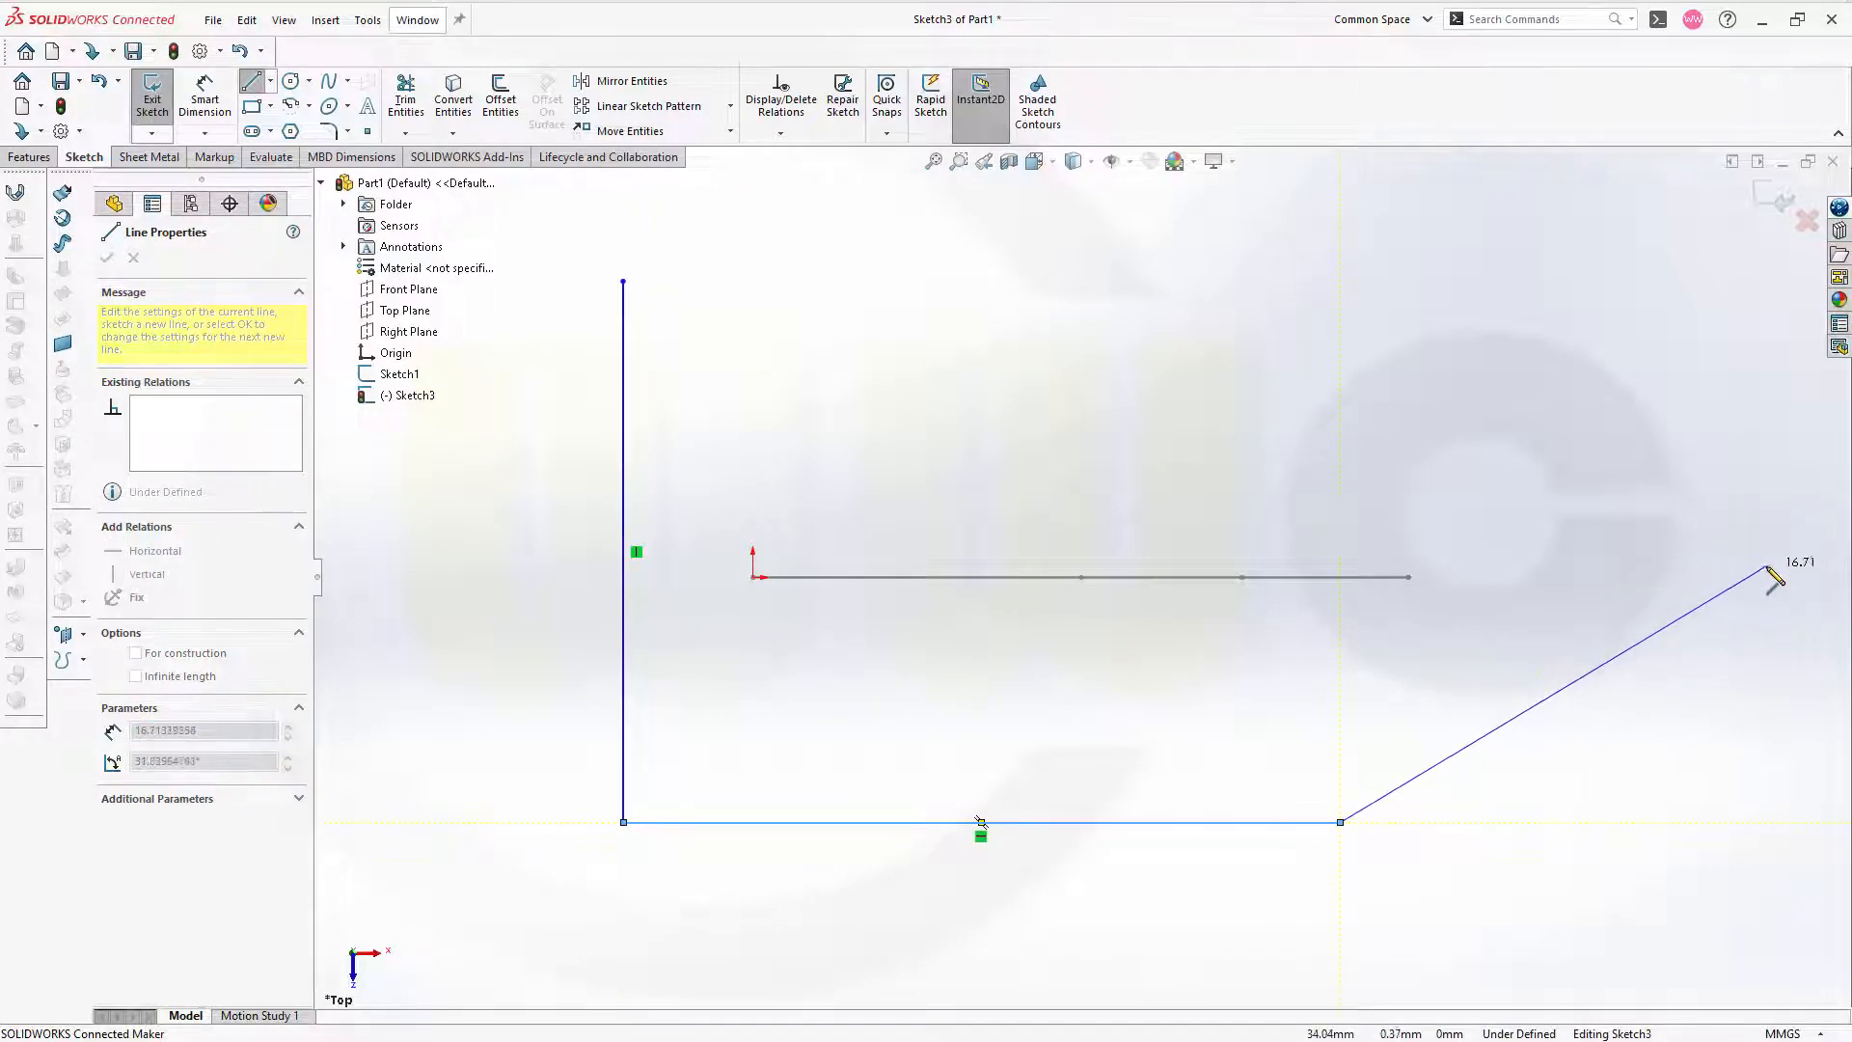
left_click_drag(1769, 578, 1768, 561)
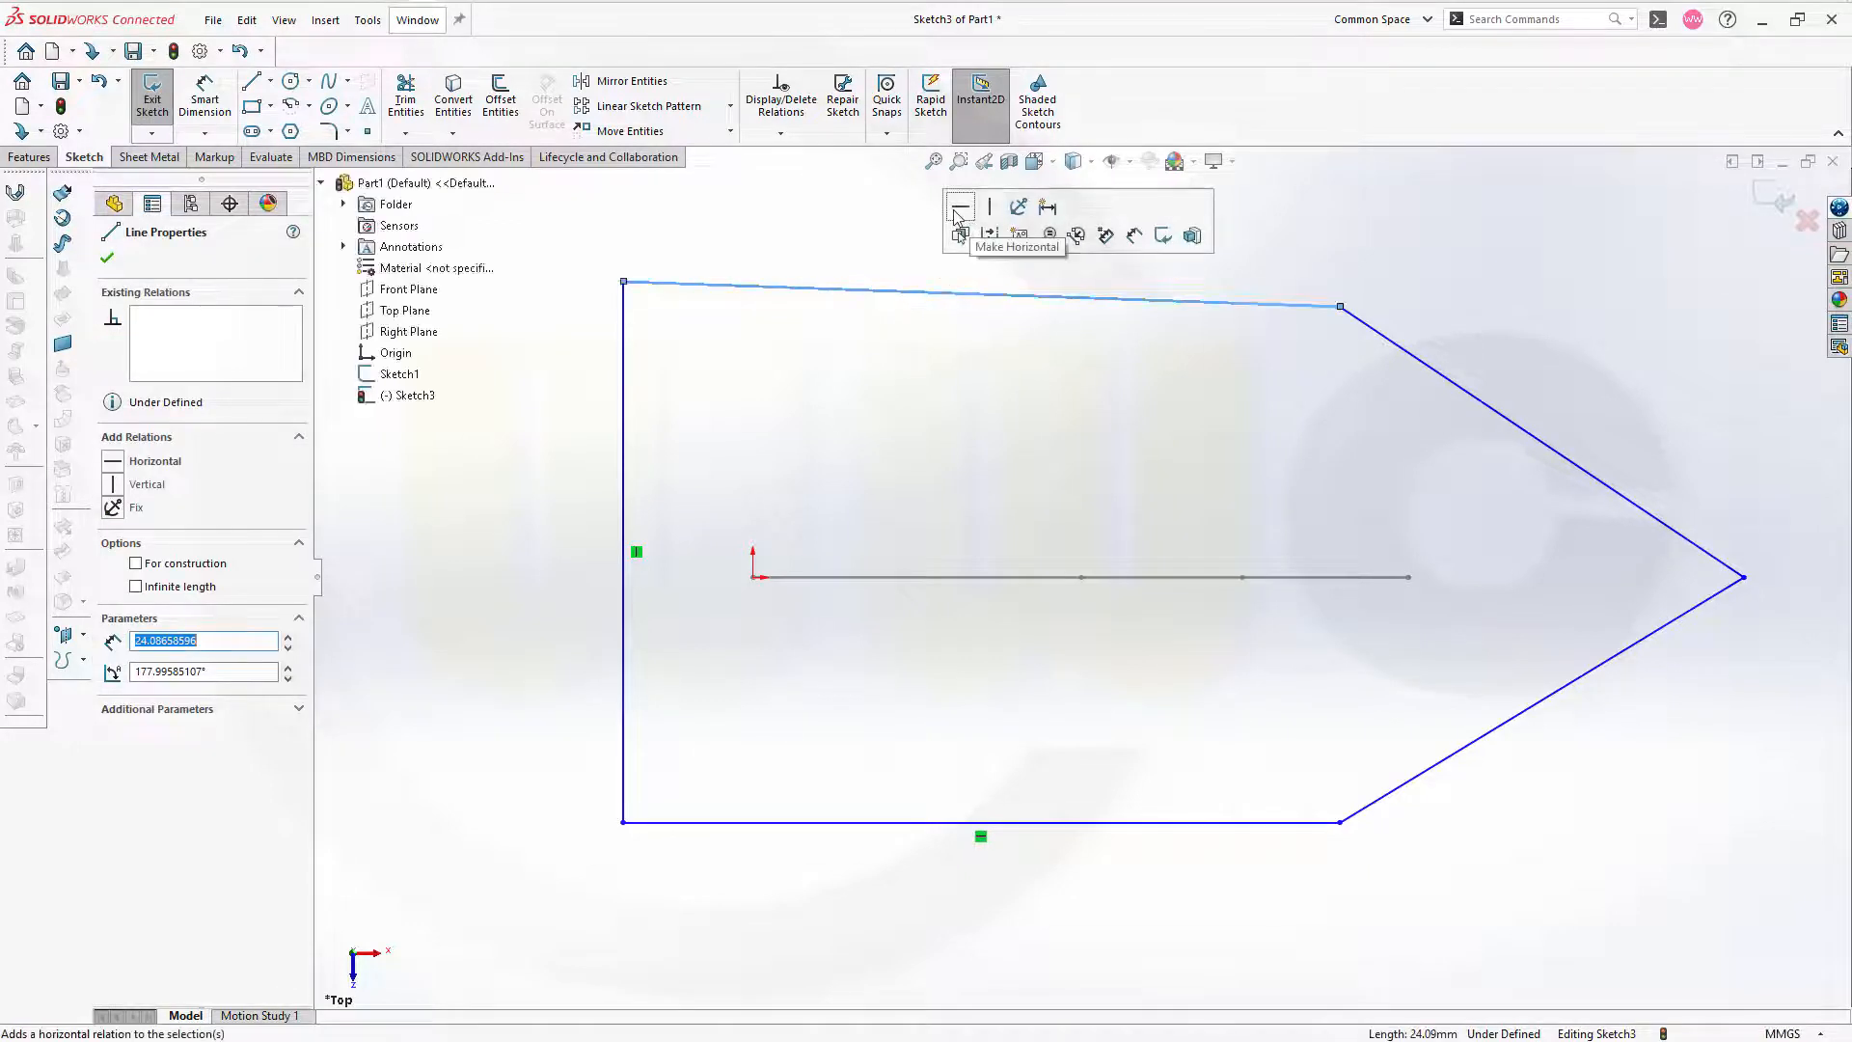
- Make the top edge horizontal and add the 180 height and bottom length dimensions
left_click(959, 207)
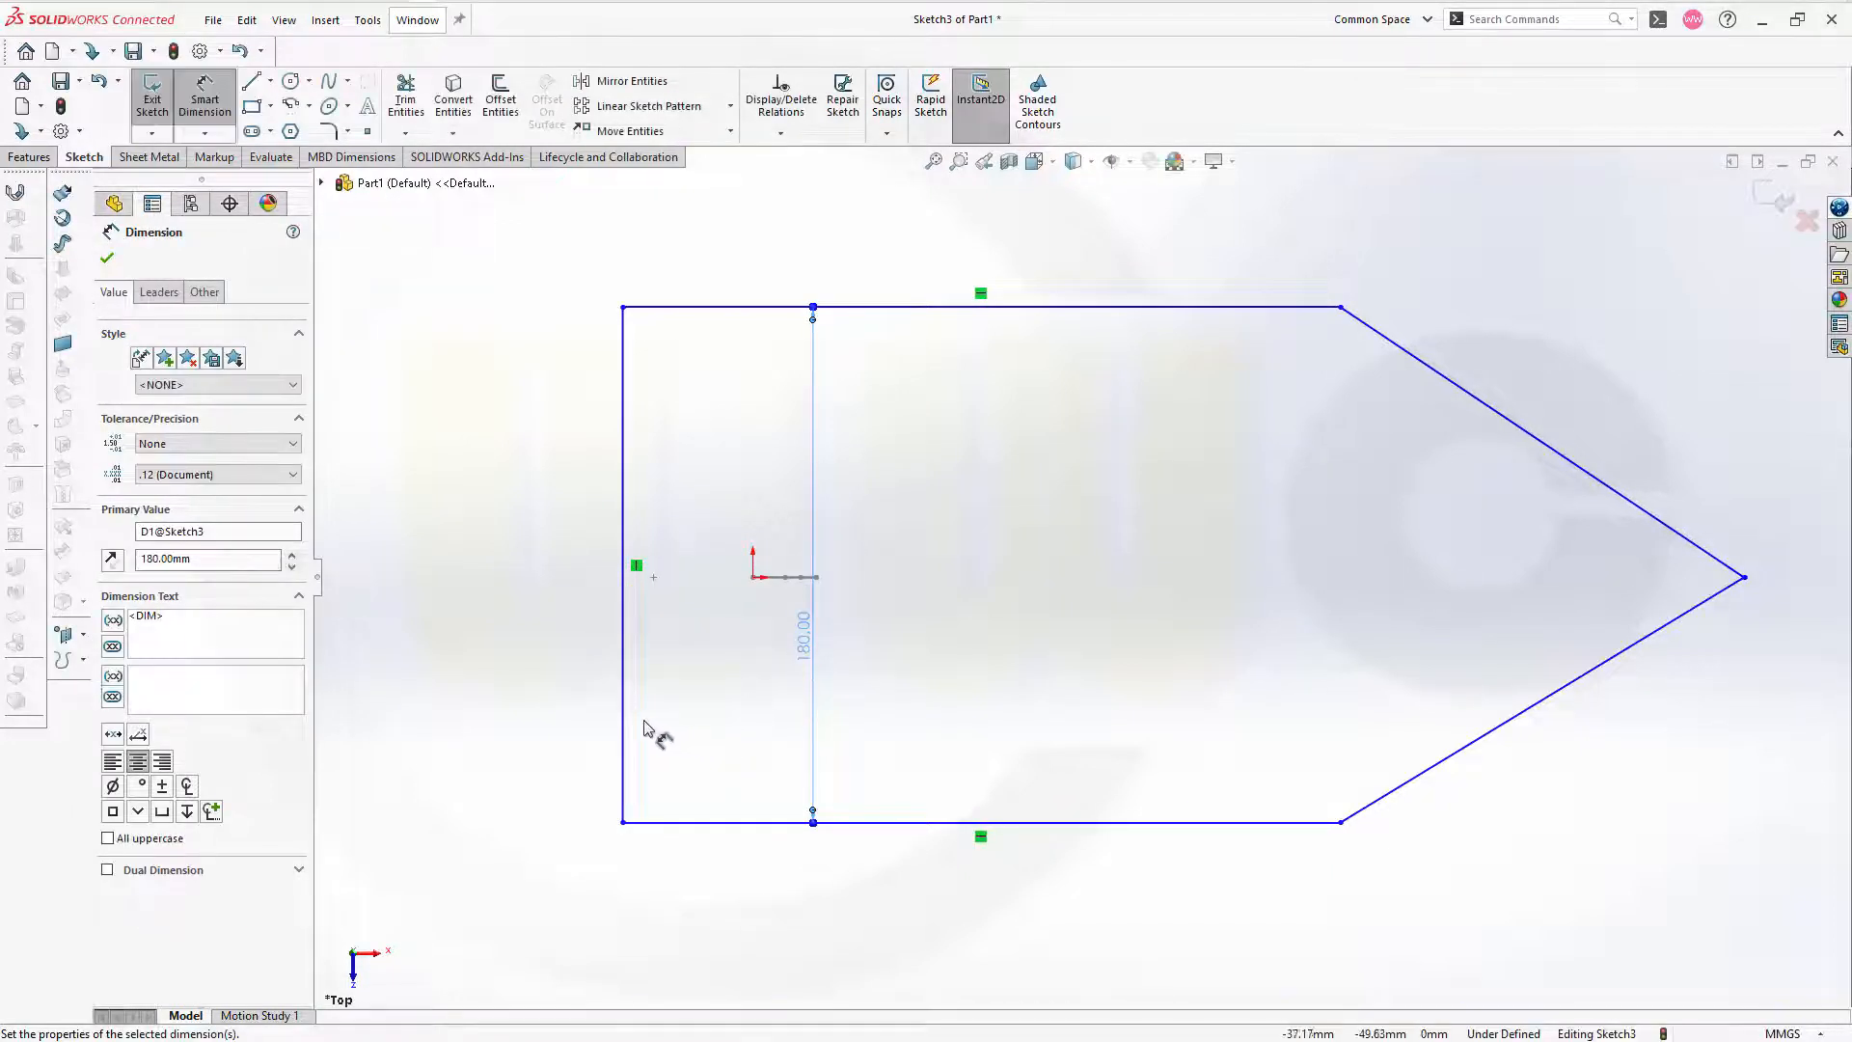
left_click(1339, 567)
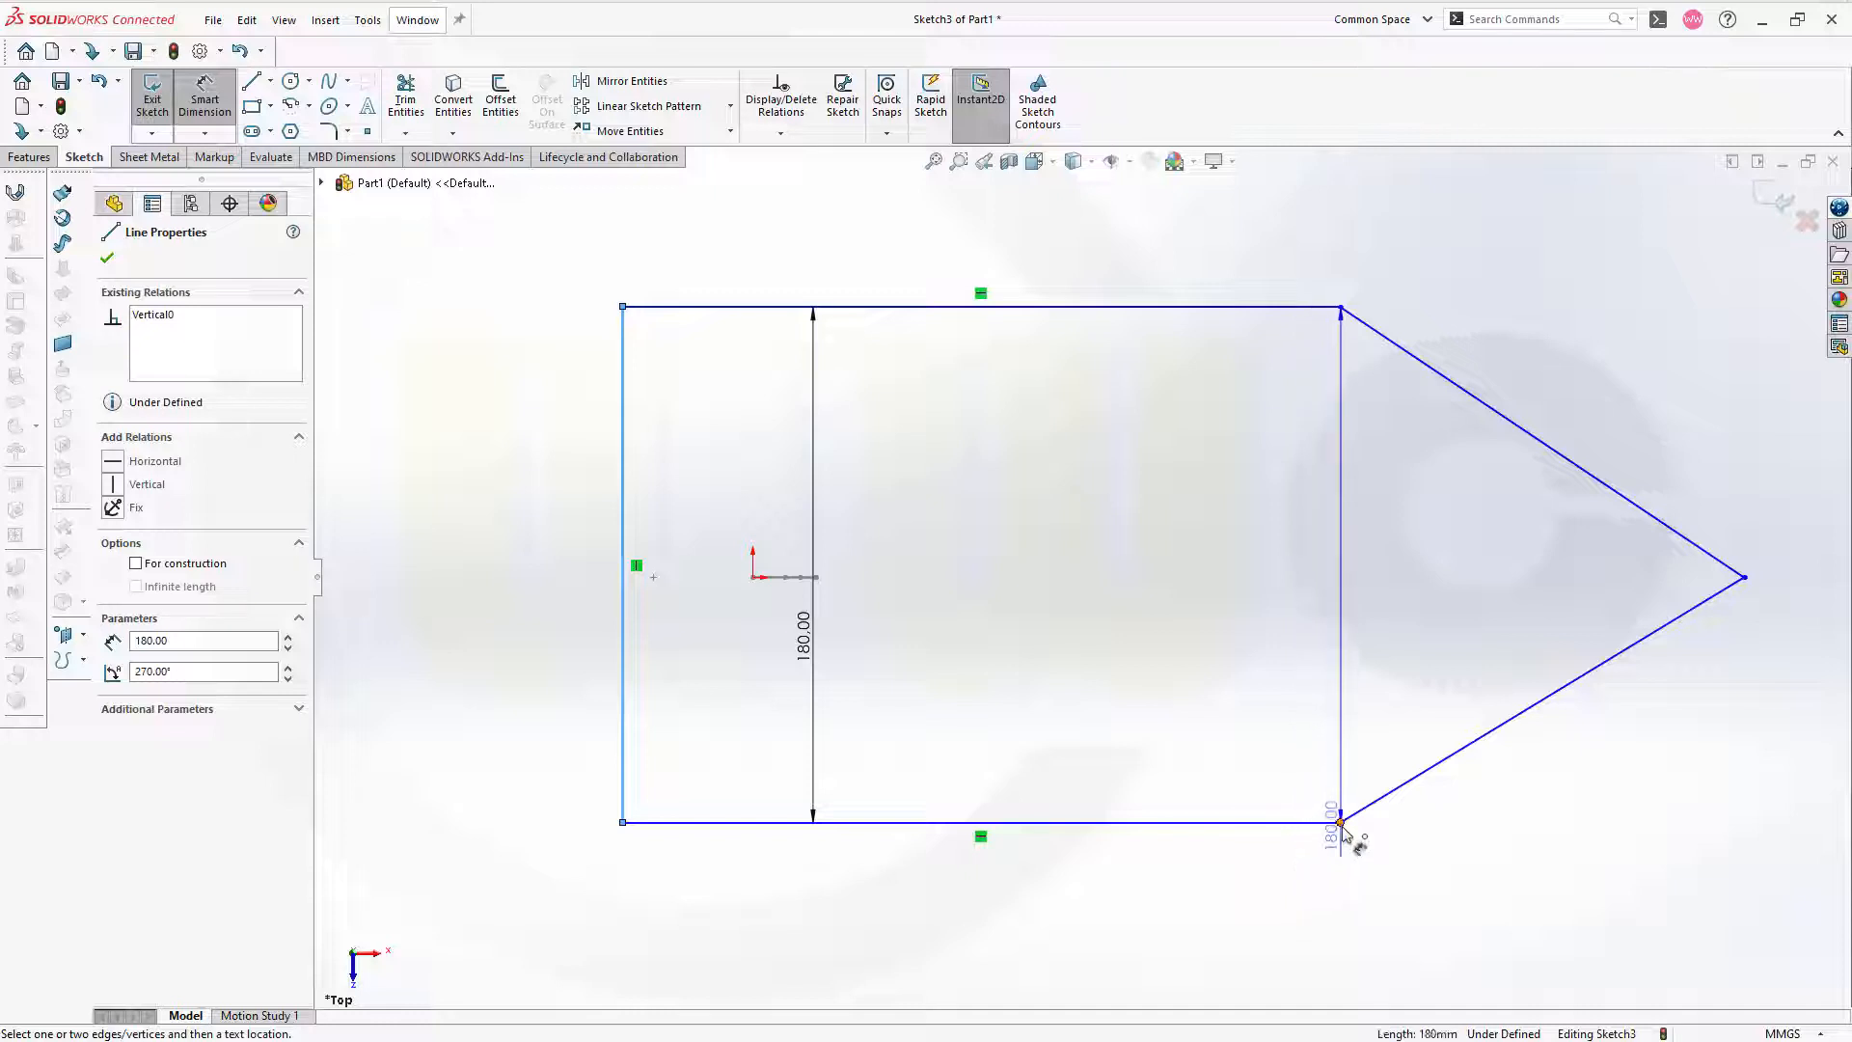
left_click(1103, 933)
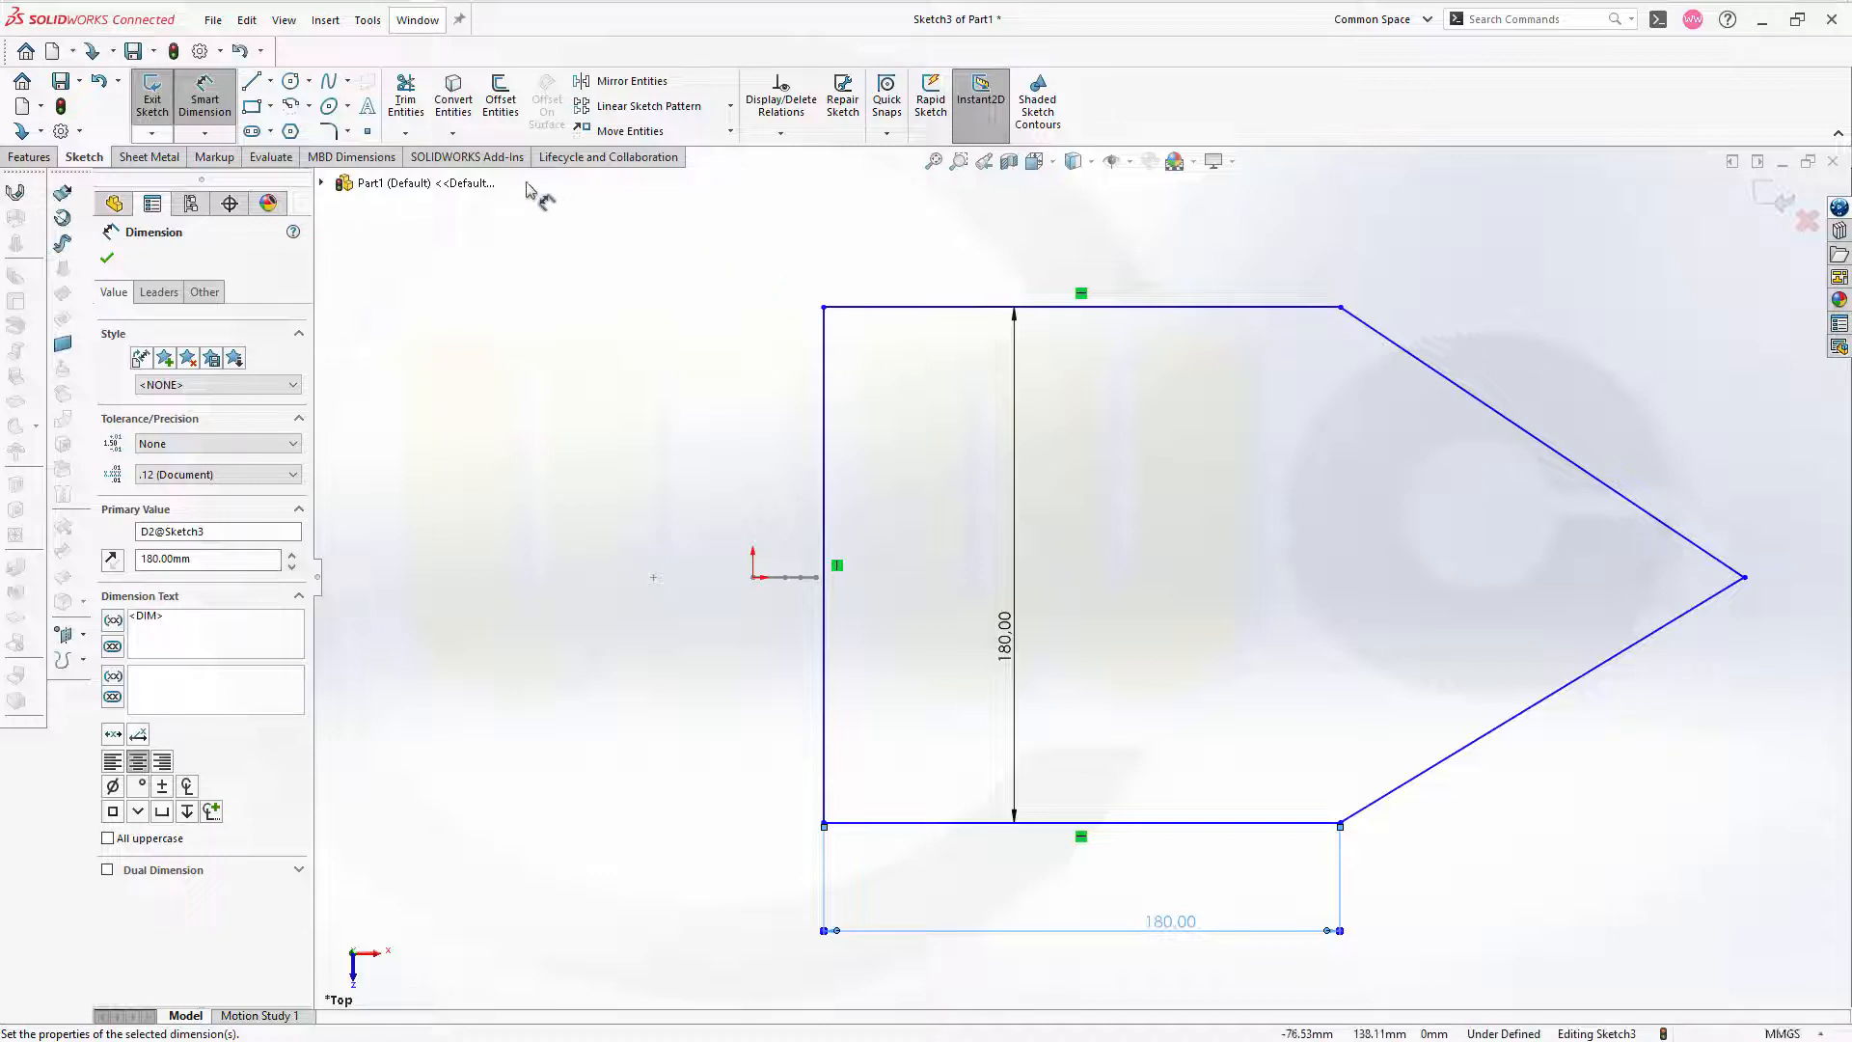
- Round the pointed tip with an R50 sketch fillet and dimension its centre 280 from the origin
left_click(345, 131)
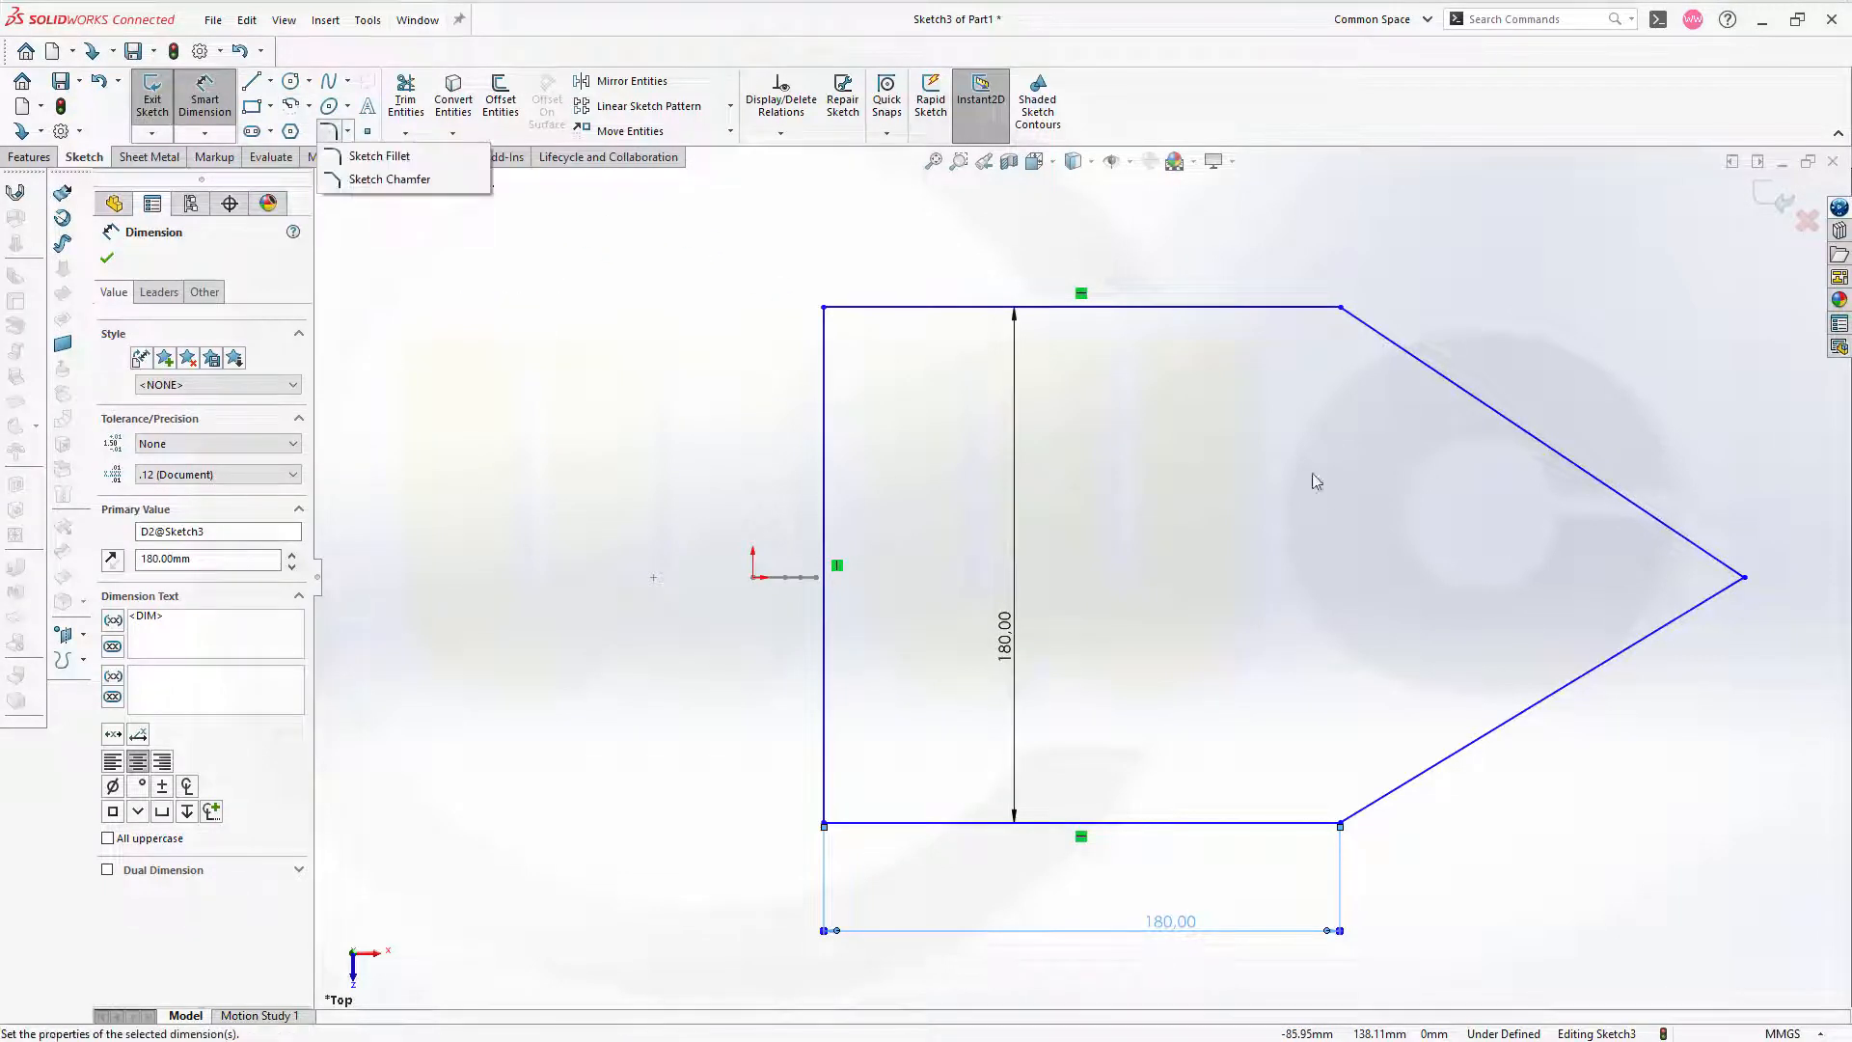
left_click(380, 155)
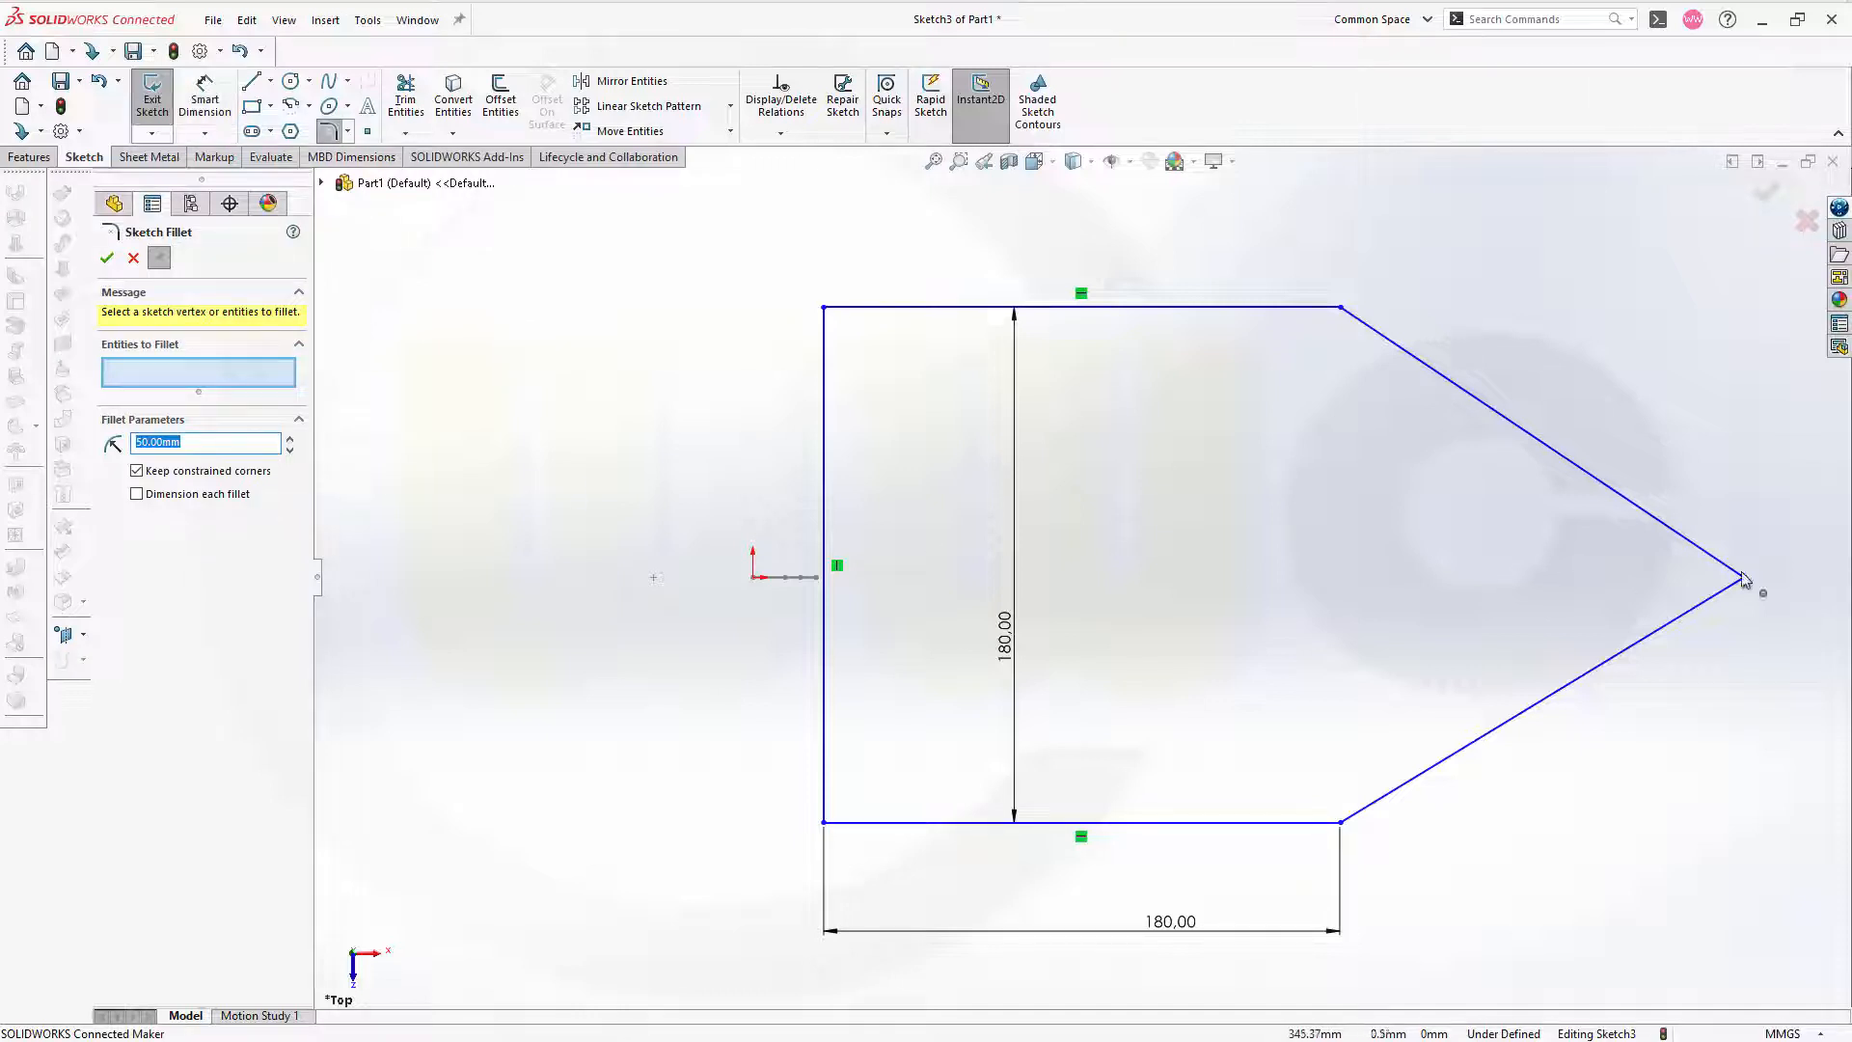
left_click(1742, 578)
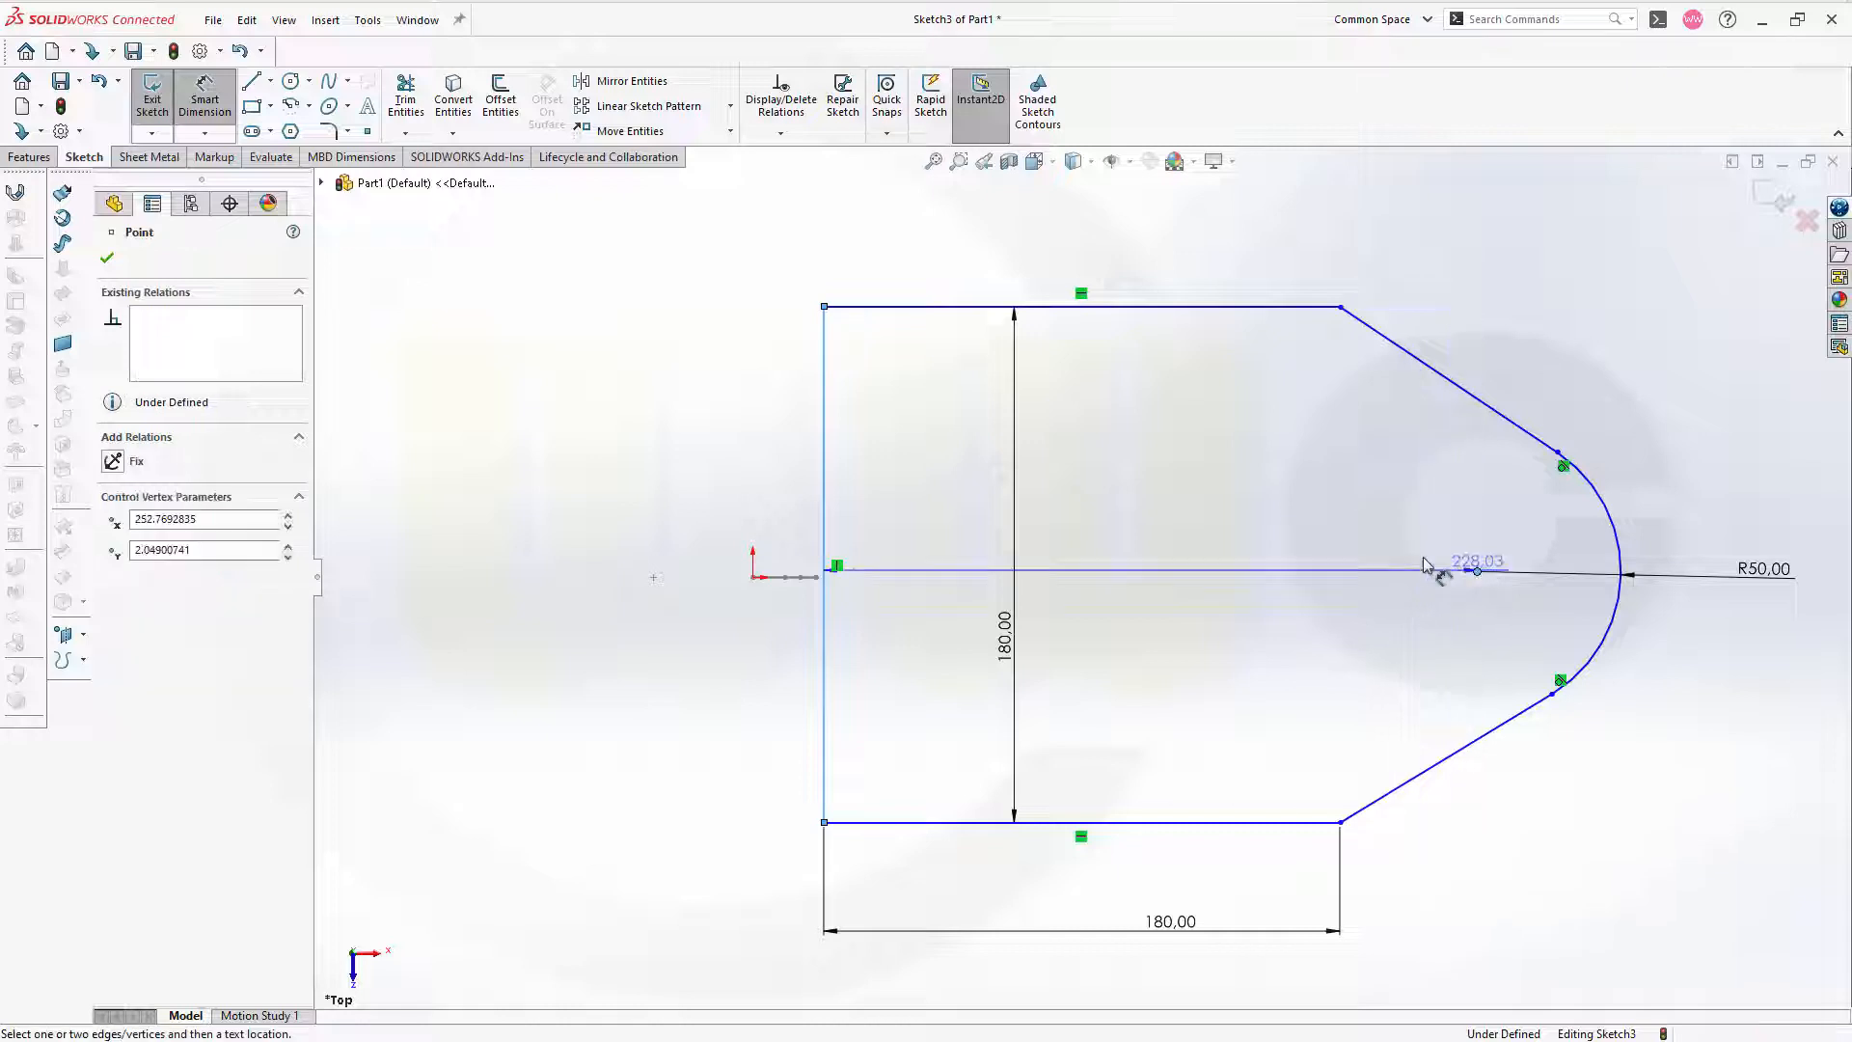
left_click(1476, 567)
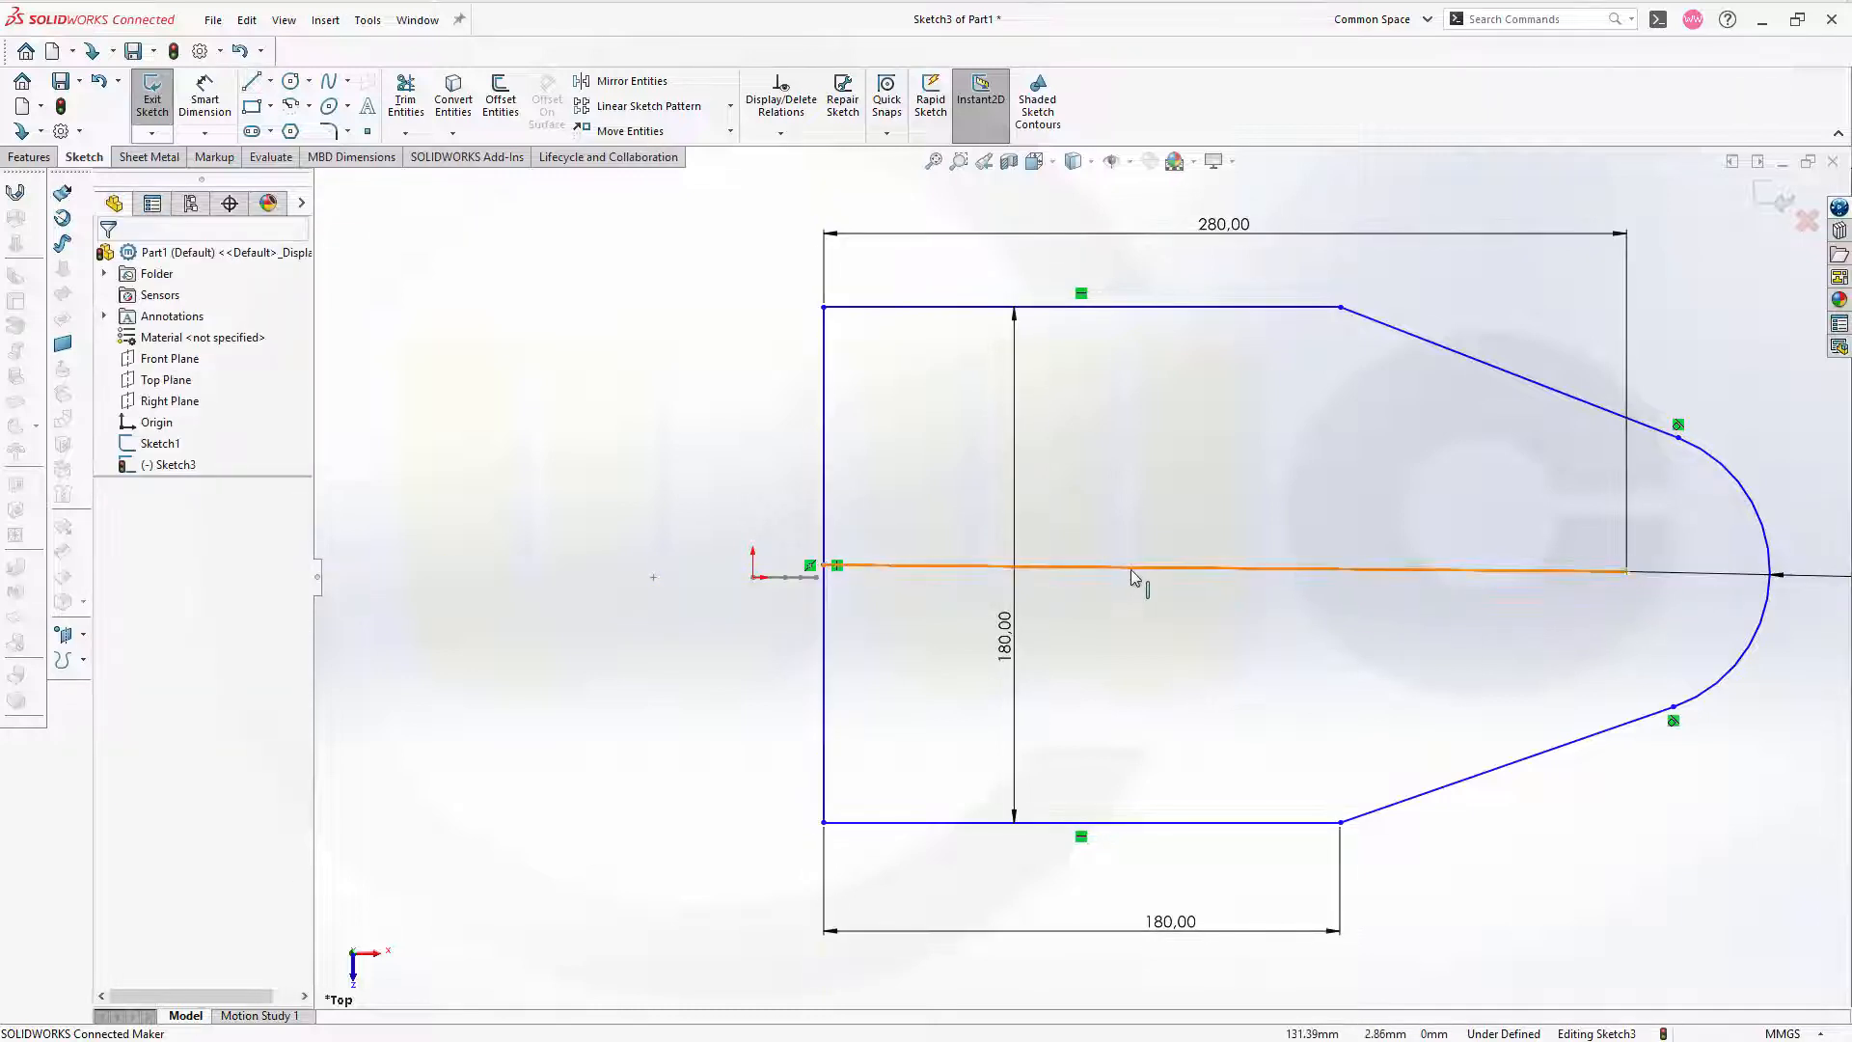
- Finish the centre line at the arc centre and make it construction geometry
left_click(1134, 571)
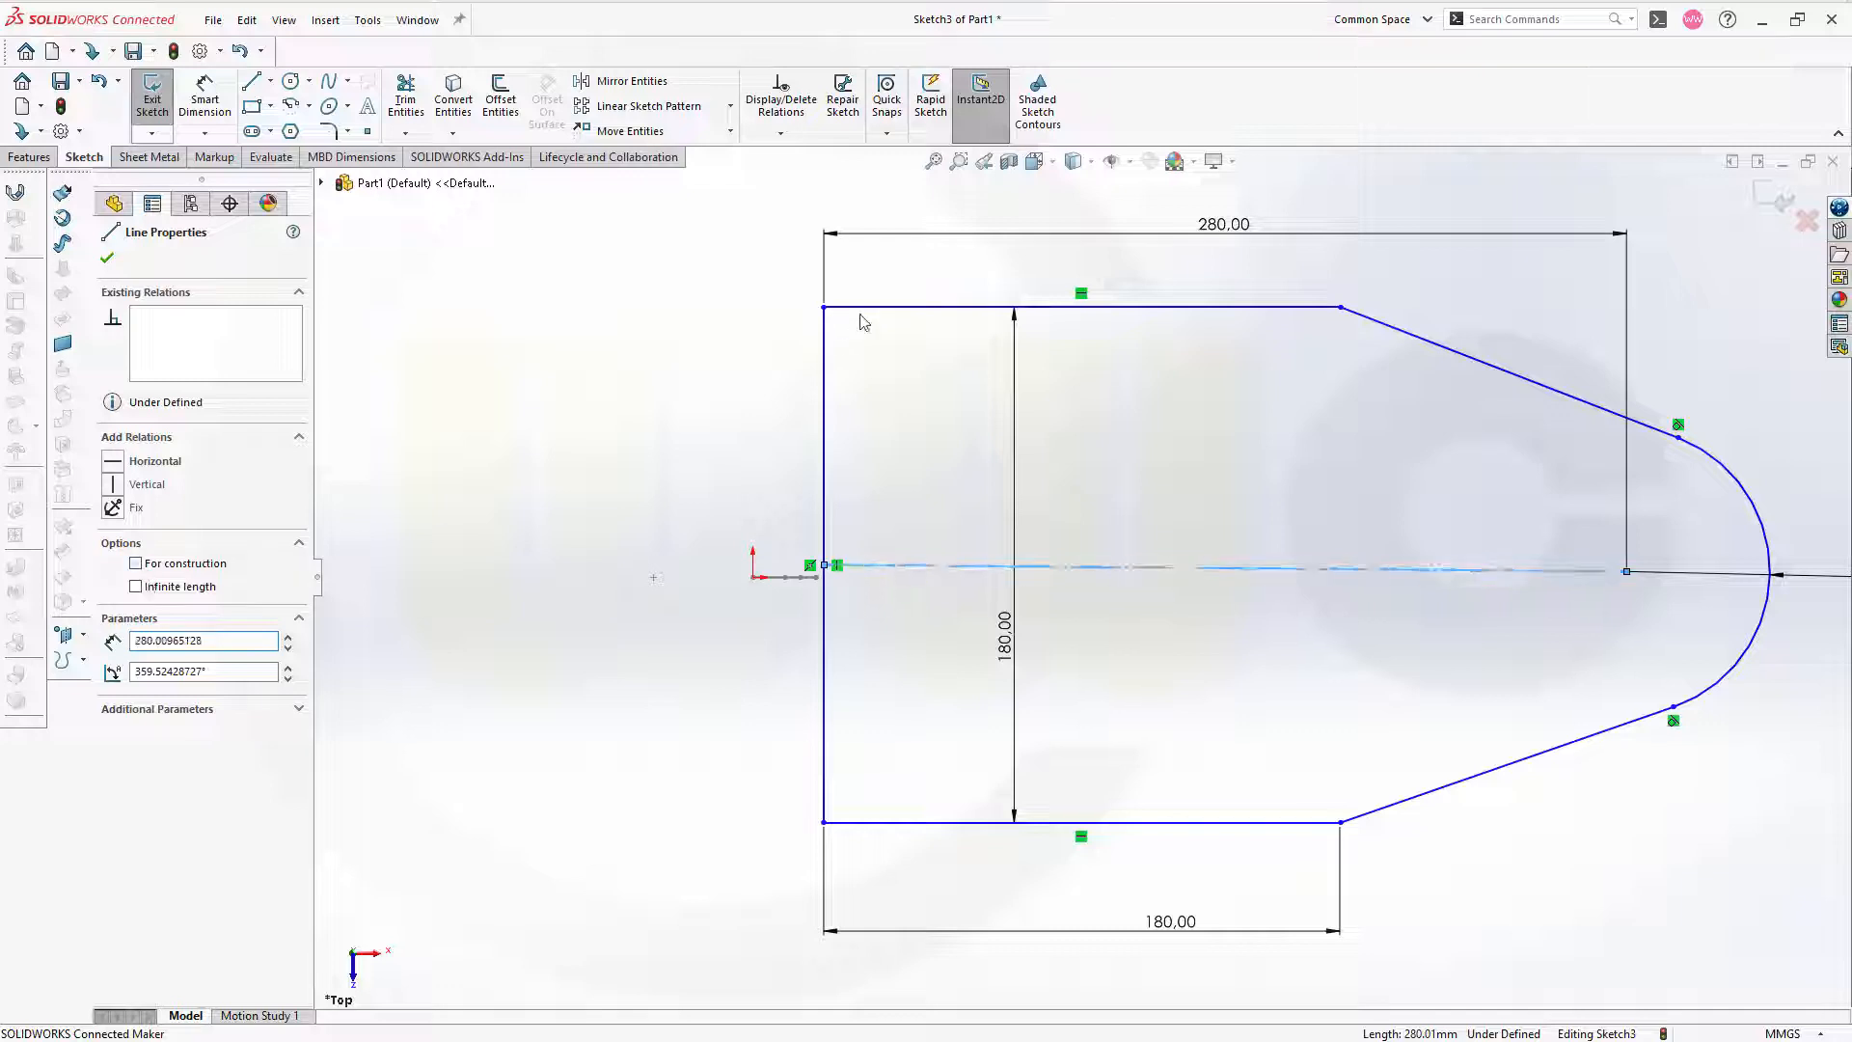
left_click(135, 563)
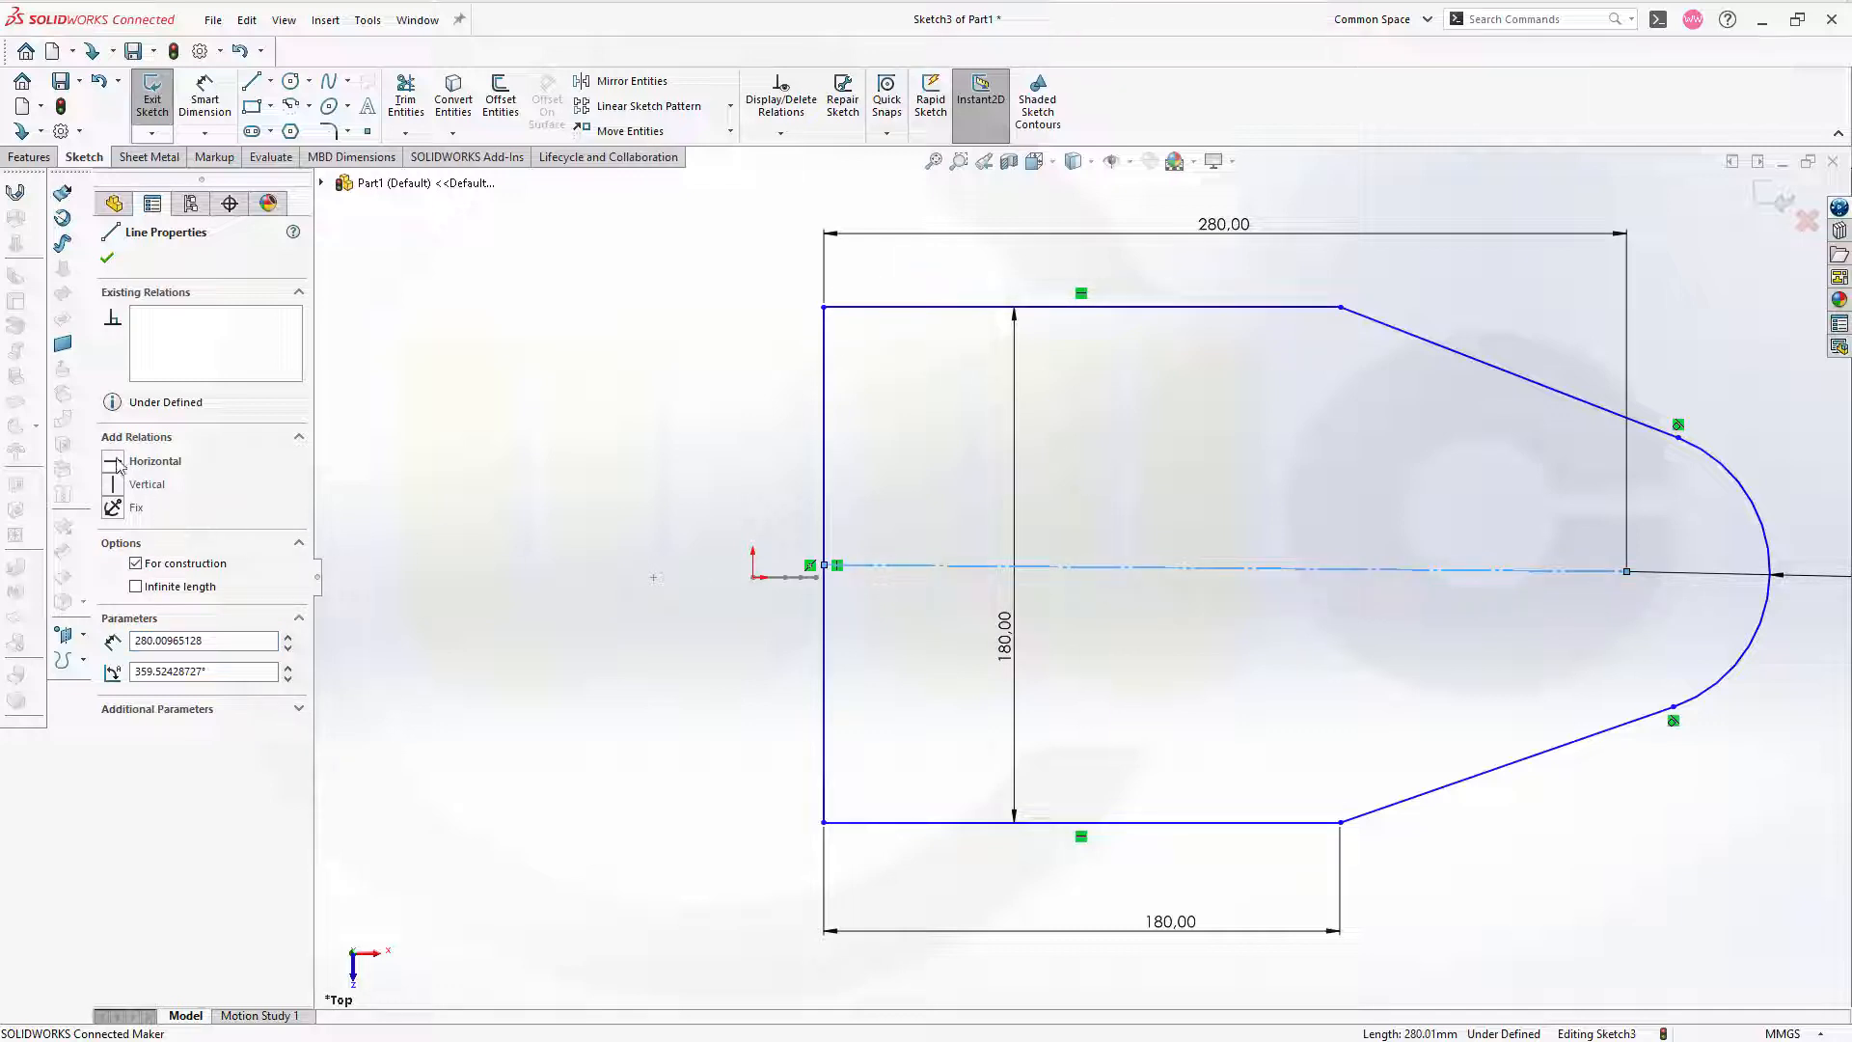
left_click(155, 461)
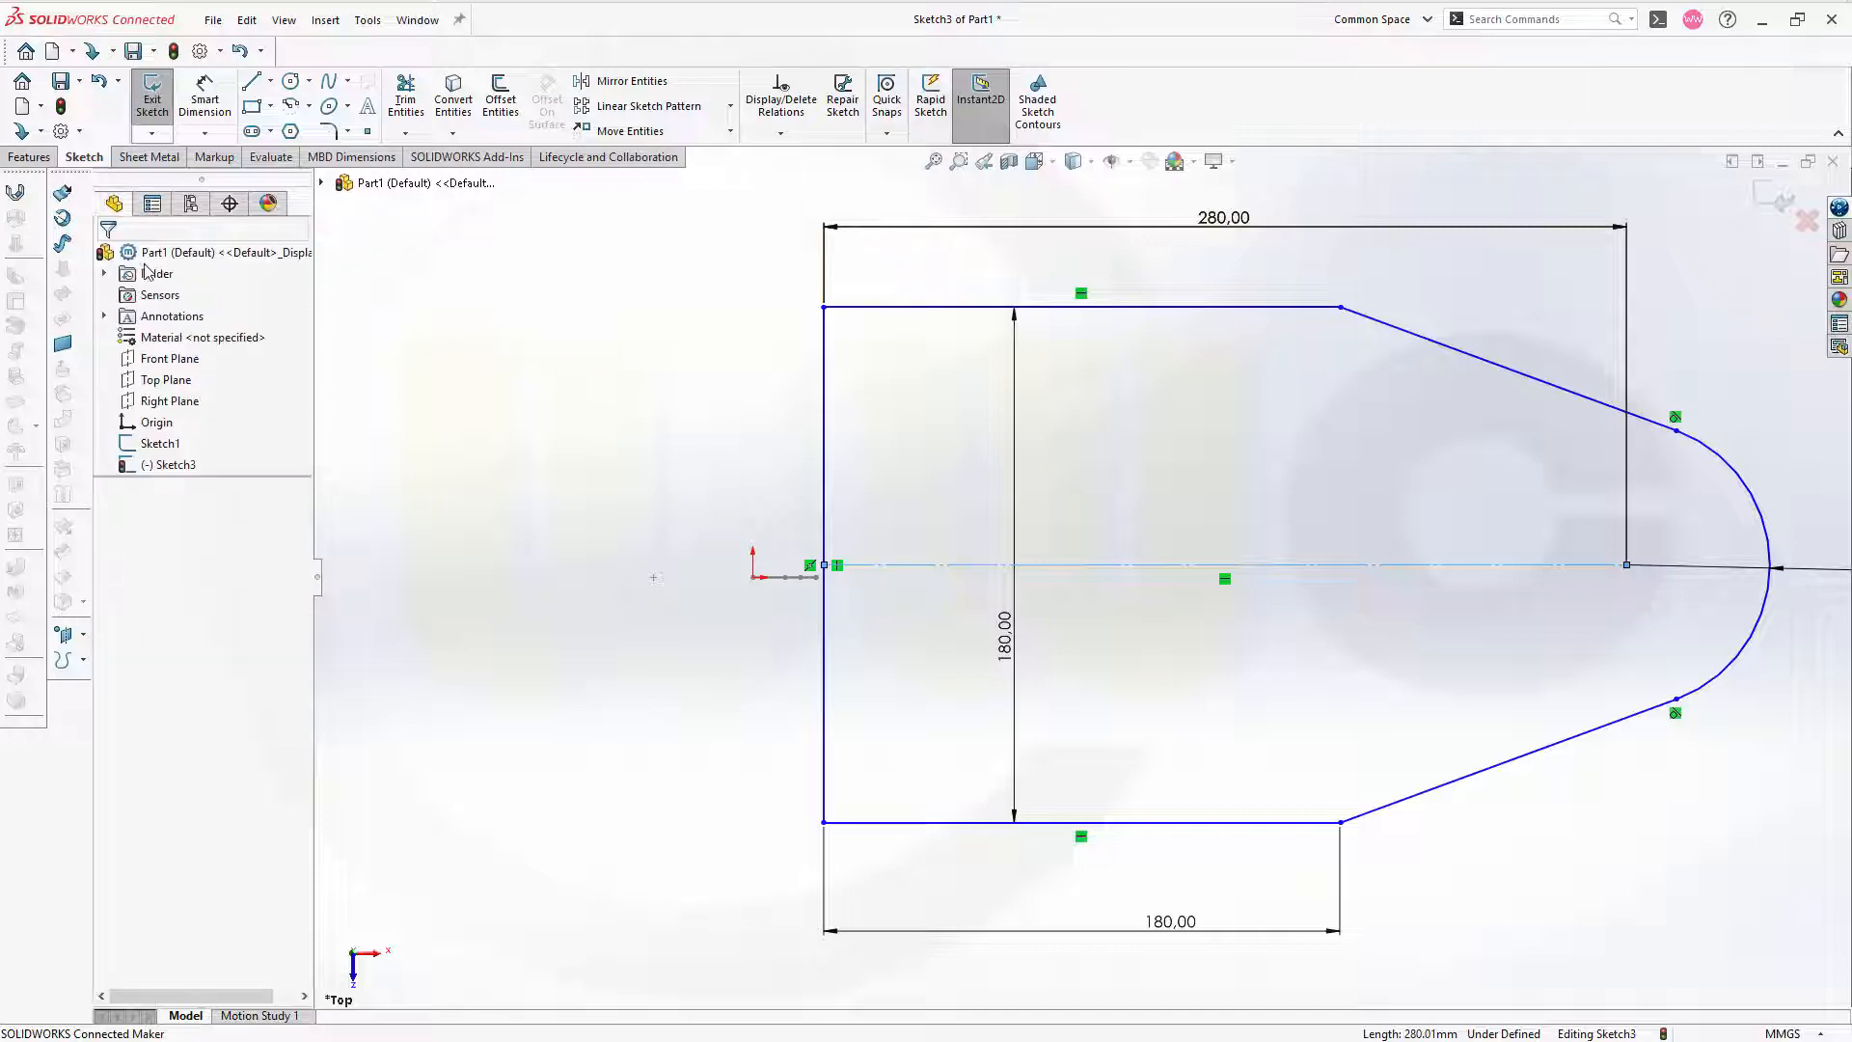
- Make the top/bottom edges and the two slanted edges symmetric about the centre line
left_click(1074, 306)
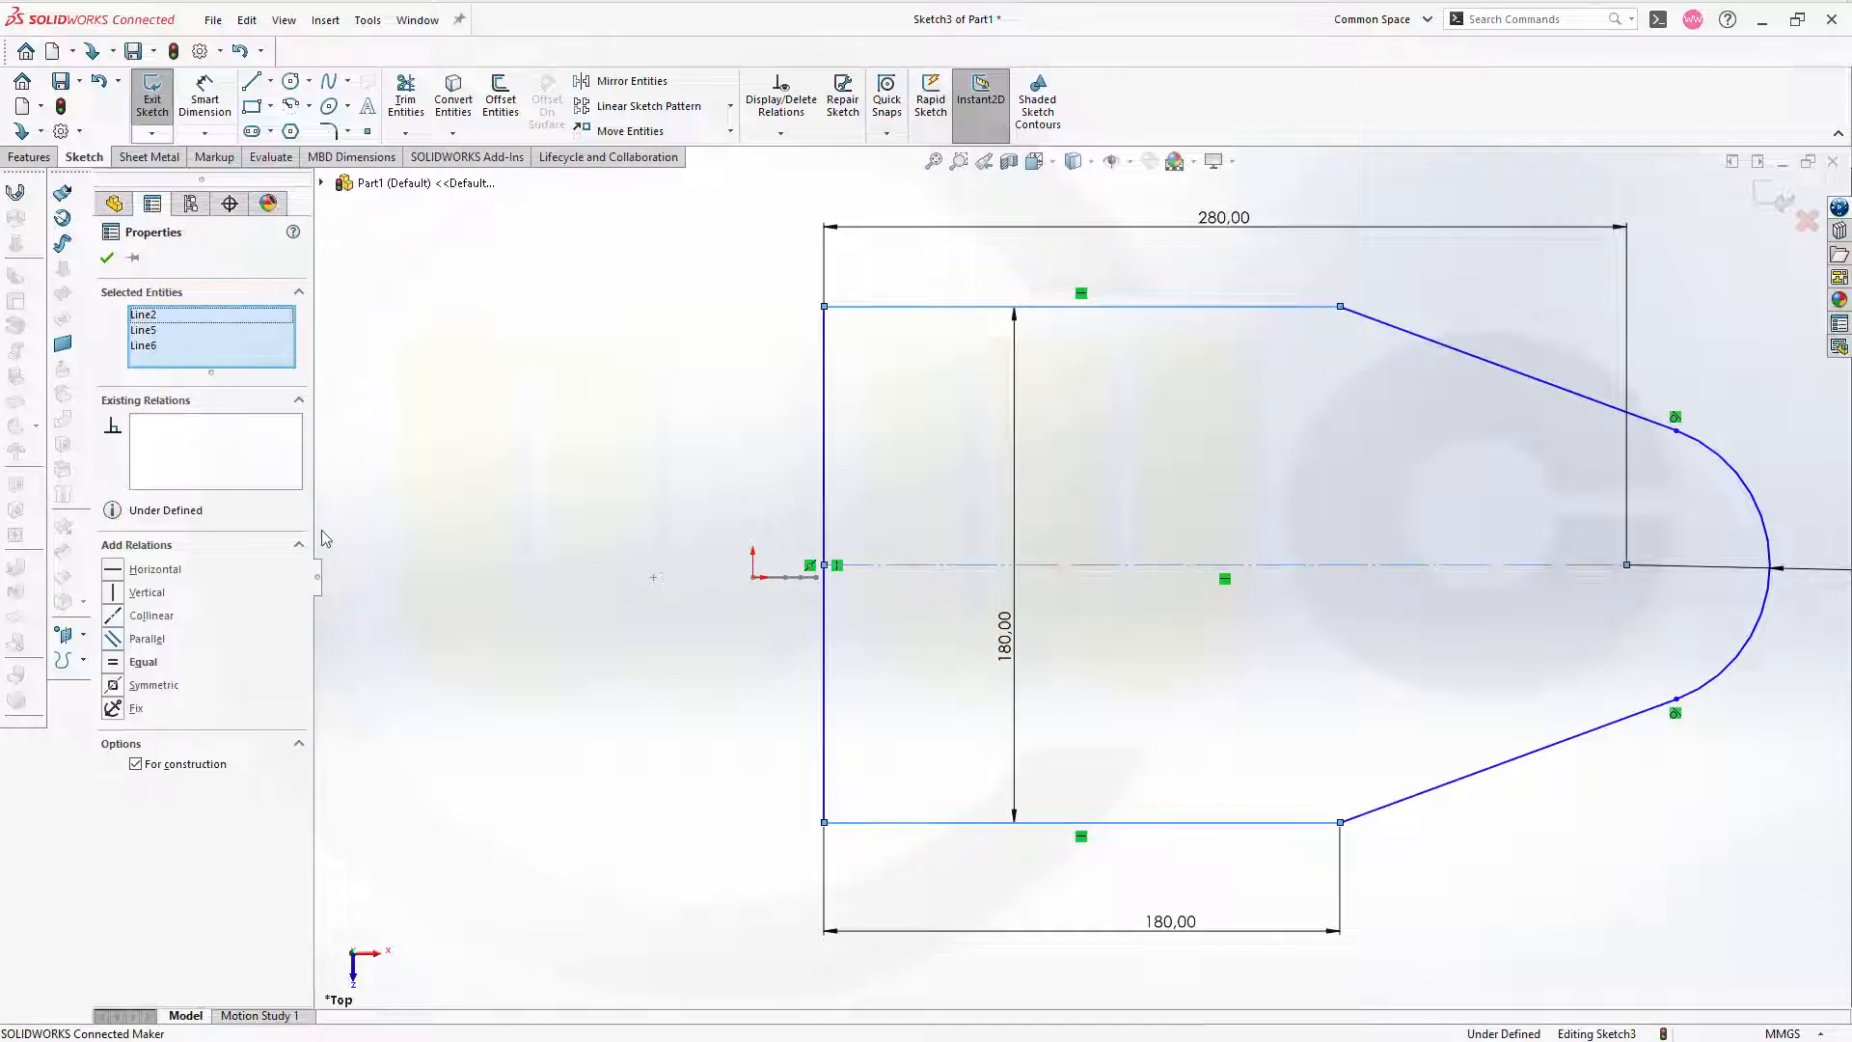
left_click(154, 685)
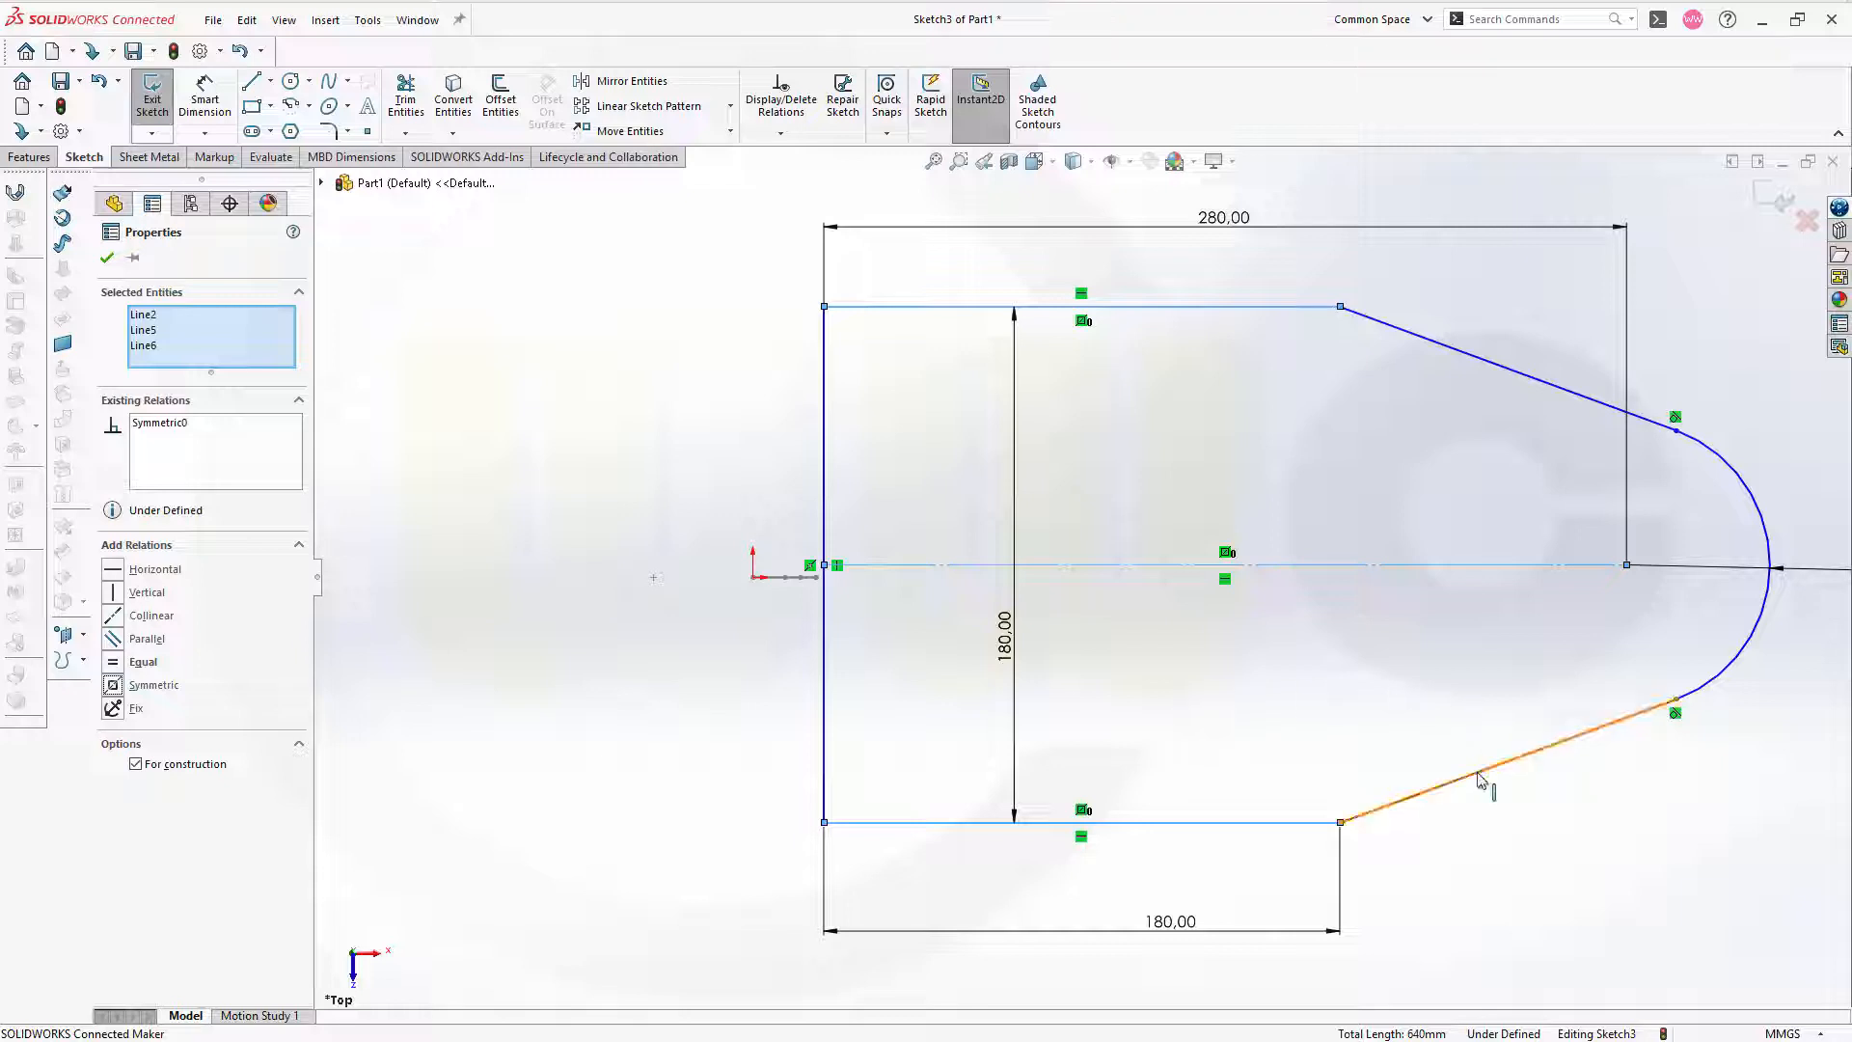
left_click(1481, 779)
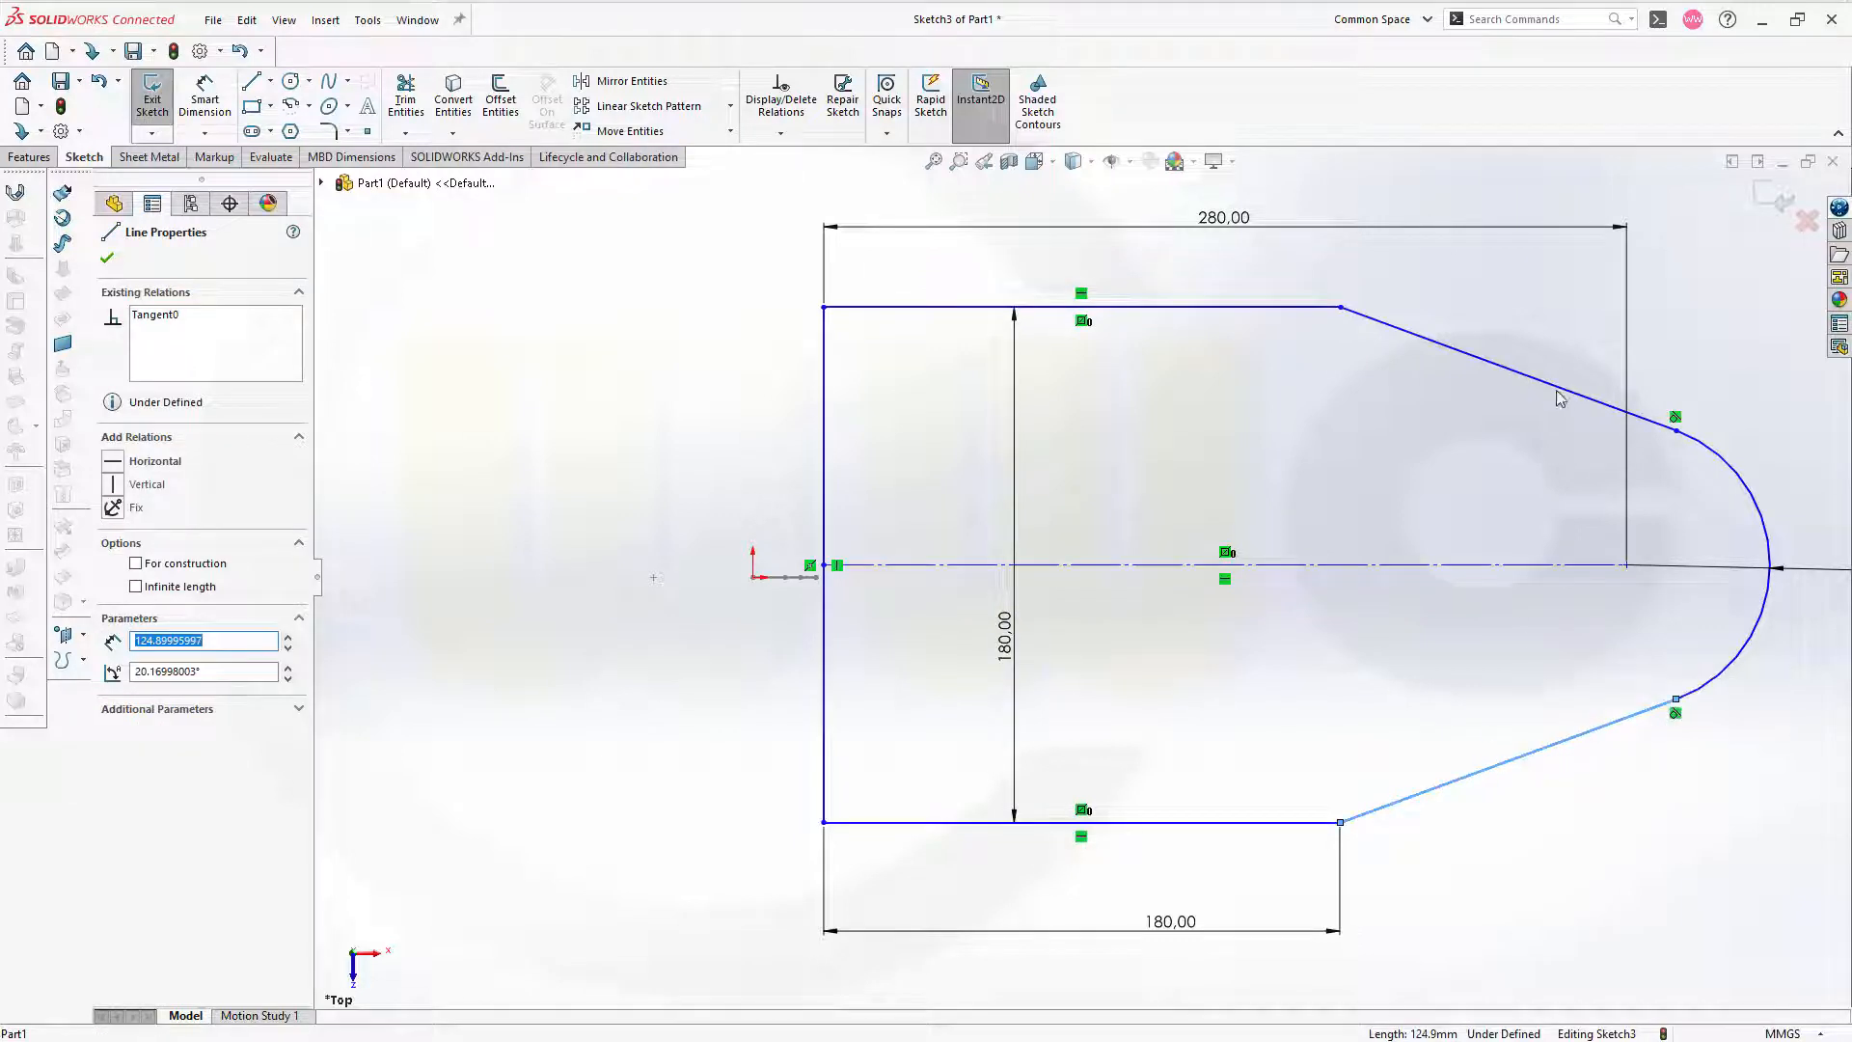
left_click(1512, 366)
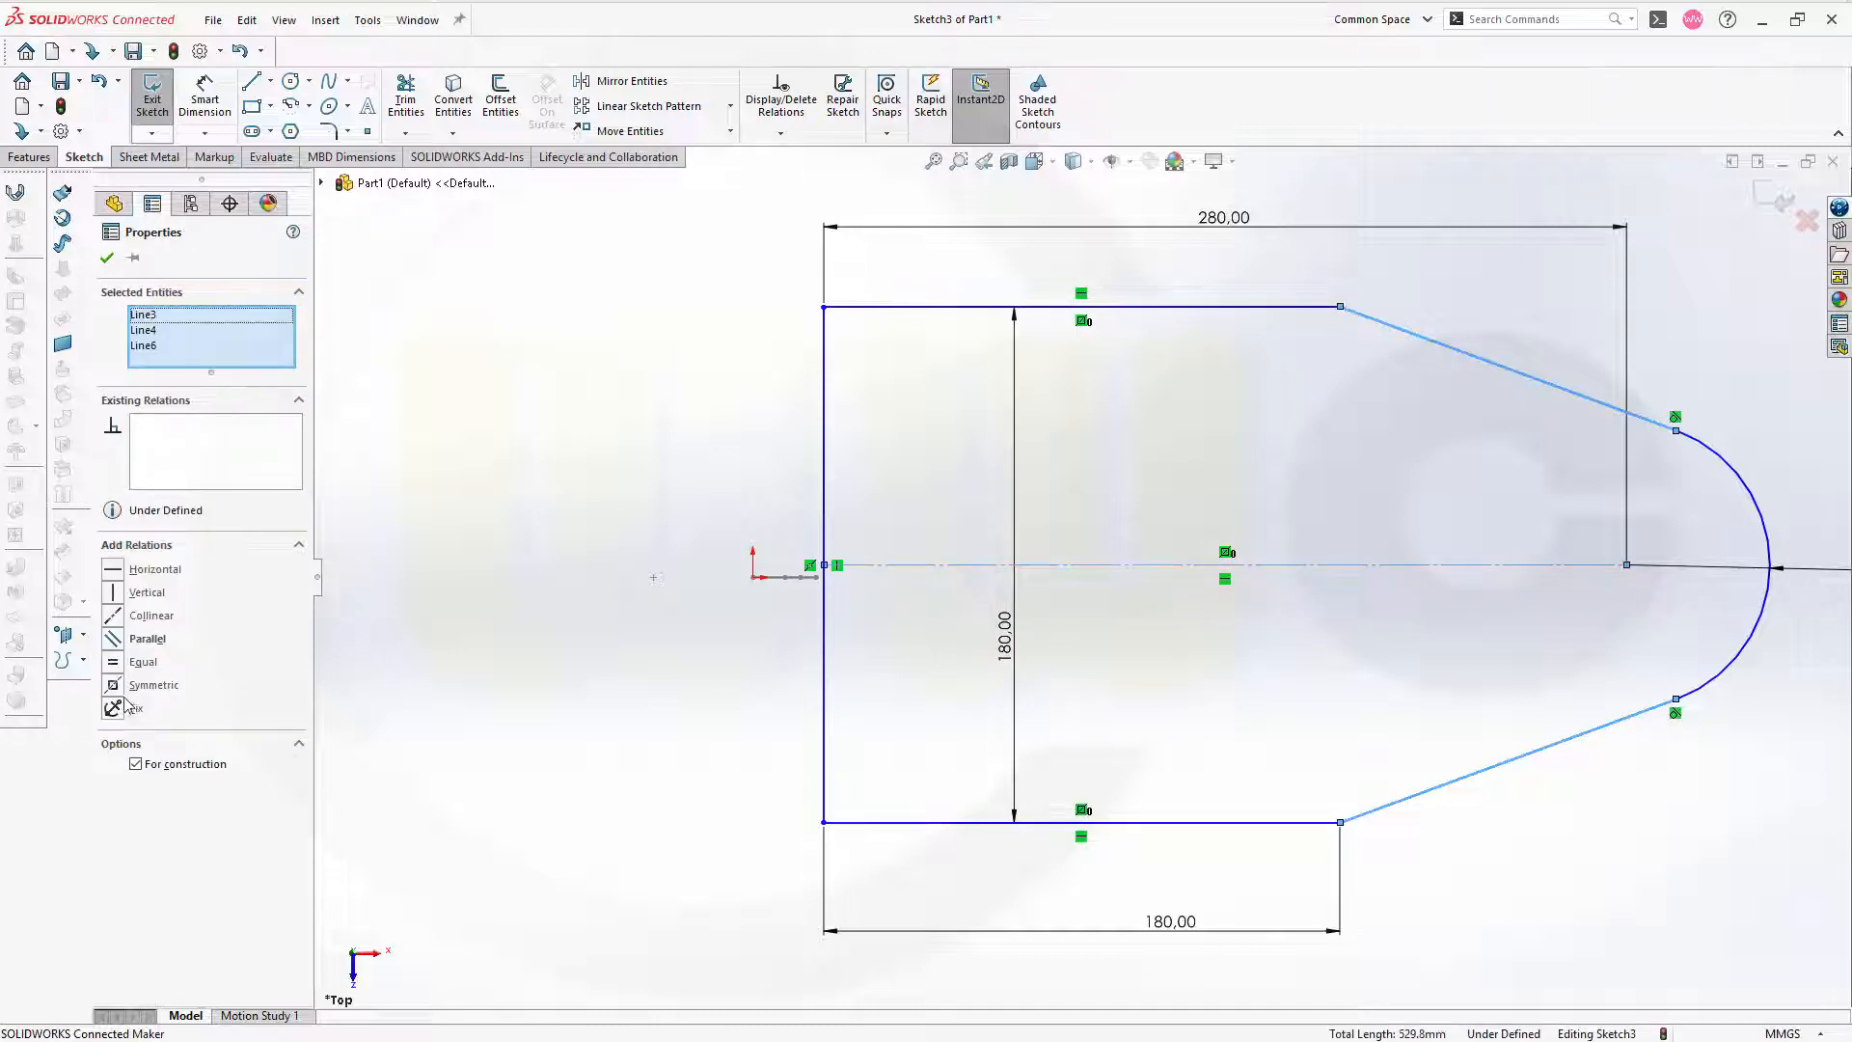
left_click(154, 683)
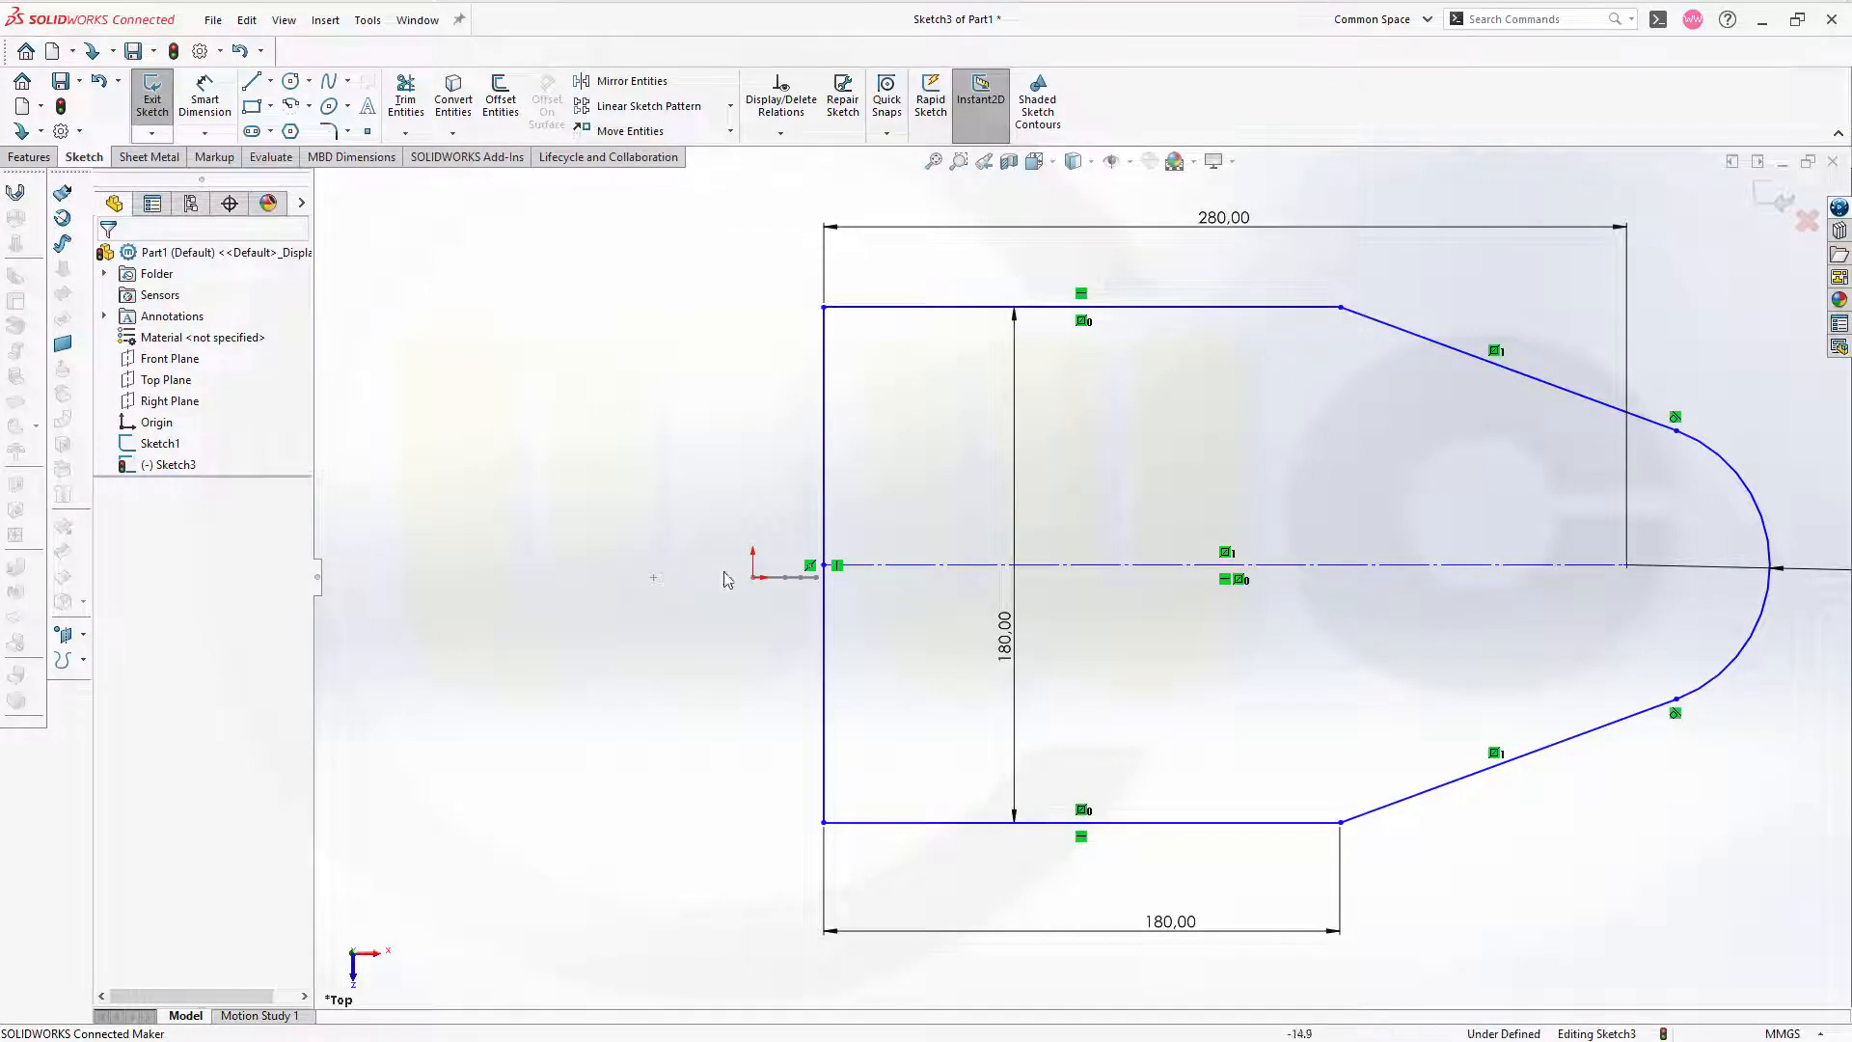
- Make the left edge midpoint coincident with the origin, fully defining the outline, and exit
left_click(828, 565)
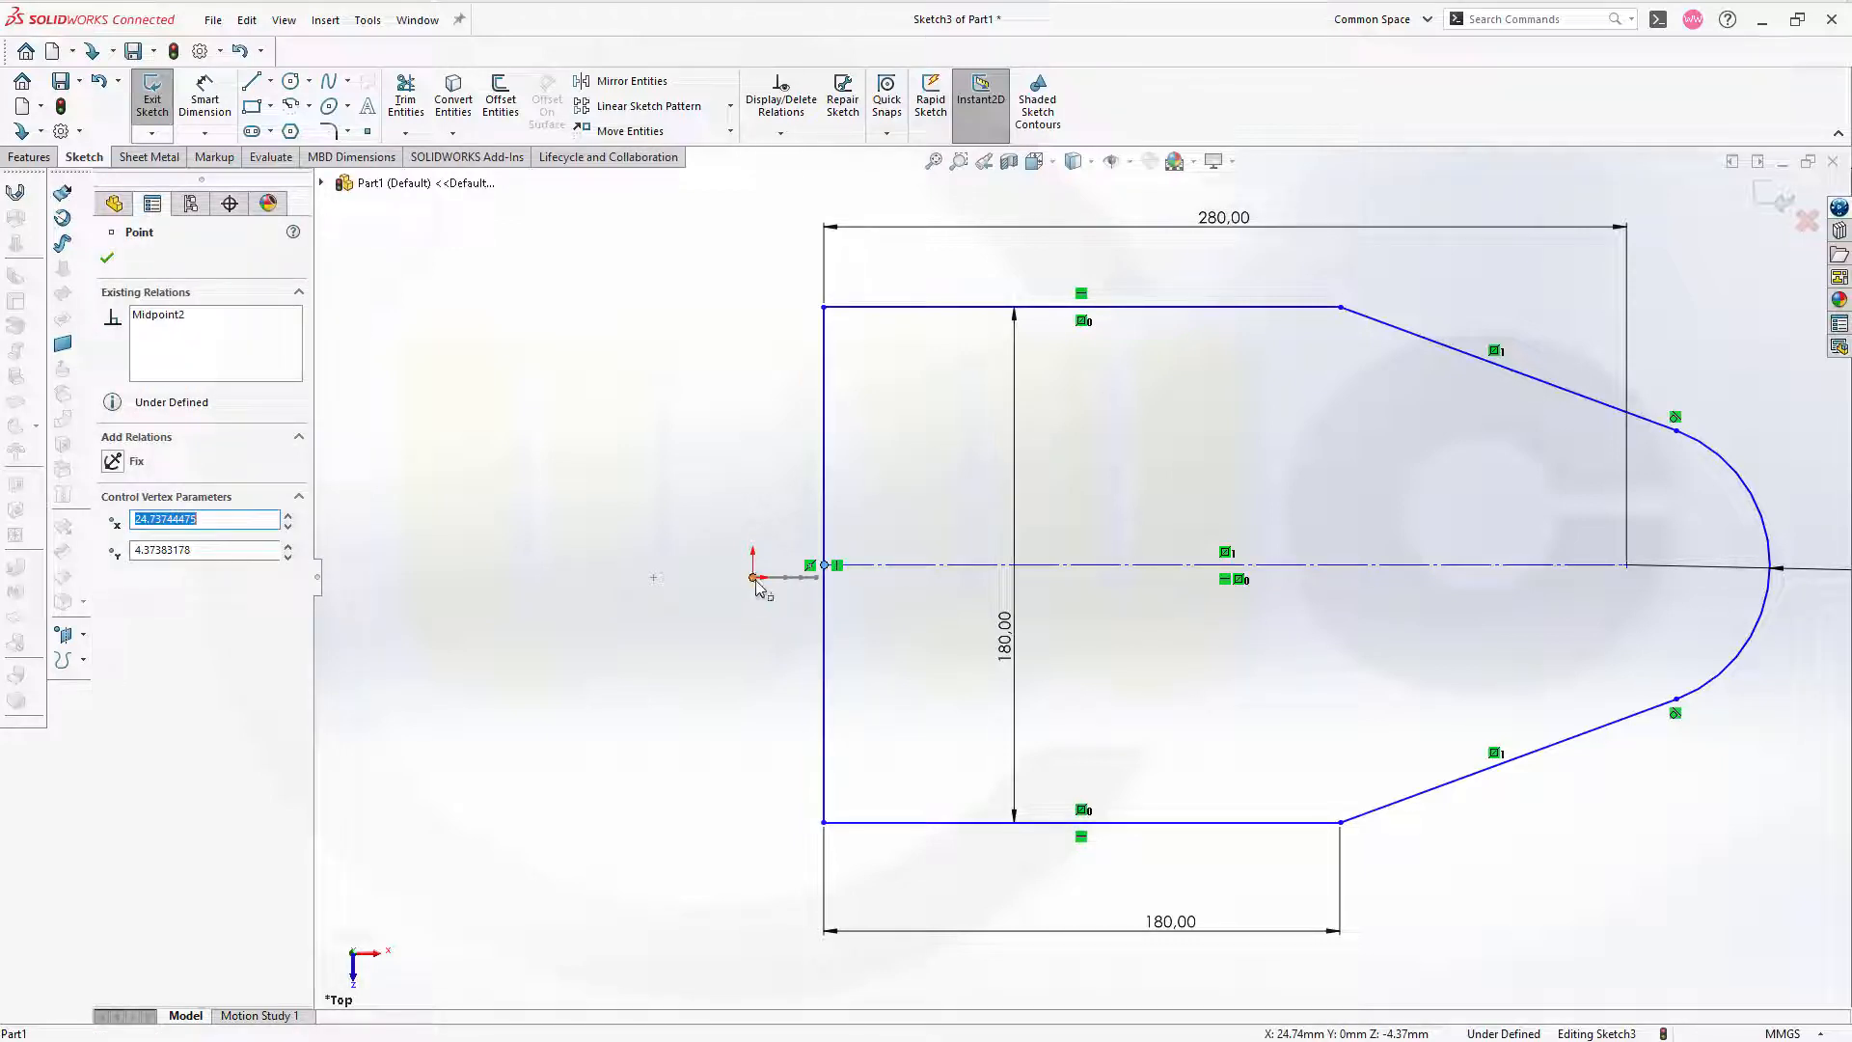
left_click(752, 579)
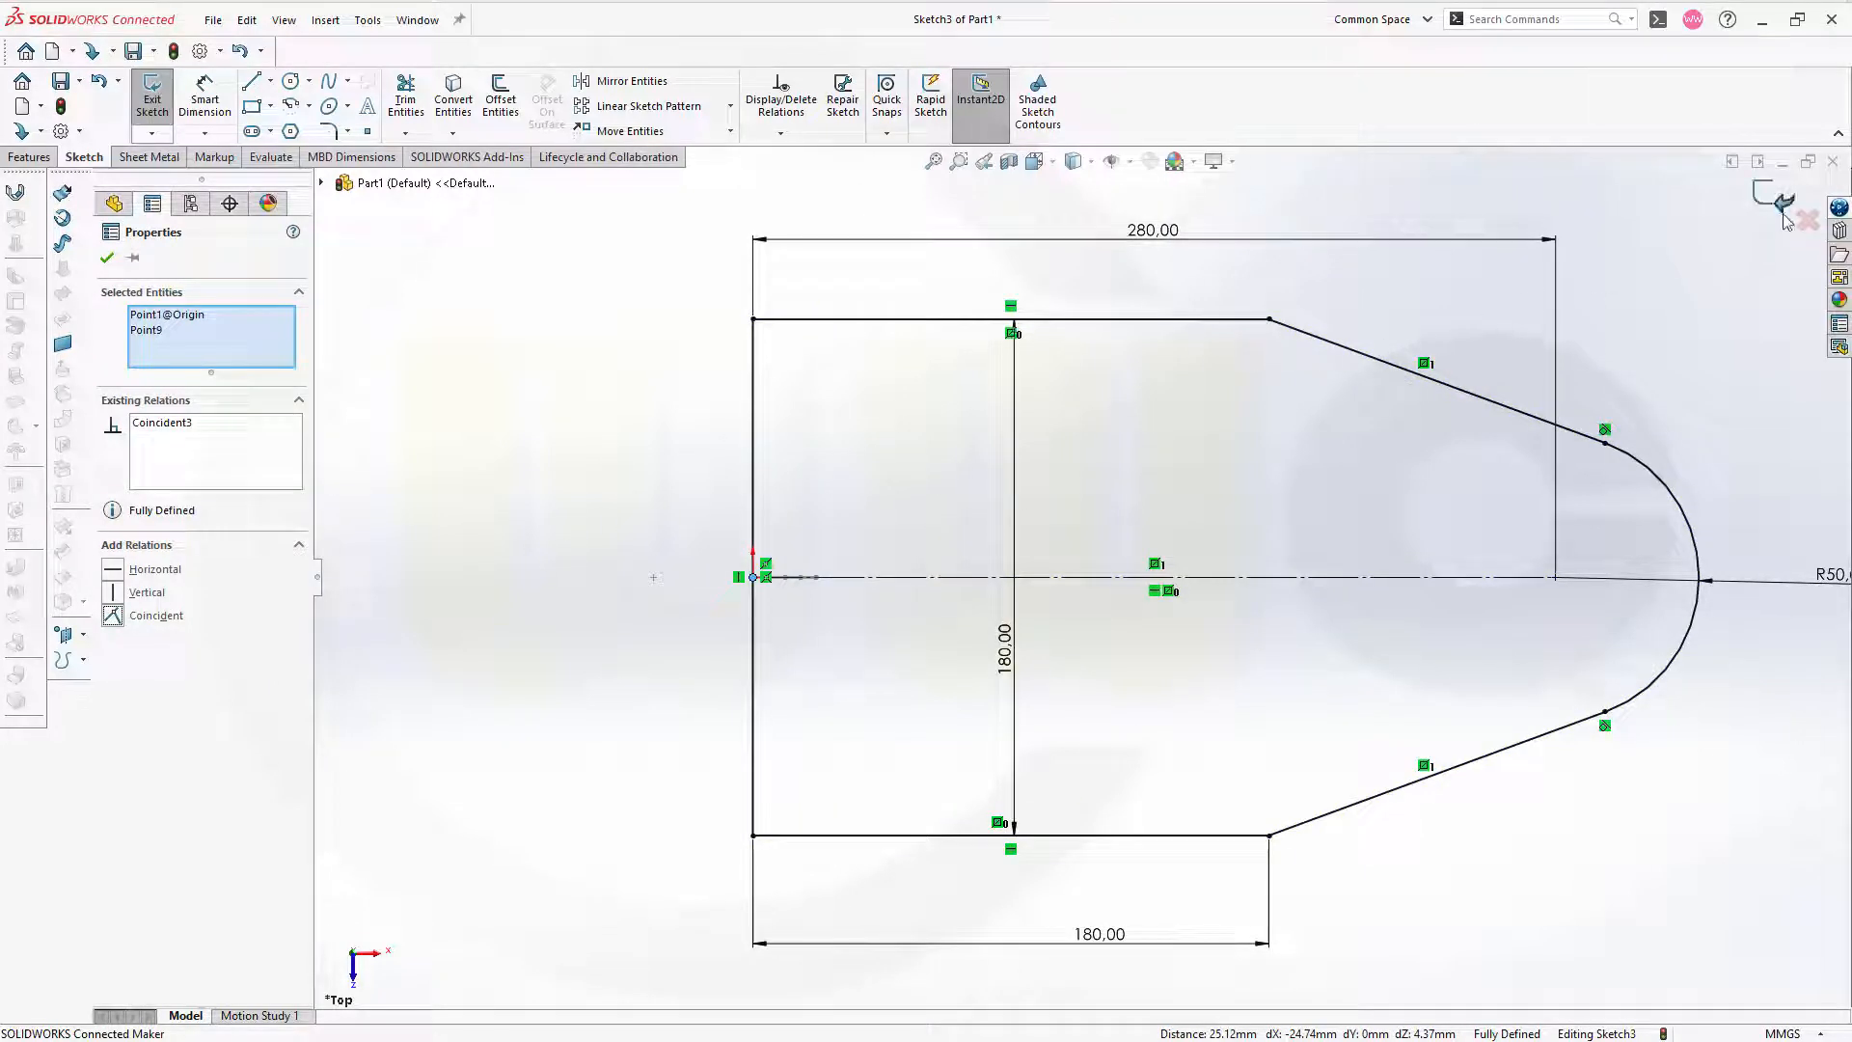
left_click(150, 98)
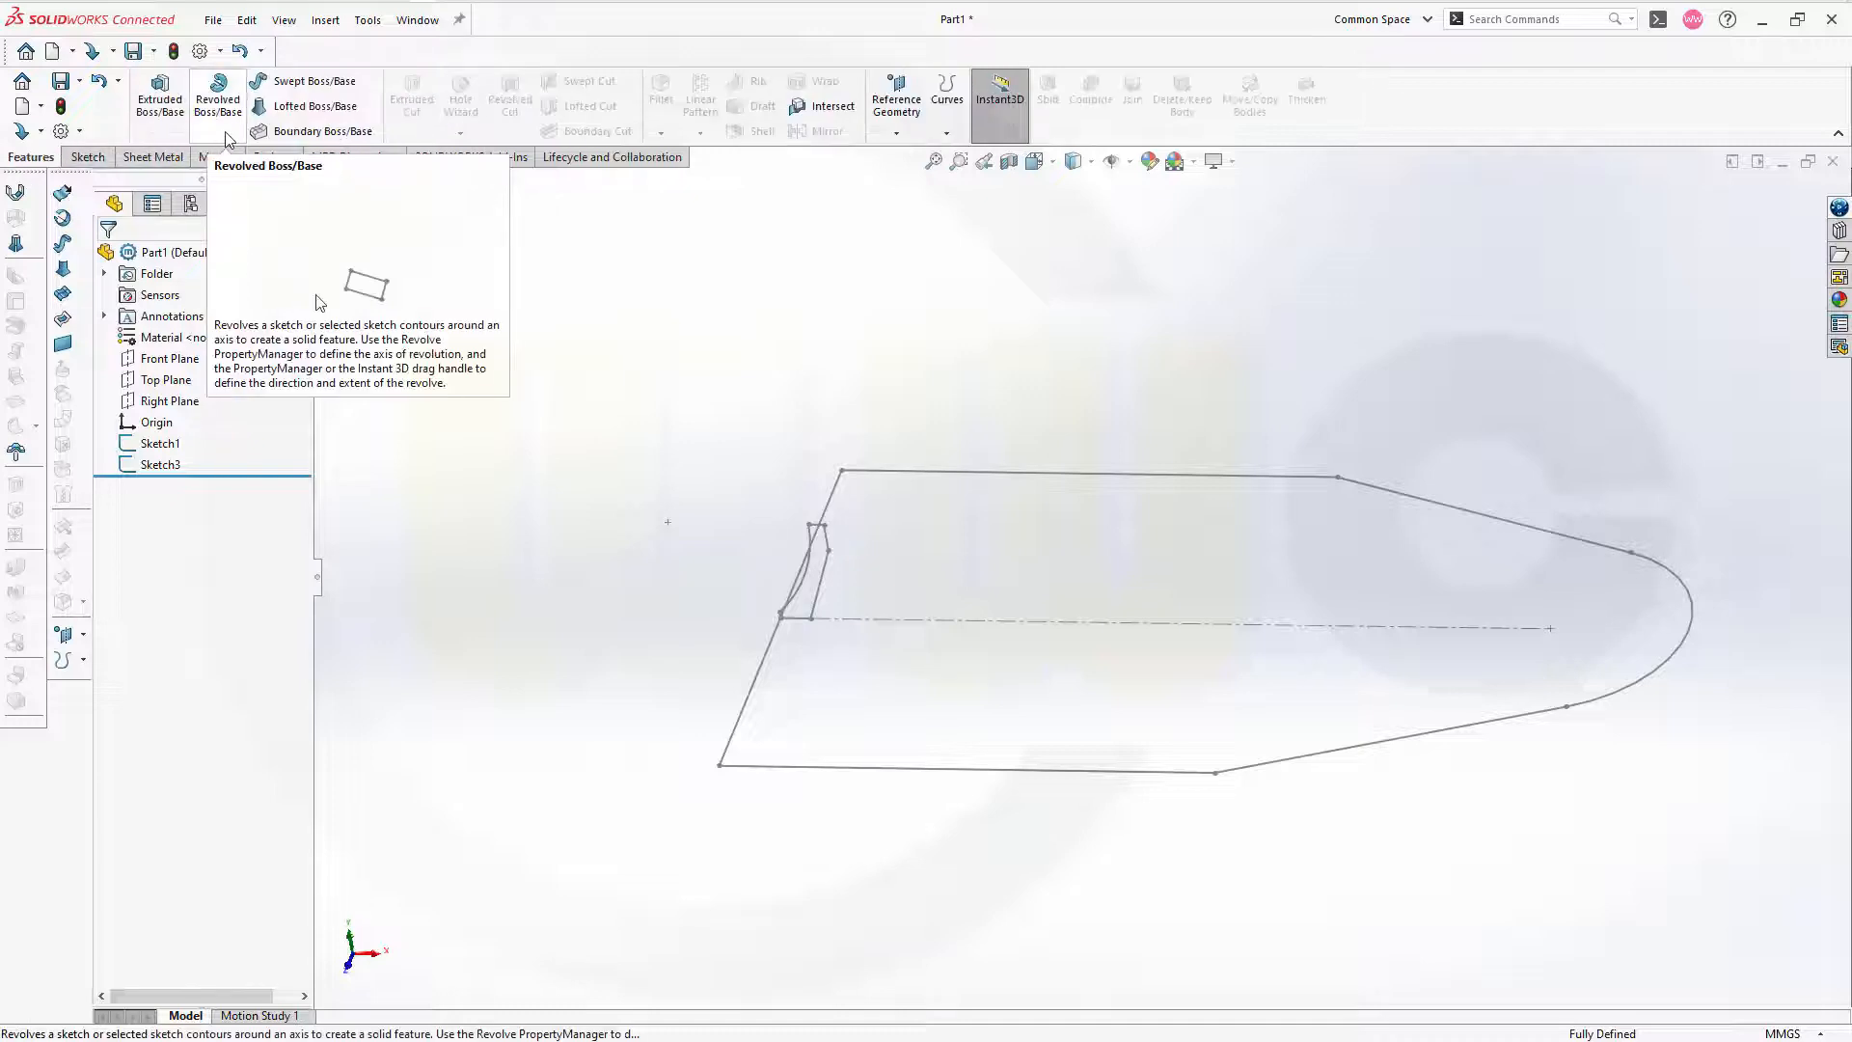
- Sweep the Sketch1 profile along Sketch3 to create the solid rim body
left_click(313, 81)
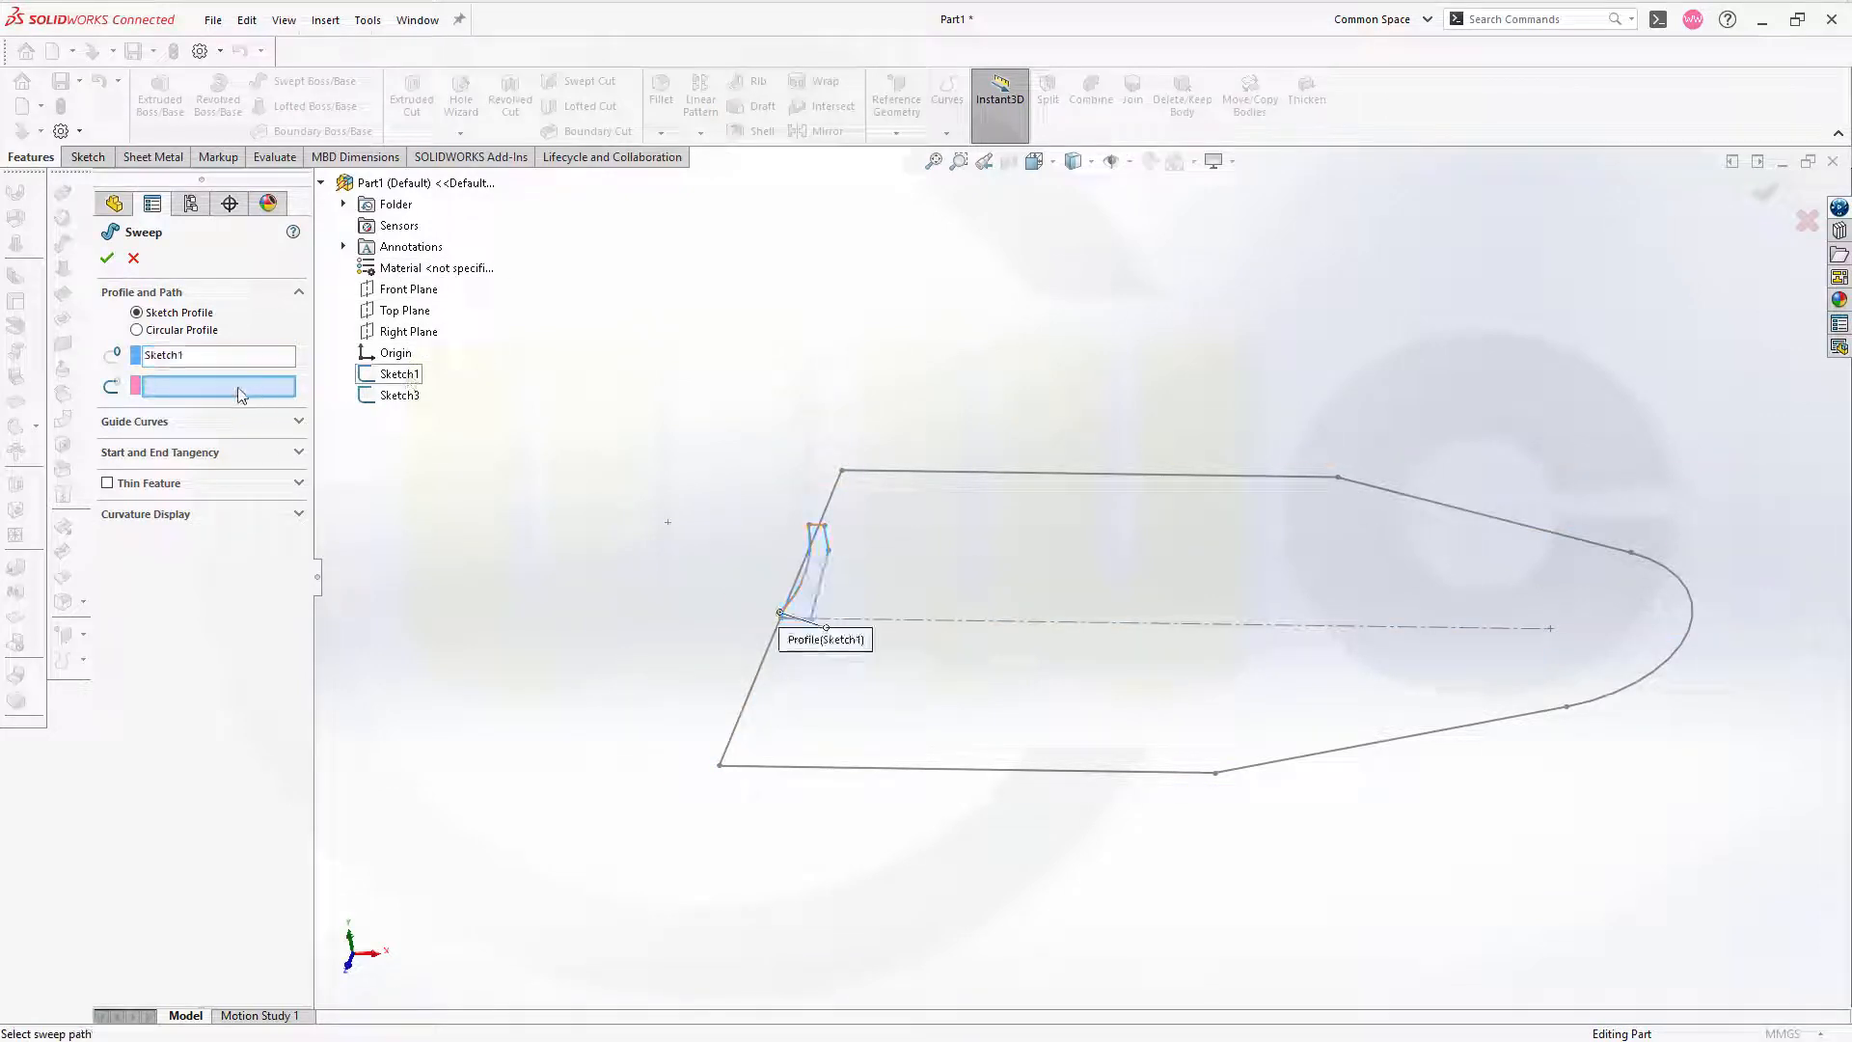
left_click(399, 393)
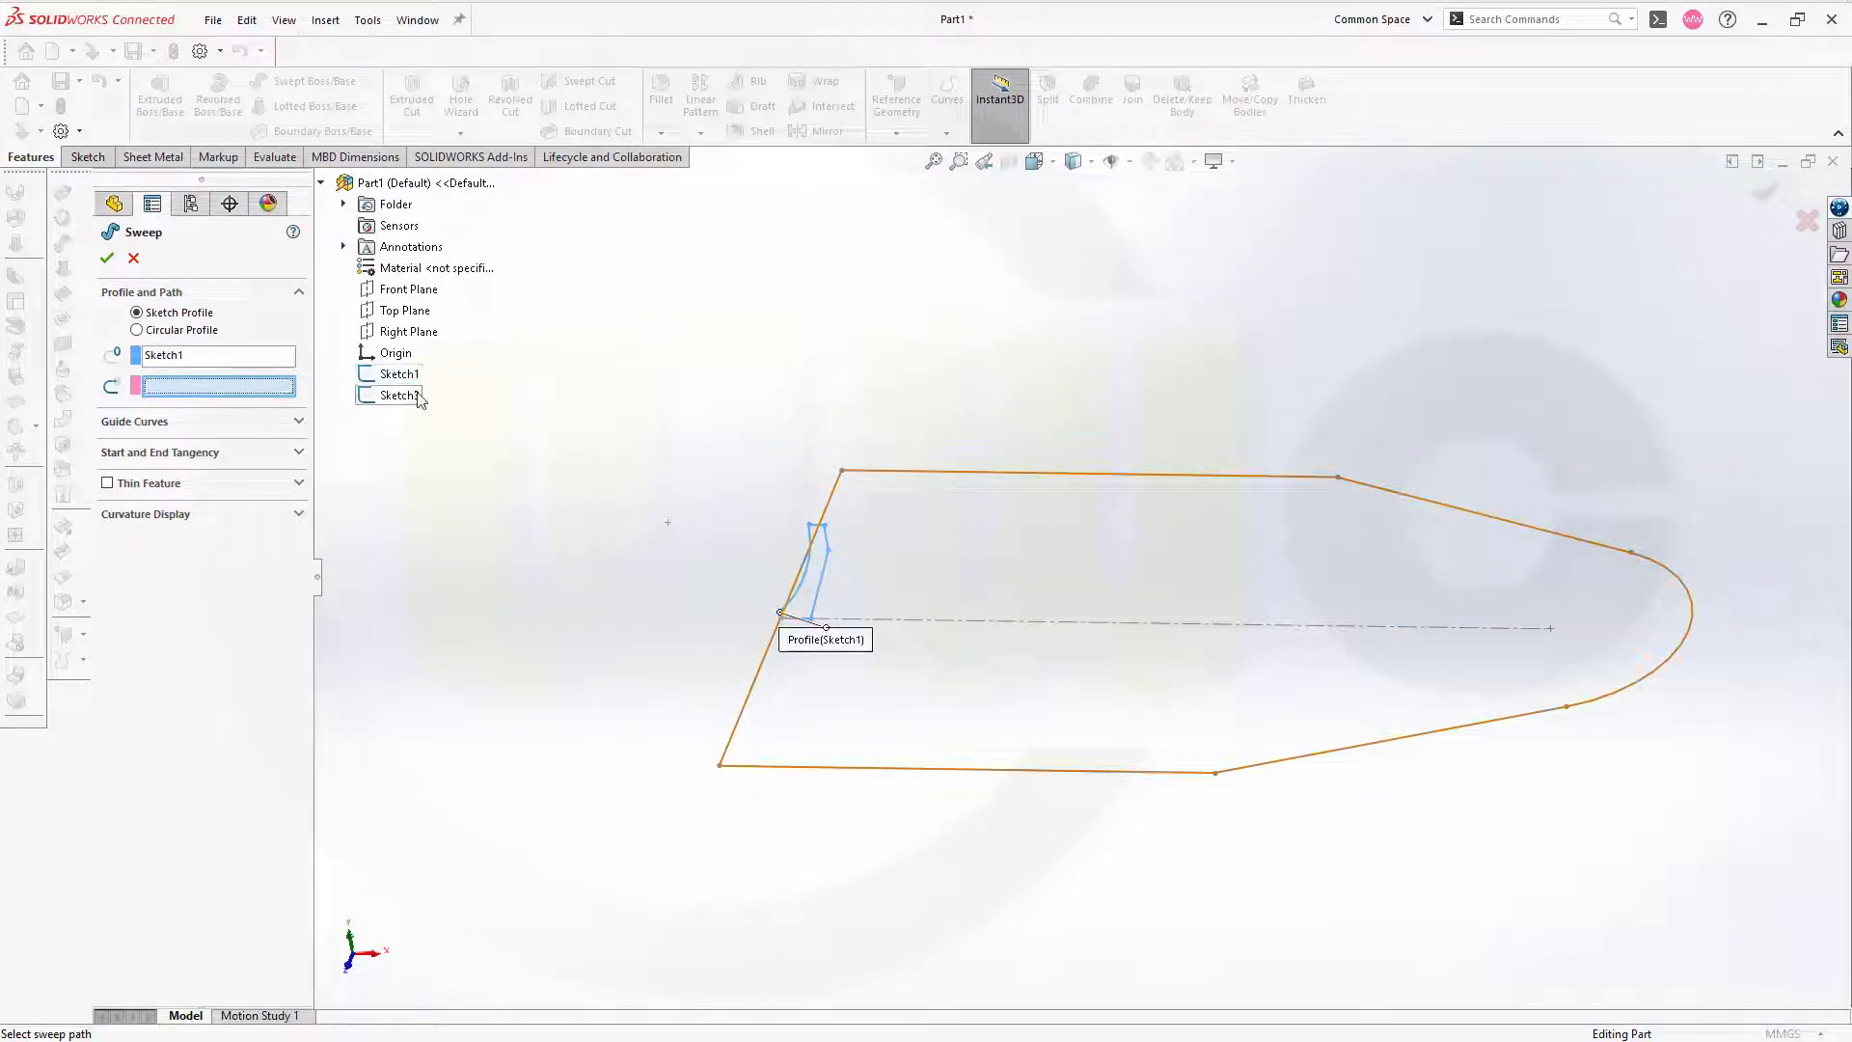
left_click(399, 393)
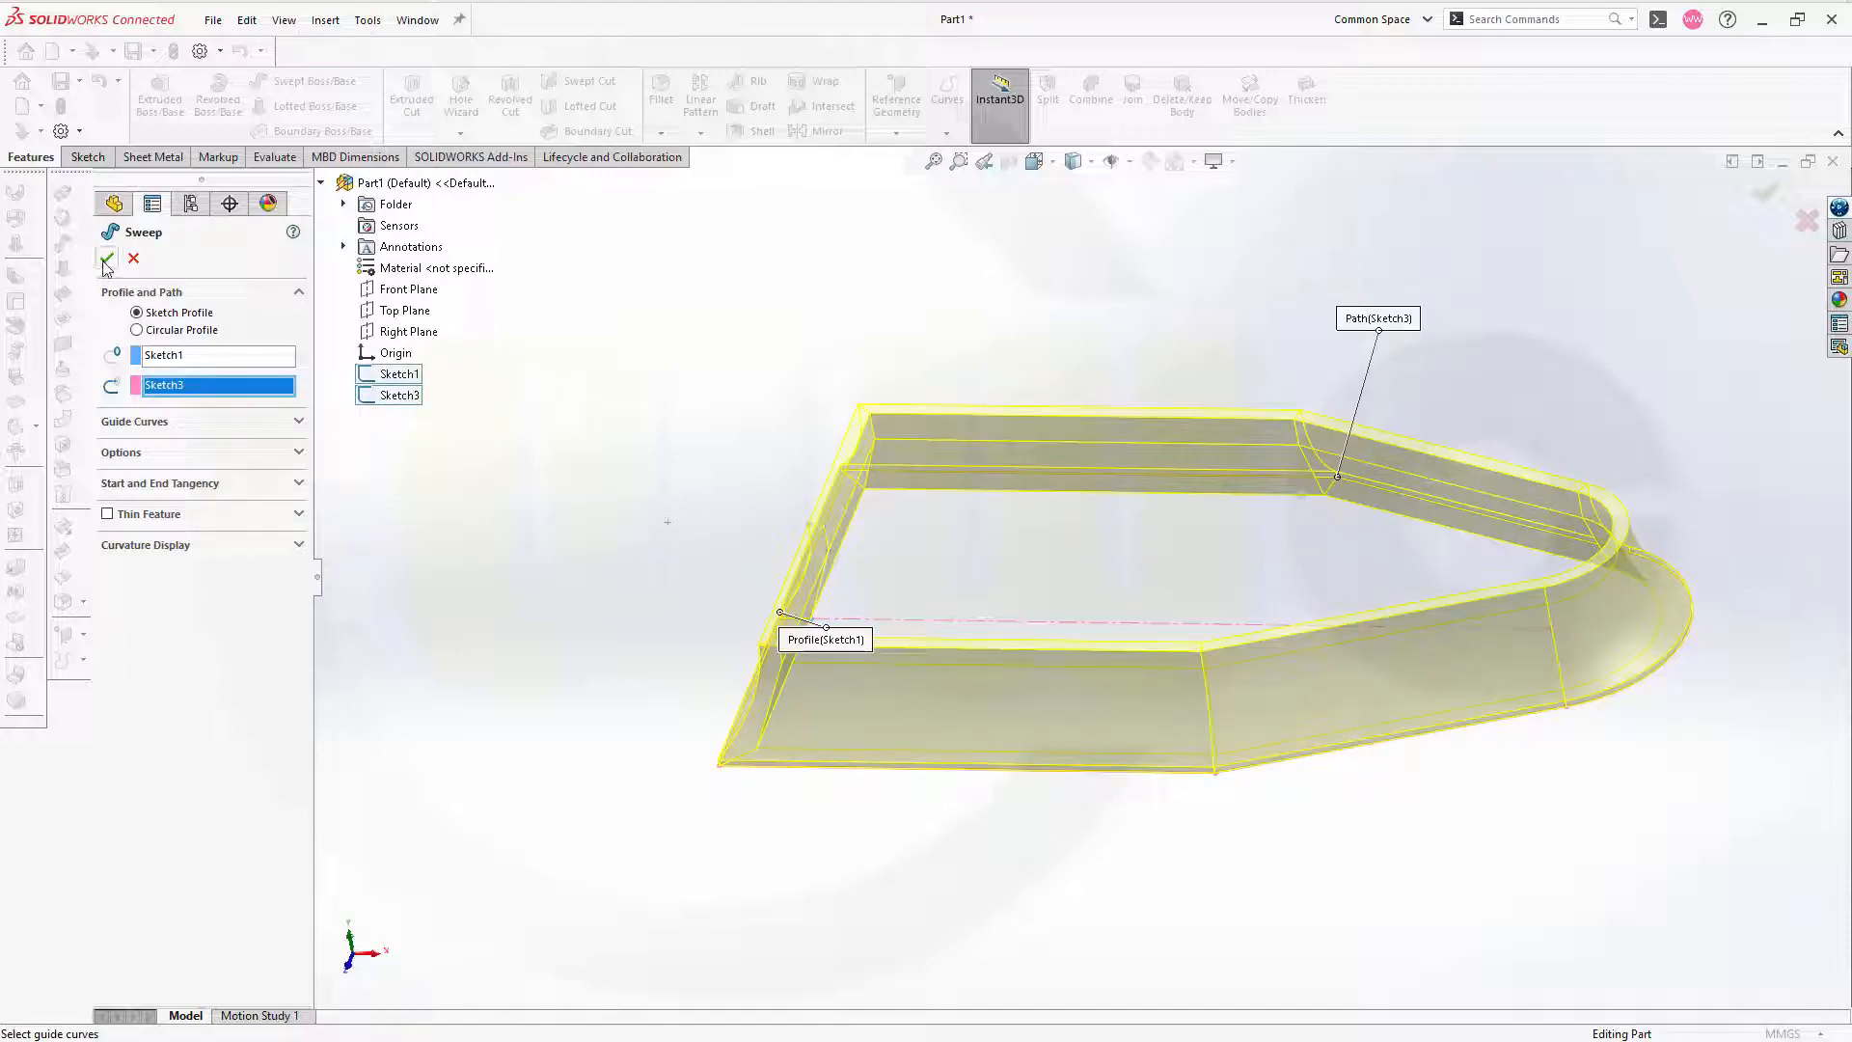
left_click(104, 257)
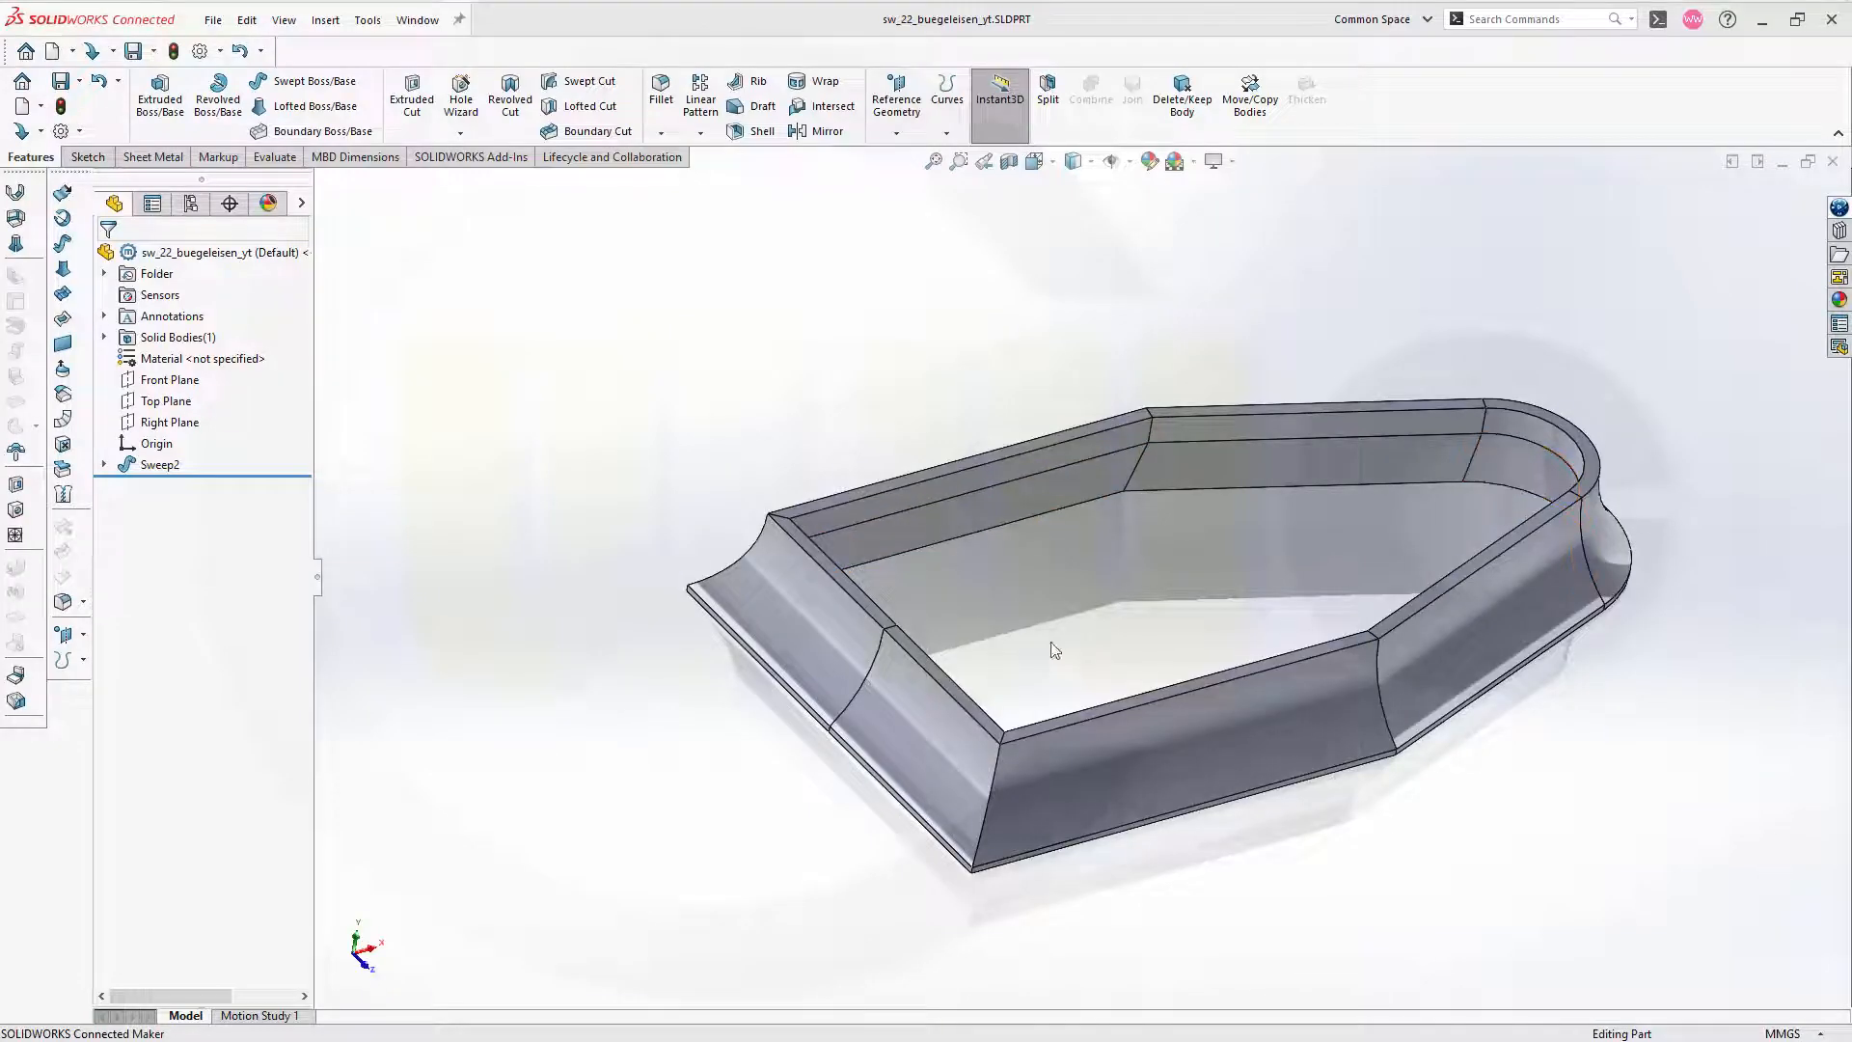
mouse_move(494, 470)
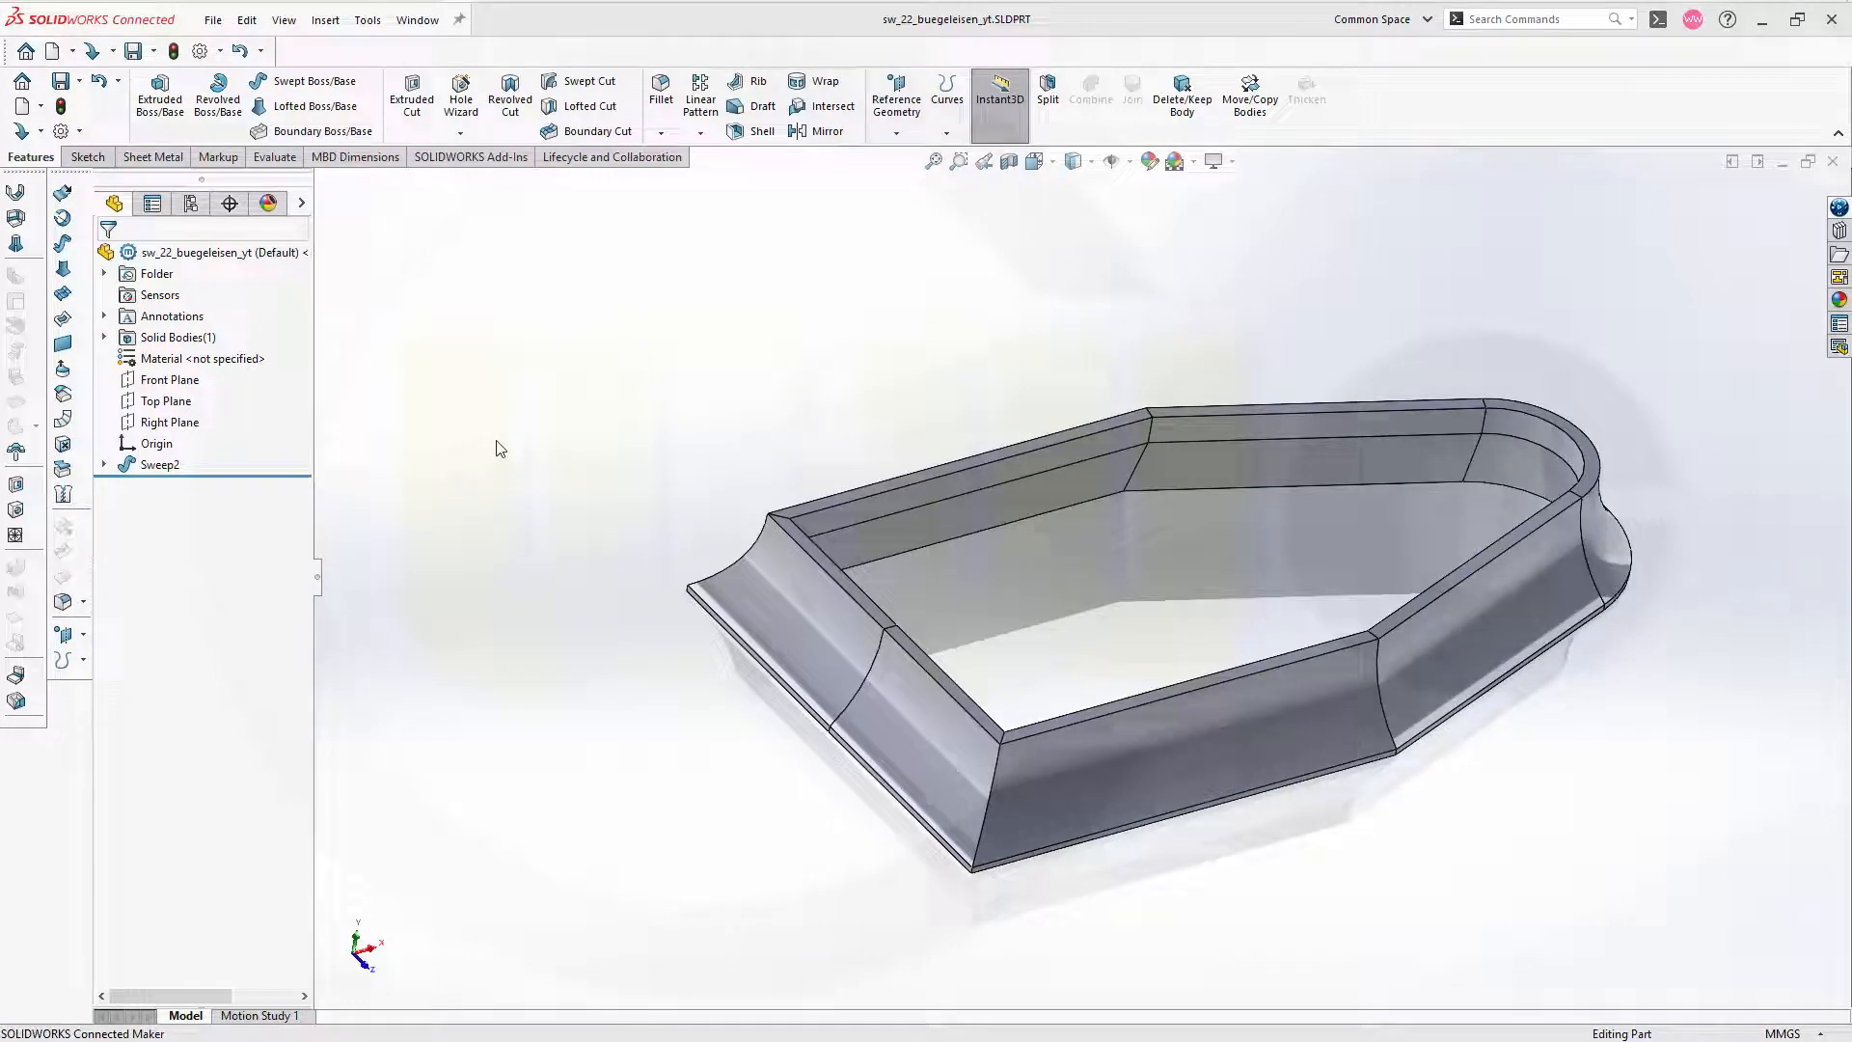
mouse_move(451, 486)
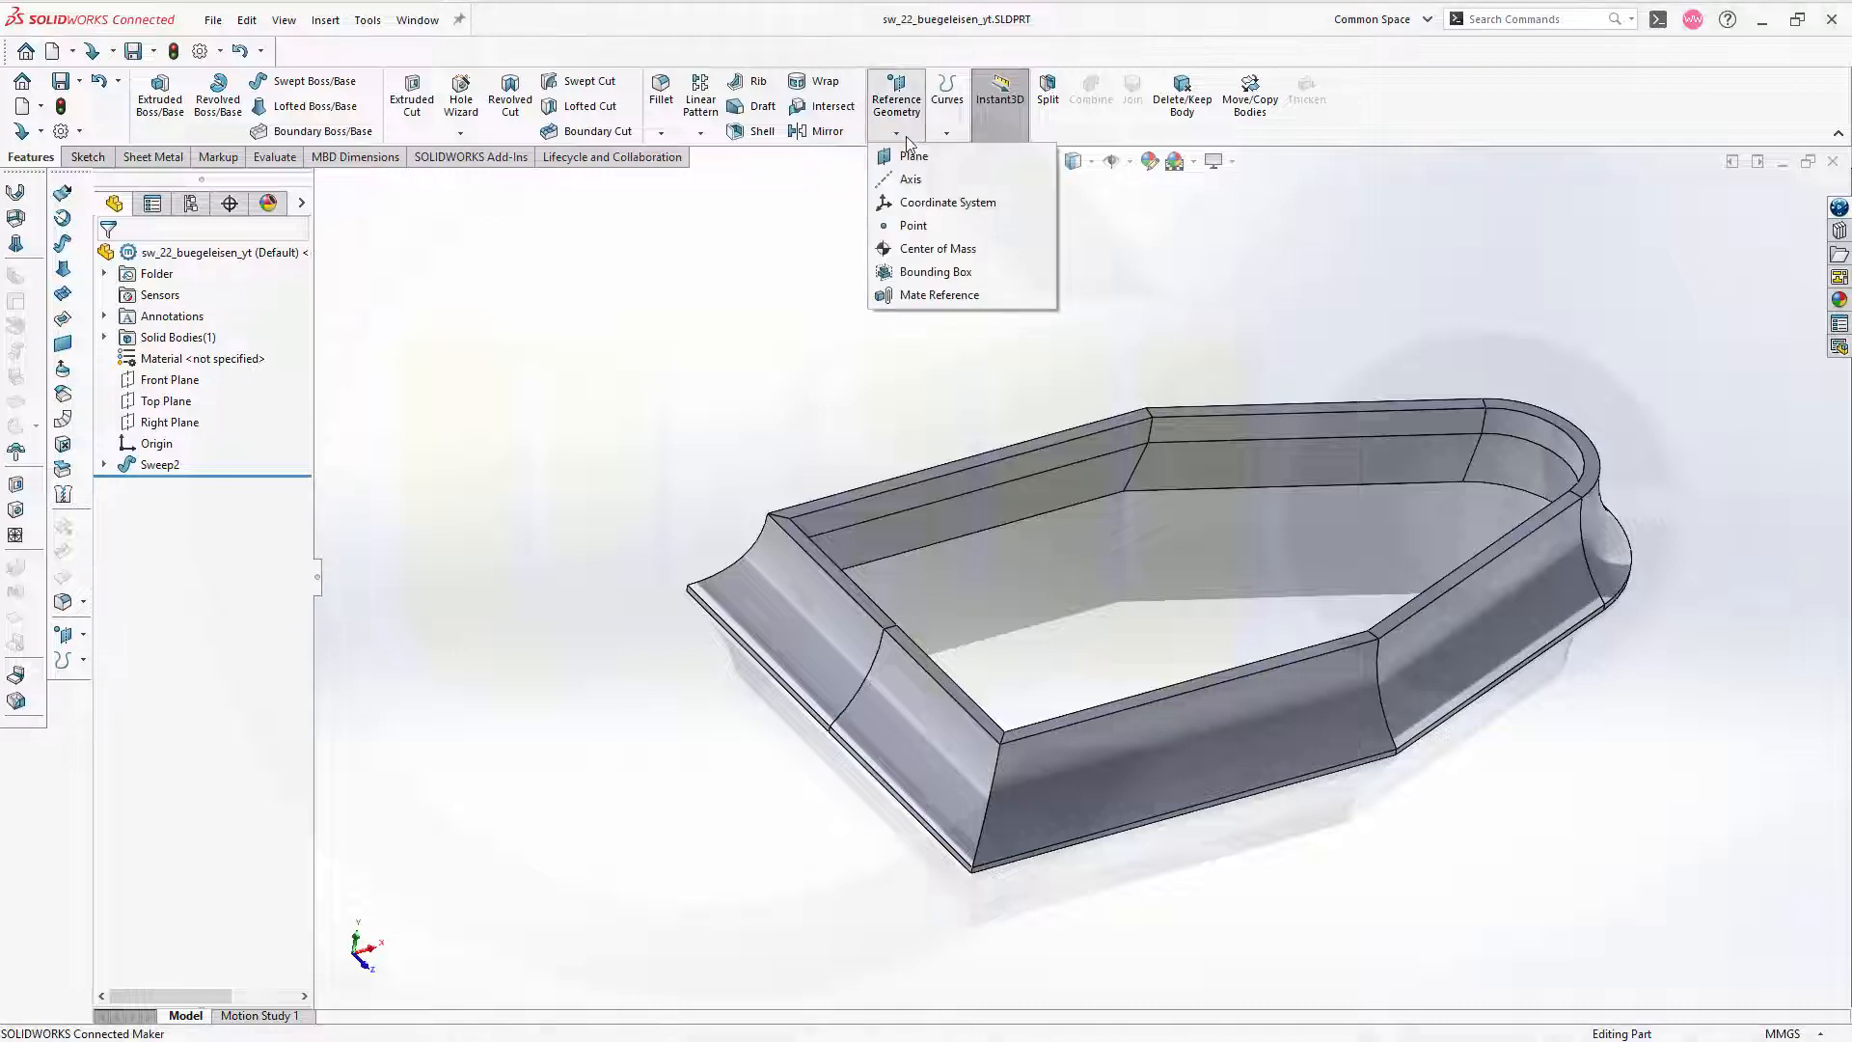
- Create Plane1 as a reference plane offset 40 mm above the Top Plane
left_click(912, 154)
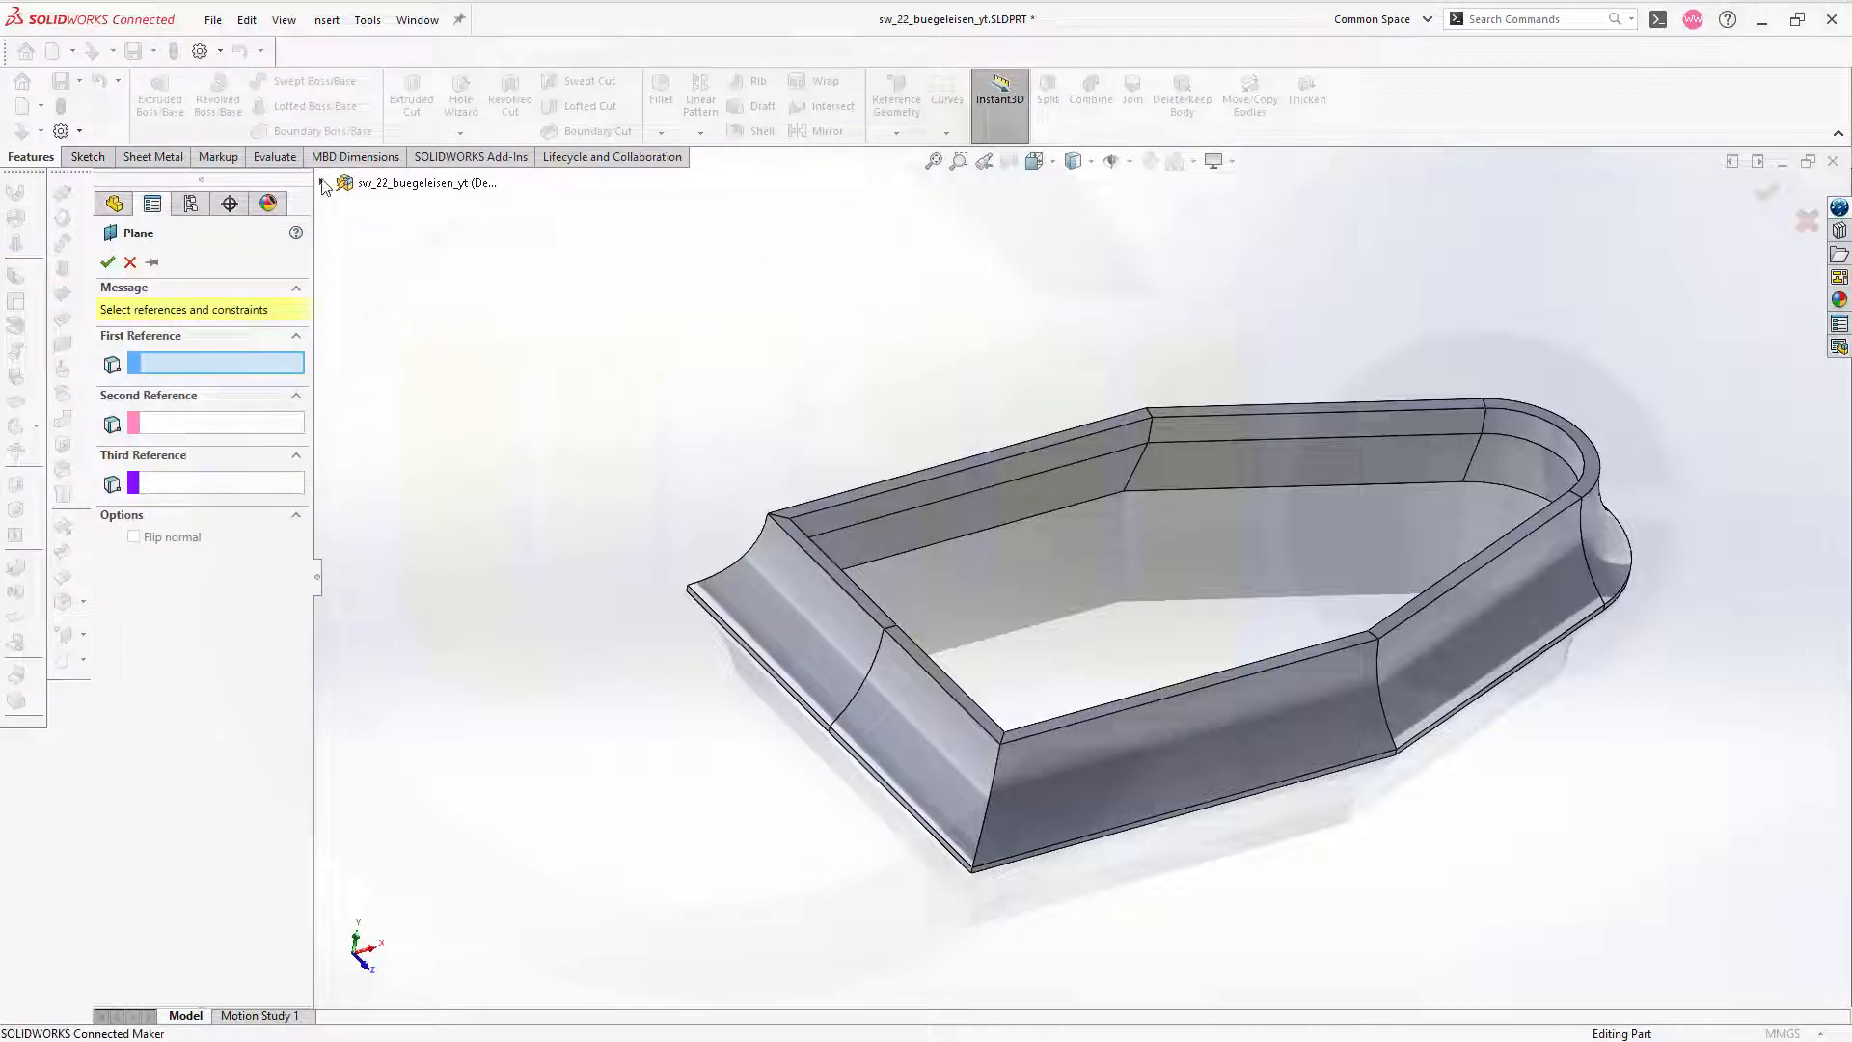
left_click(407, 330)
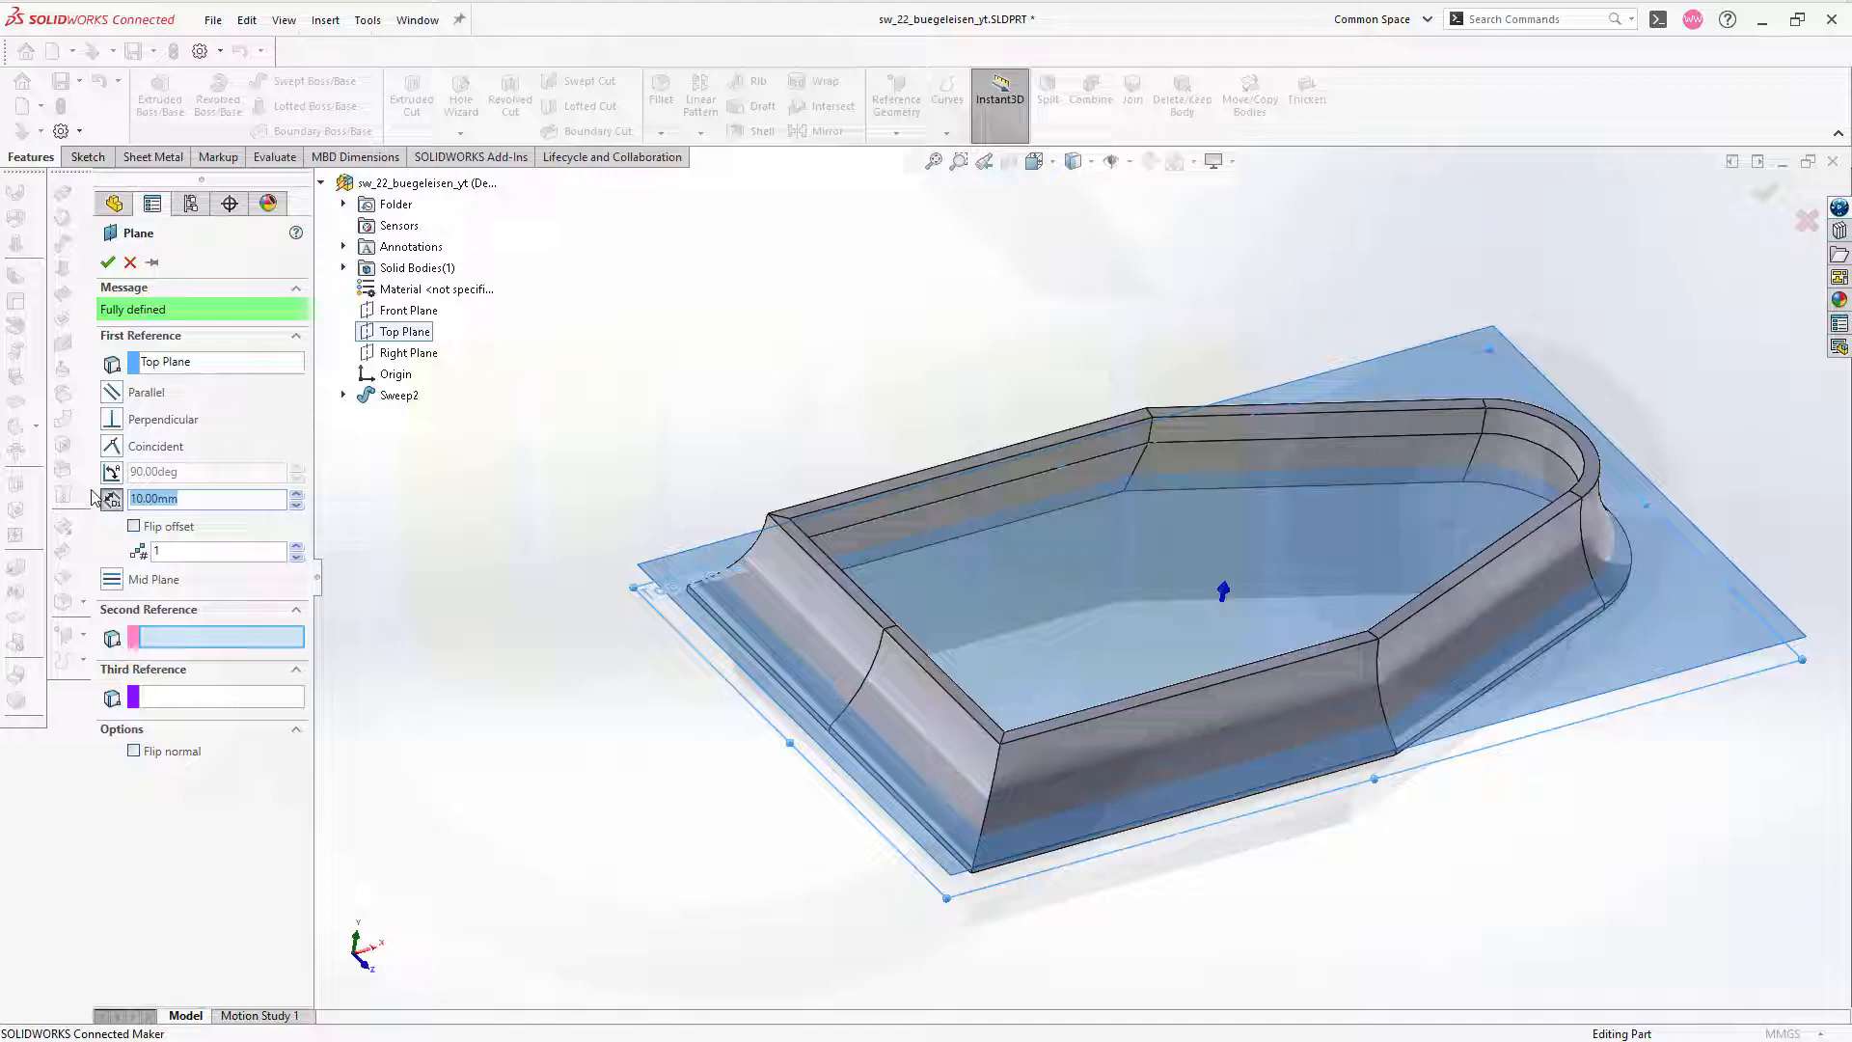
type("40.00mm")
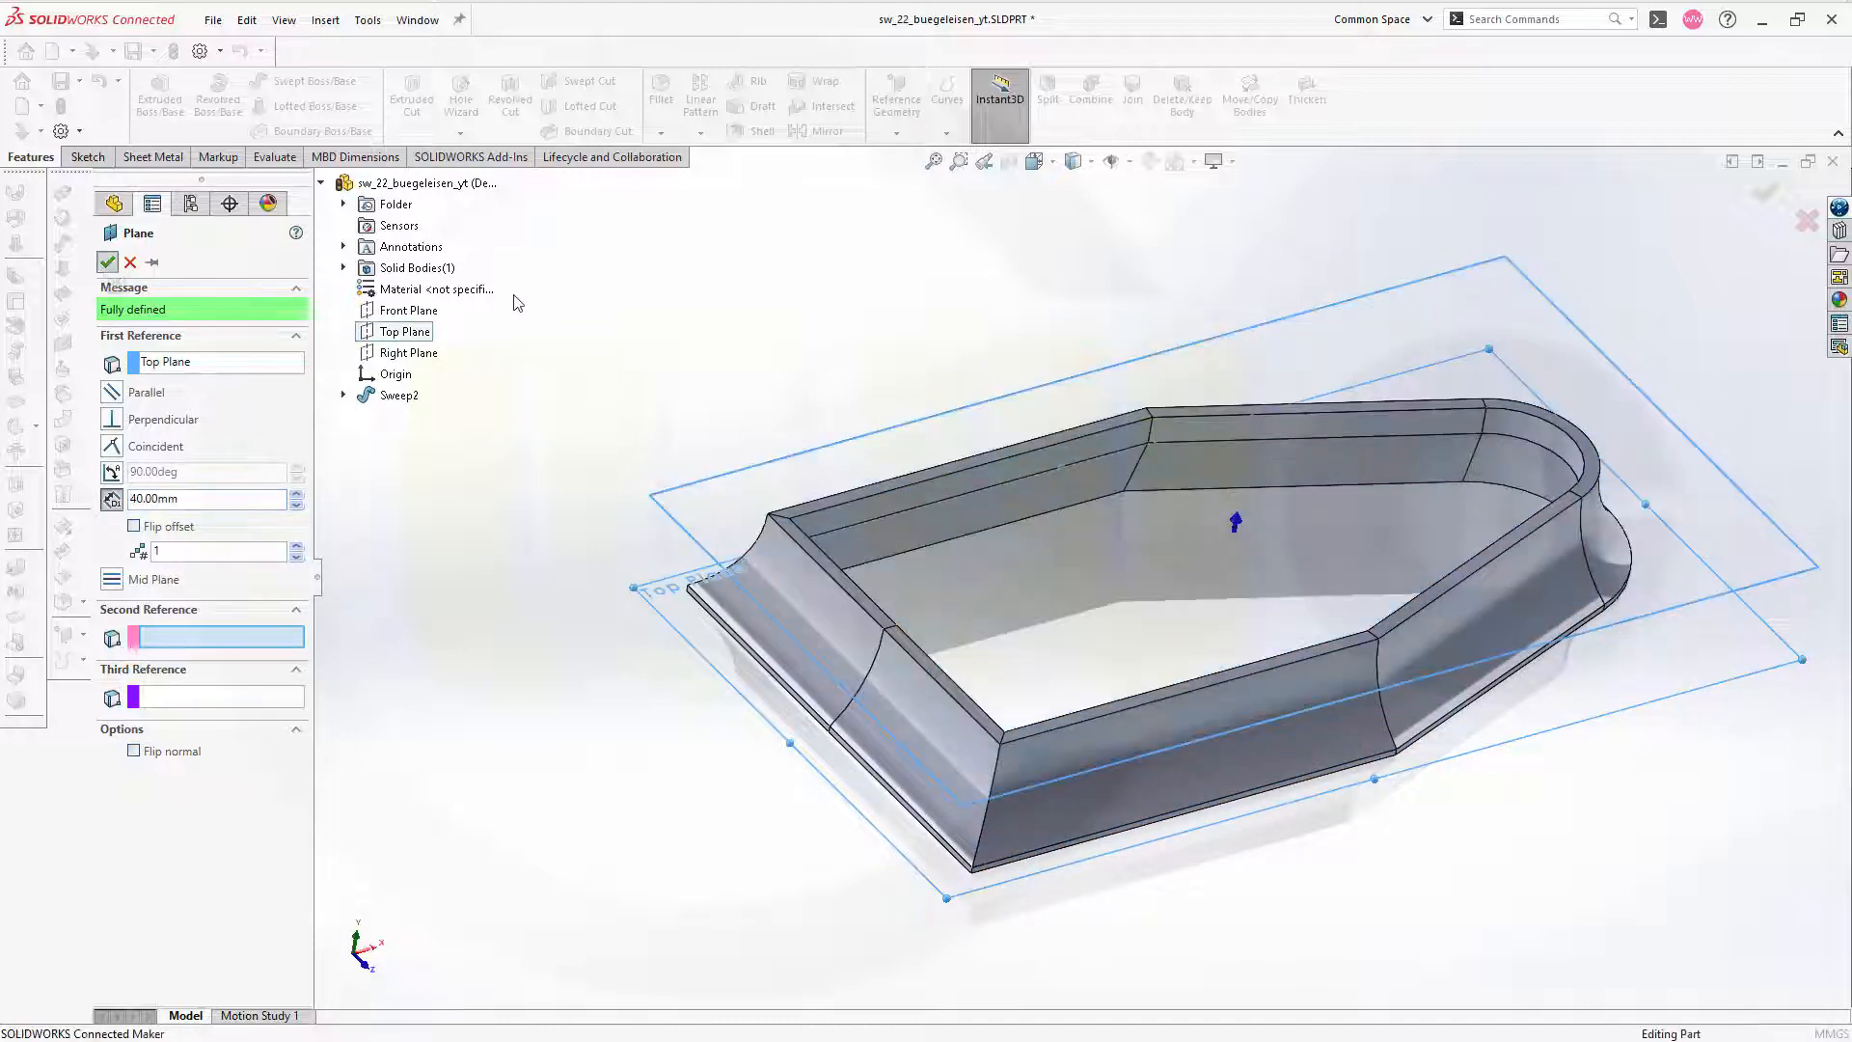
left_click(107, 260)
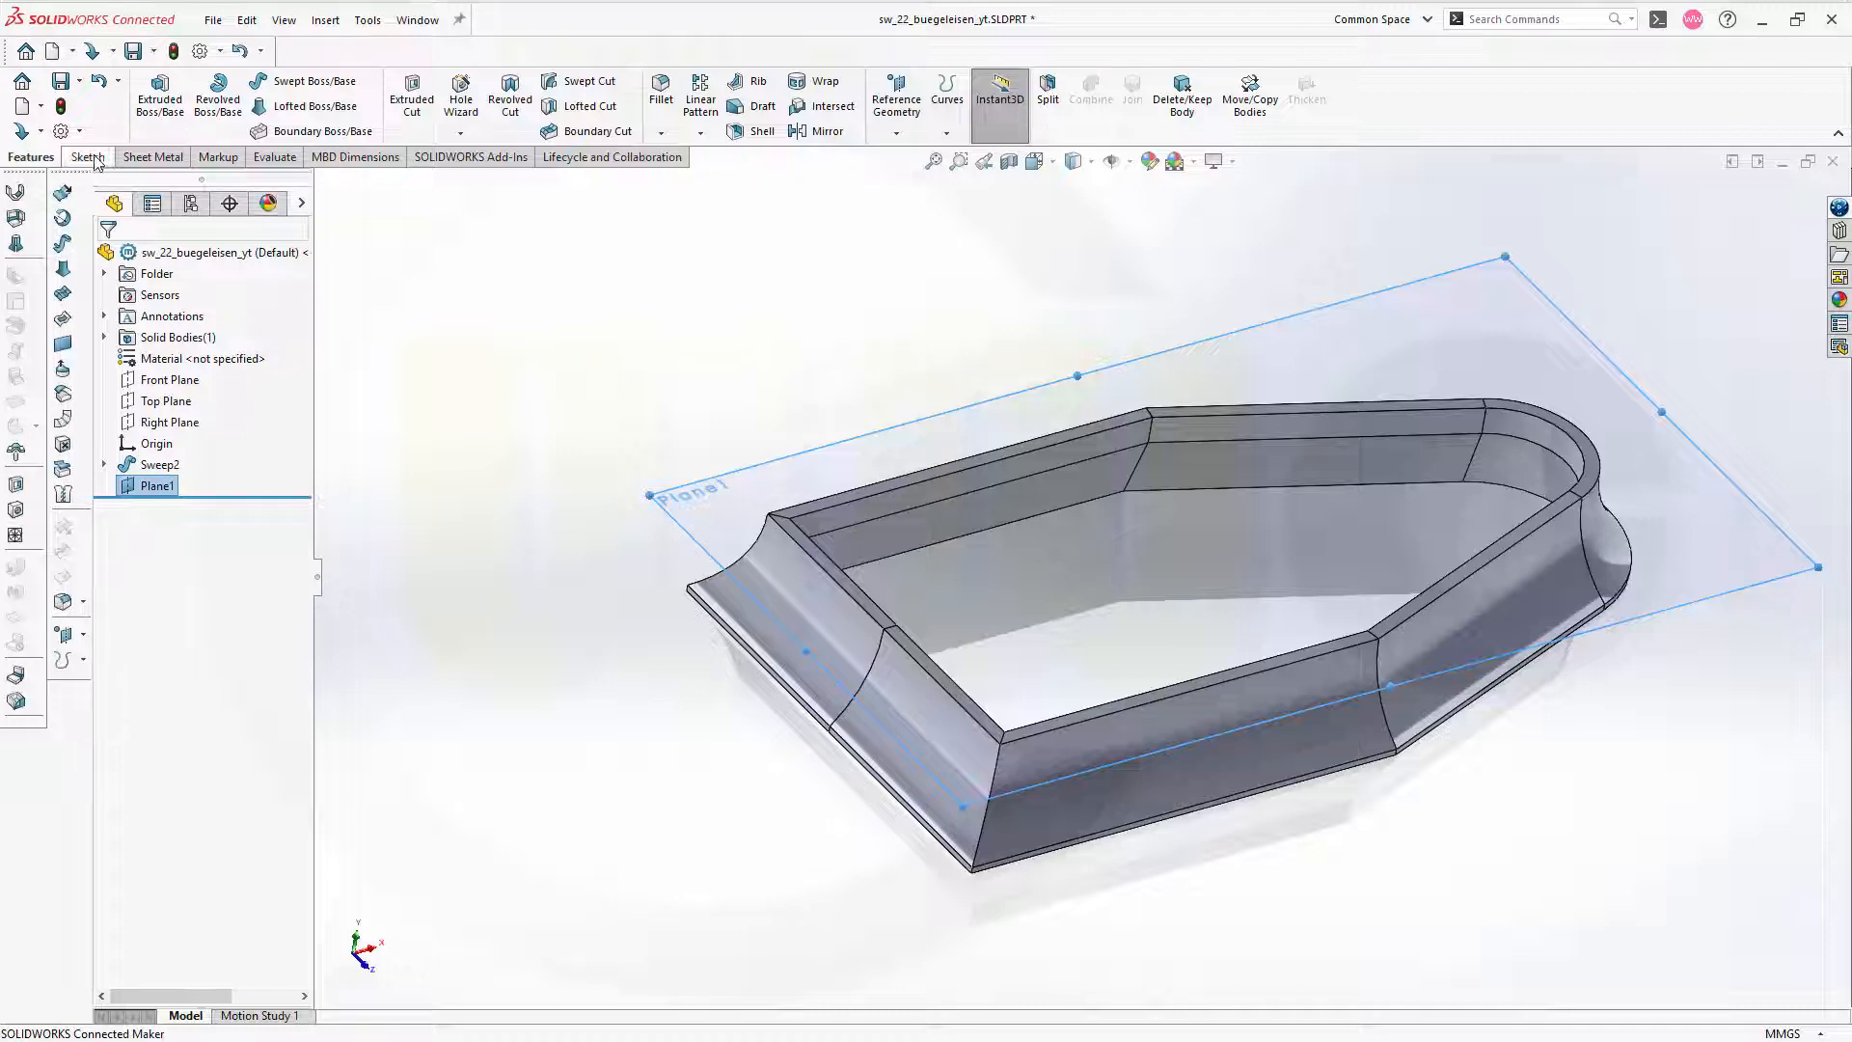
- Sketch a short horizontal line on Plane1 across the middle of the sole outline
left_click(83, 156)
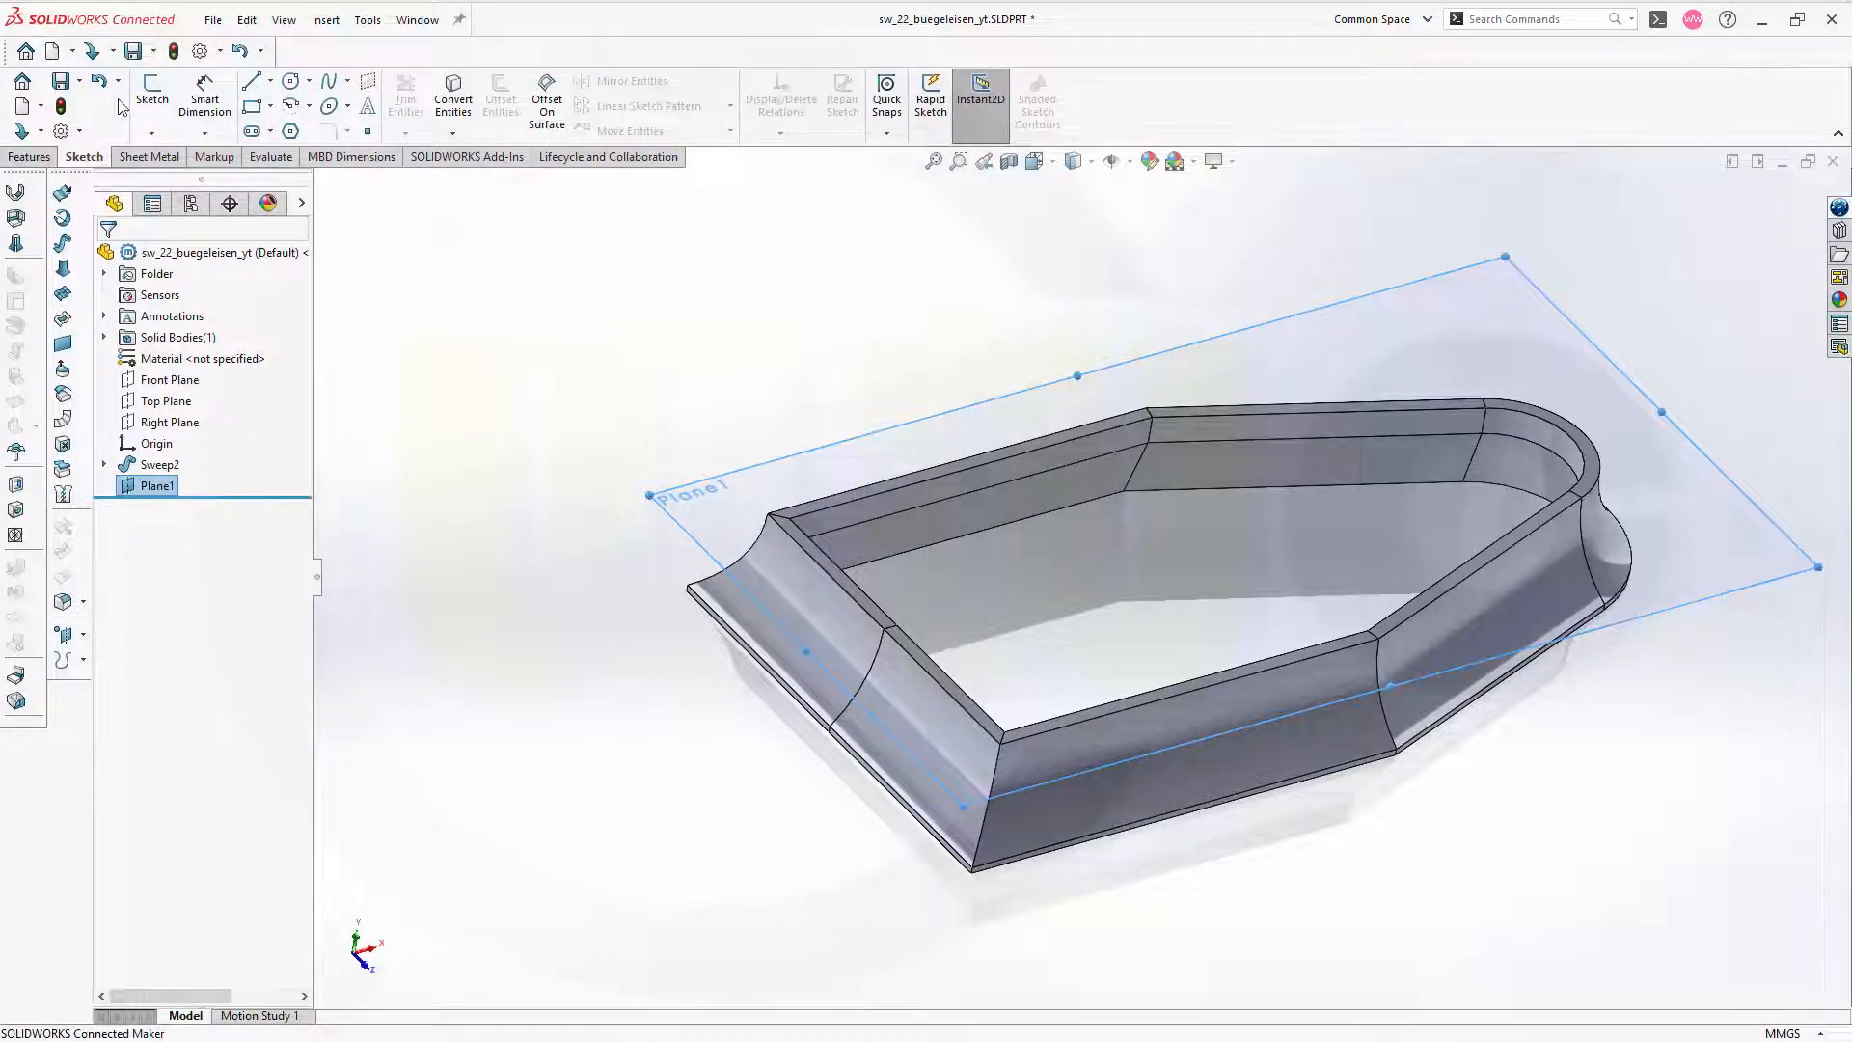
left_click(152, 99)
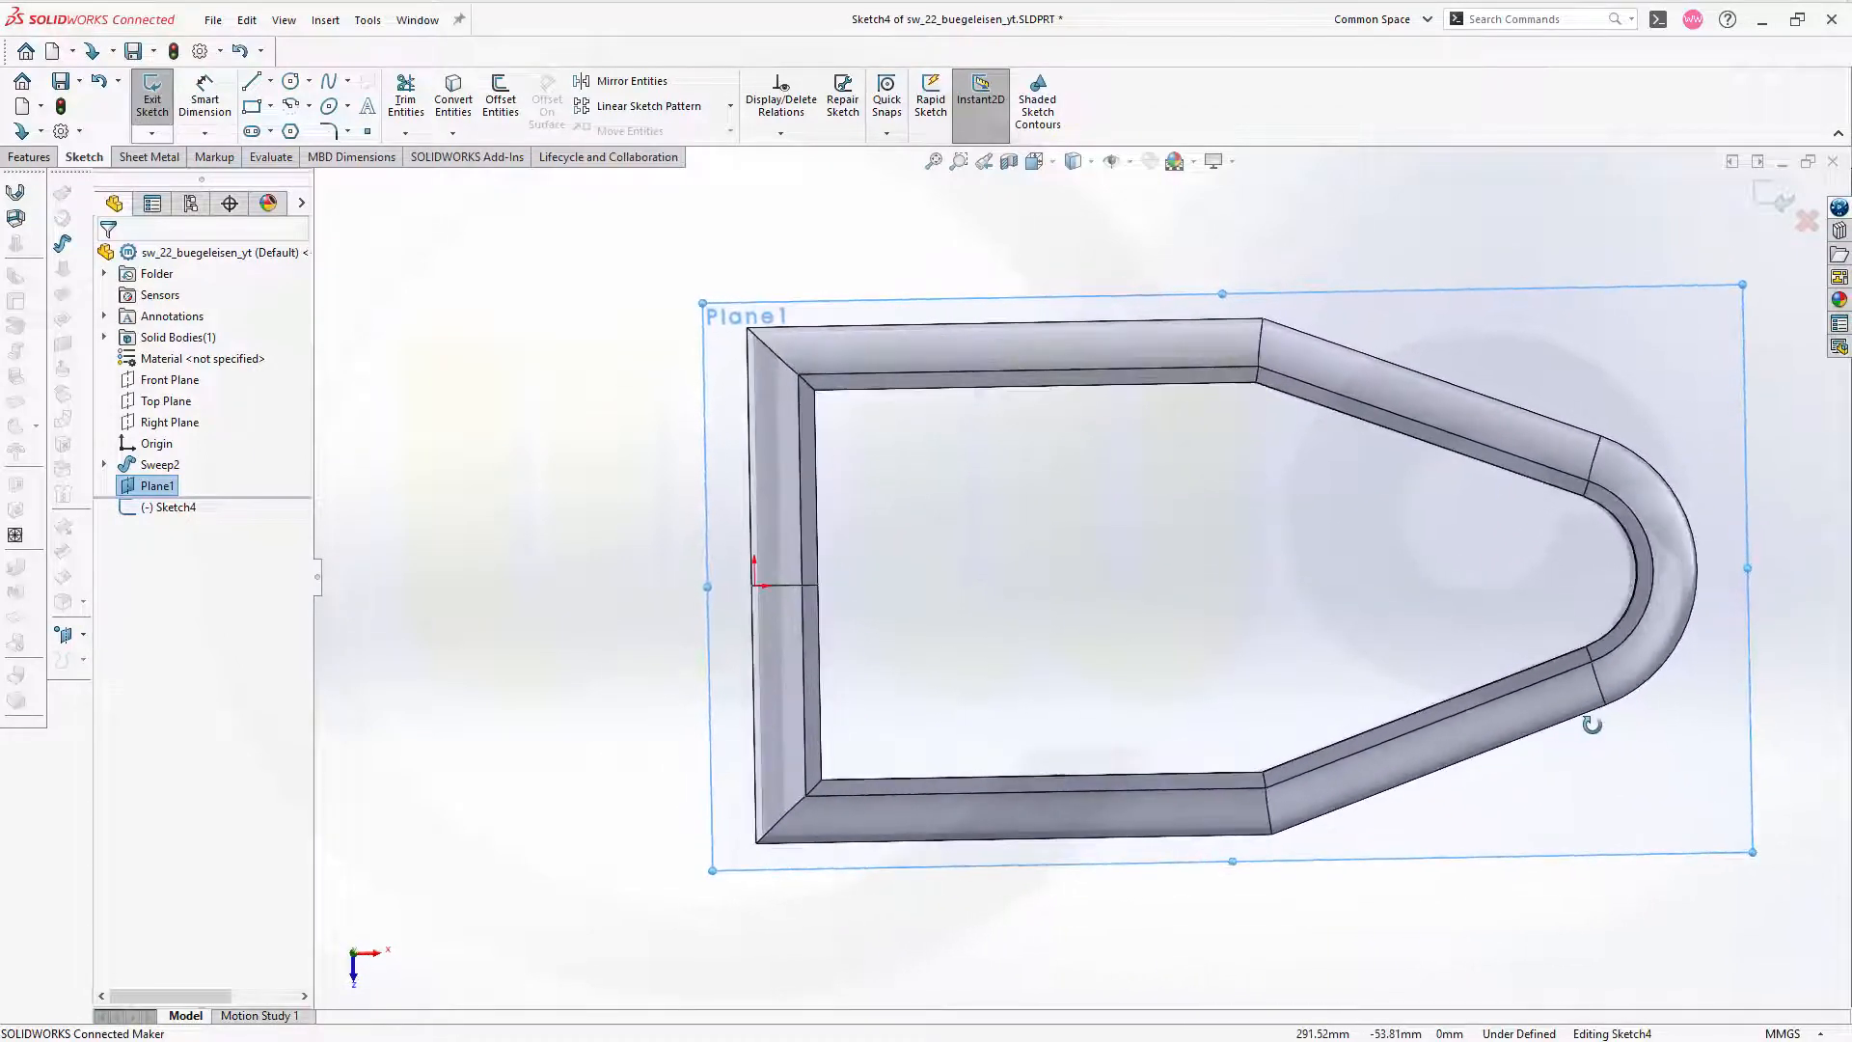
left_click(250, 81)
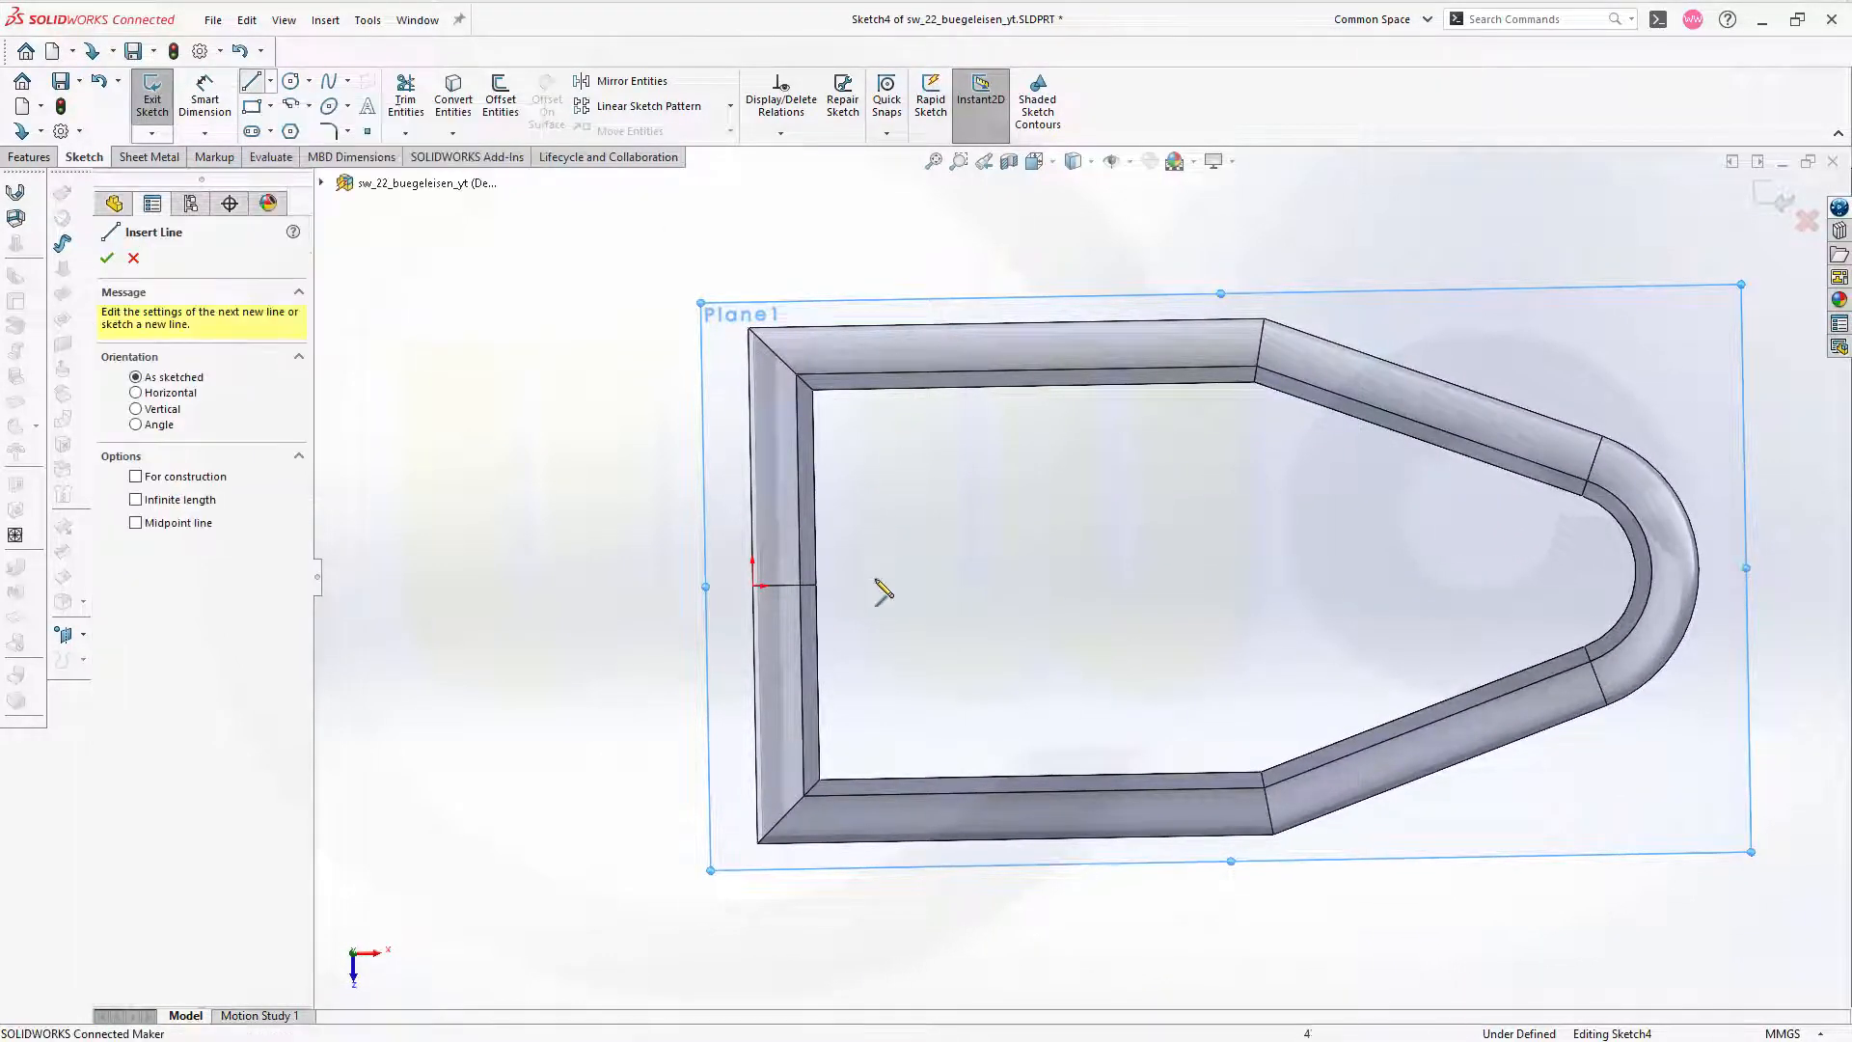
left_click_drag(756, 587, 1117, 587)
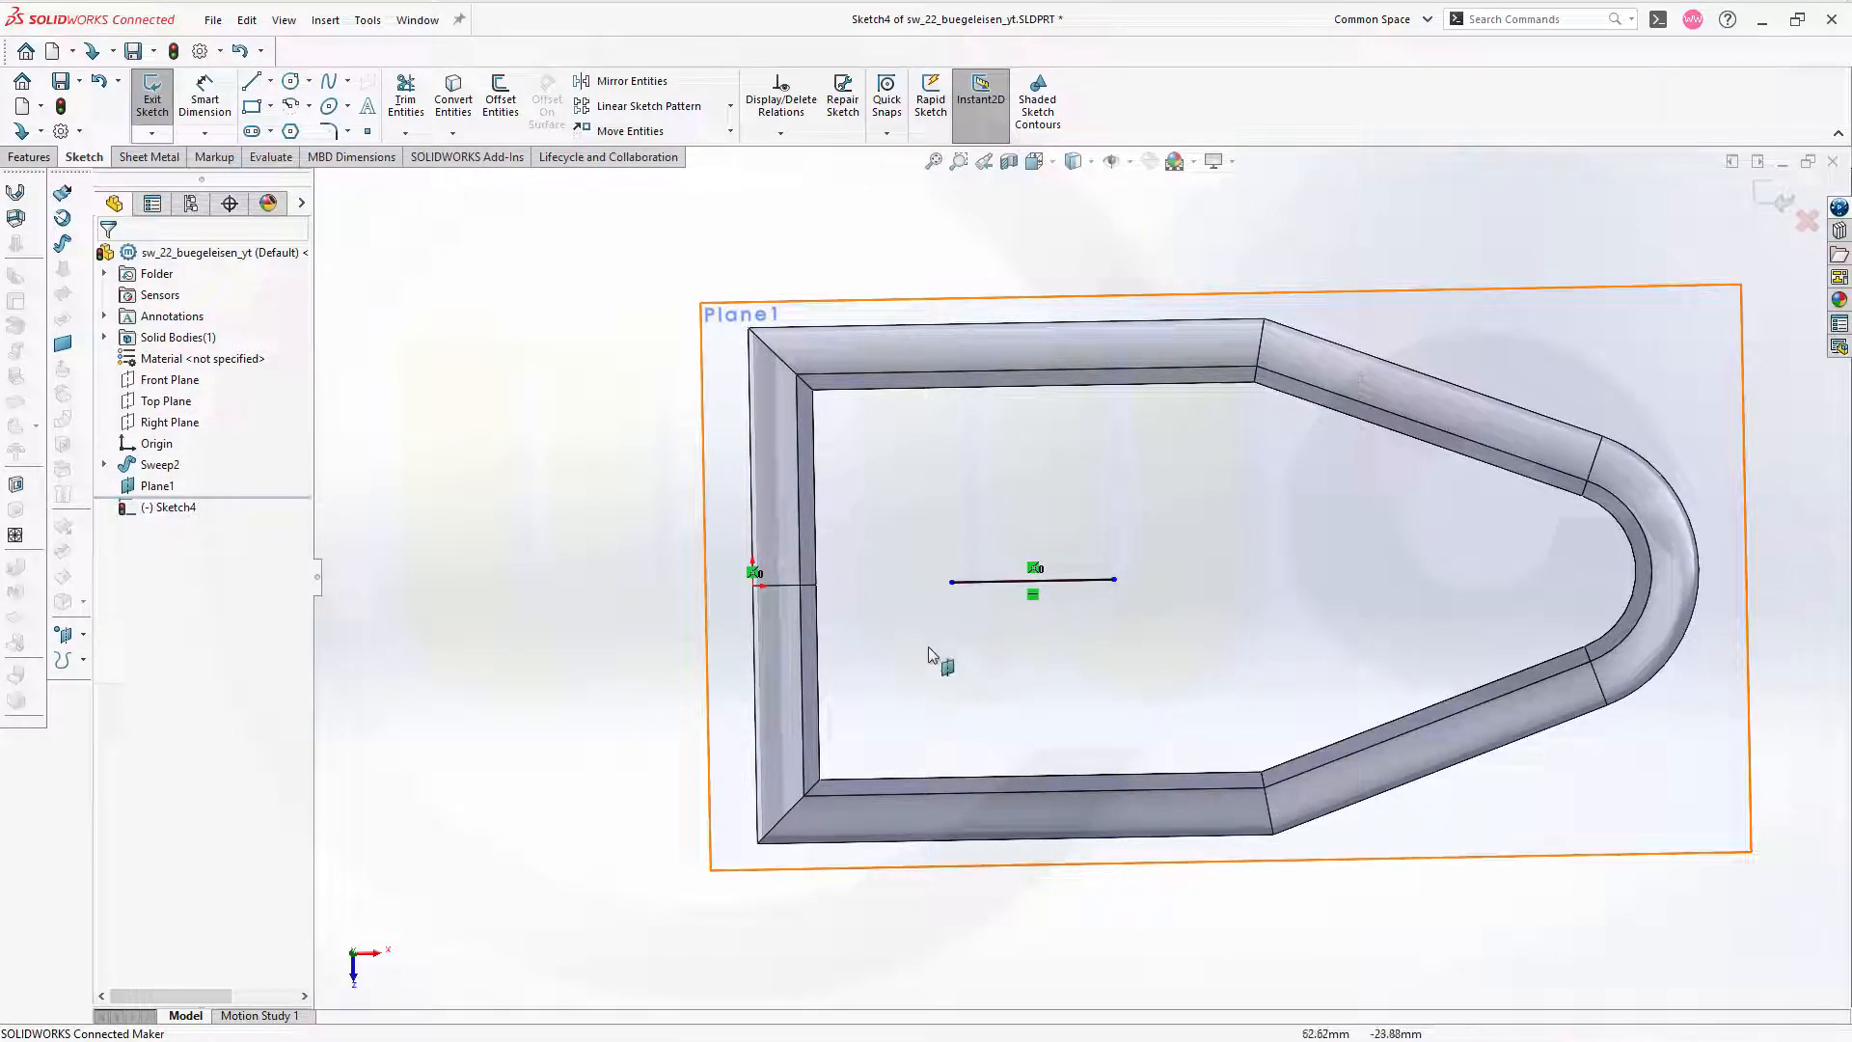
mouse_move(986, 708)
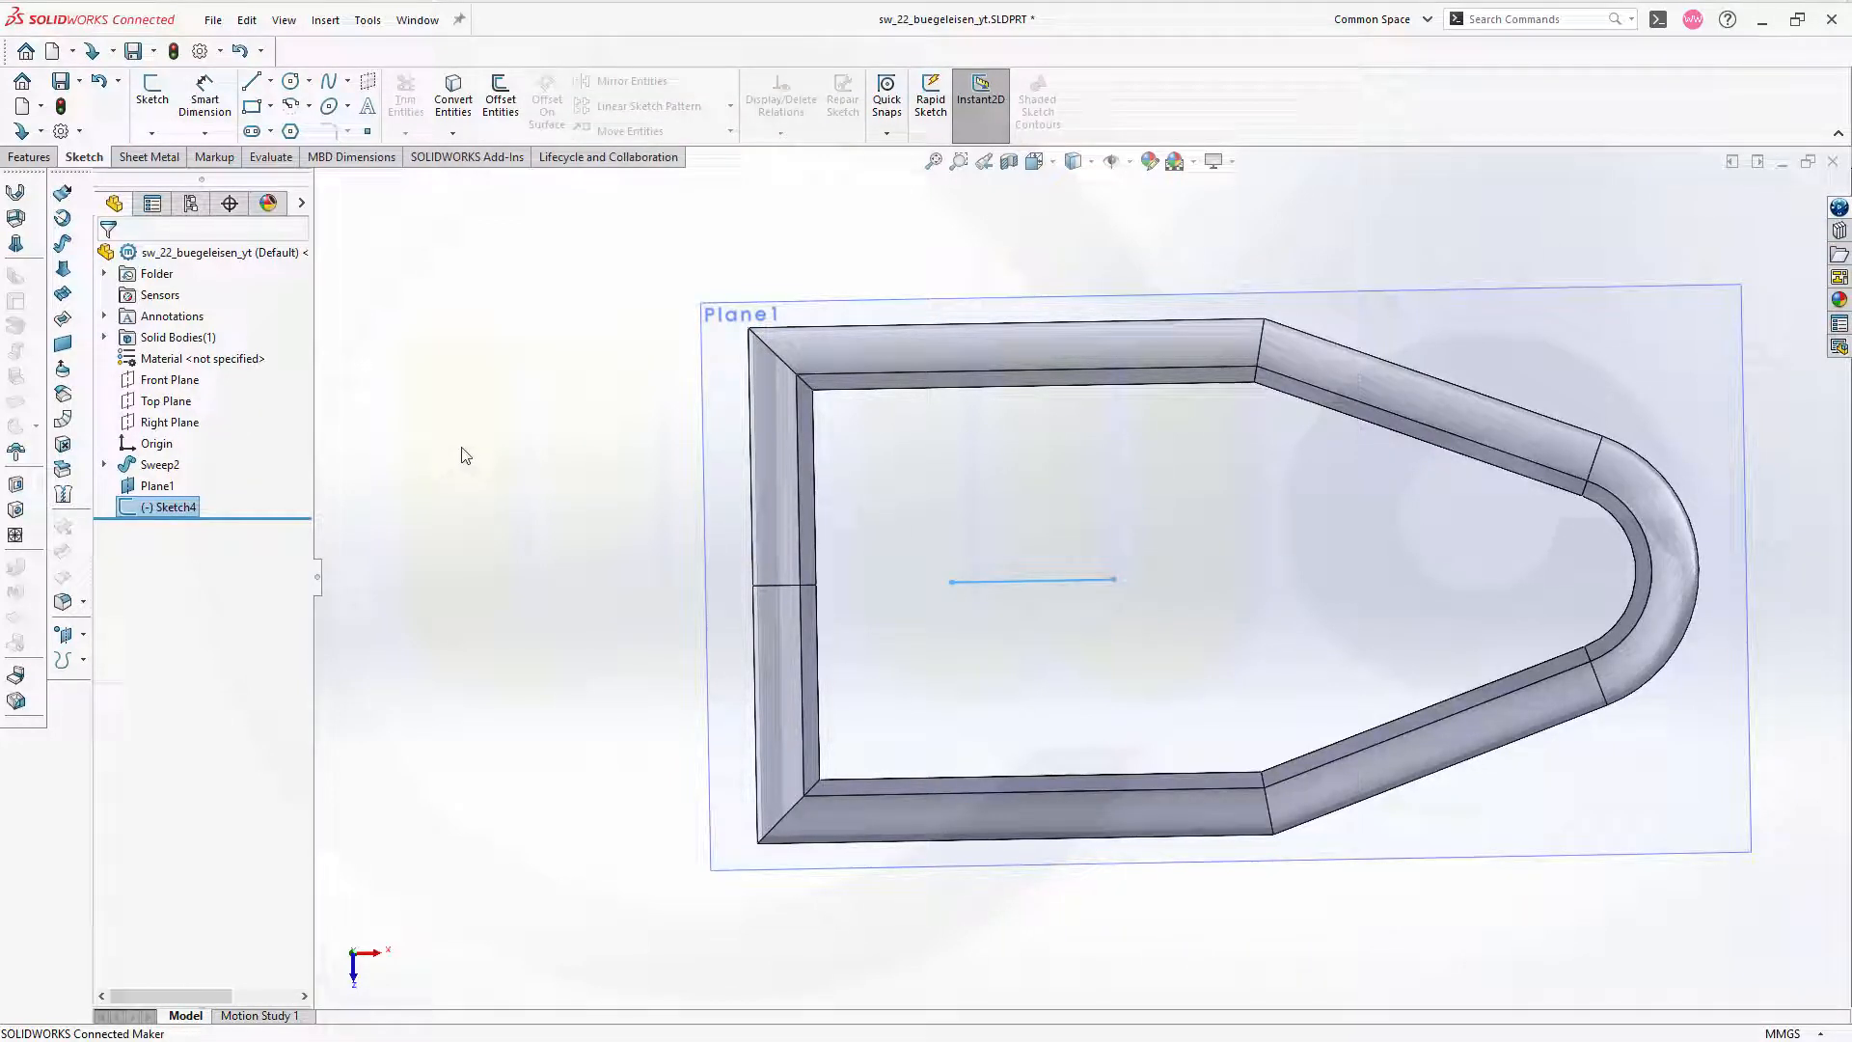
mouse_move(308, 220)
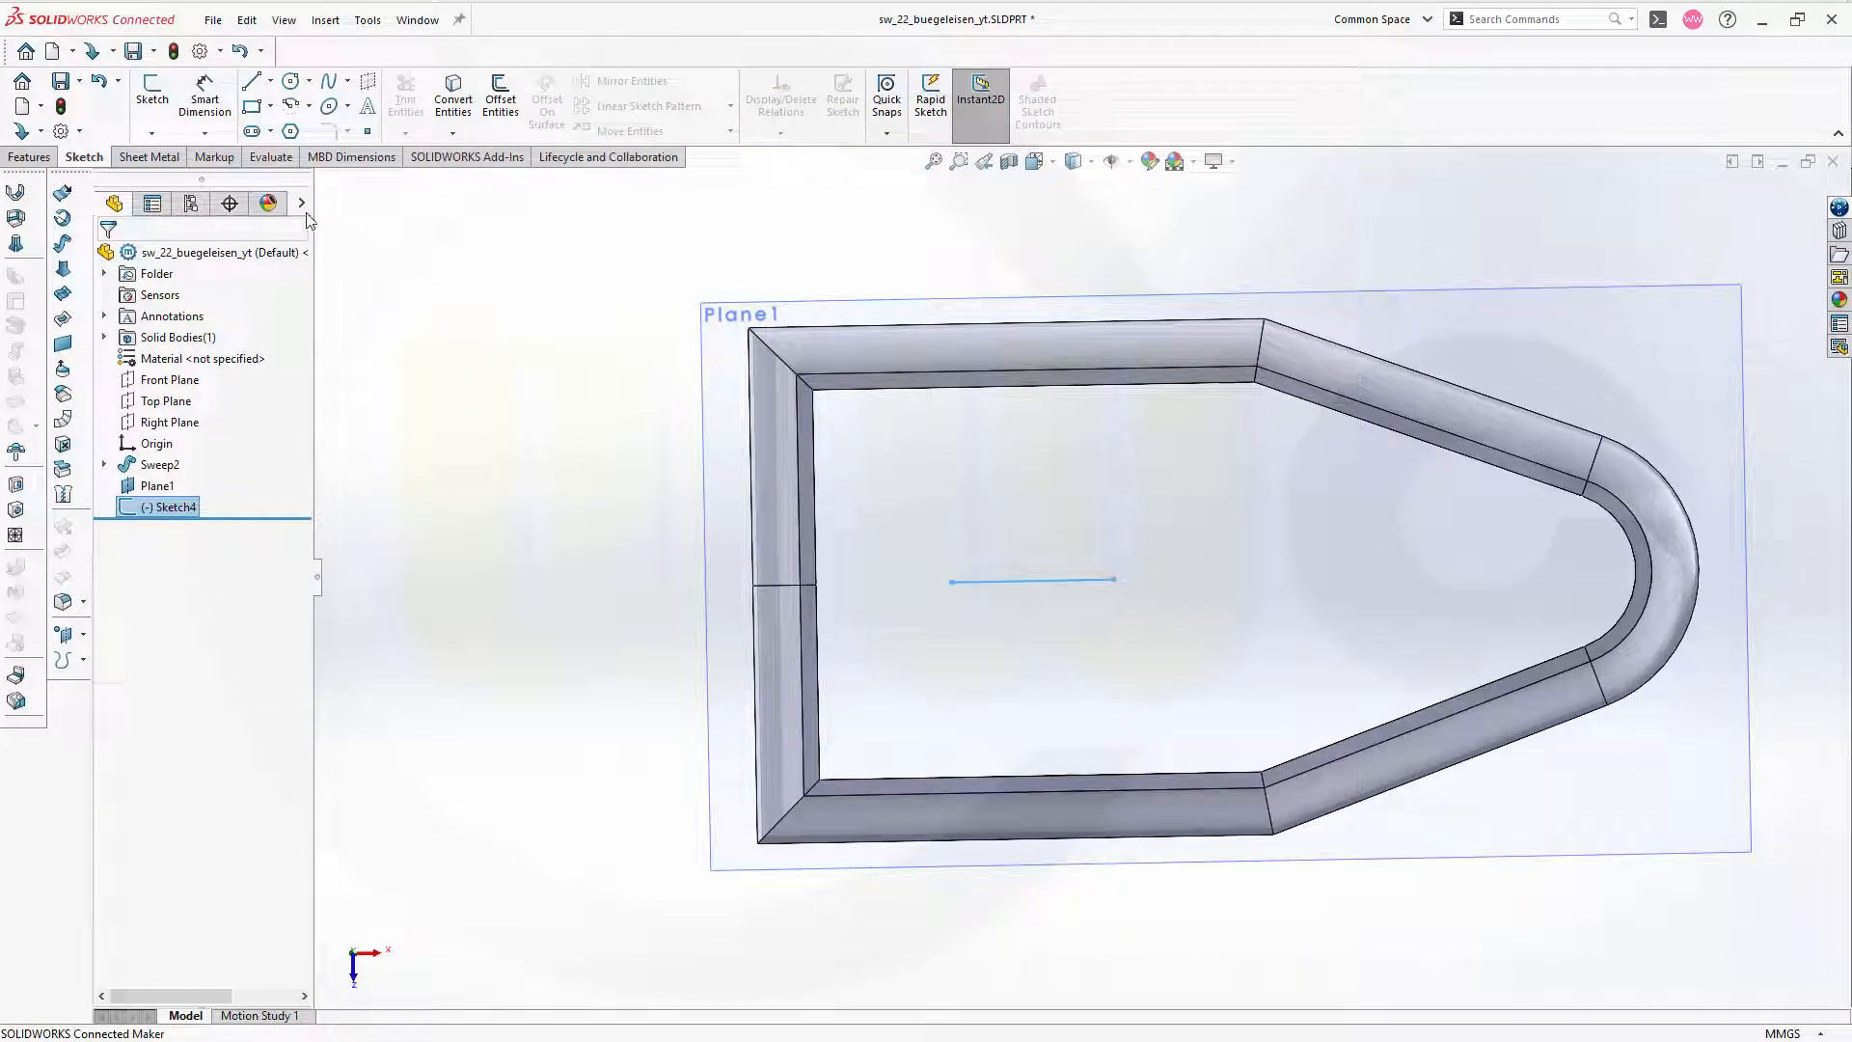
- Build Rib1 from Sketch4 at 11 mm thickness with detailed preview, filling the sole floor
left_click(29, 157)
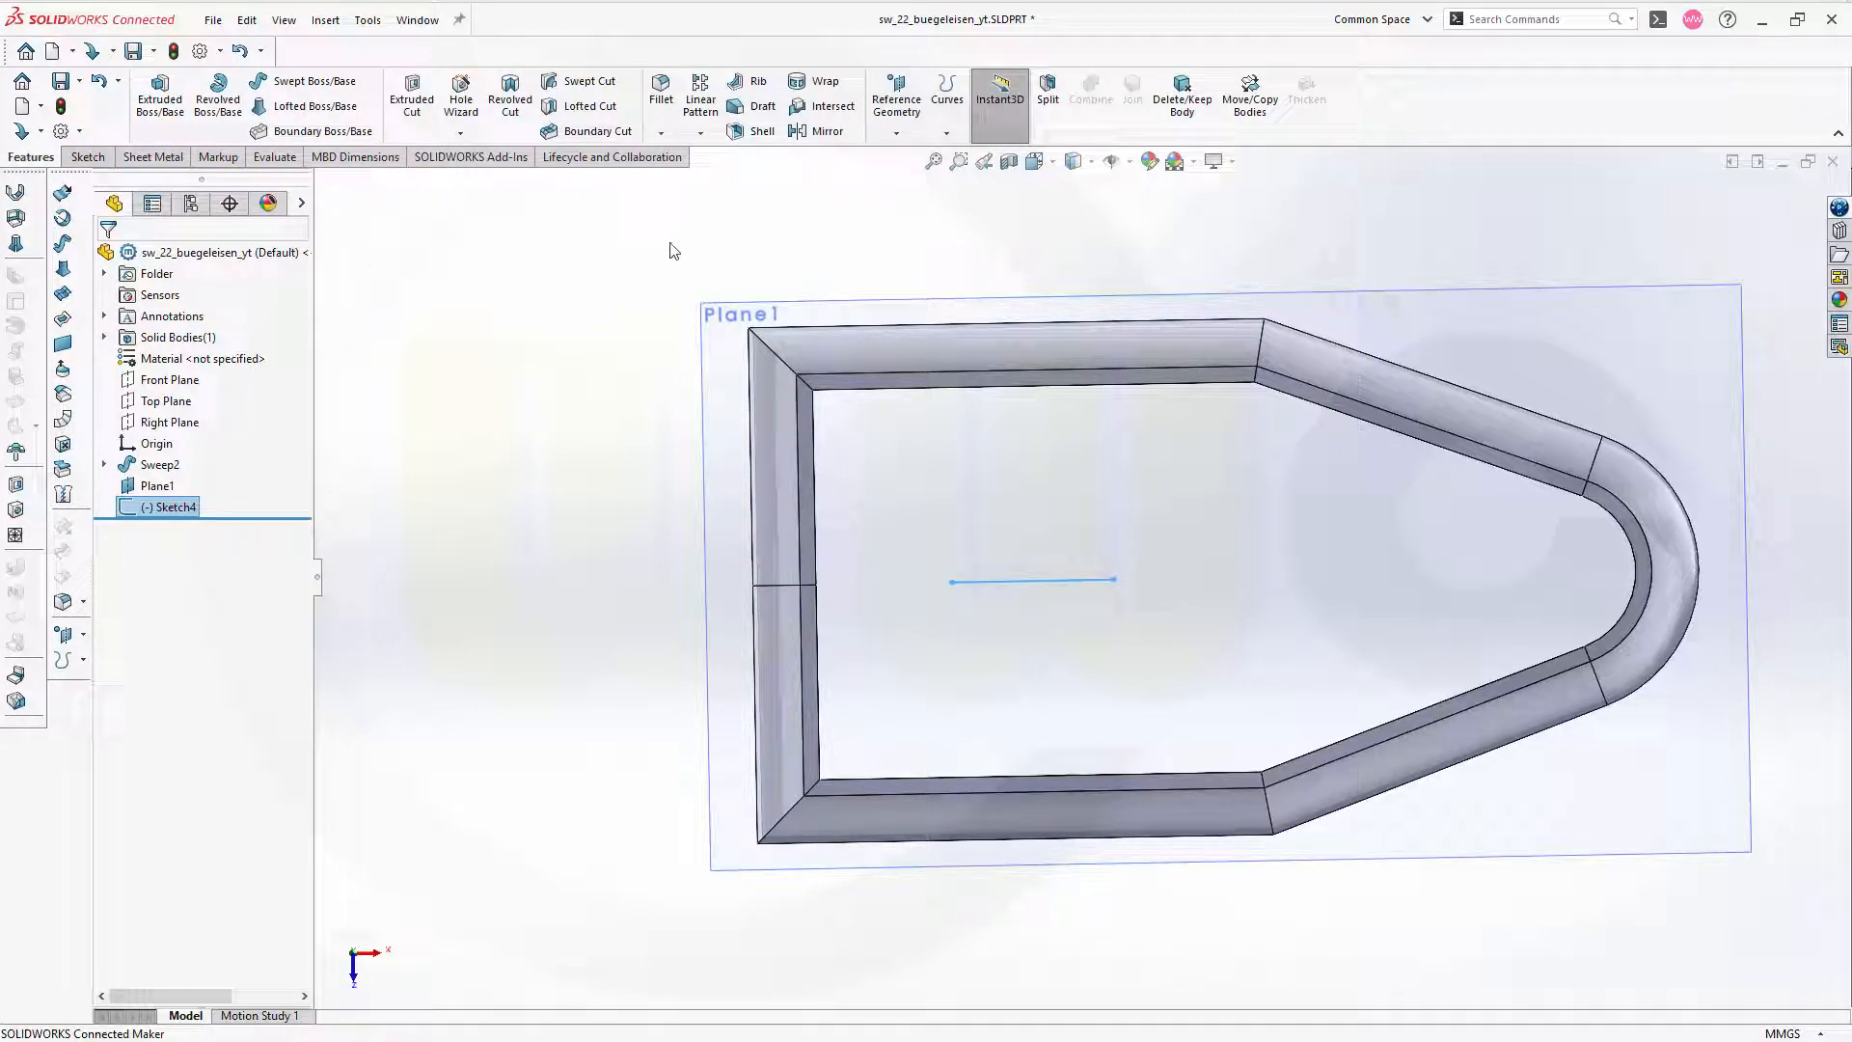
mouse_move(756, 81)
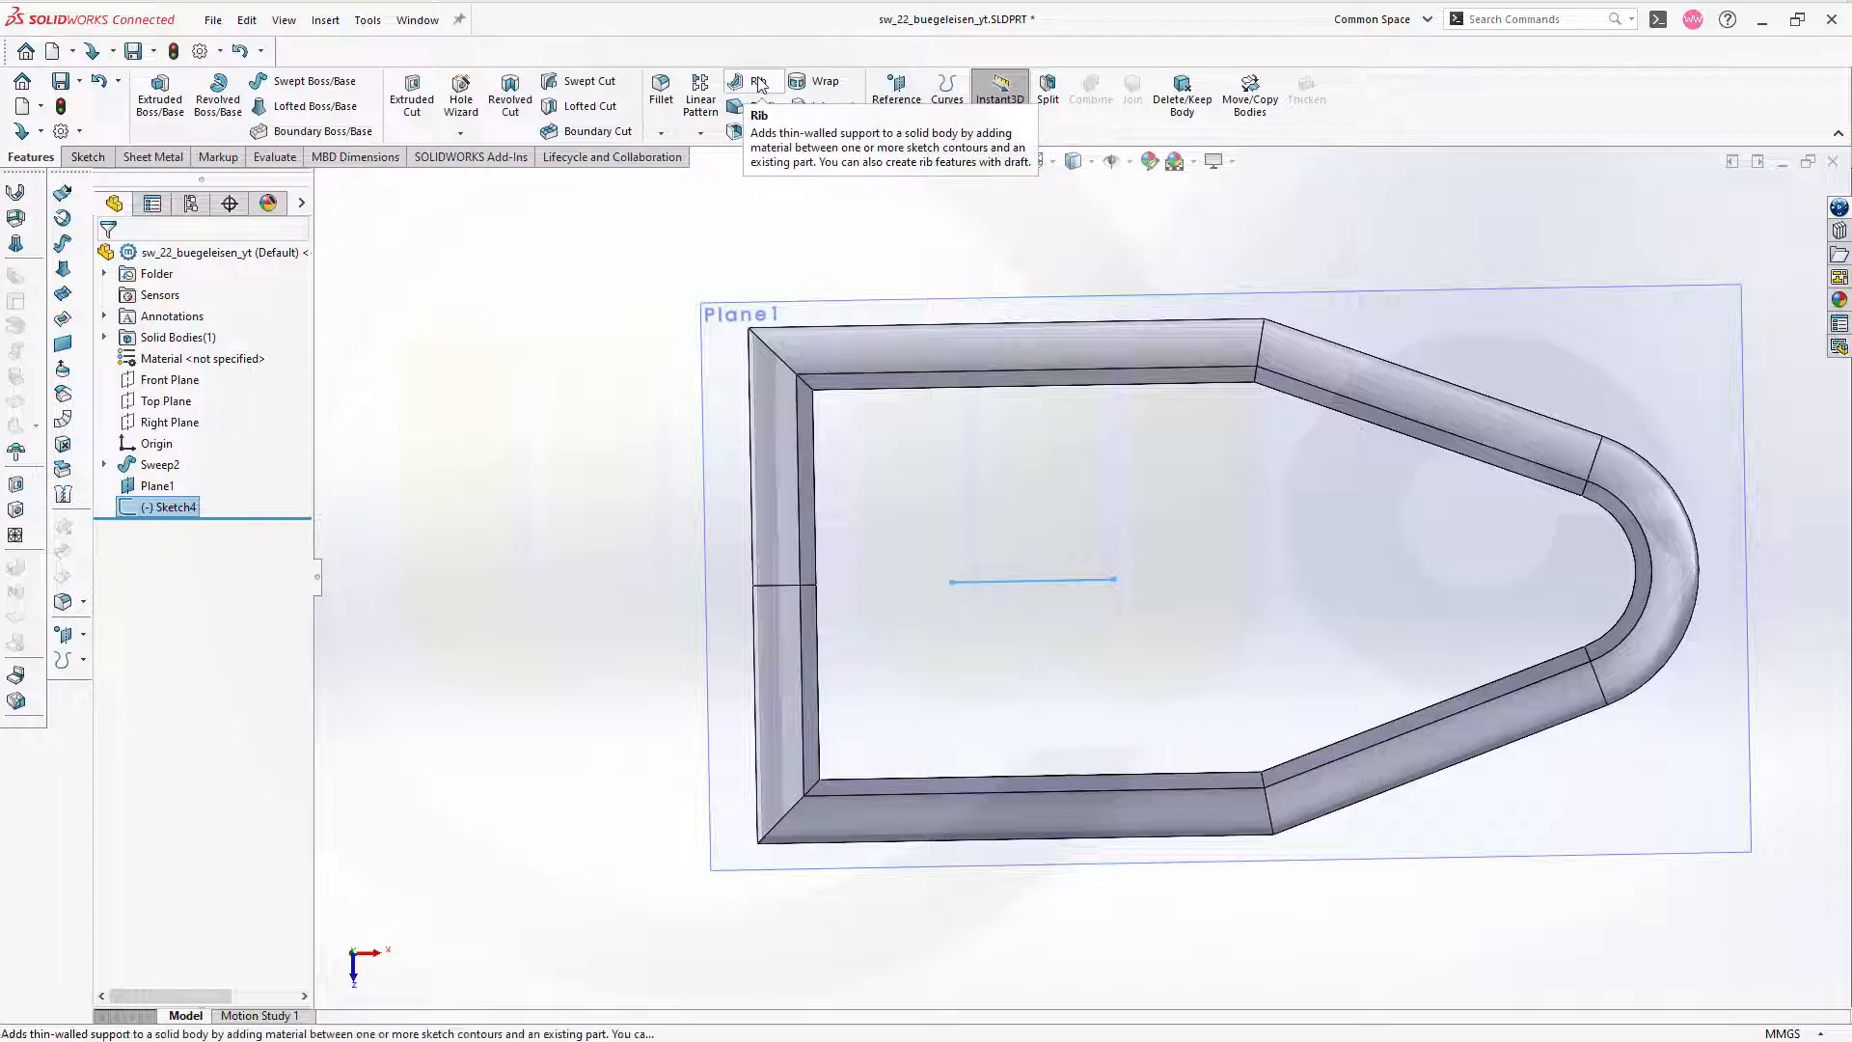
left_click(756, 88)
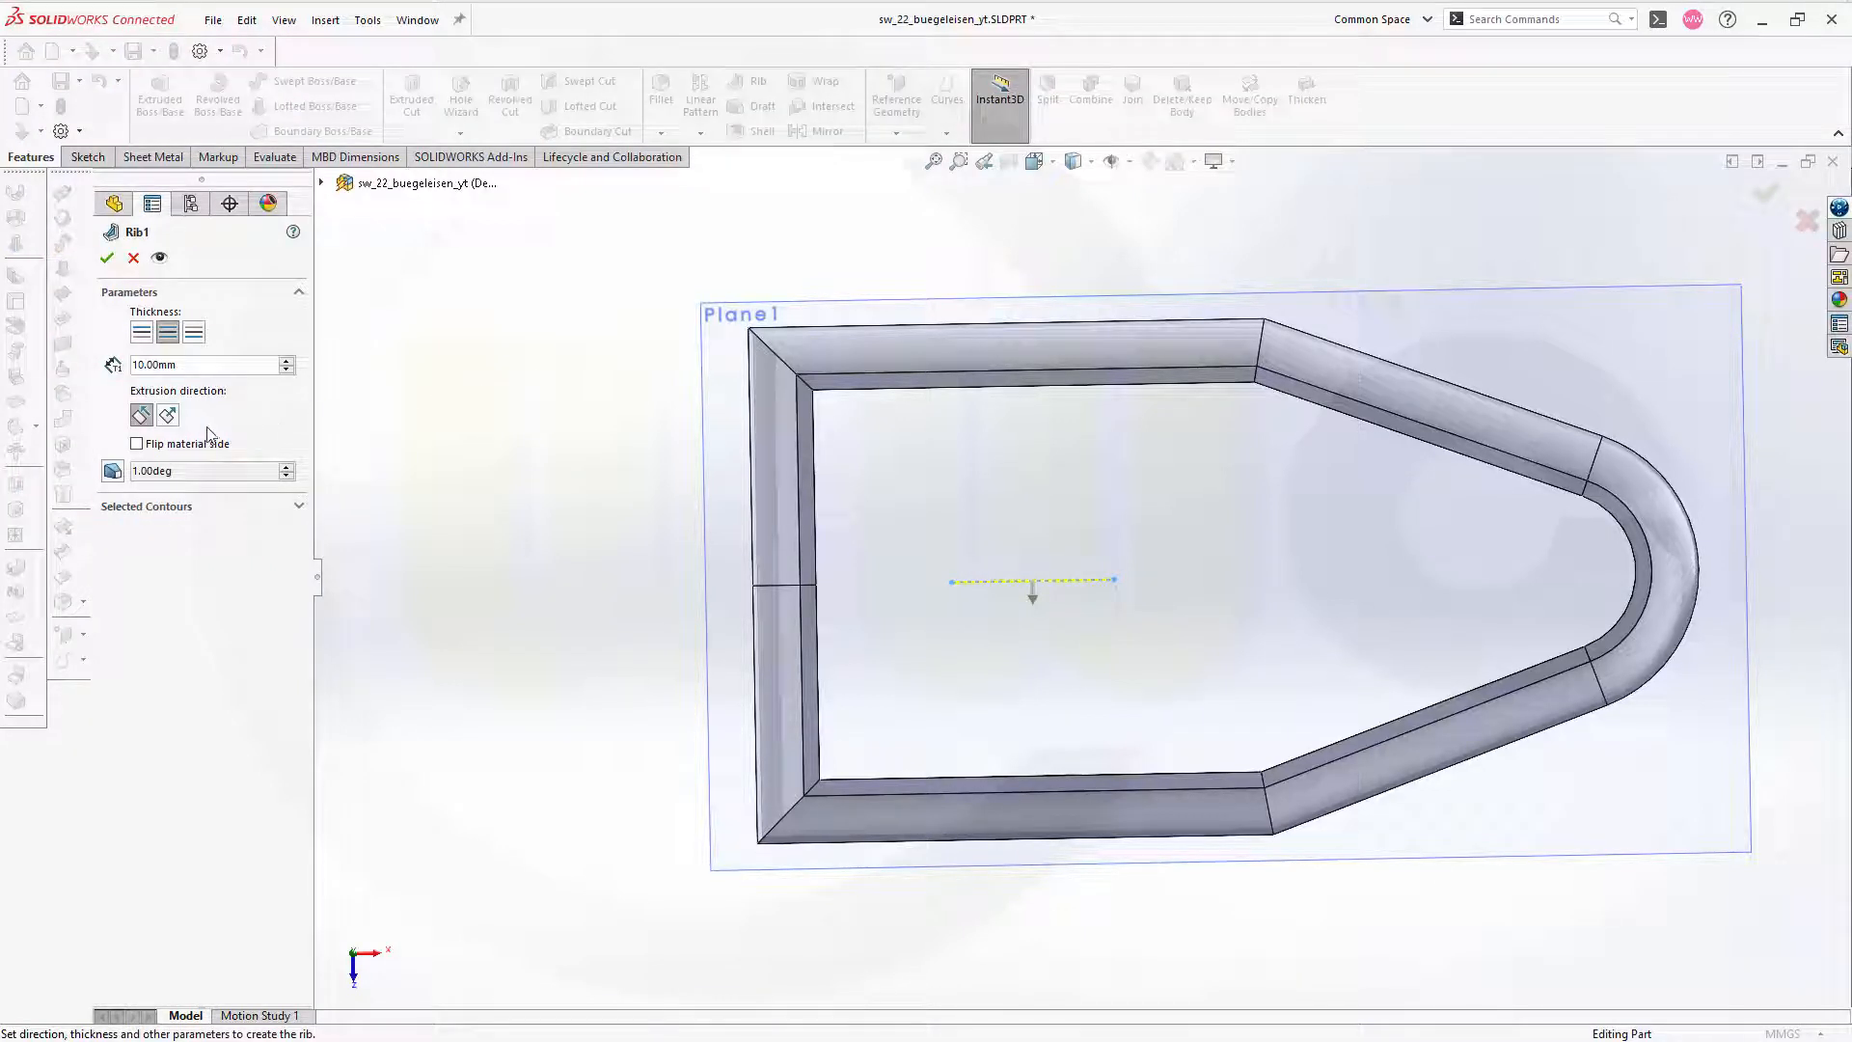
mouse_move(141, 414)
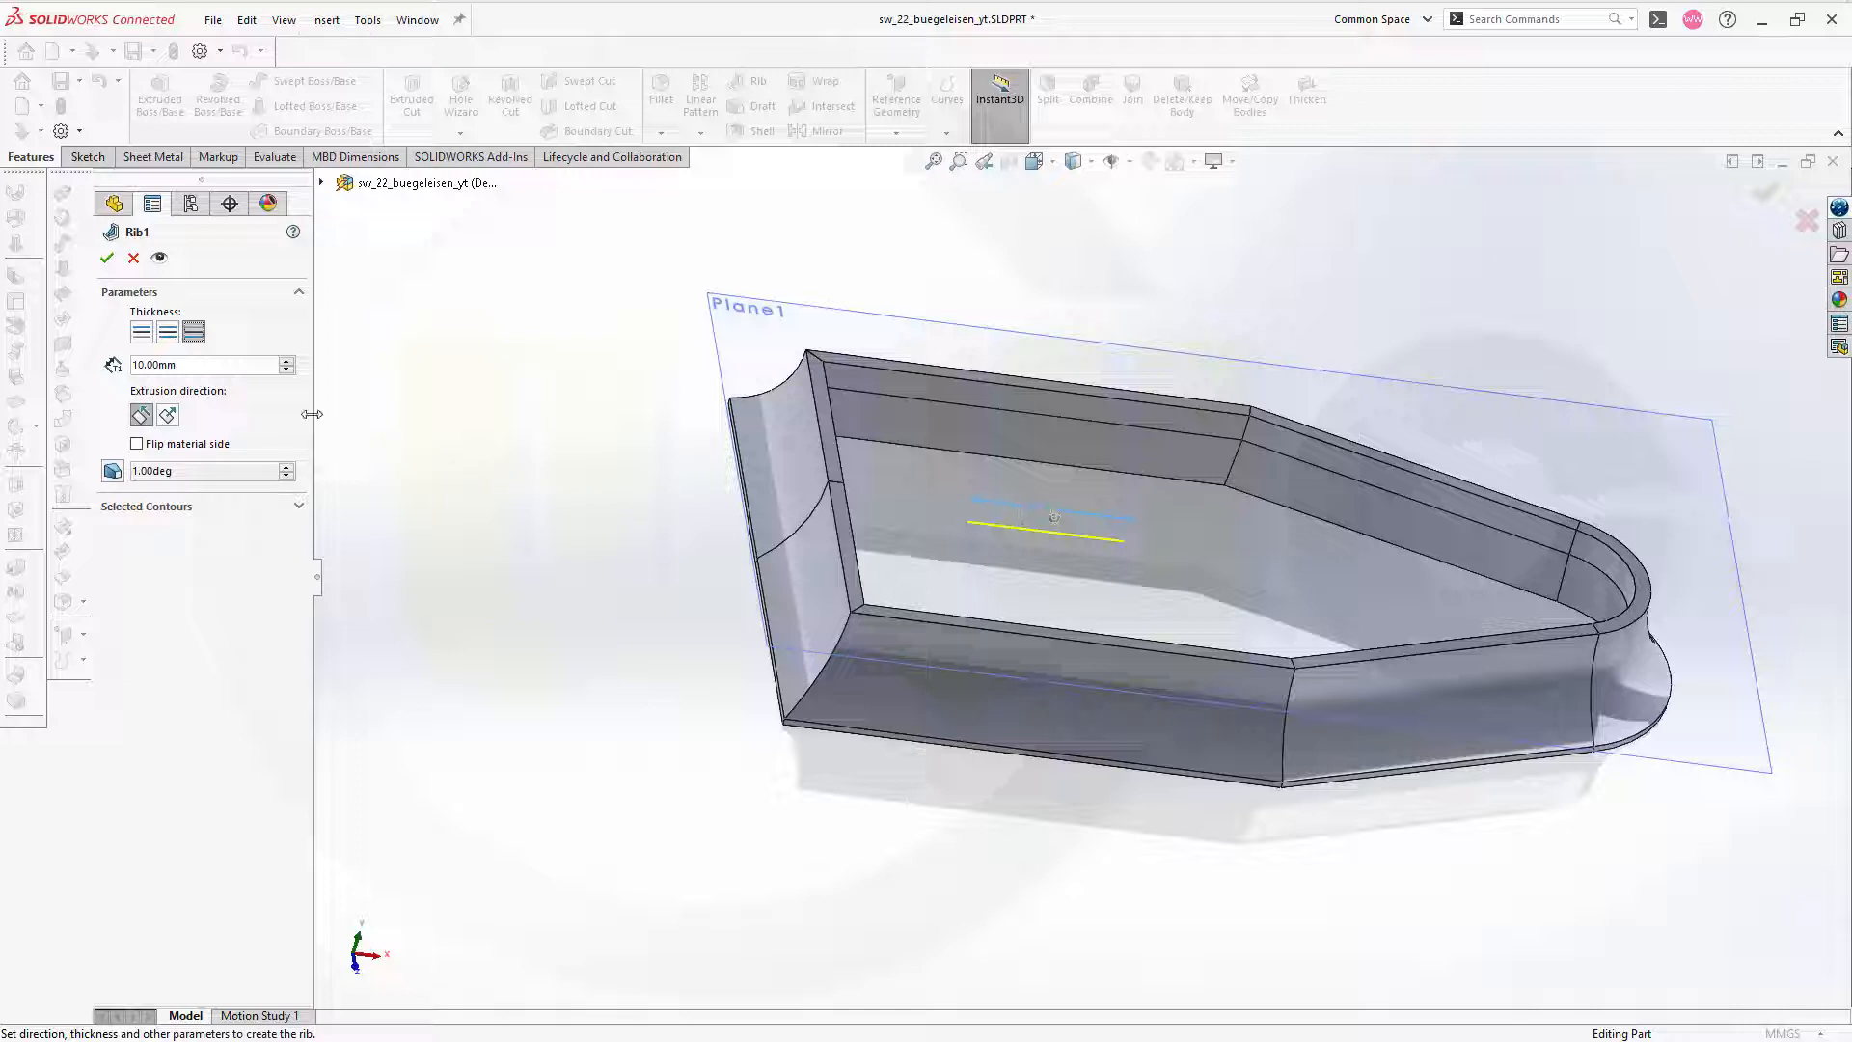
mouse_move(201, 373)
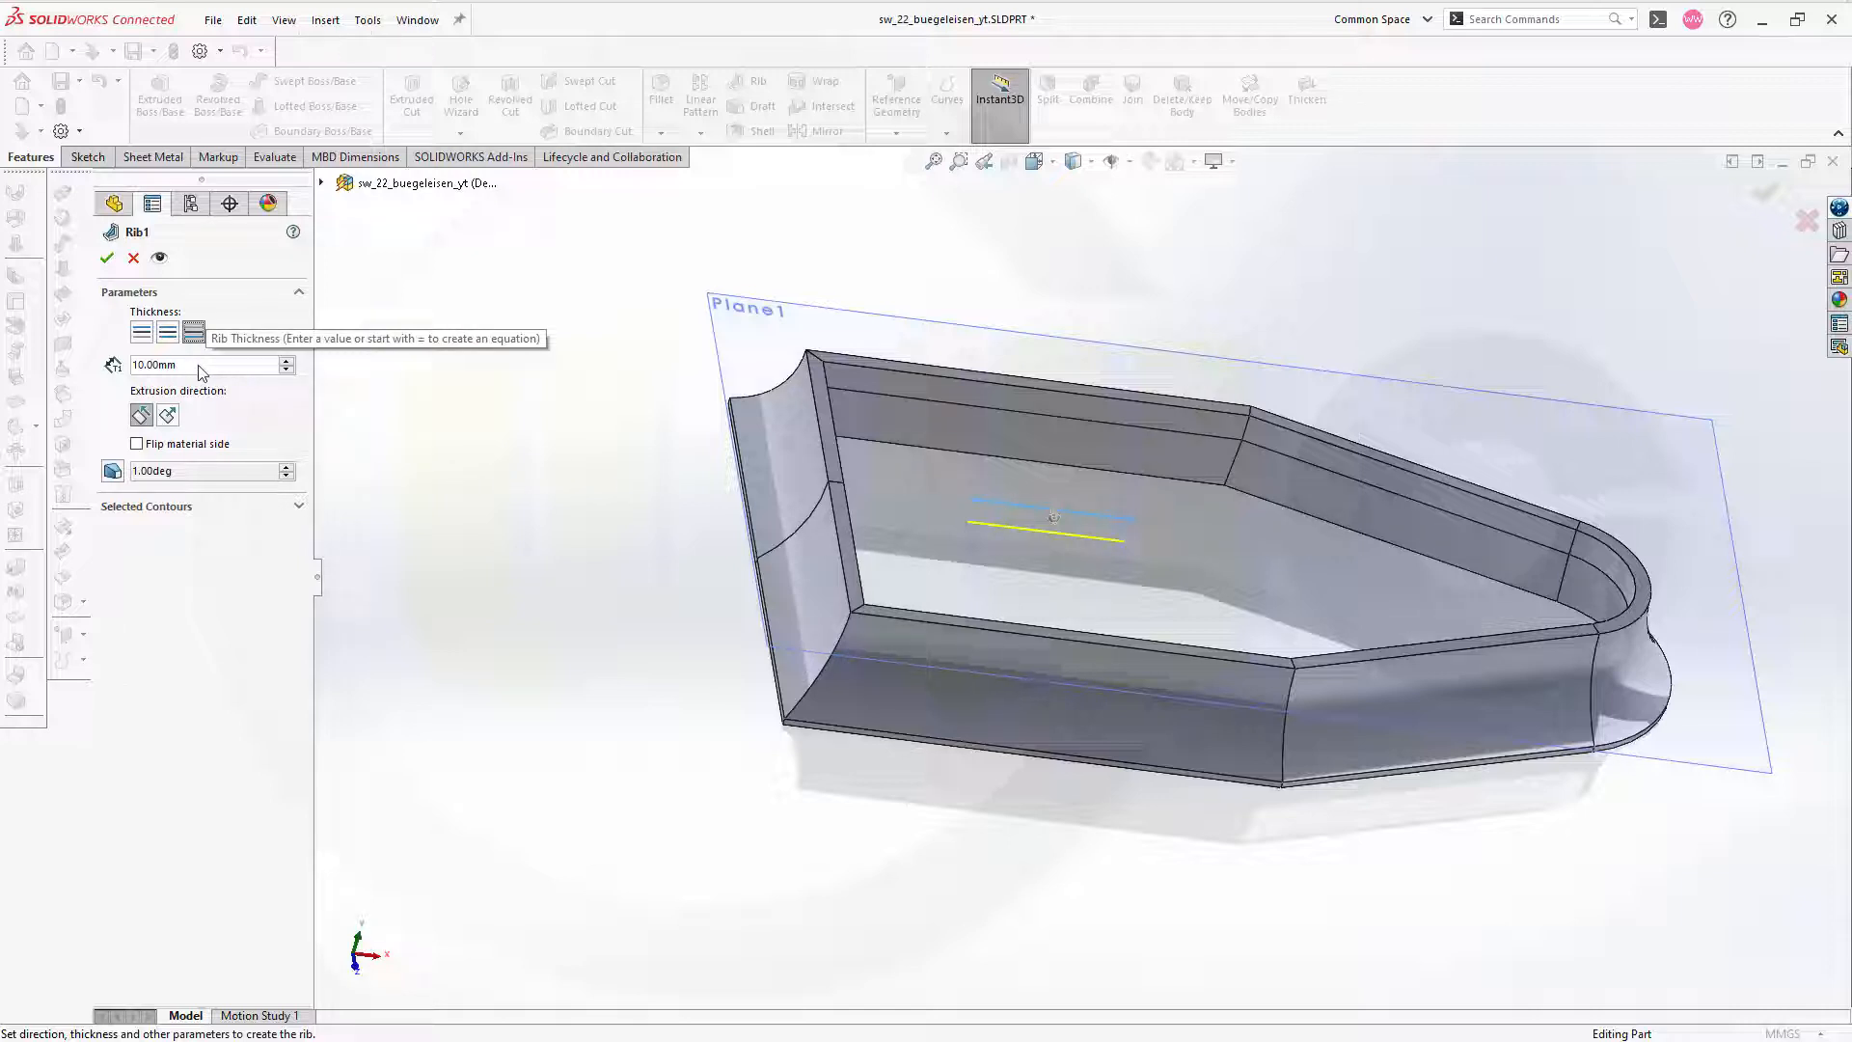
type("11")
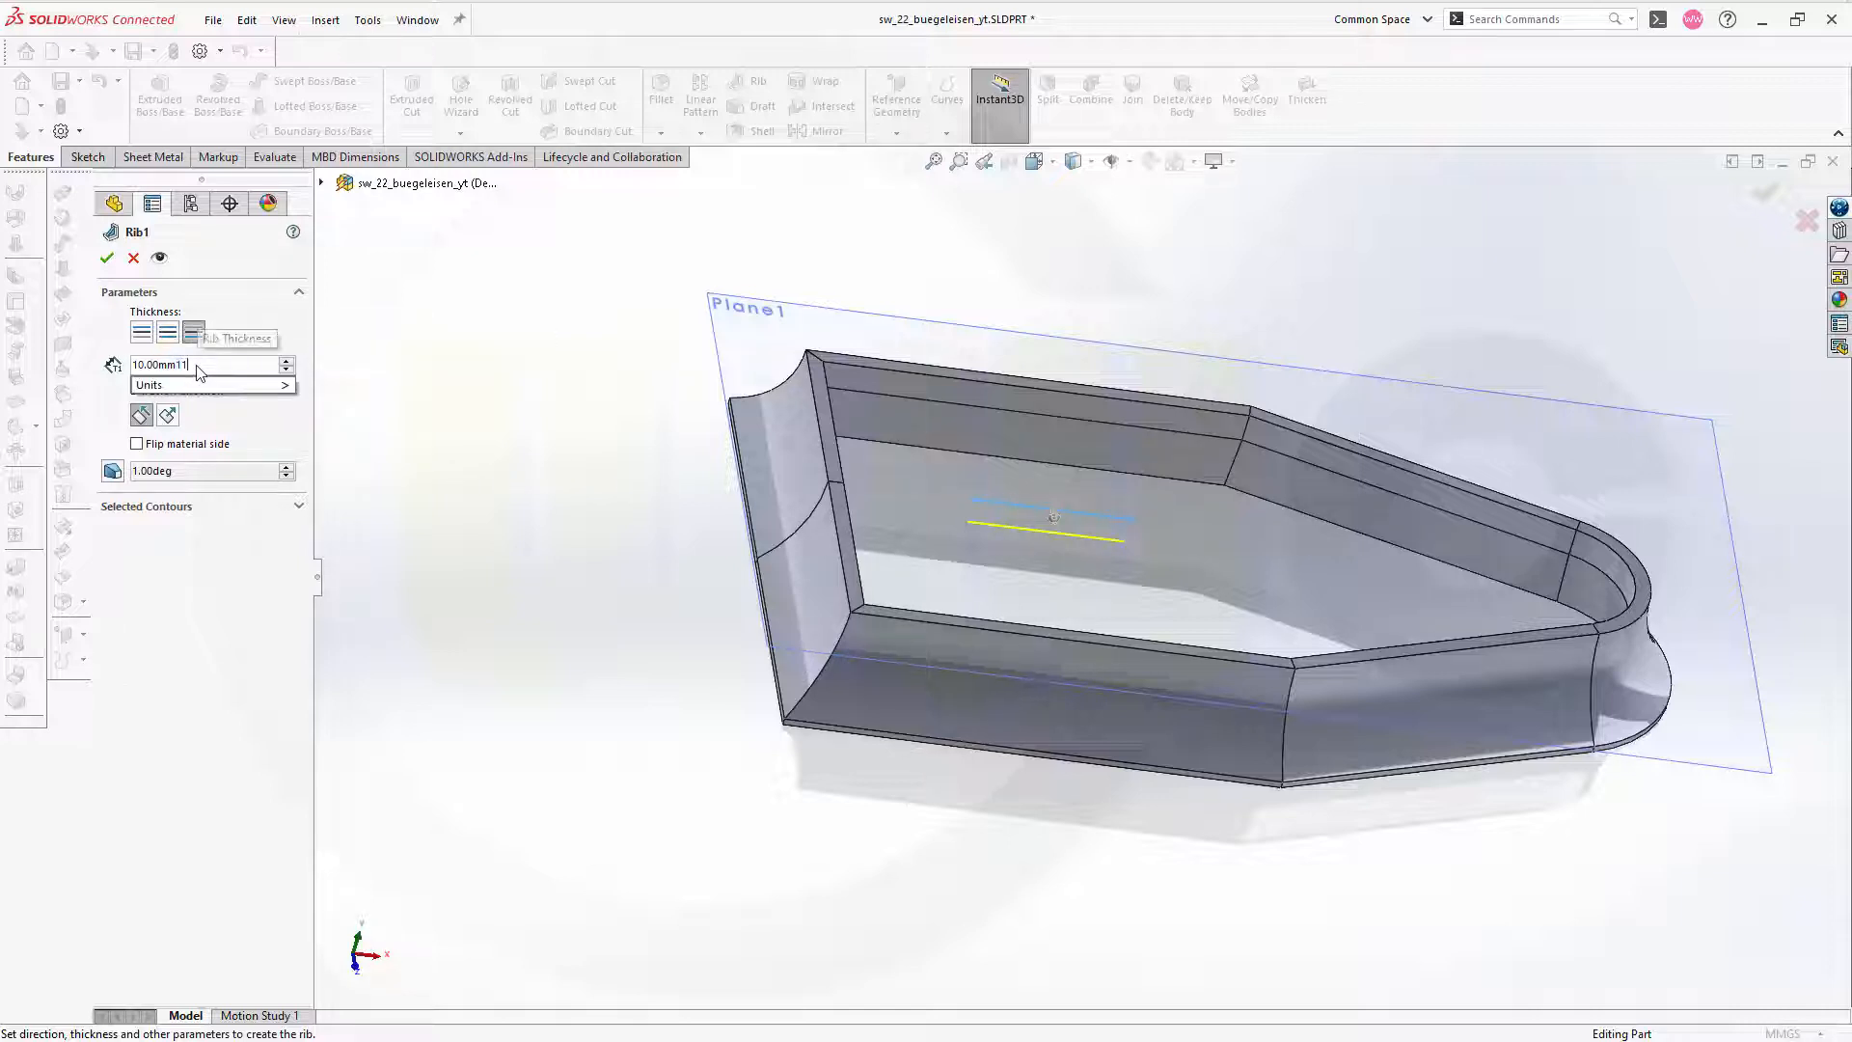
type("11")
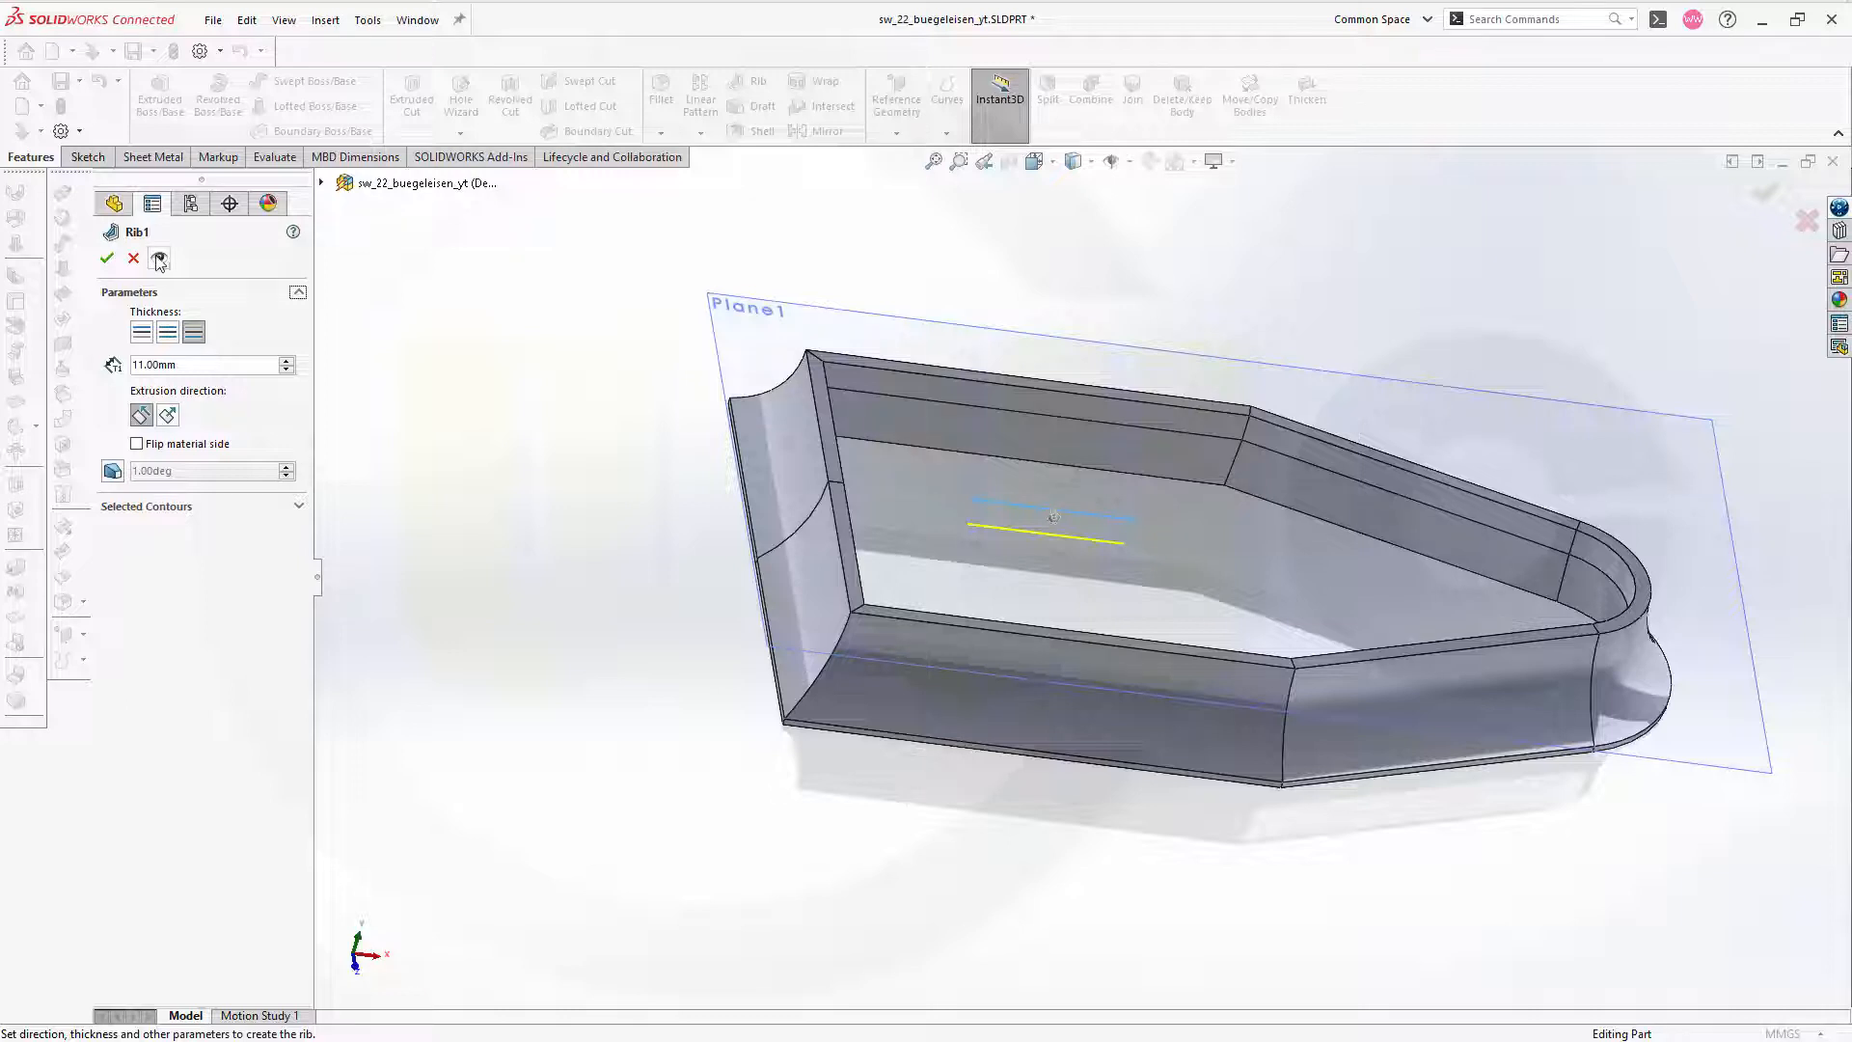
left_click(156, 257)
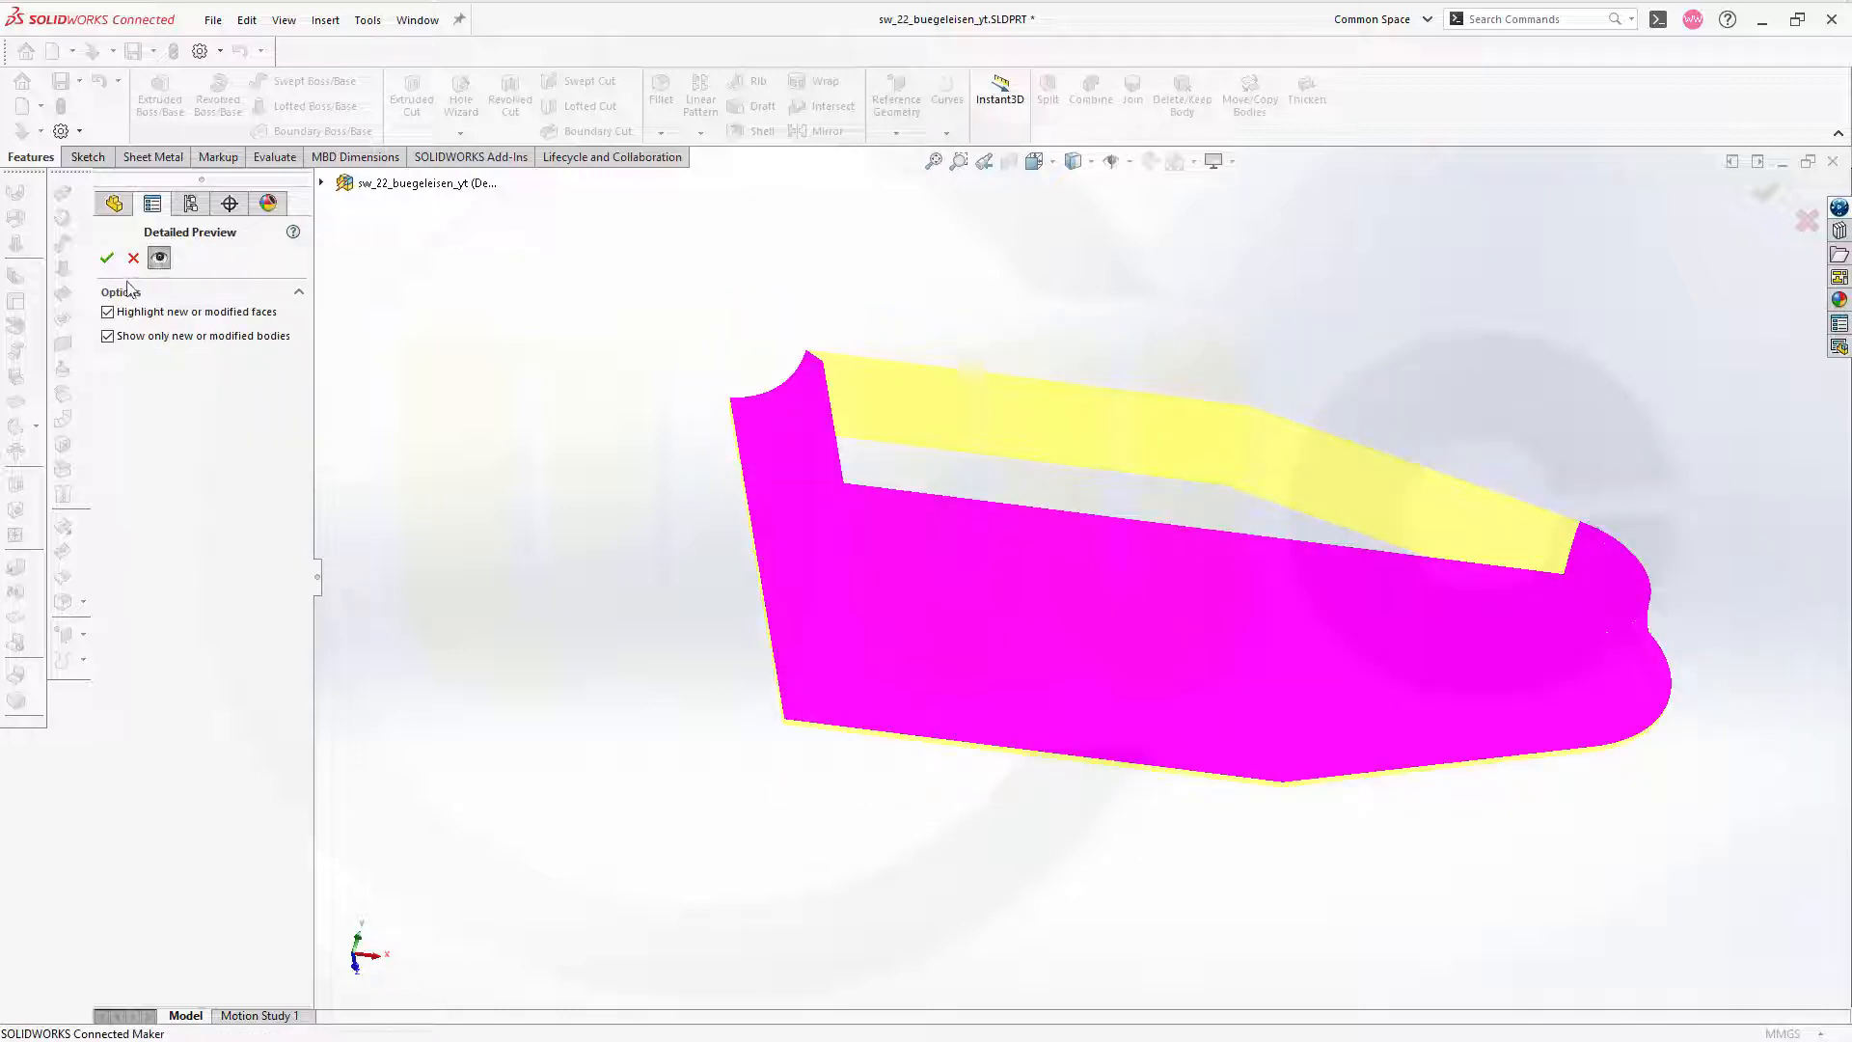
left_click(108, 257)
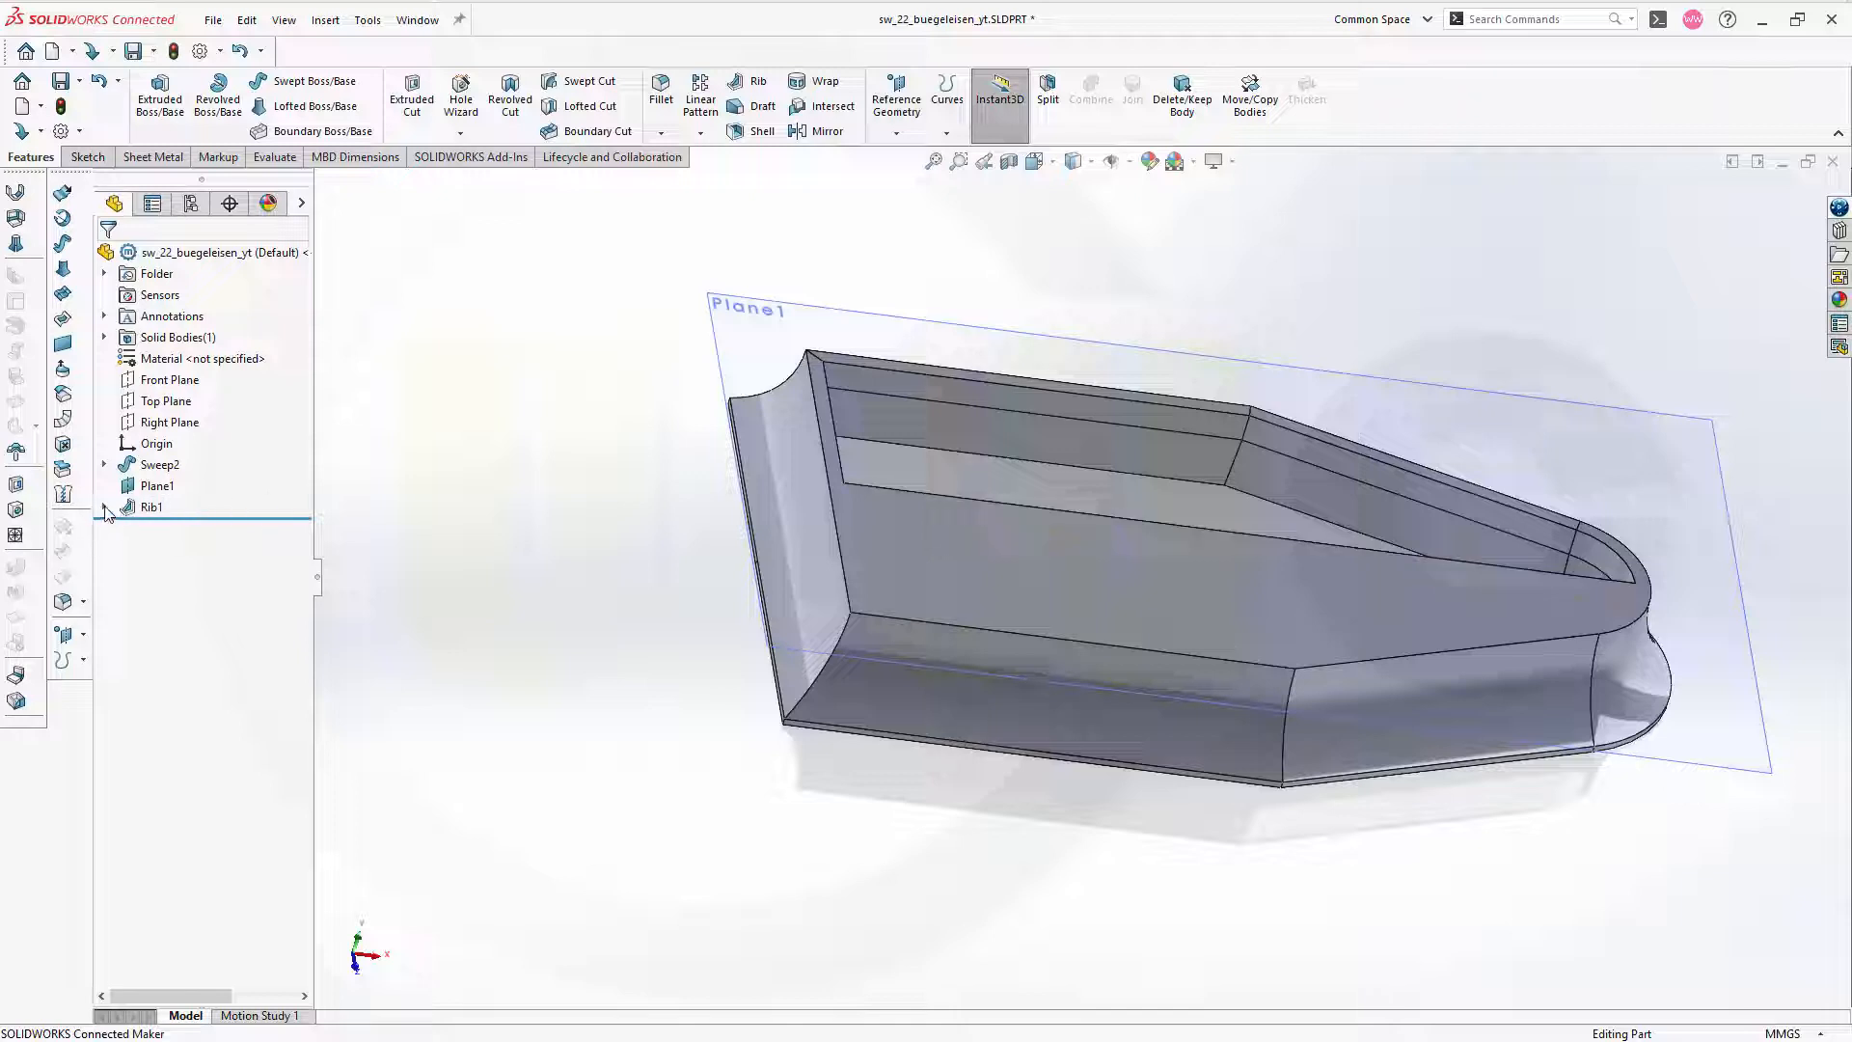
- Start a second 11 mm rib from Rib1's centre-line Sketch4, single-sided, and dismiss the rebuild failure
left_click(199, 528)
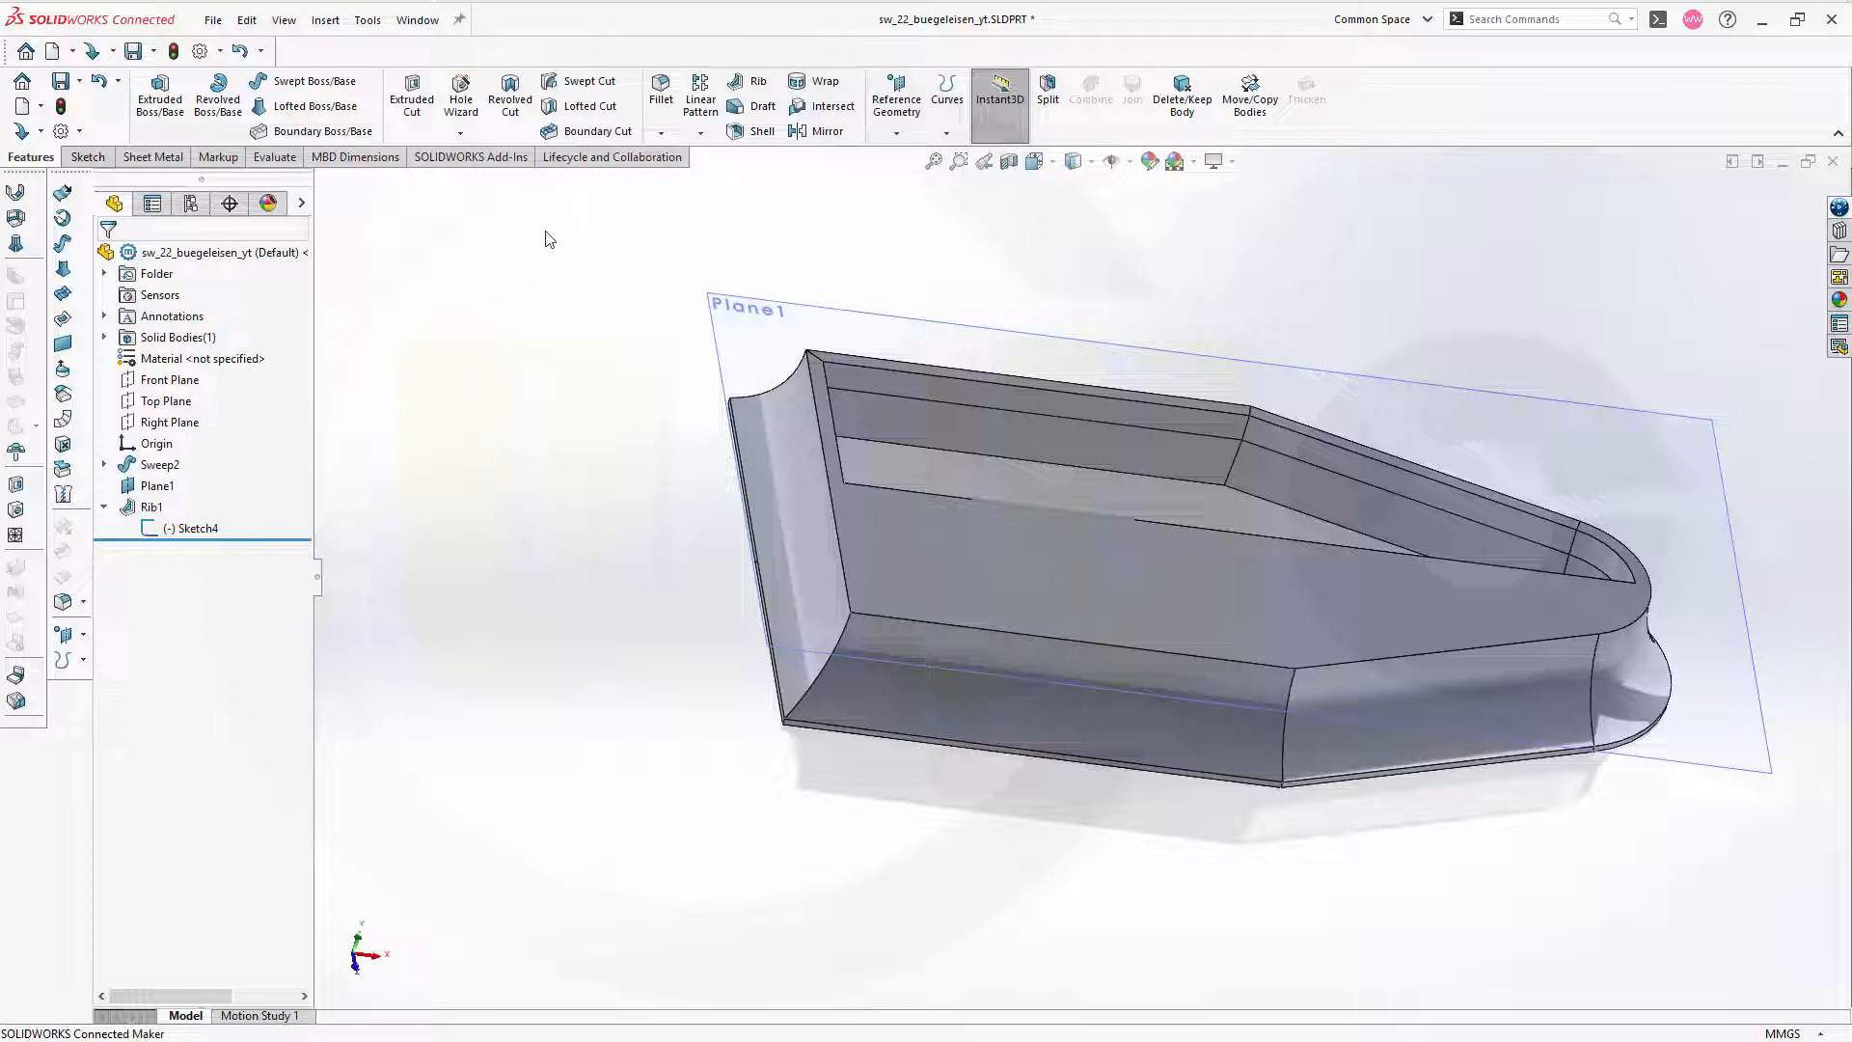
mouse_move(702, 183)
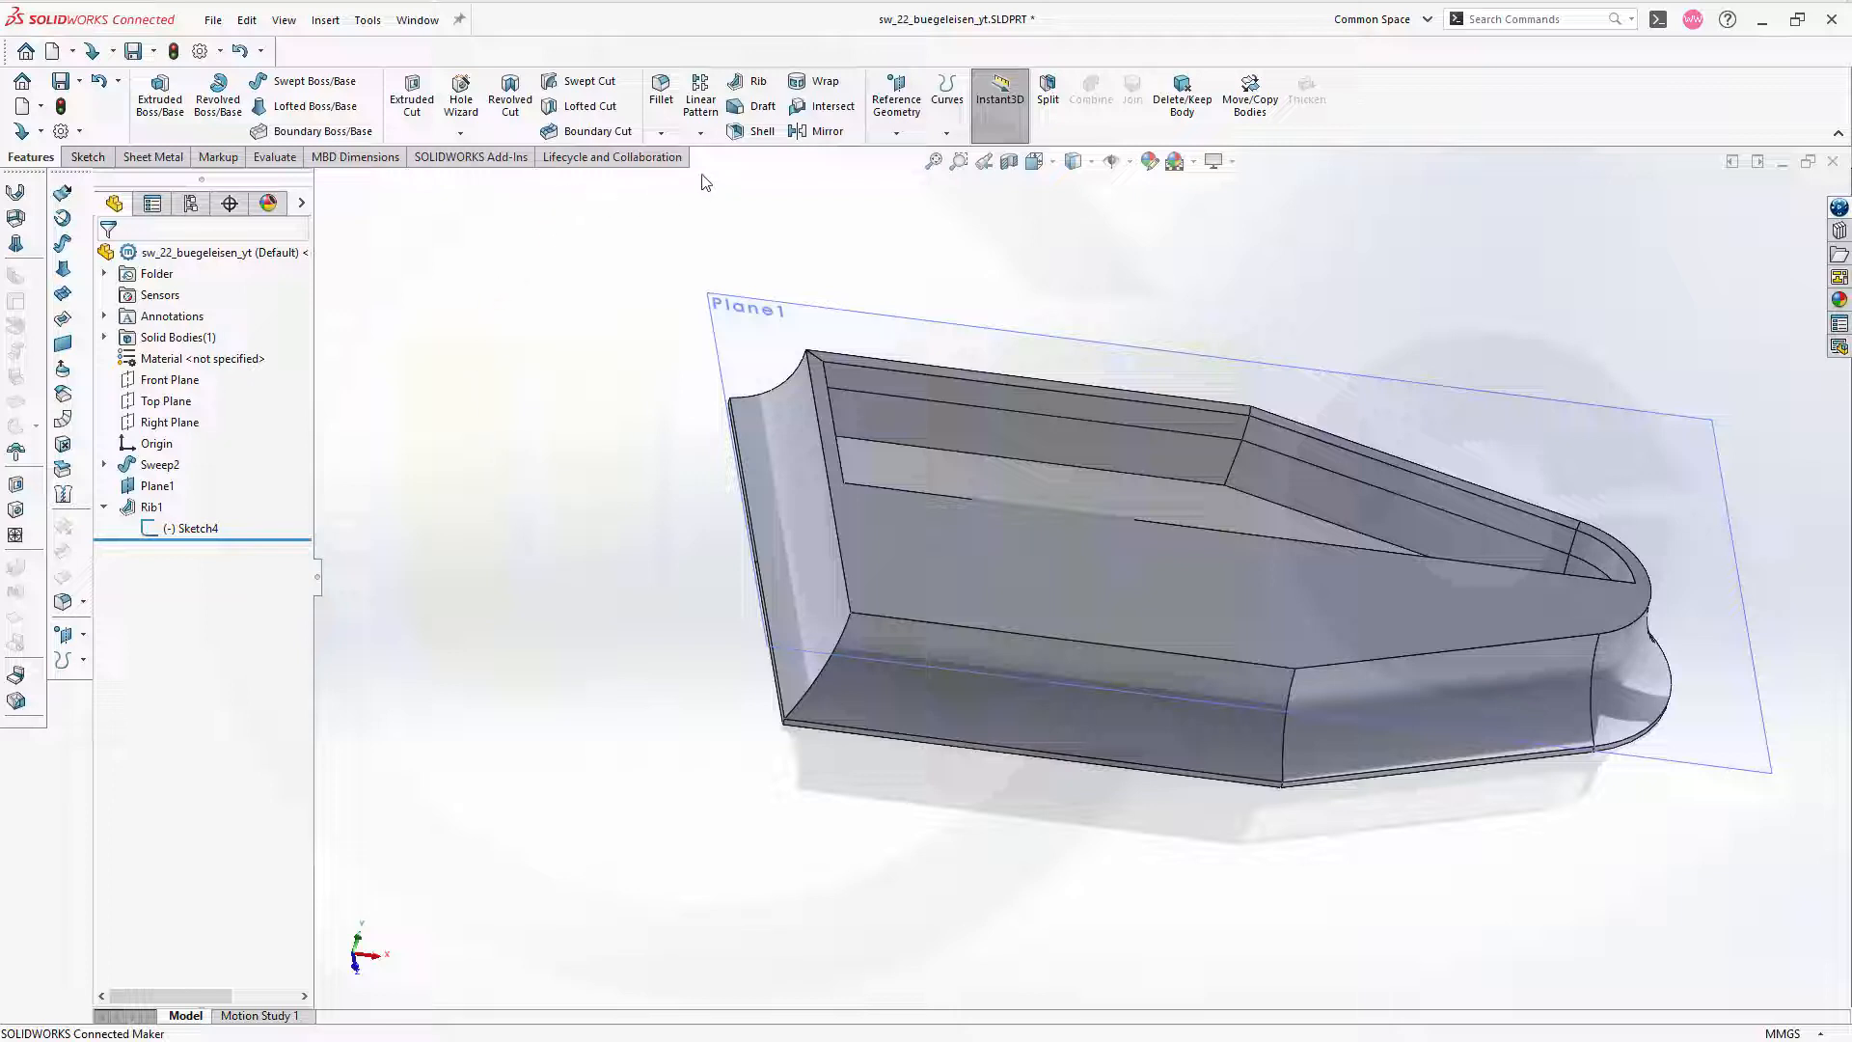
left_click(756, 83)
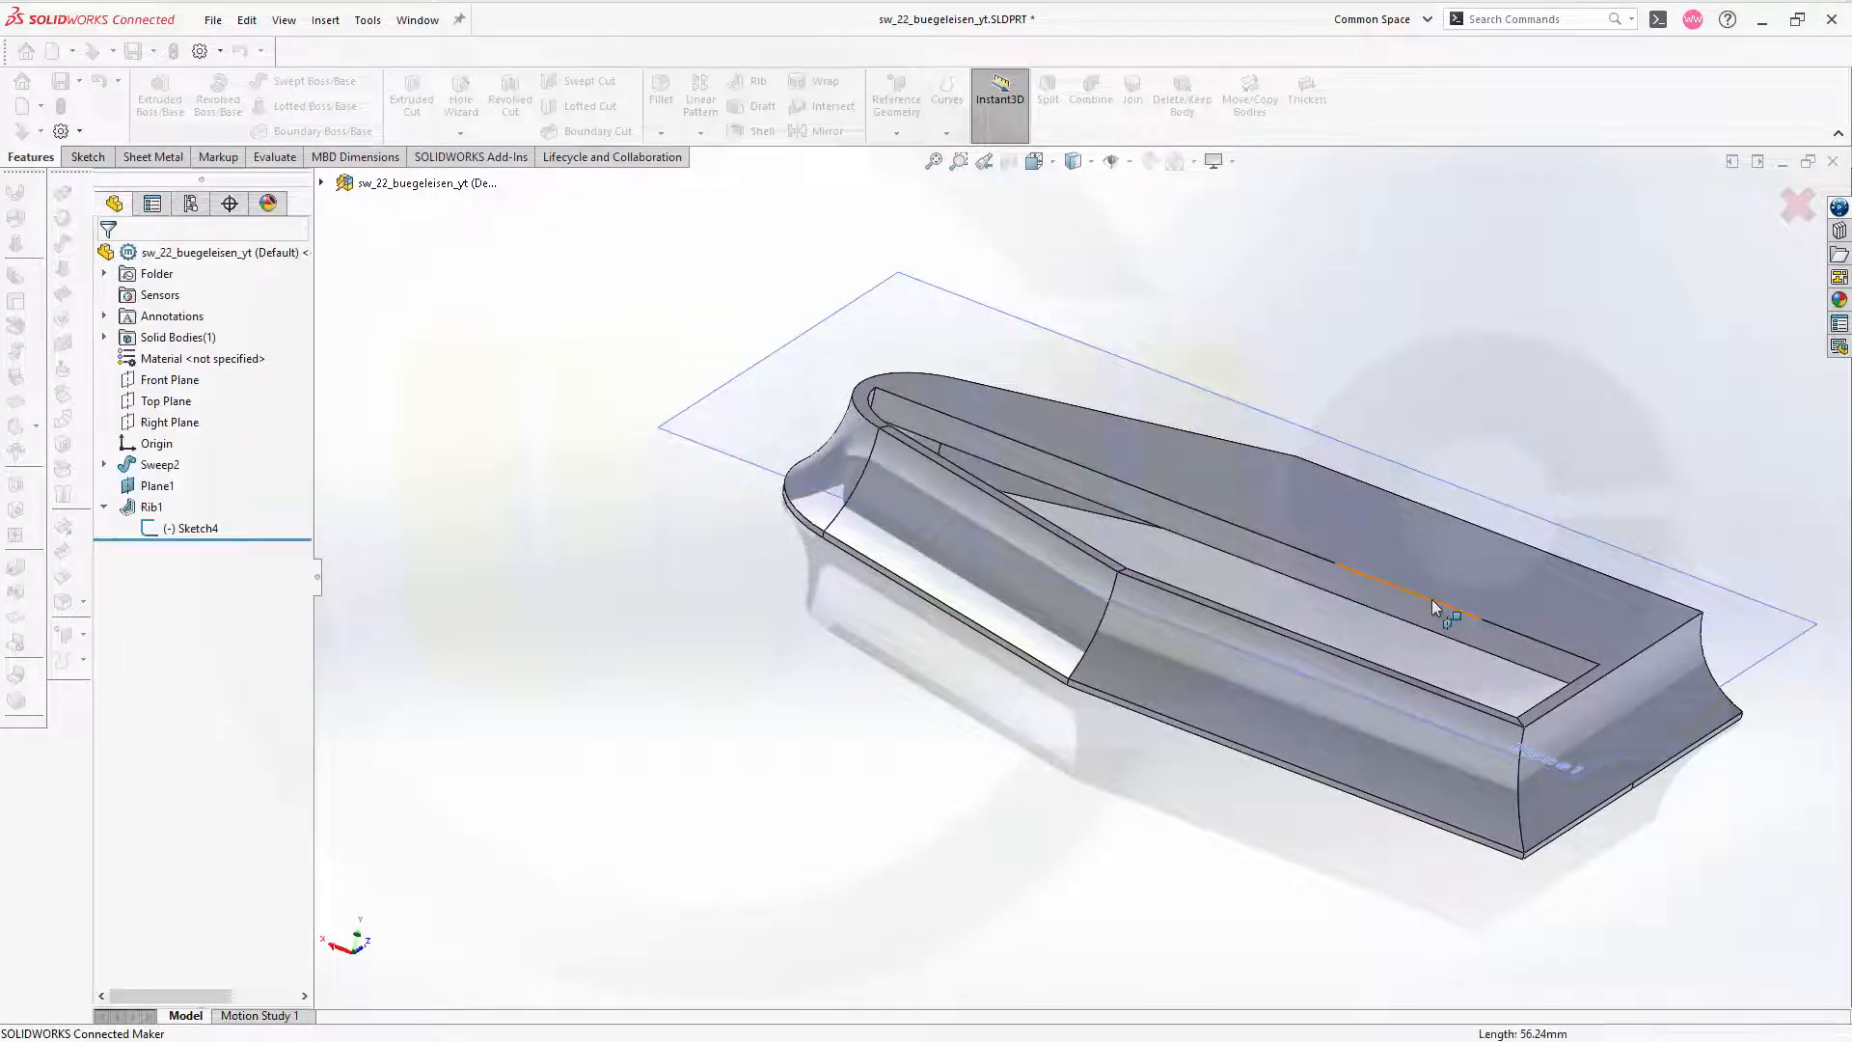
left_click(756, 87)
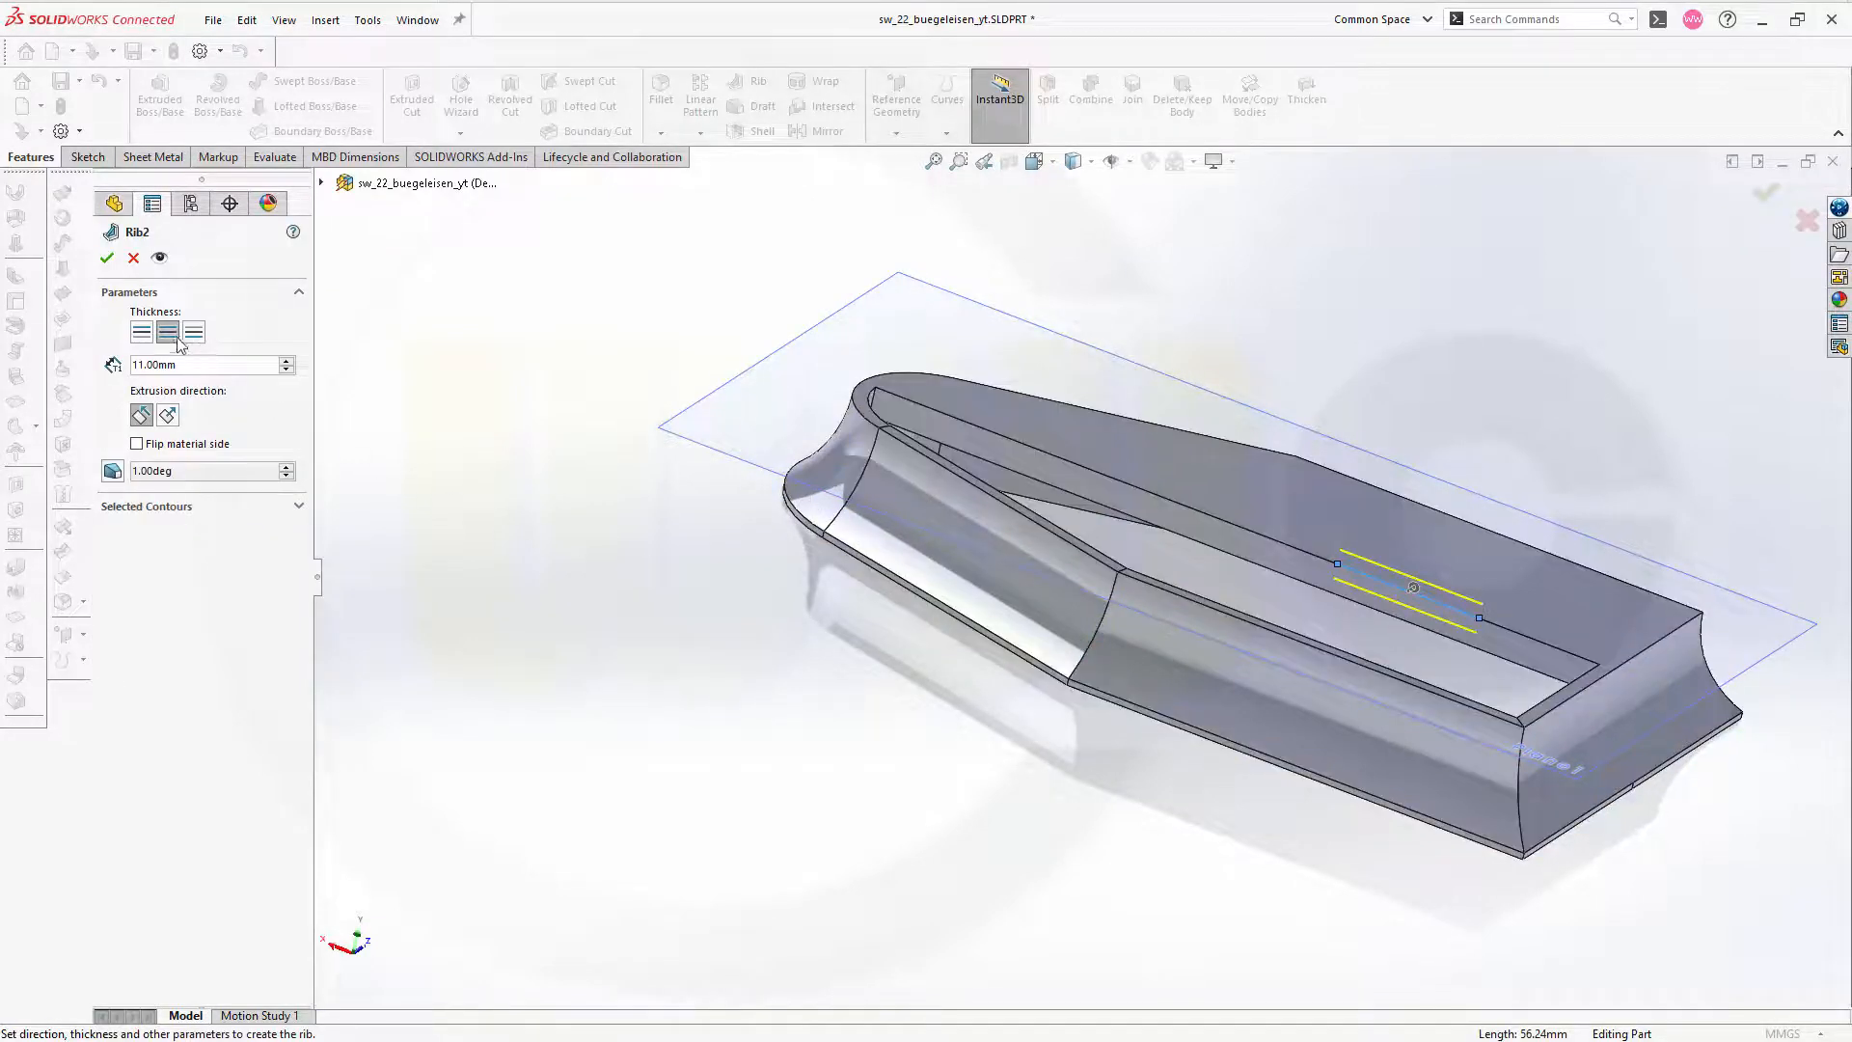
left_click(141, 332)
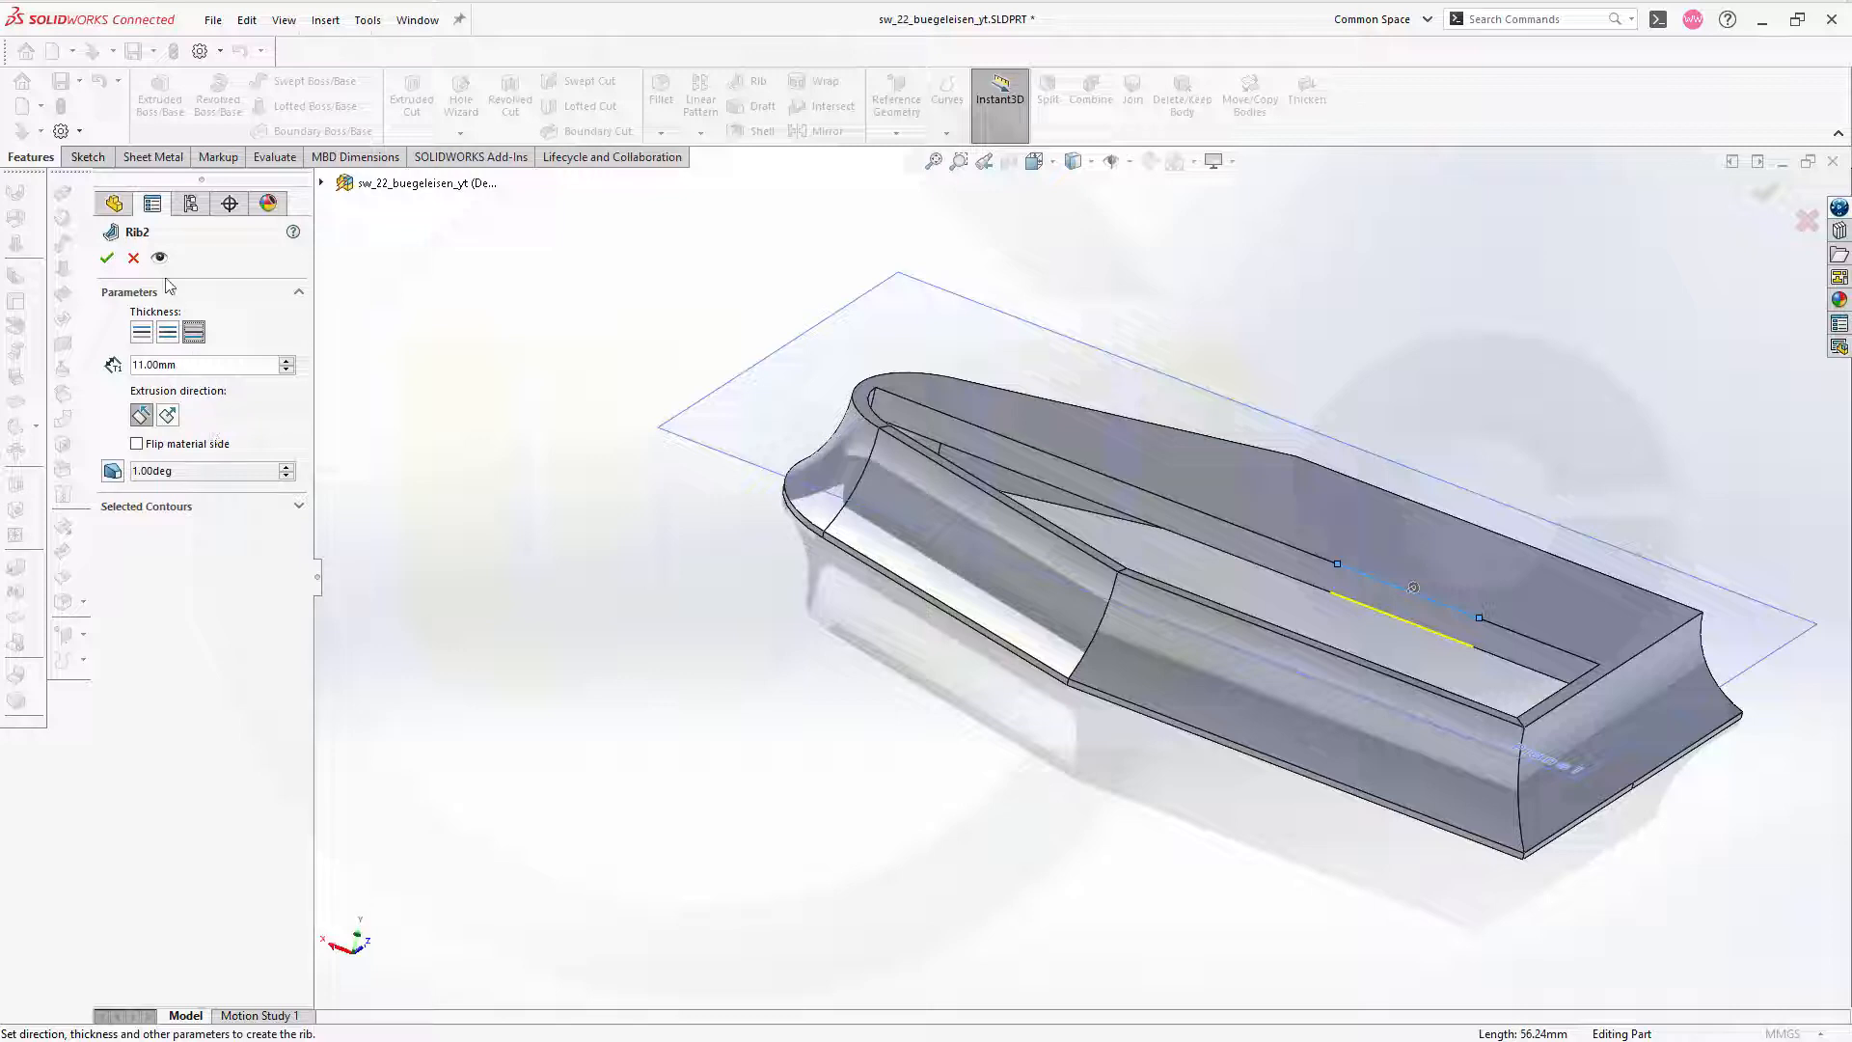
left_click(106, 256)
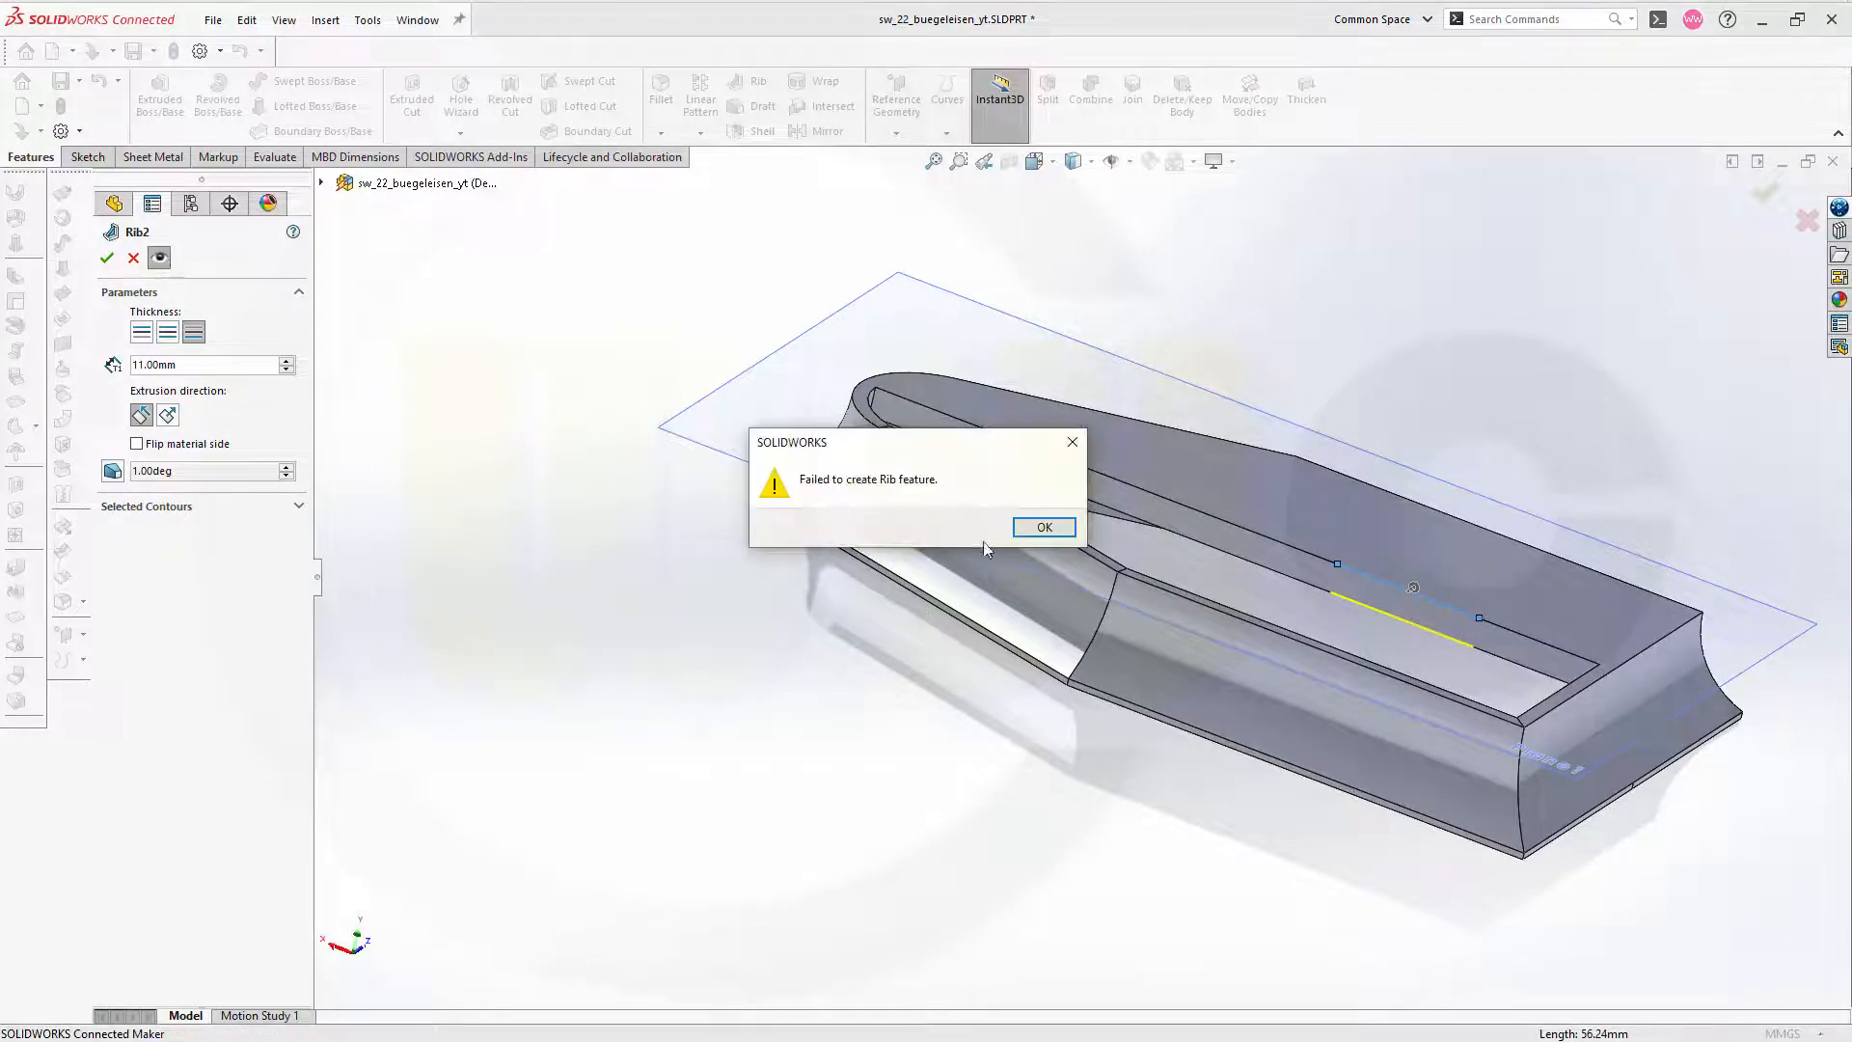
left_click(1043, 525)
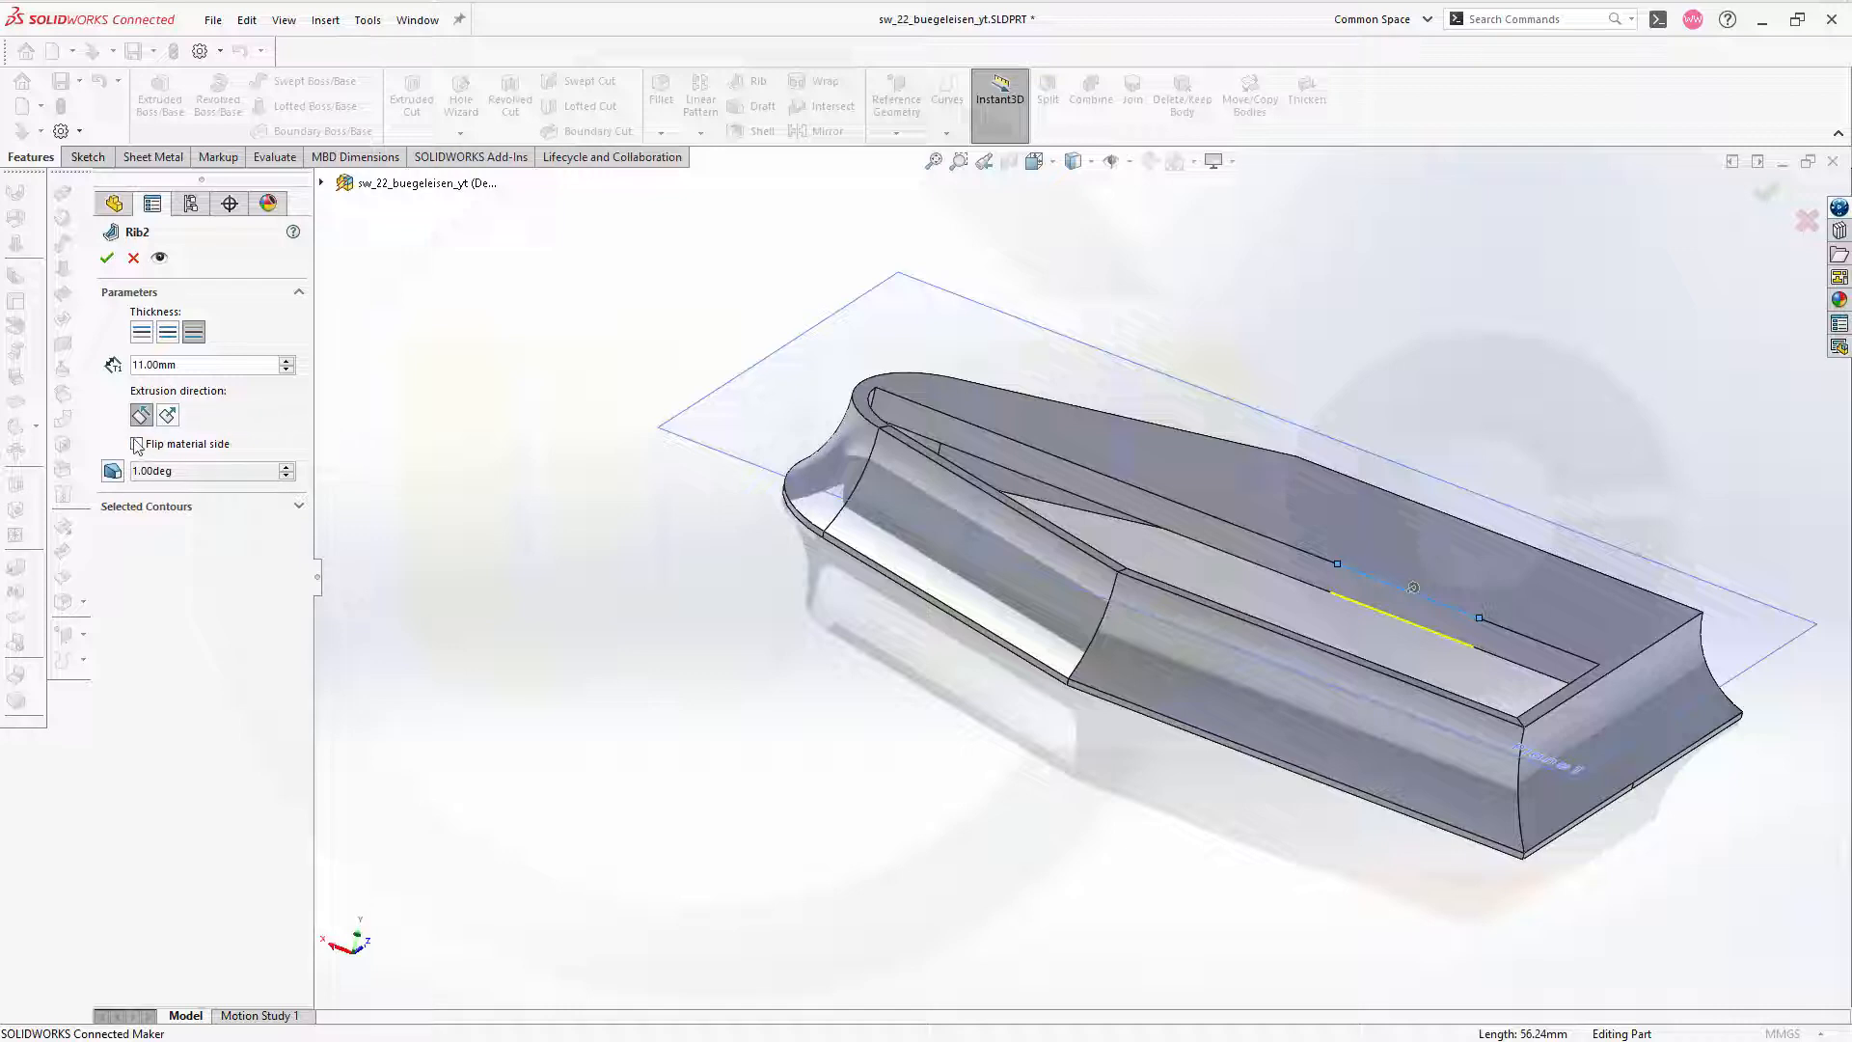
- Flip the rib's material side so it previews correctly and confirm Rib2, closing the soleplate
left_click(135, 443)
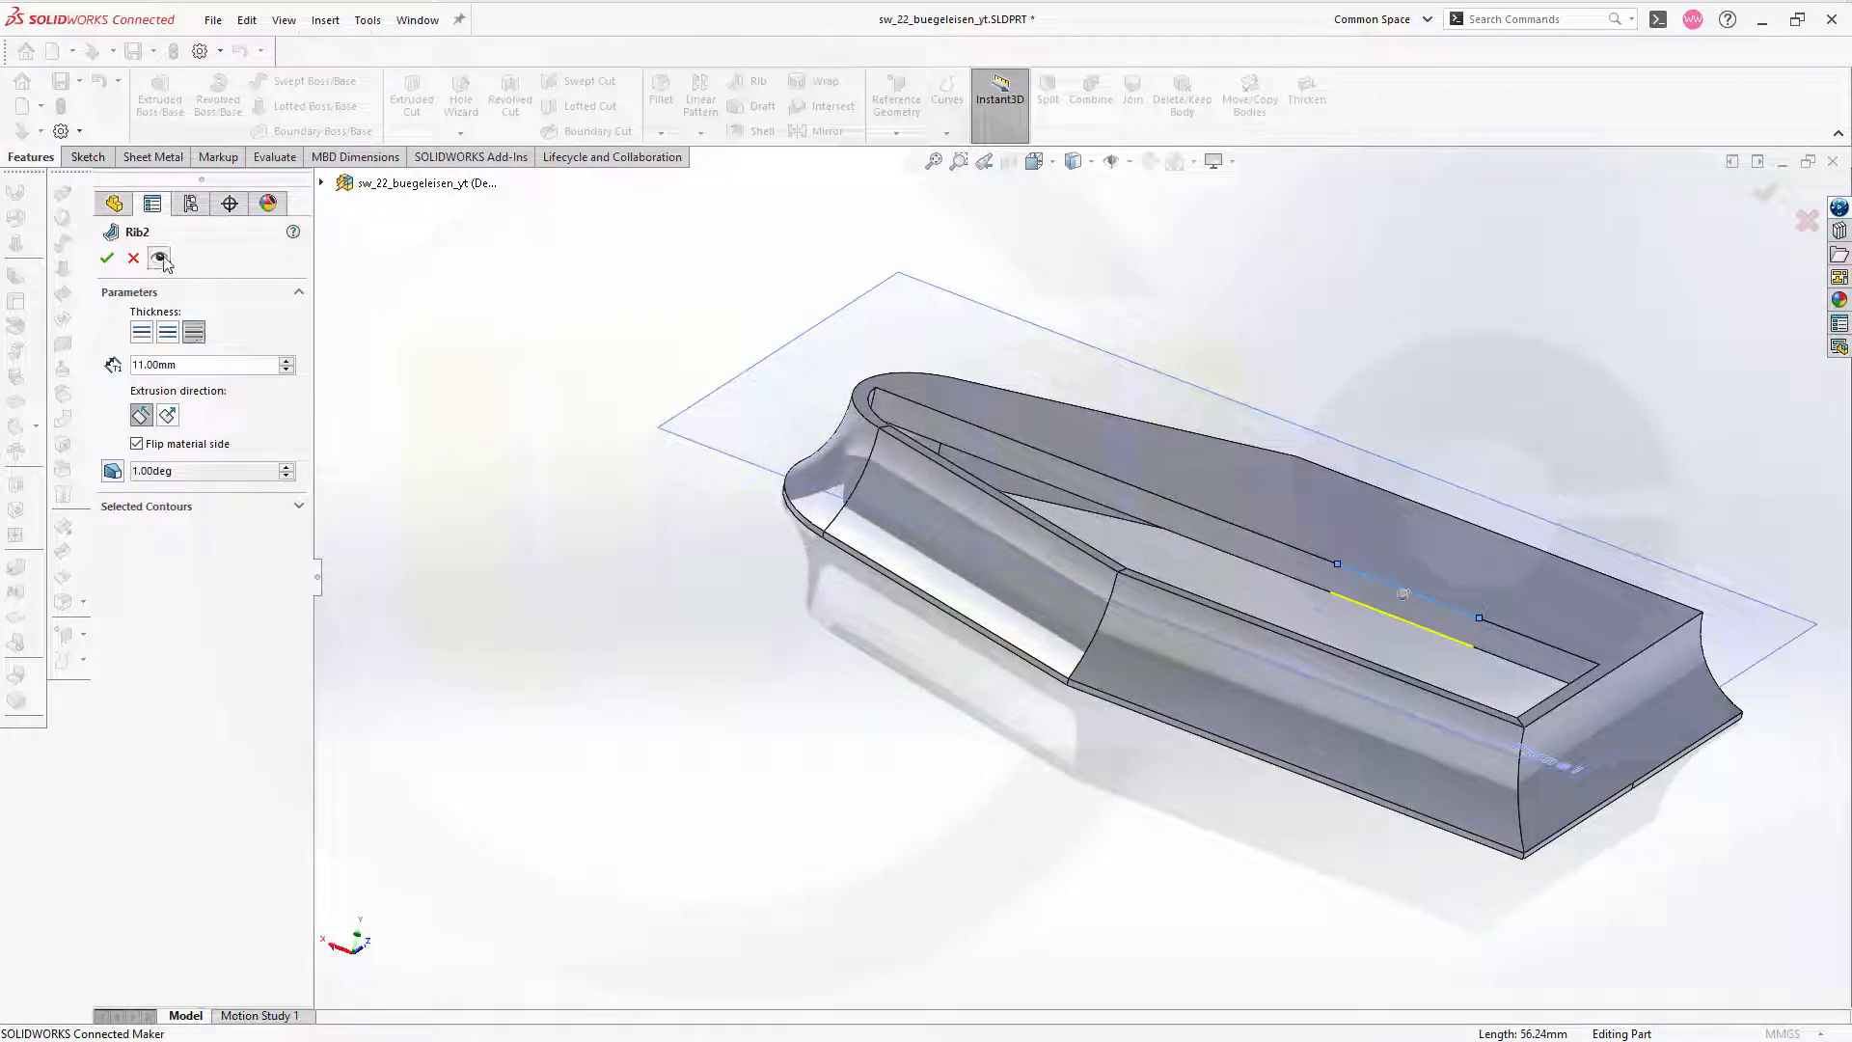
left_click(160, 257)
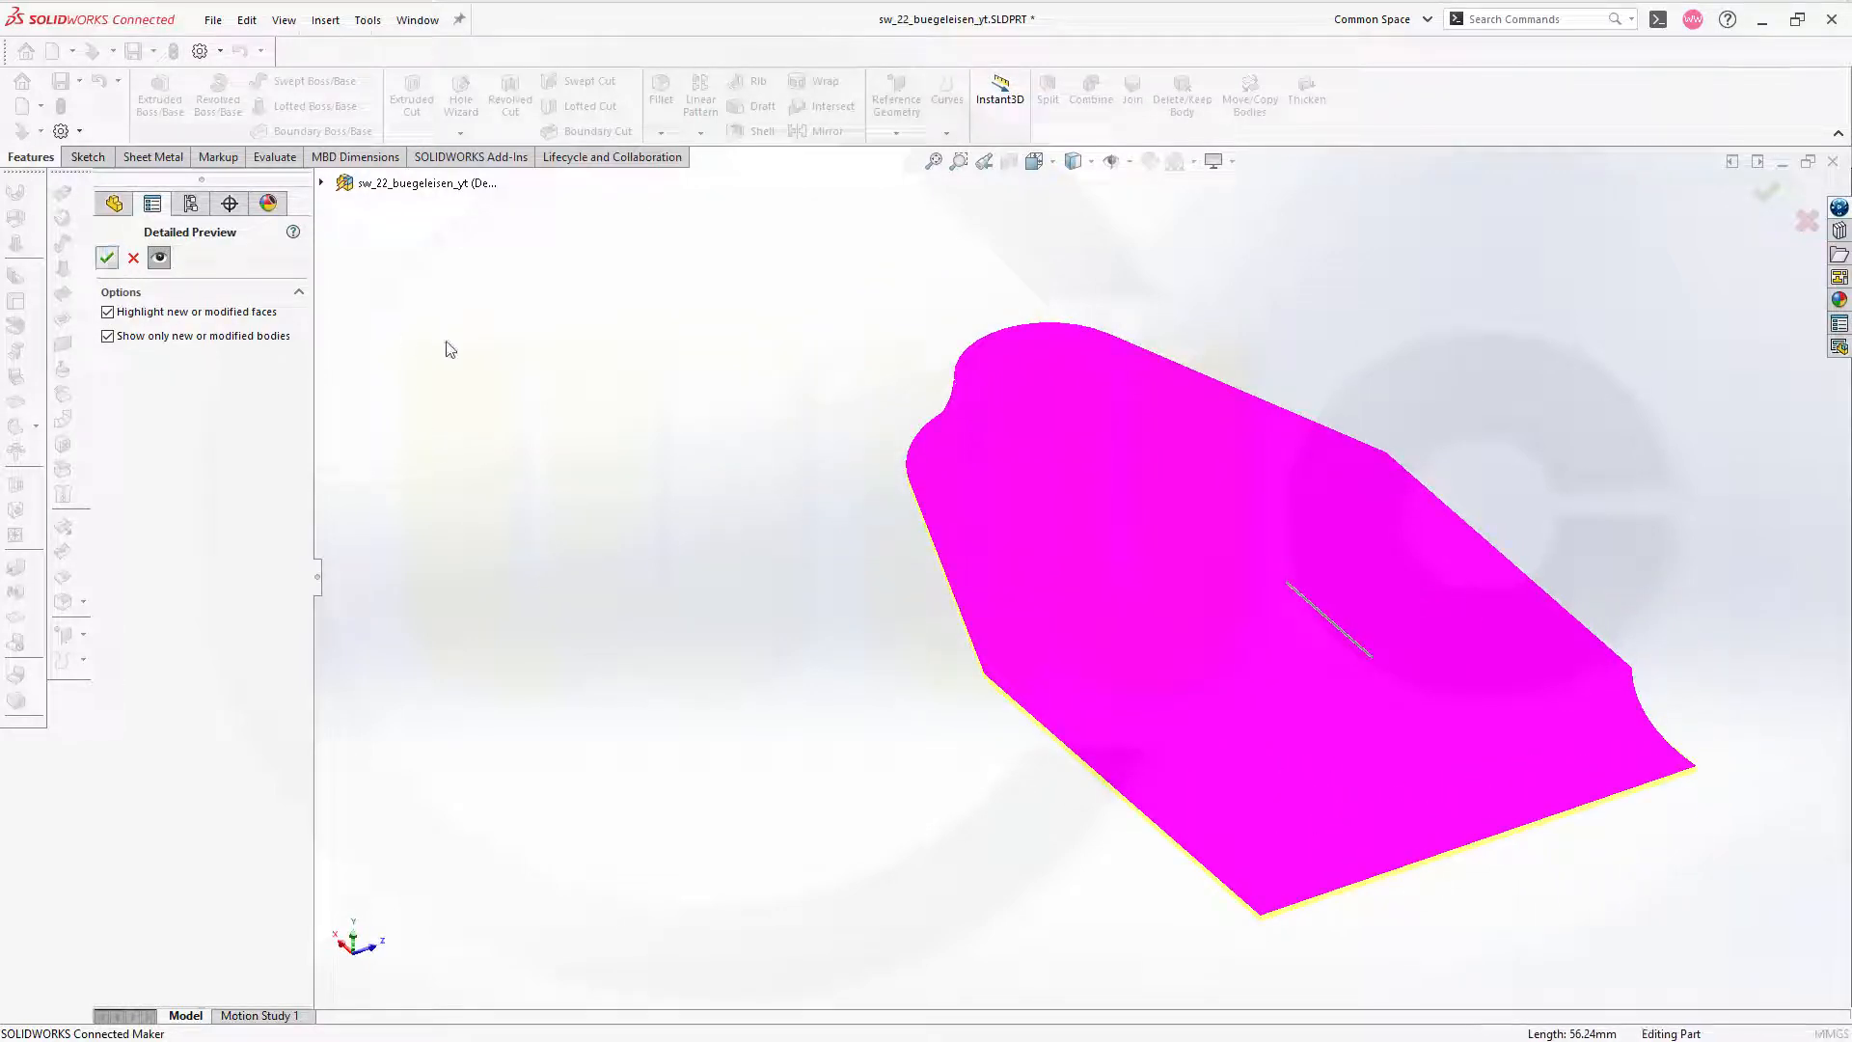
left_click(106, 257)
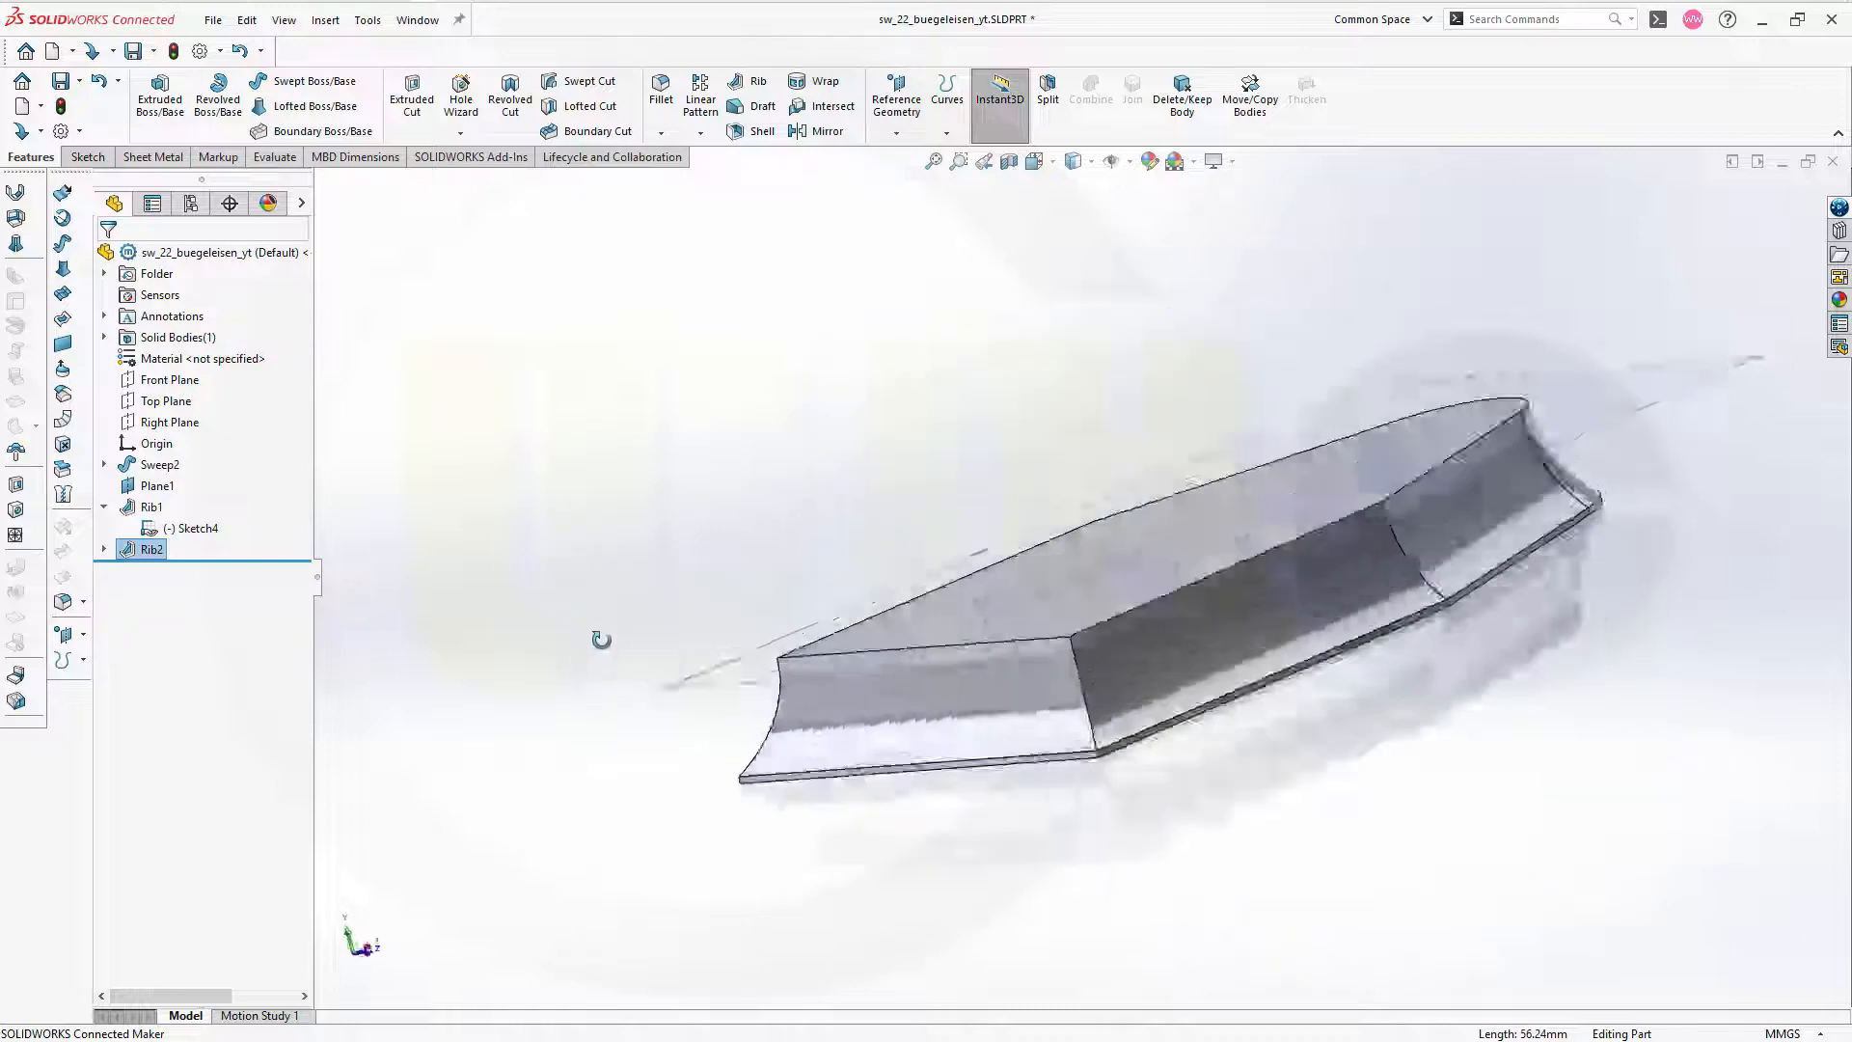
left_click(196, 528)
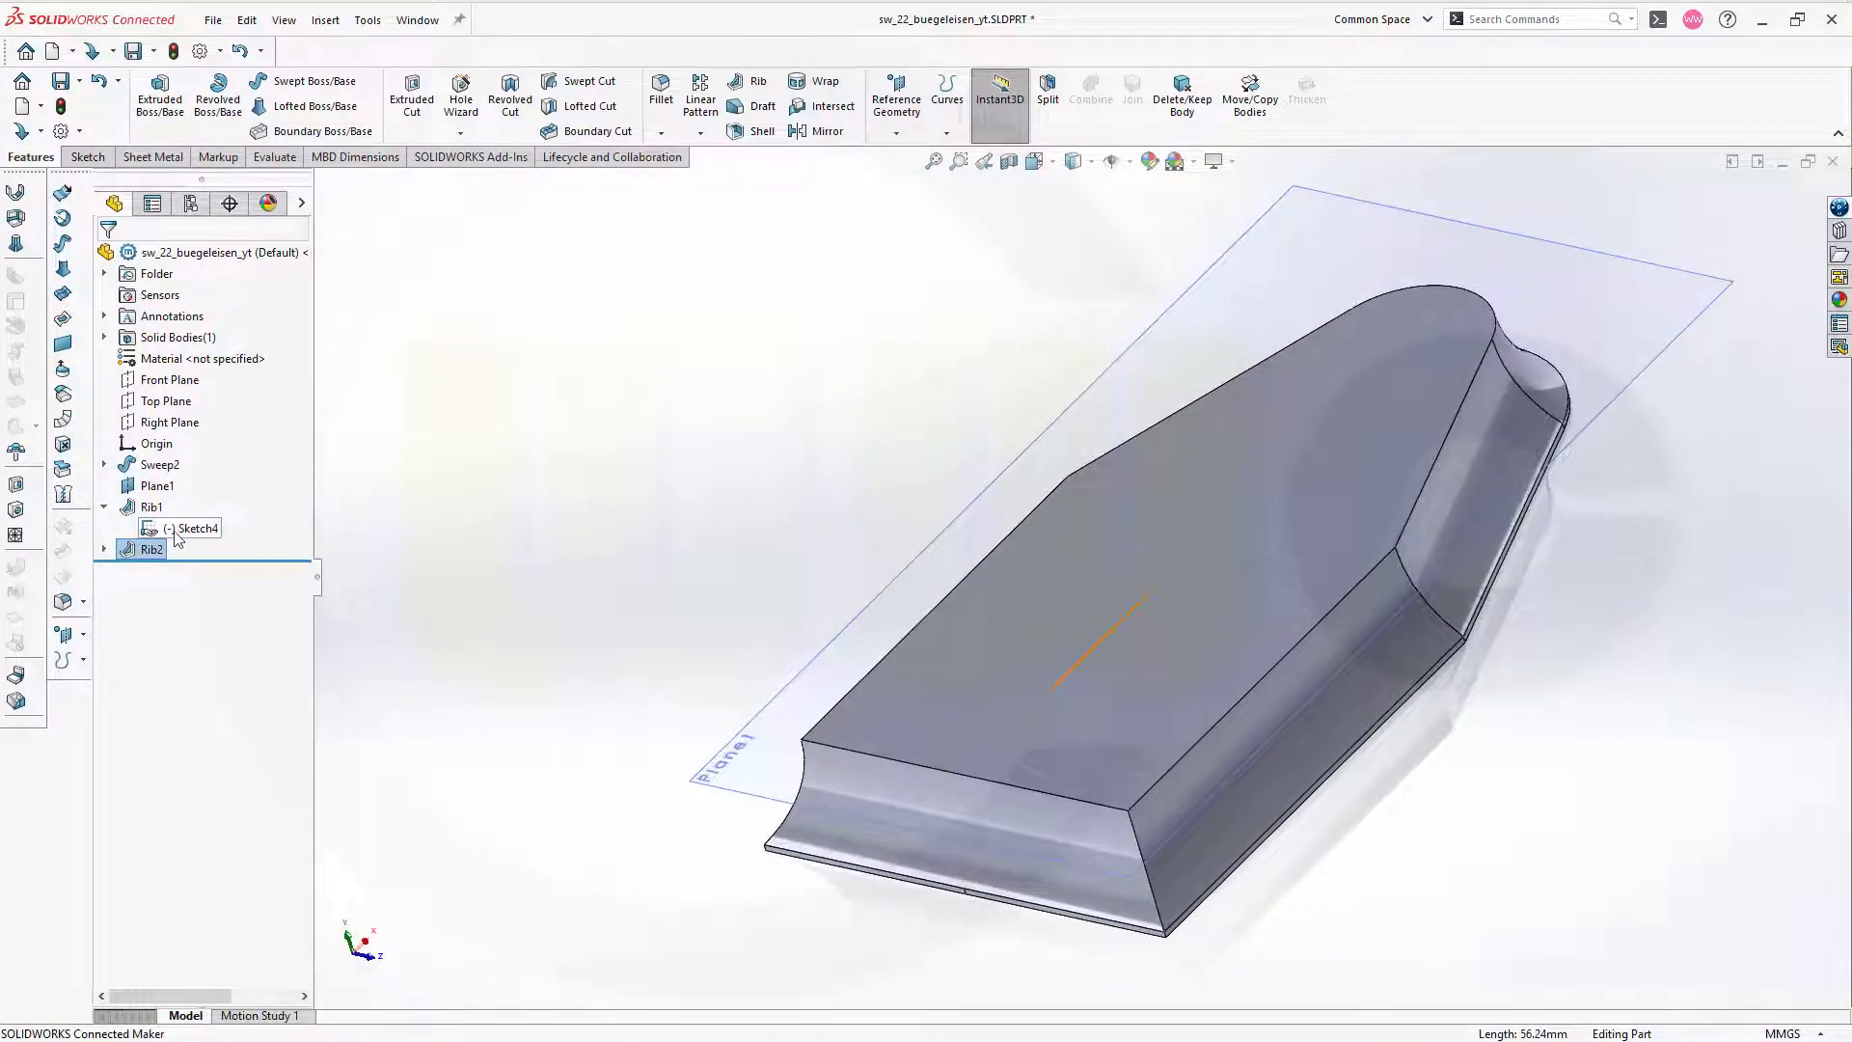
- Hide the centre-line sketch and bring up the Curves tool list over the closed soleplate
left_click(199, 528)
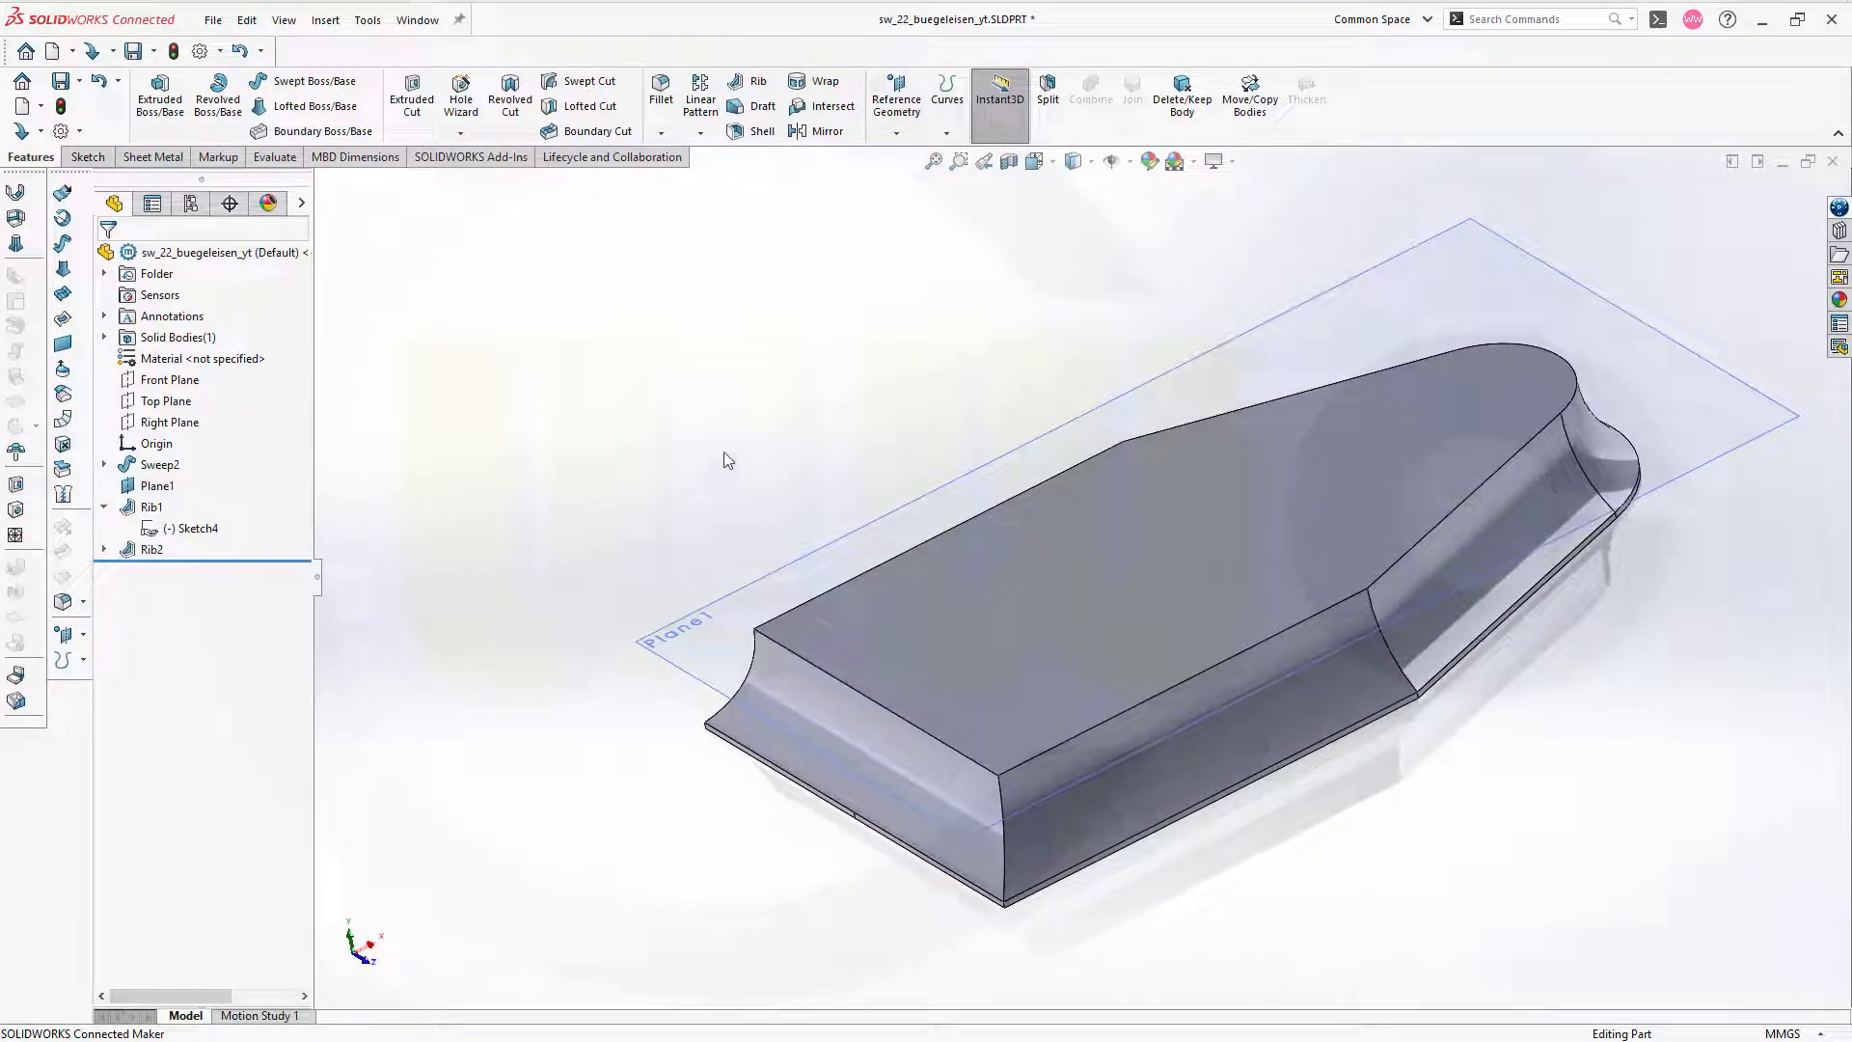
mouse_move(895, 99)
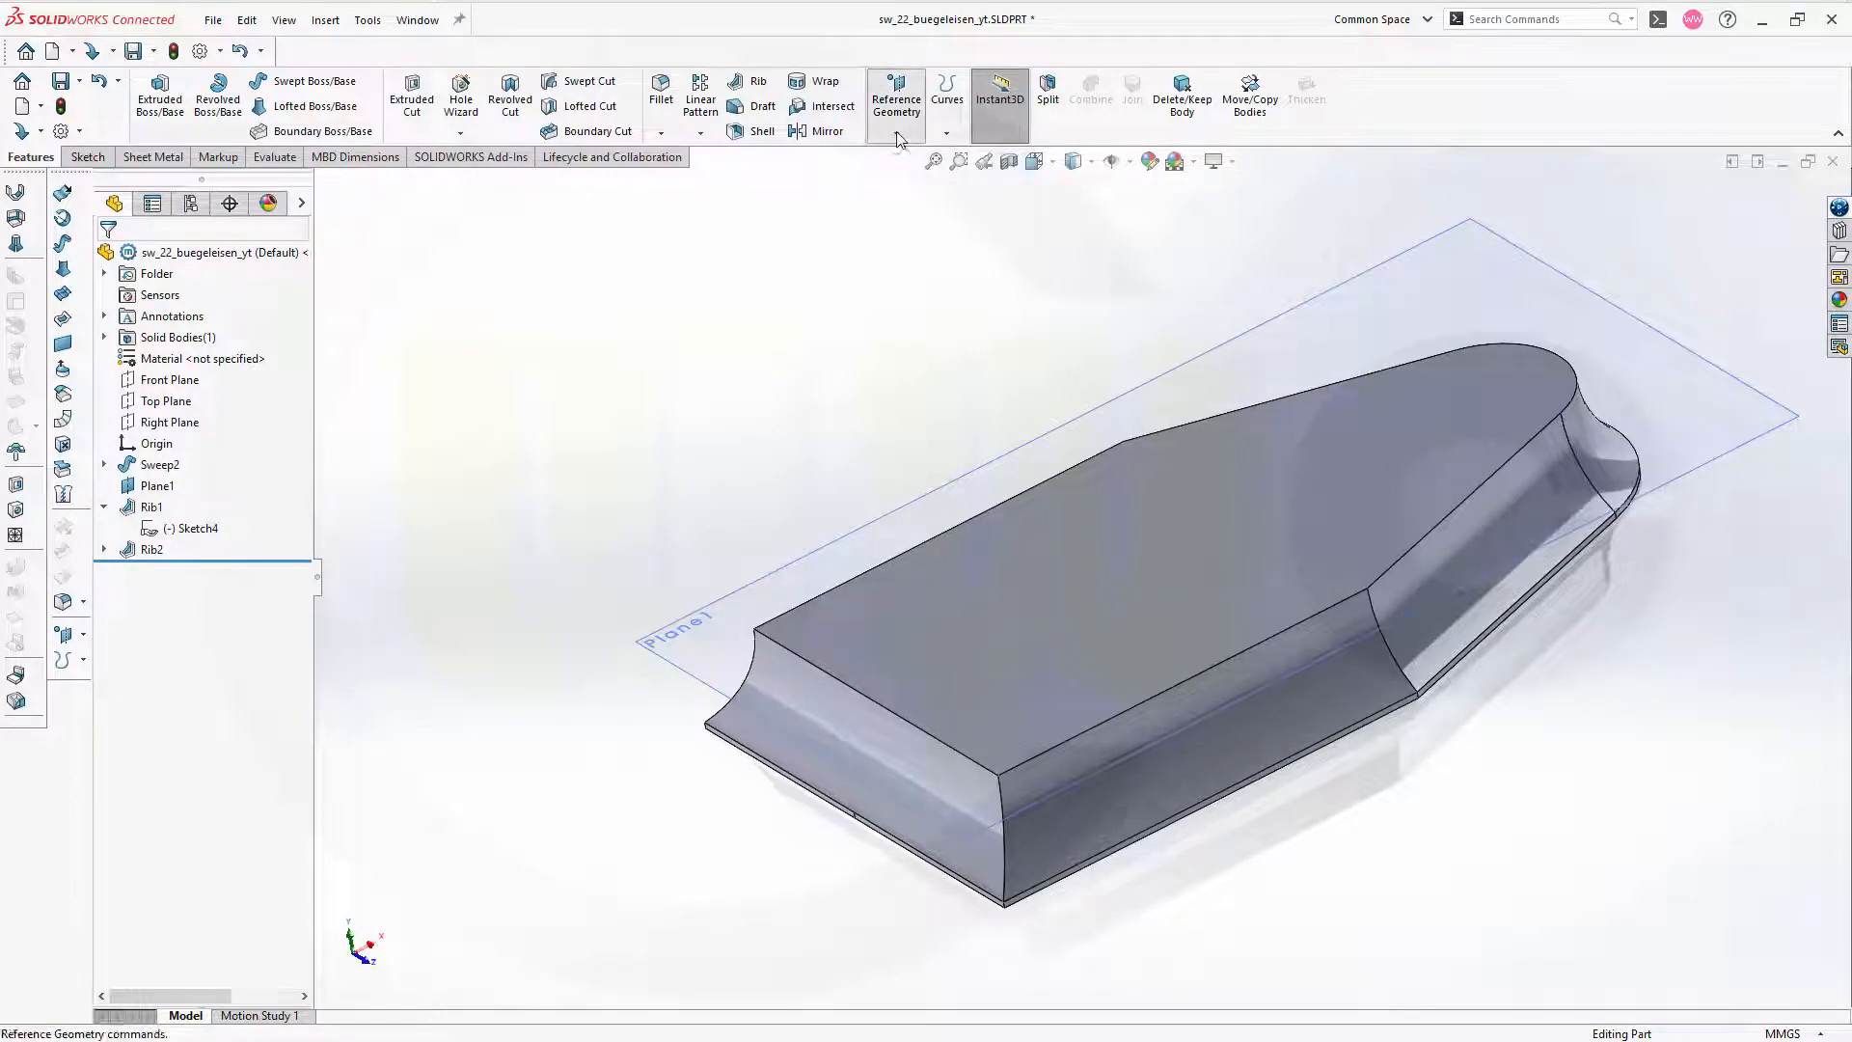
left_click(946, 99)
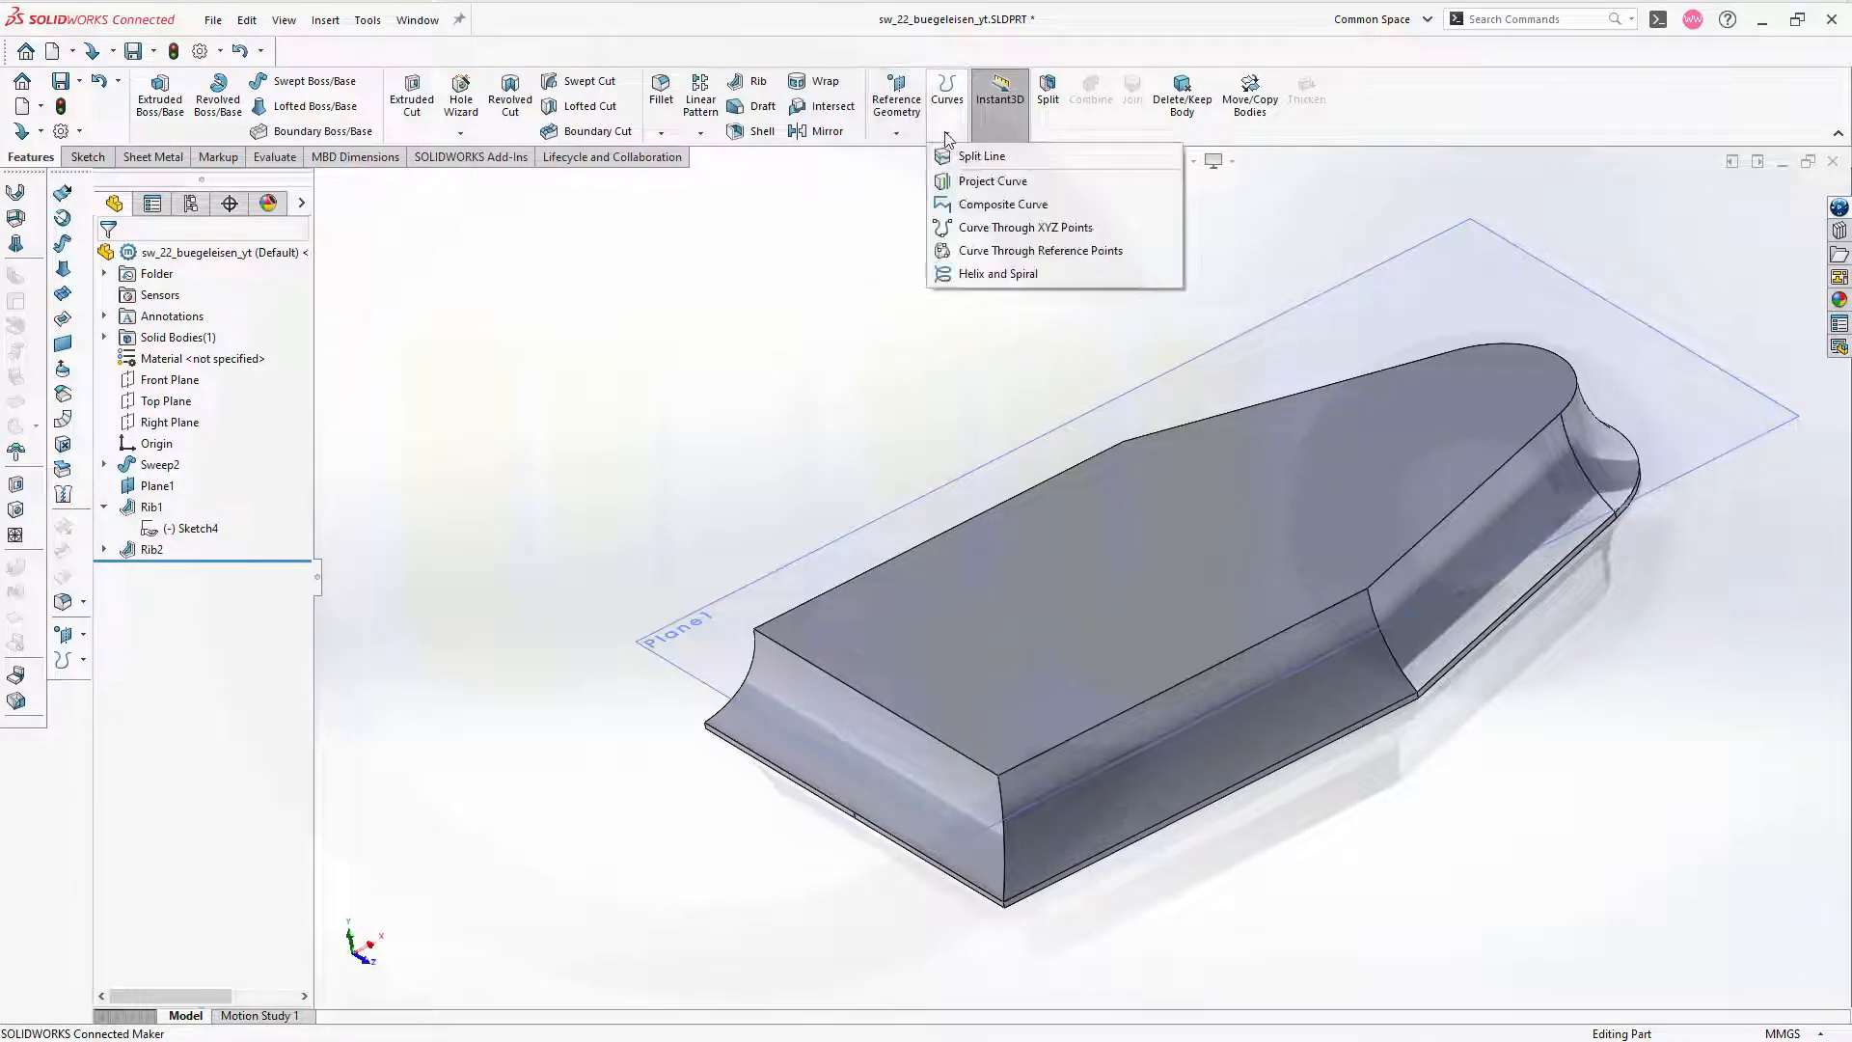
mouse_move(991, 182)
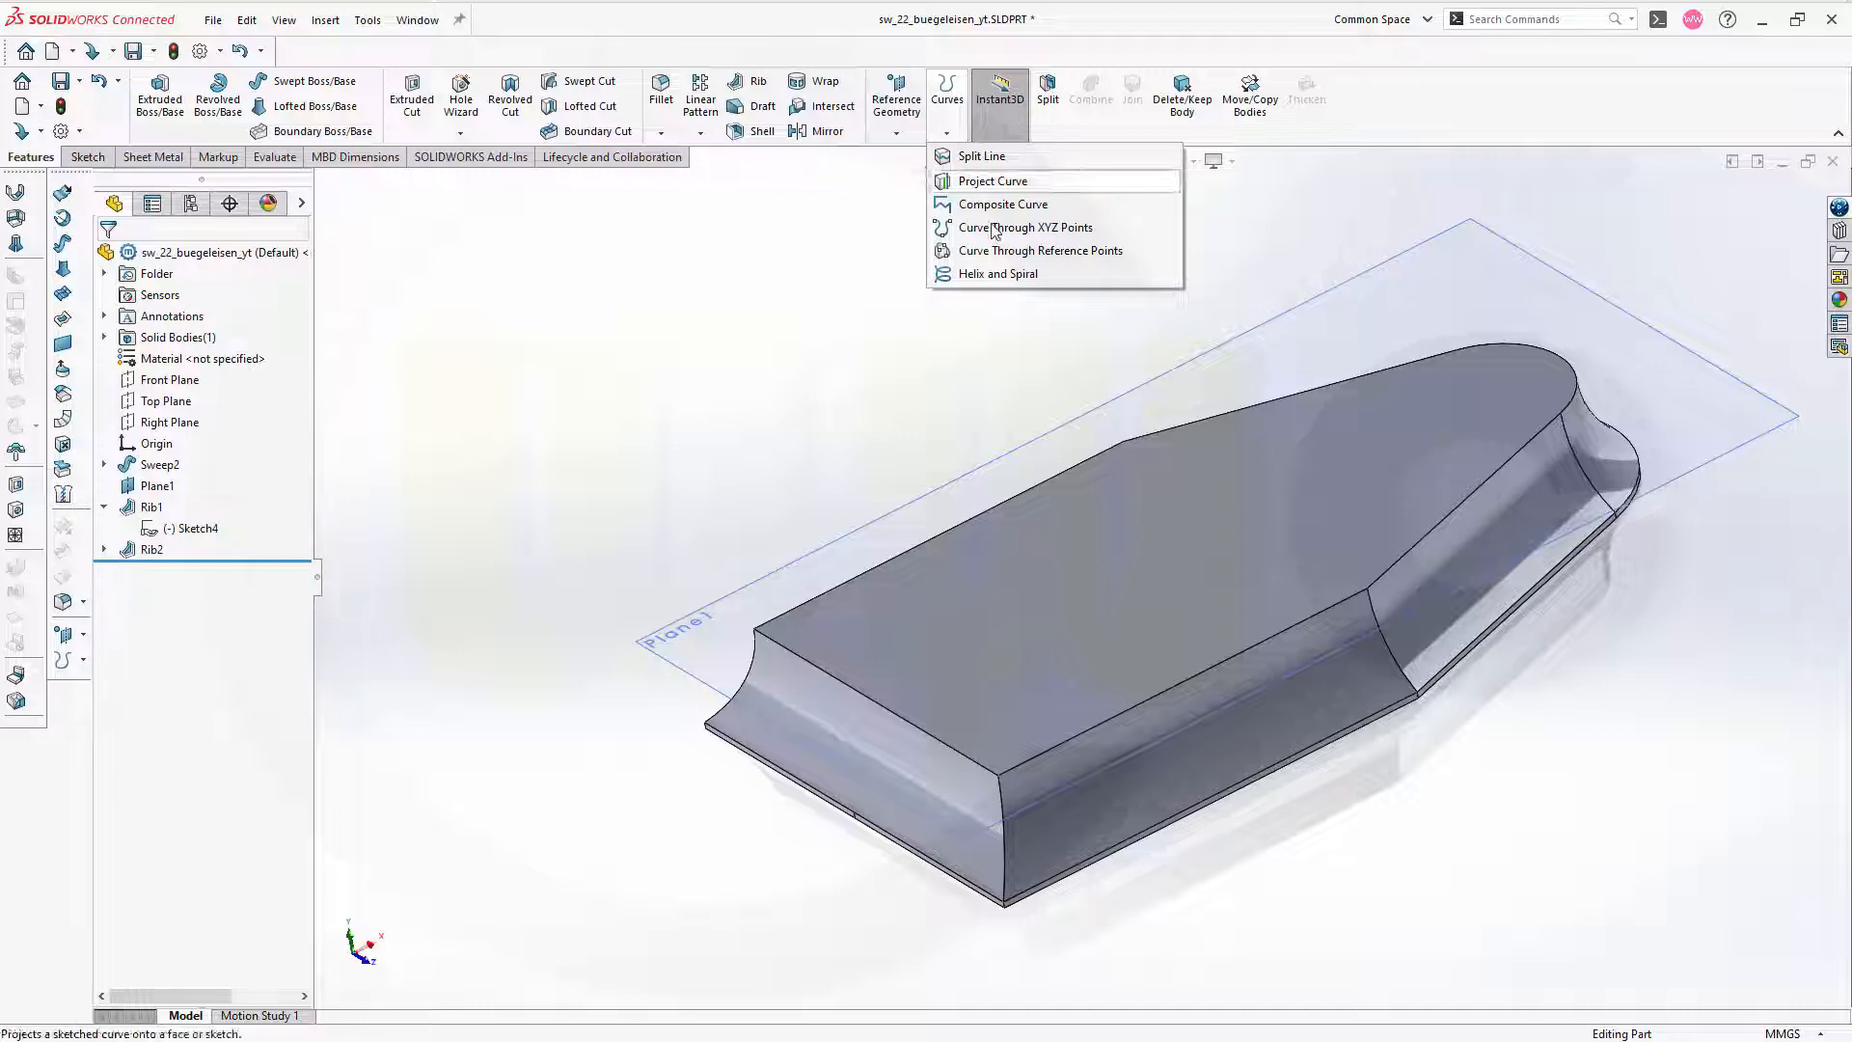
mouse_move(997, 272)
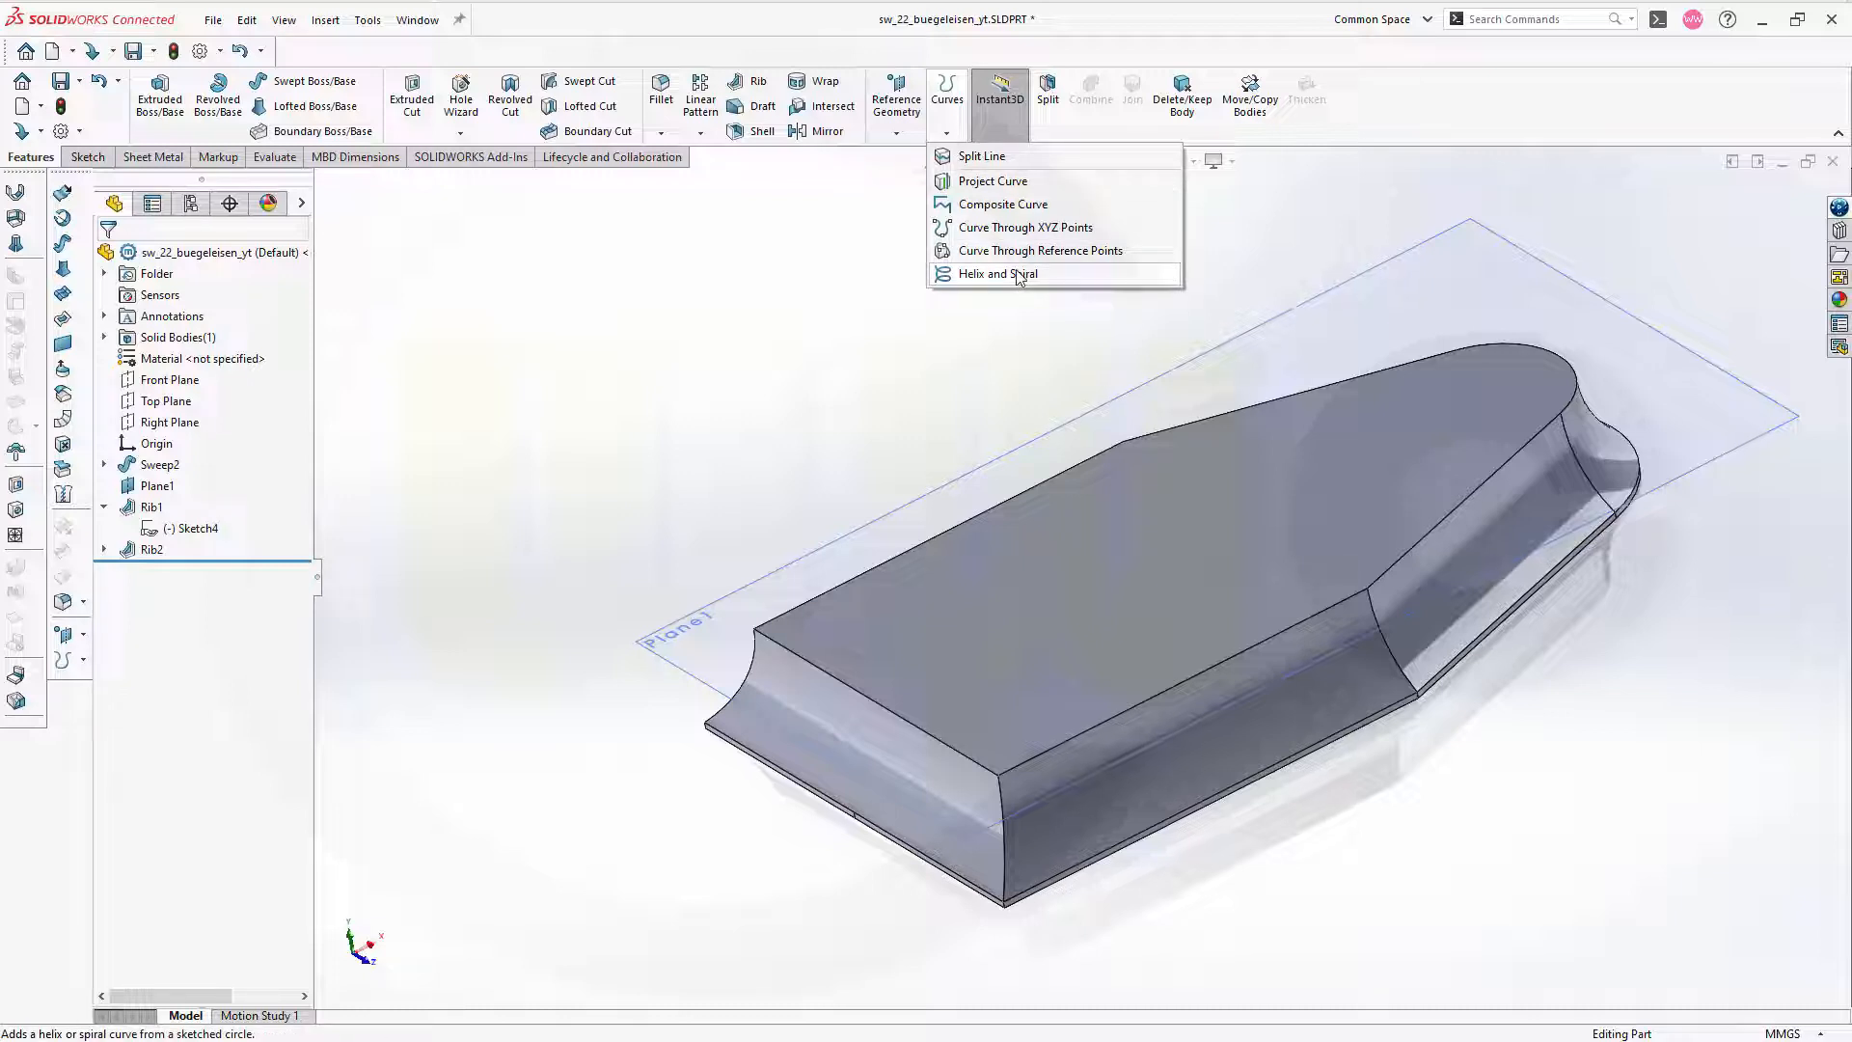
mouse_move(1040, 251)
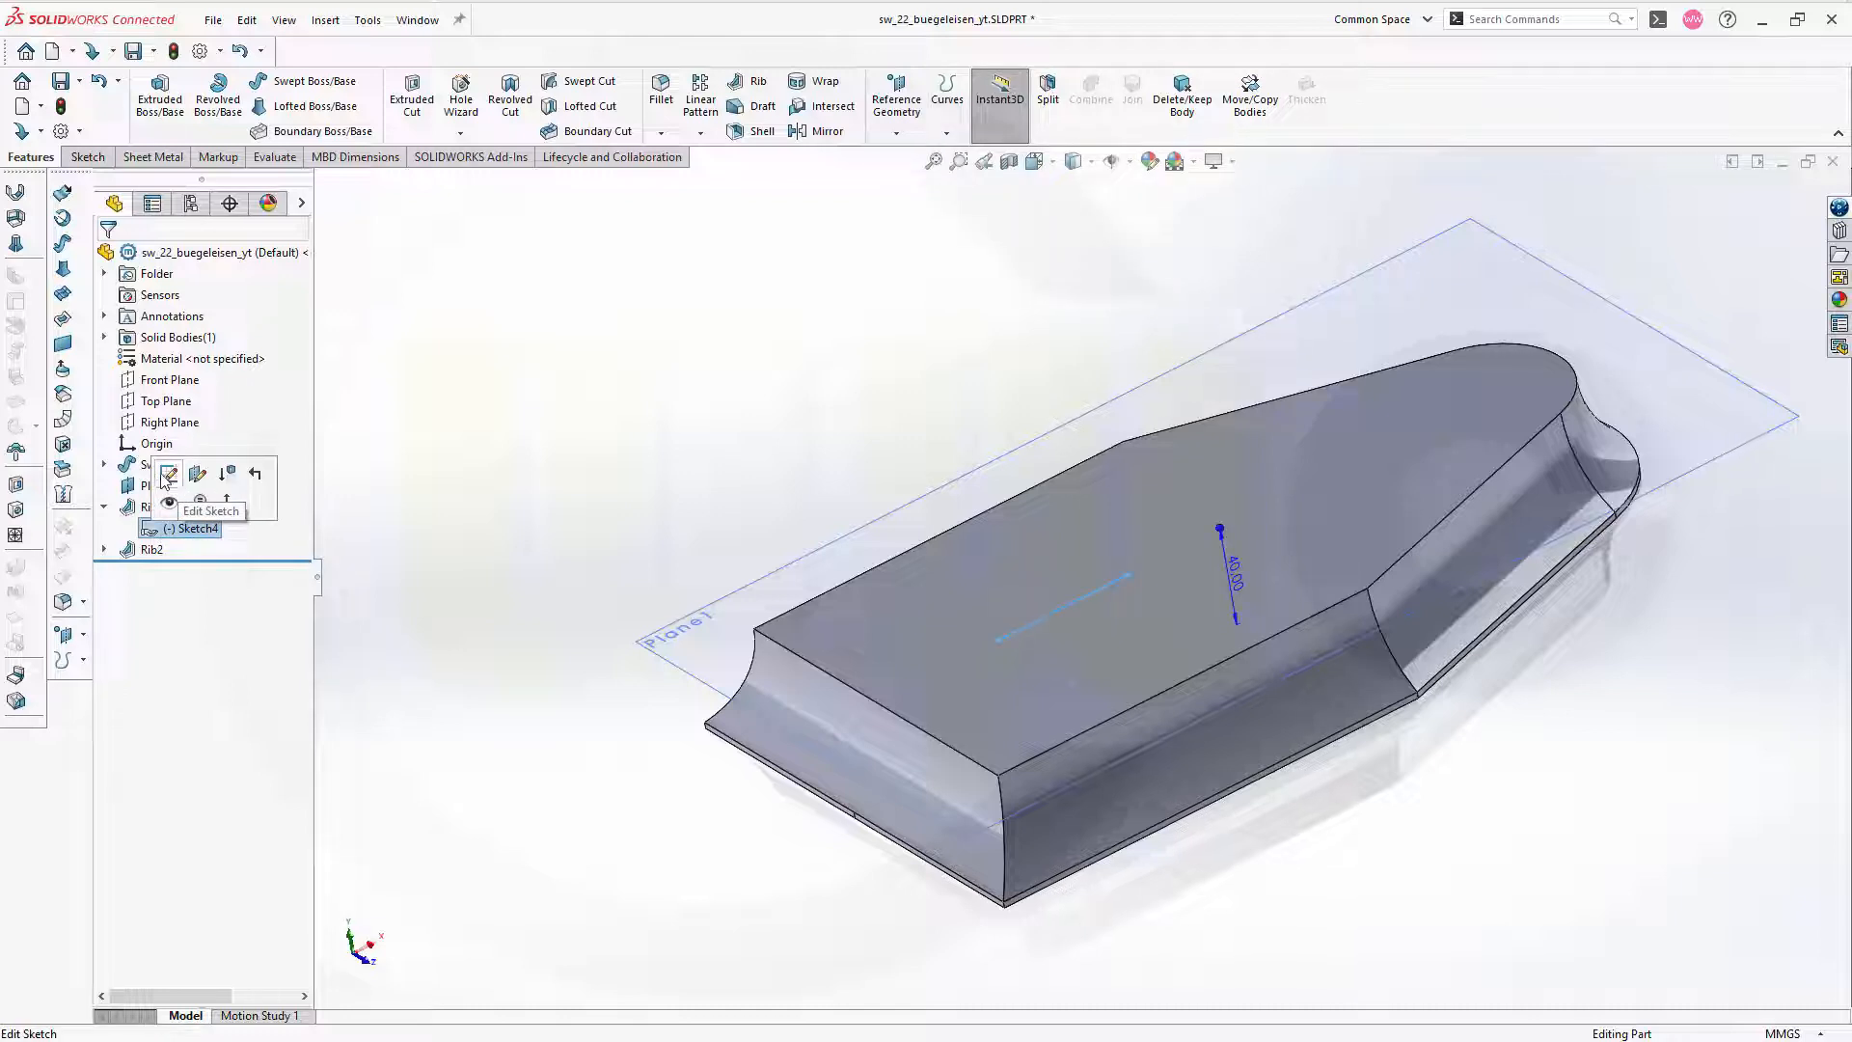
- Edit Sketch4 and dimension its line 90 mm from the back edge and 20 mm long, fully defining it
left_click(168, 473)
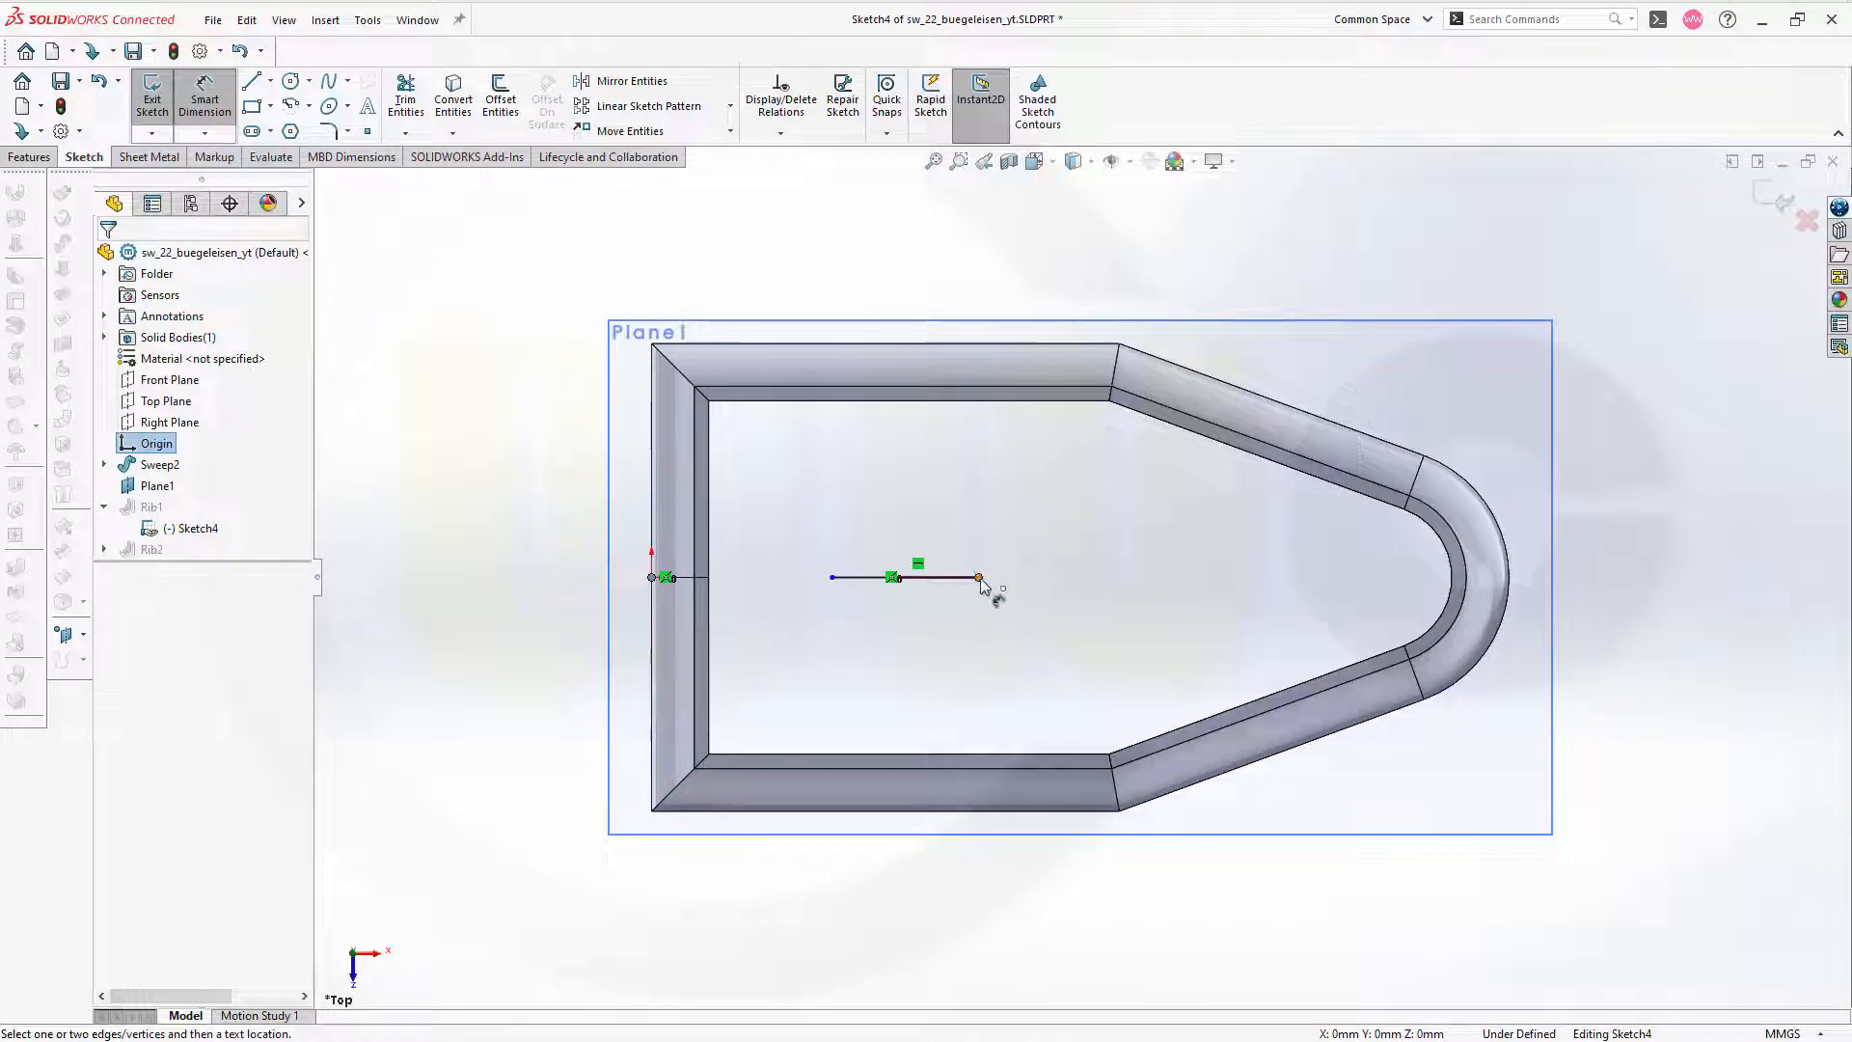
left_click(978, 576)
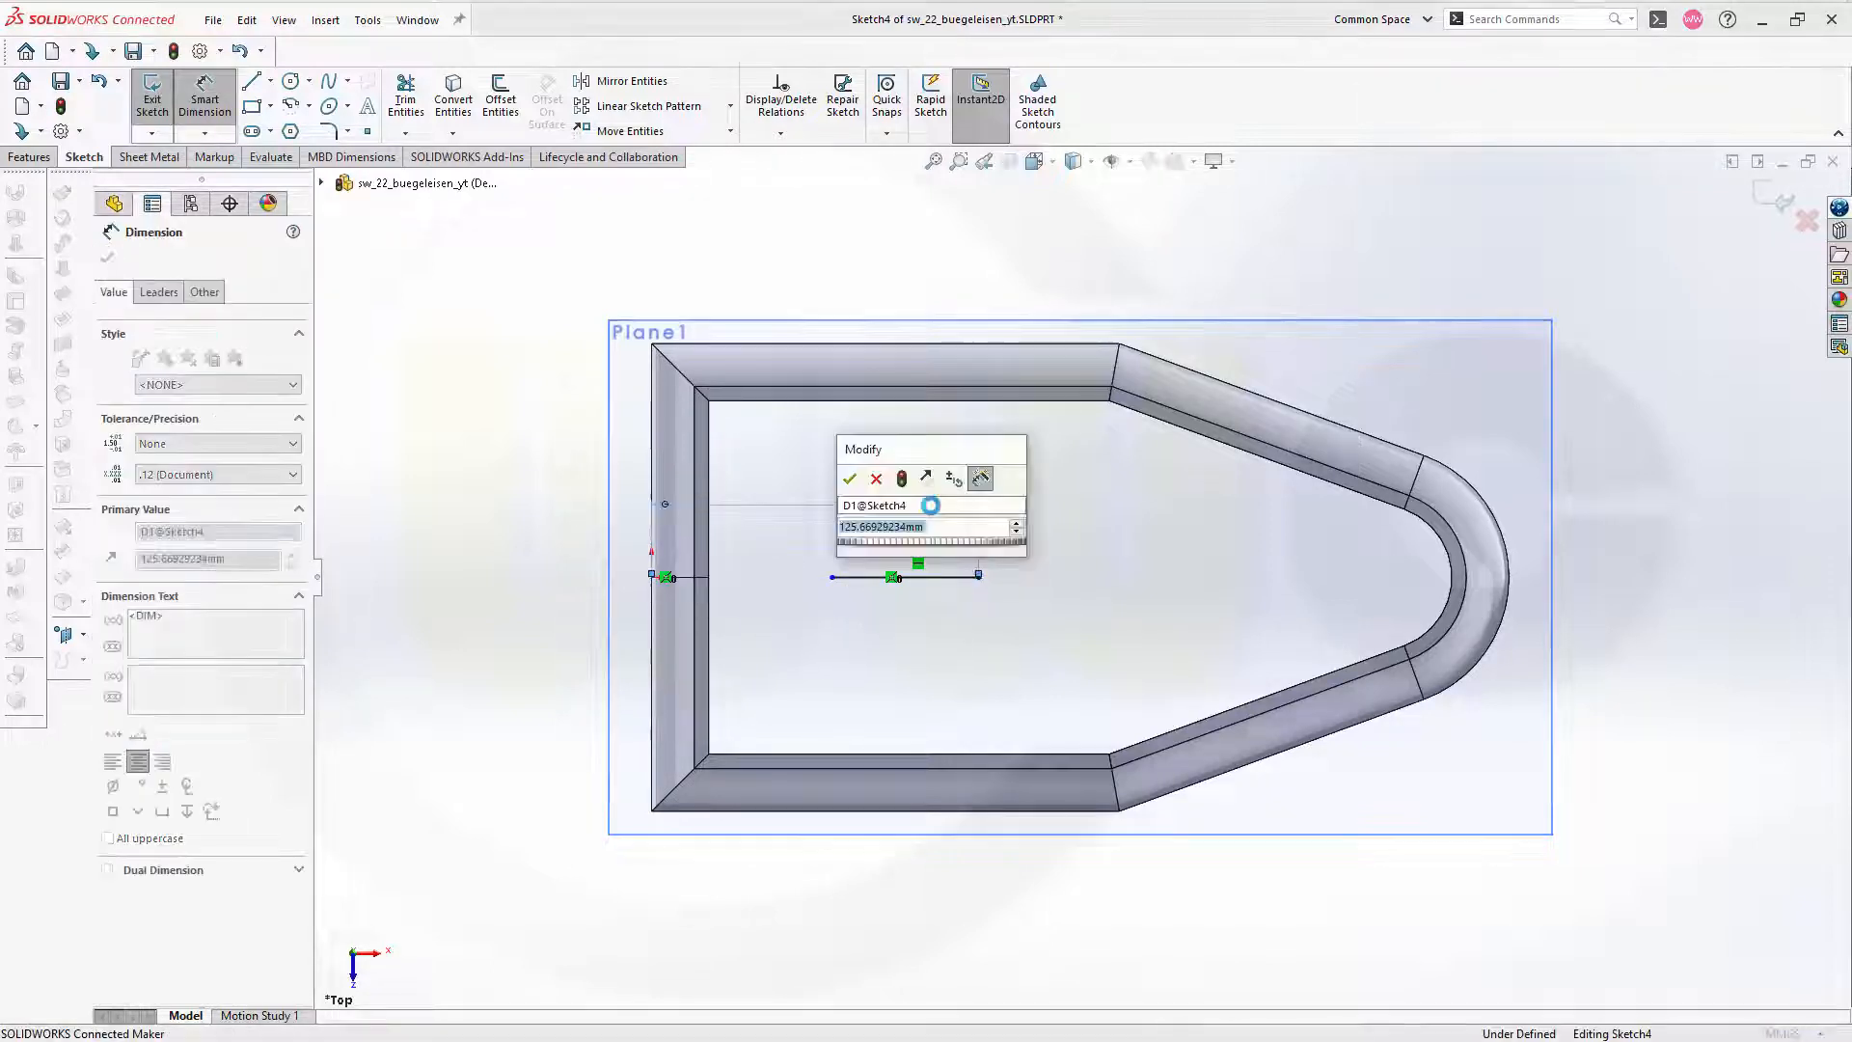
left_click(849, 478)
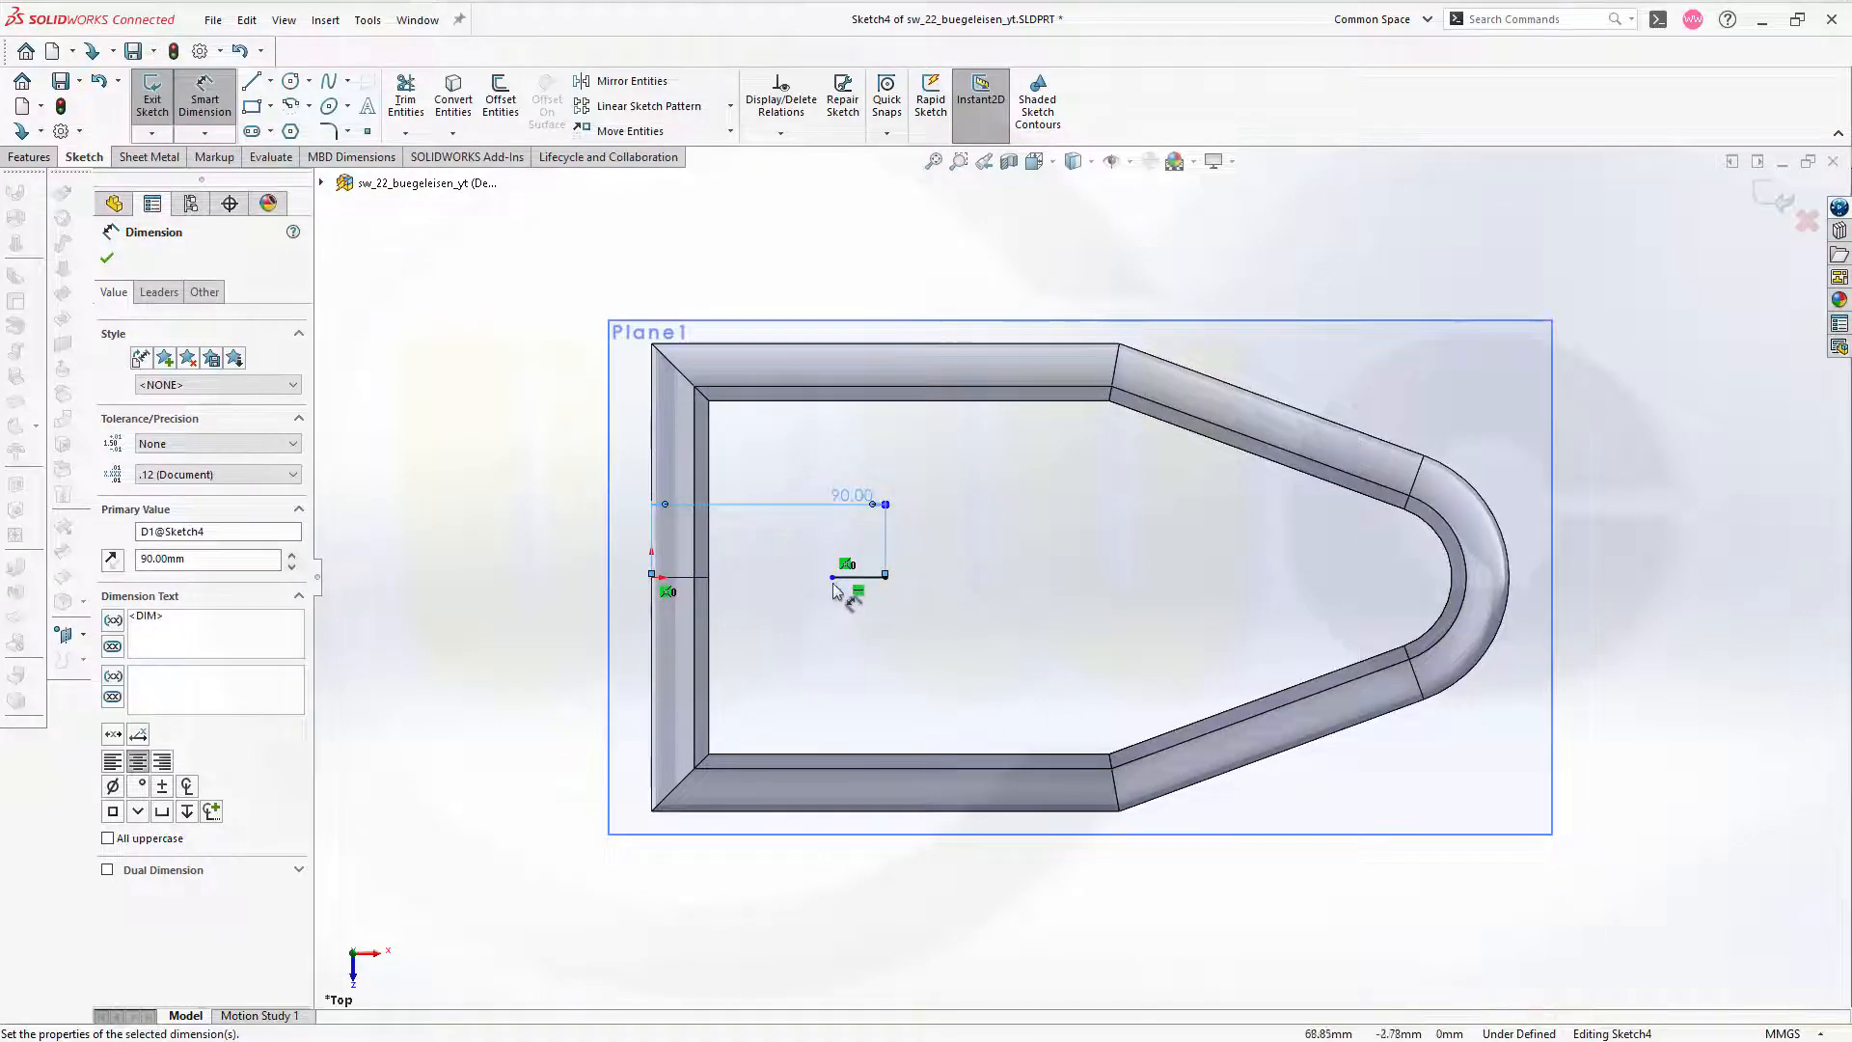
left_click(857, 577)
type("20")
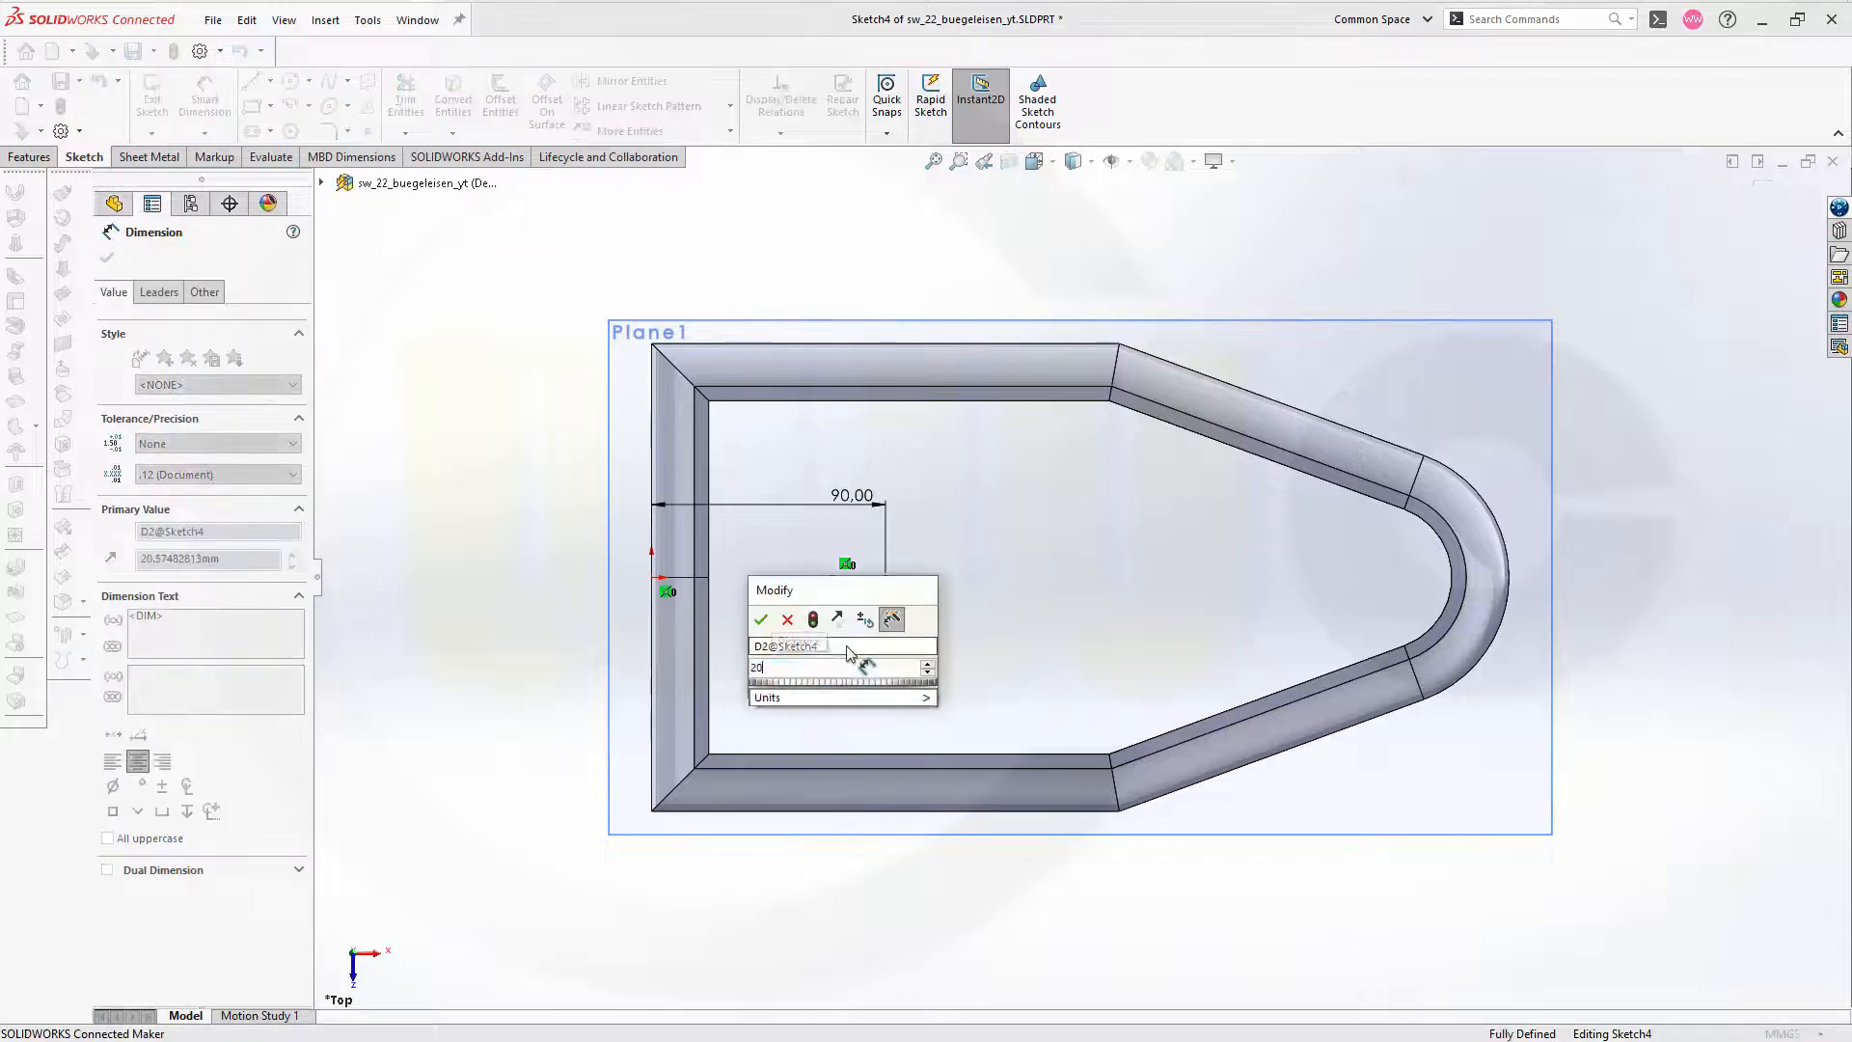
left_click(760, 620)
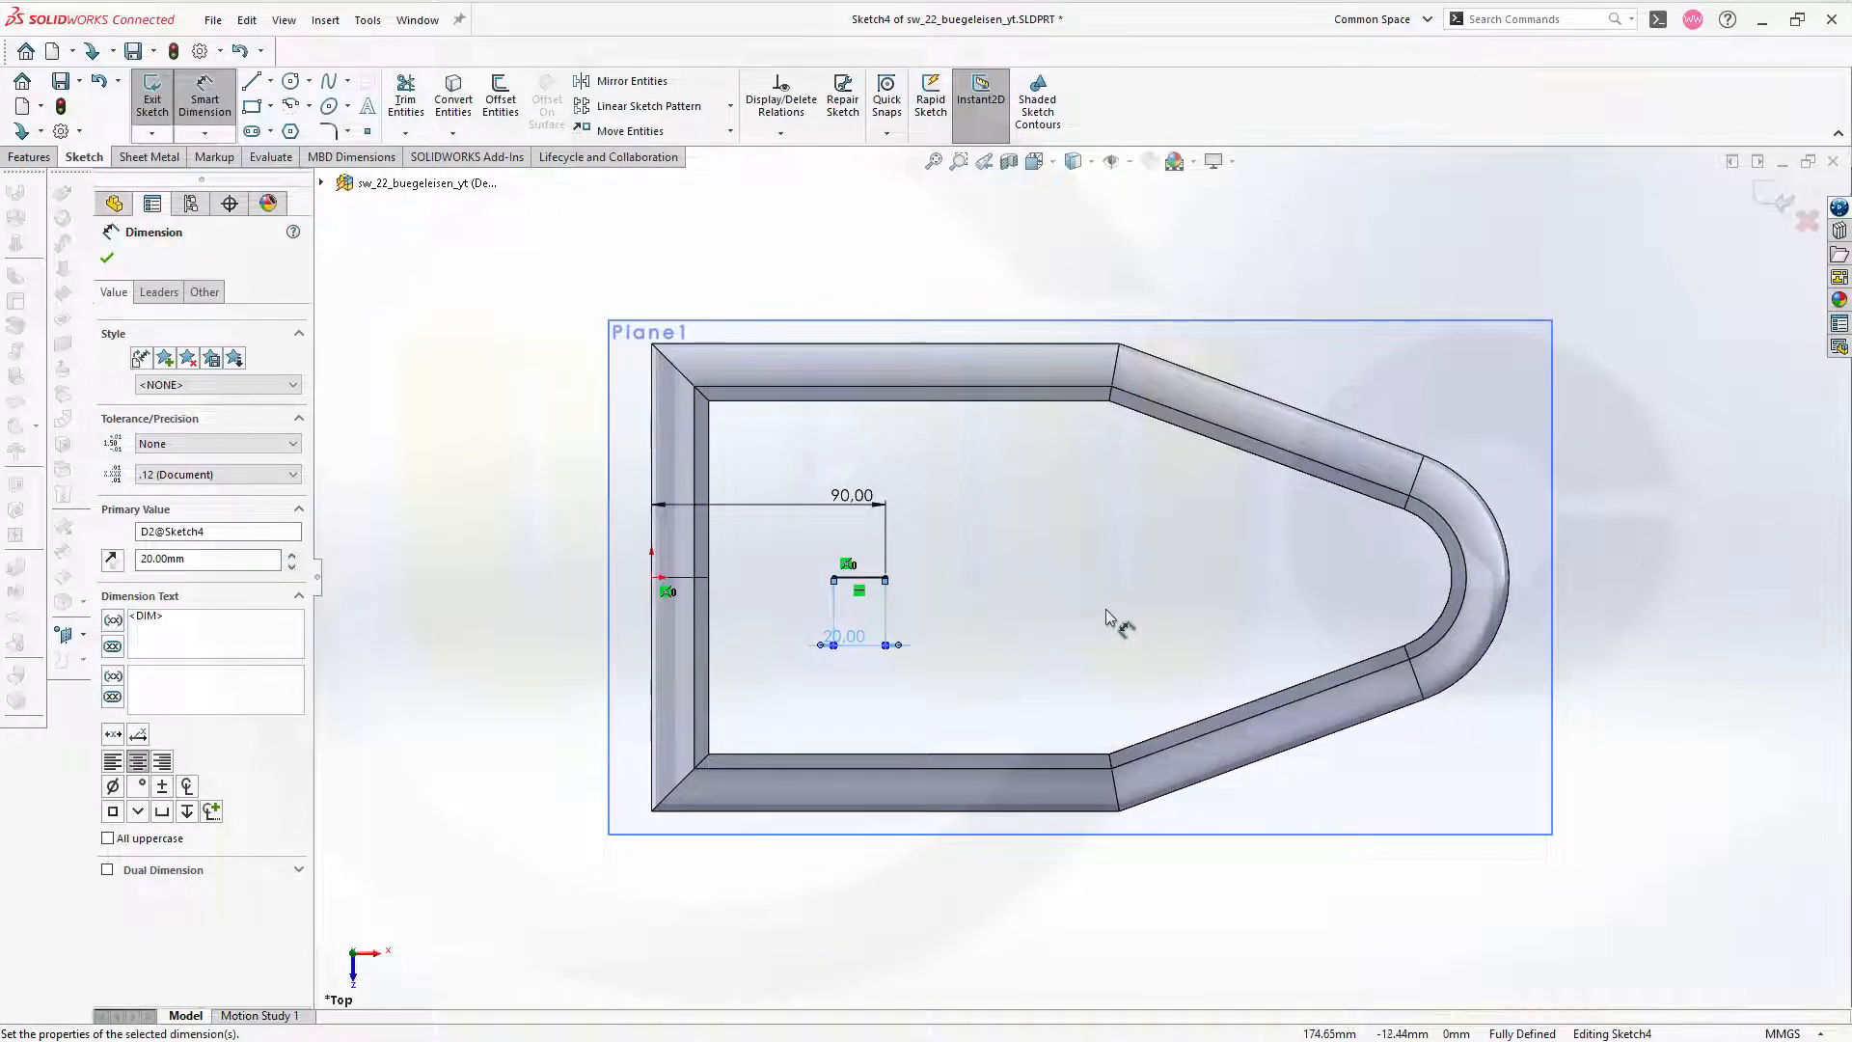
mouse_move(1418, 596)
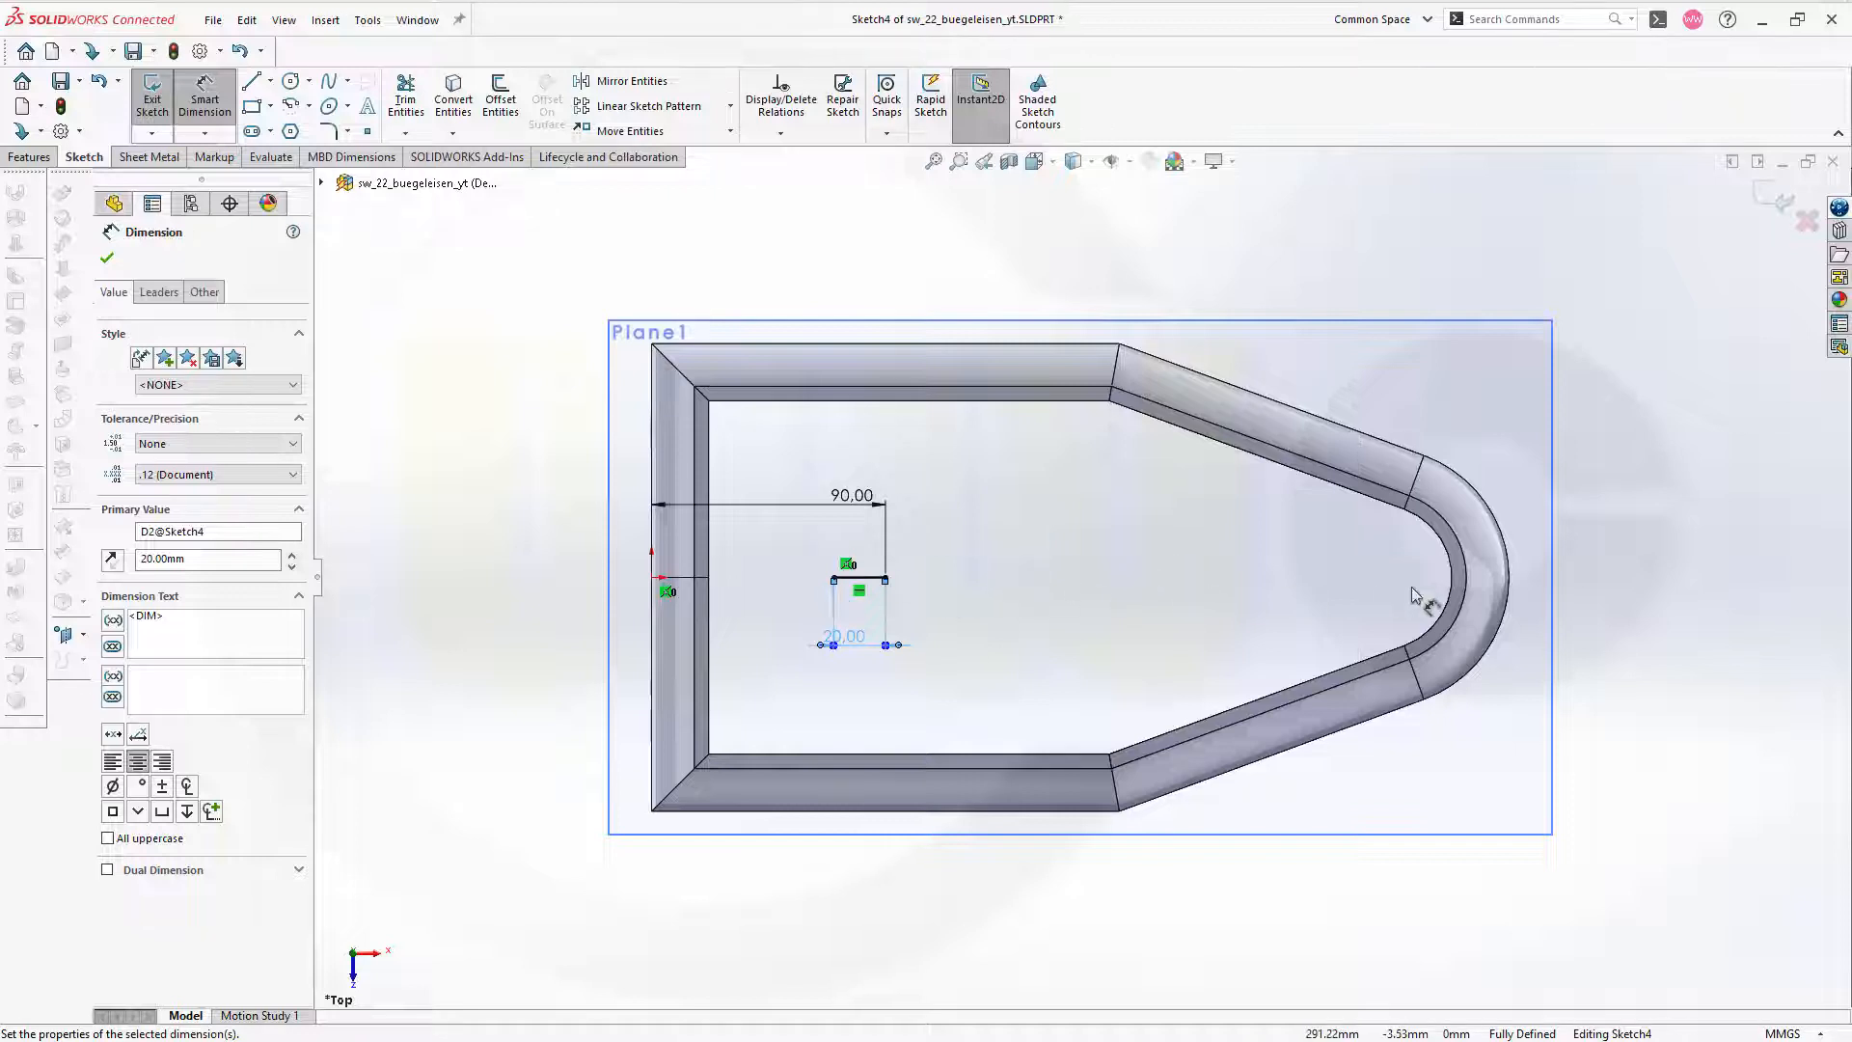
mouse_move(744, 371)
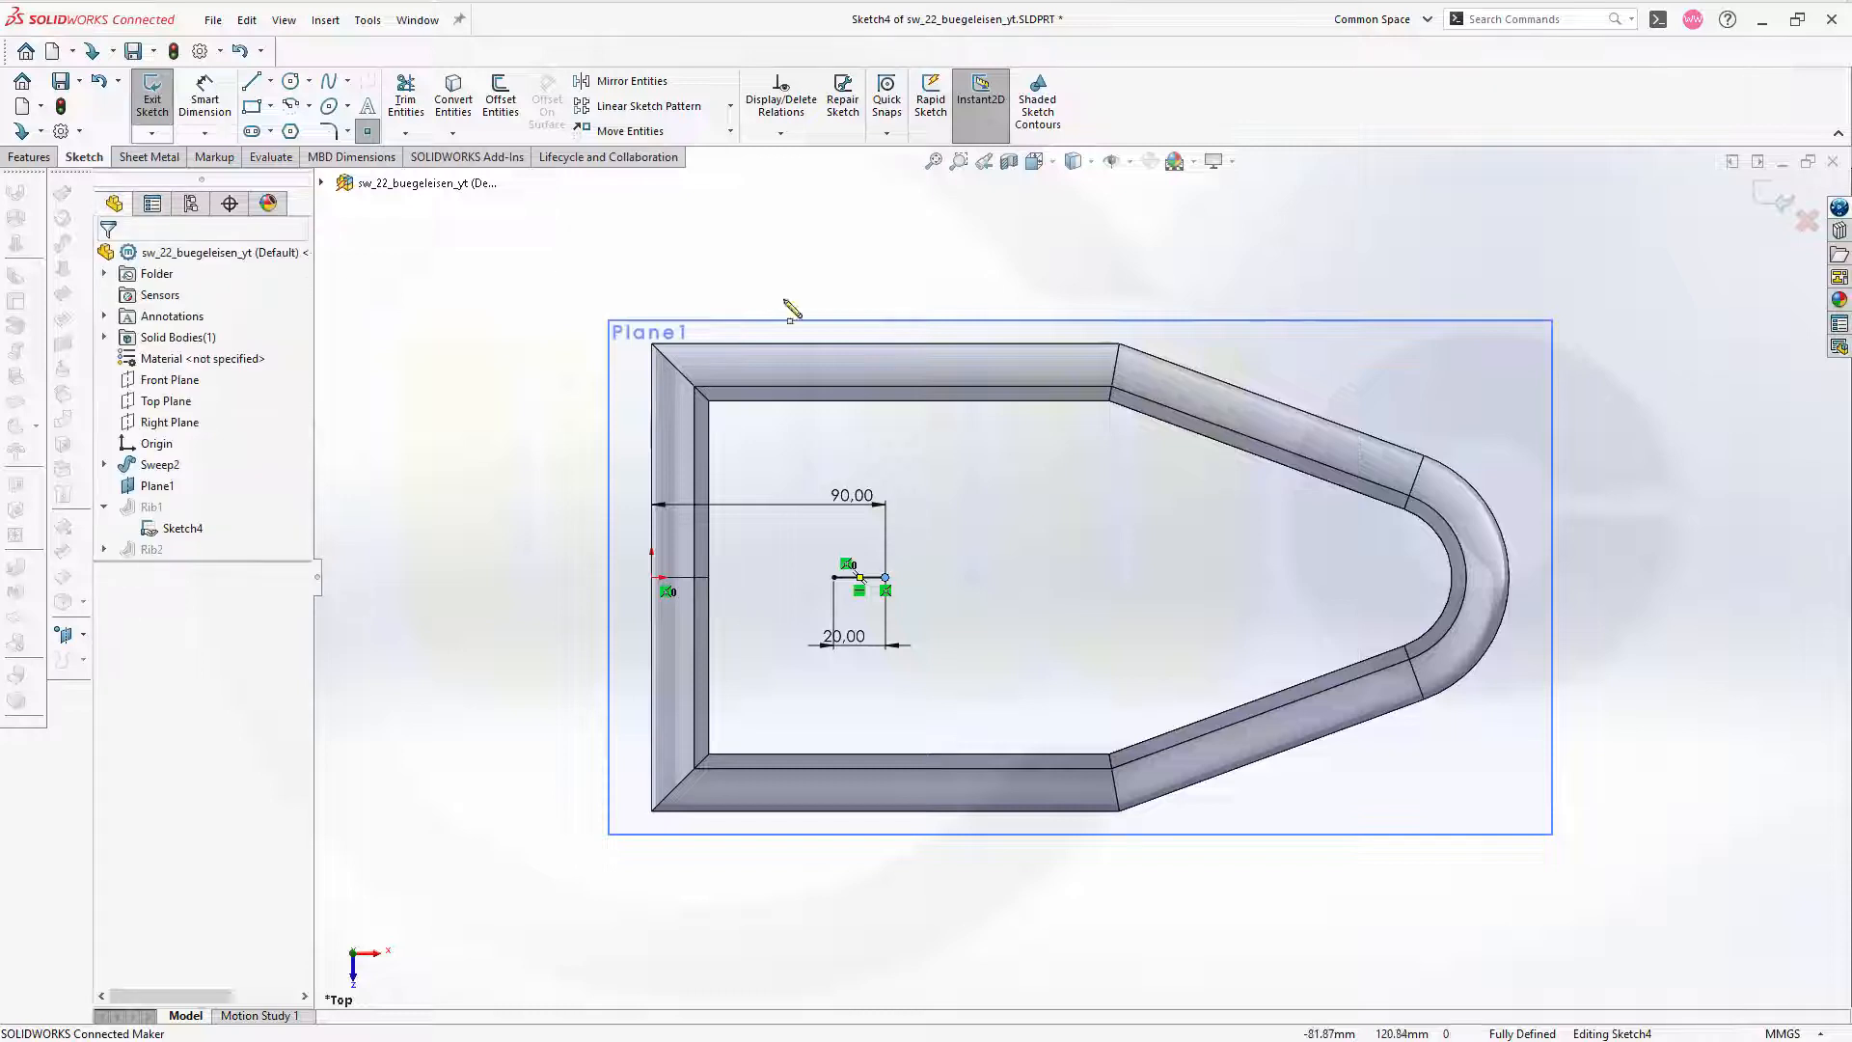
- Exit Sketch4 and start a Helix/Spiral curve on Plane1
left_click(150, 100)
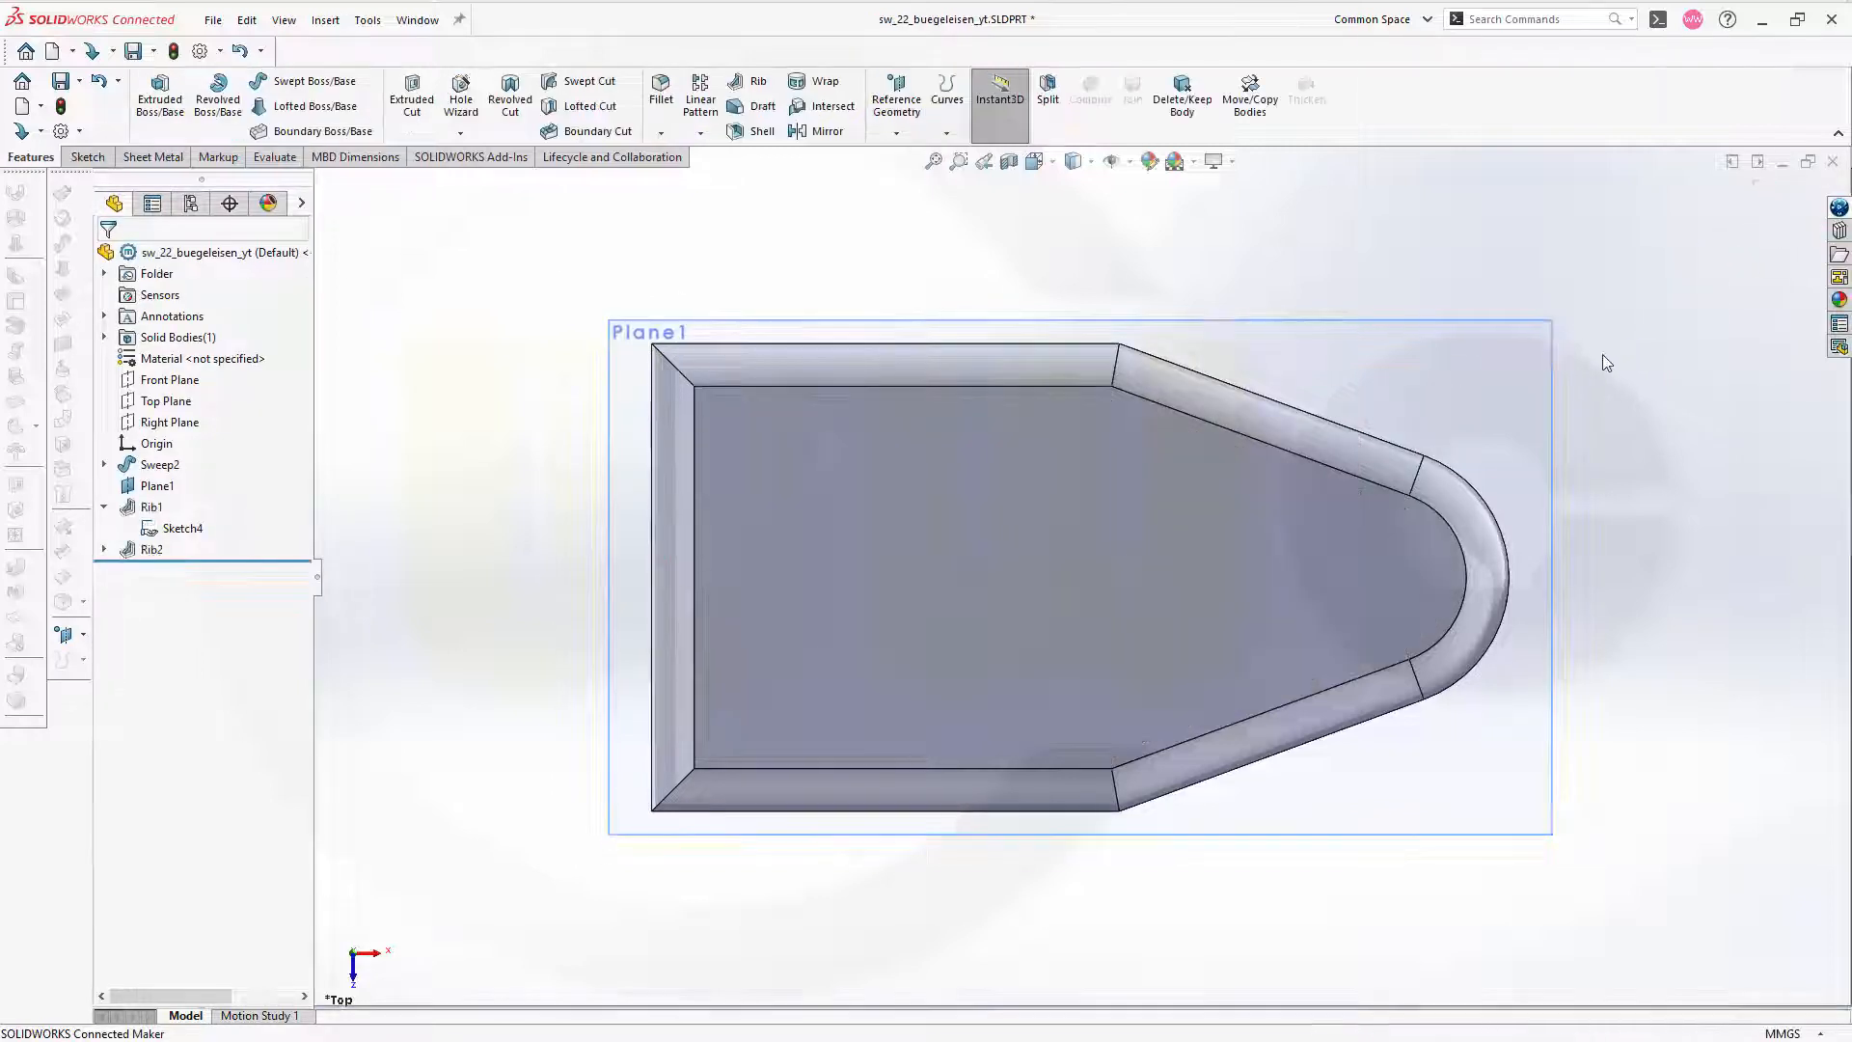
mouse_move(1111, 596)
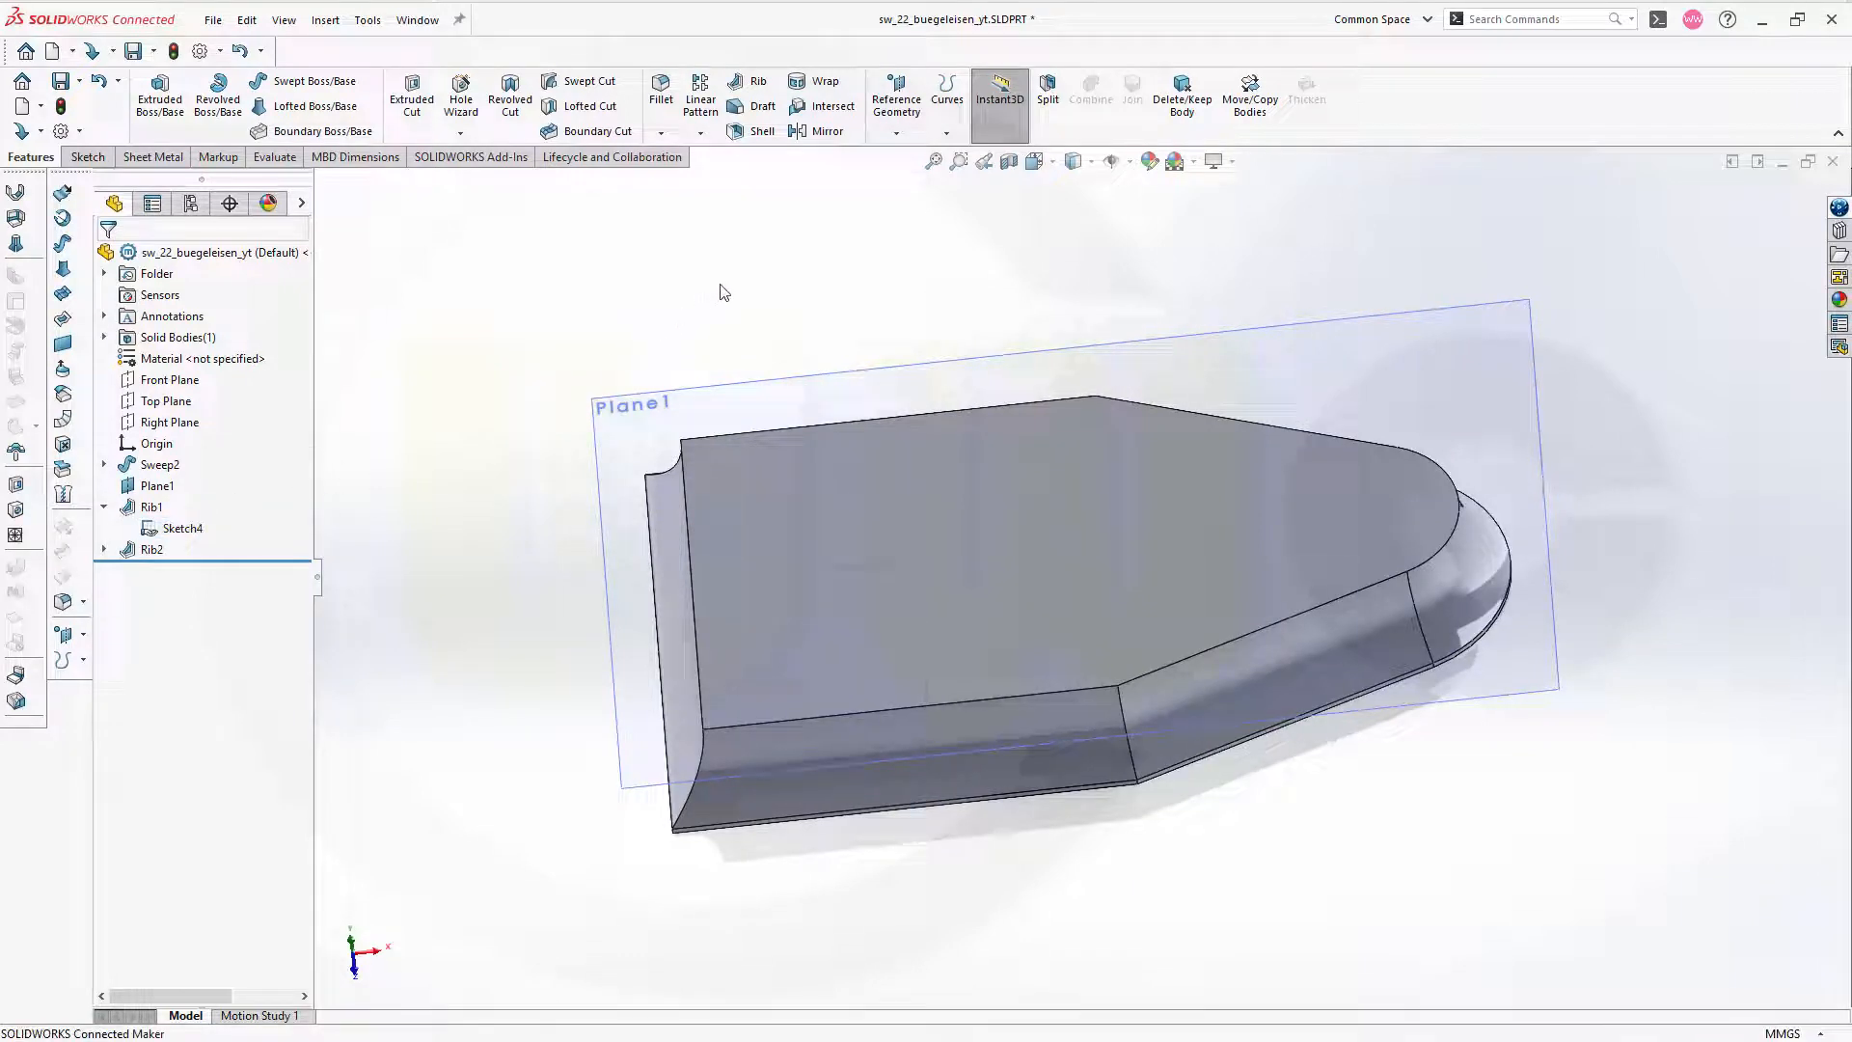
left_click(945, 129)
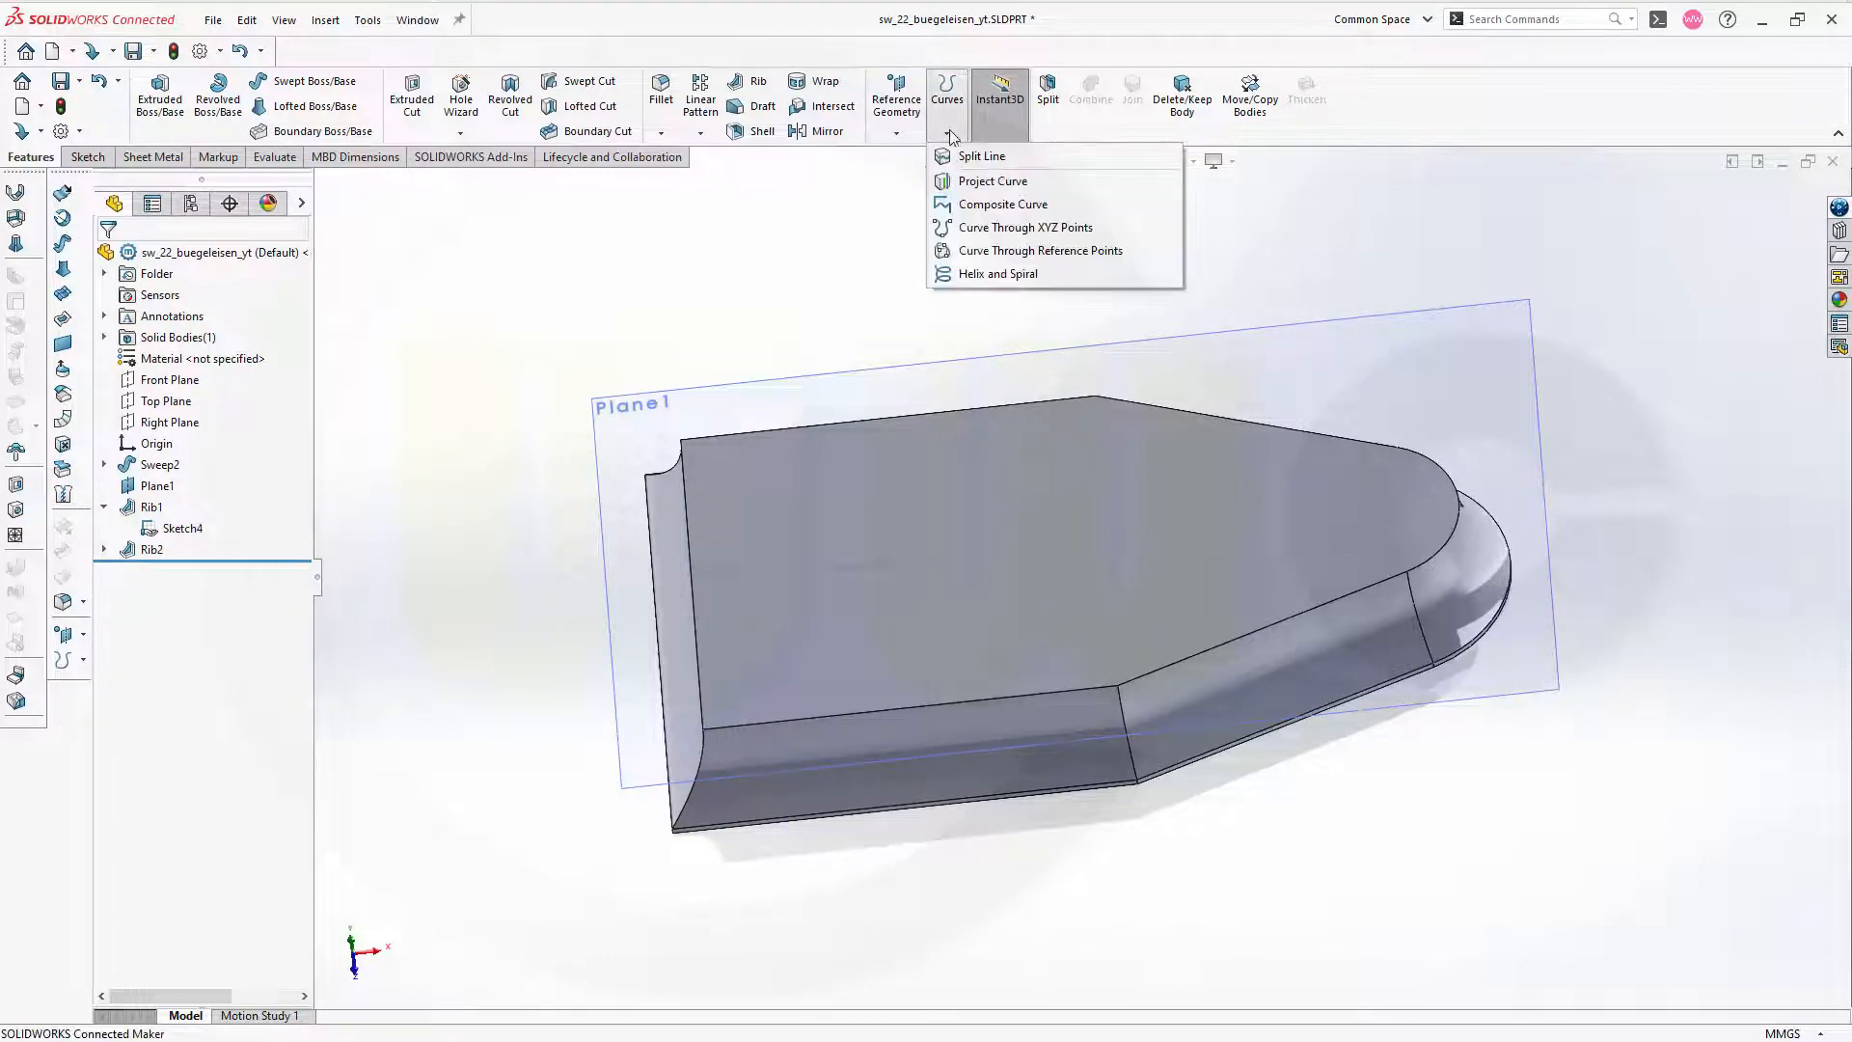
left_click(997, 272)
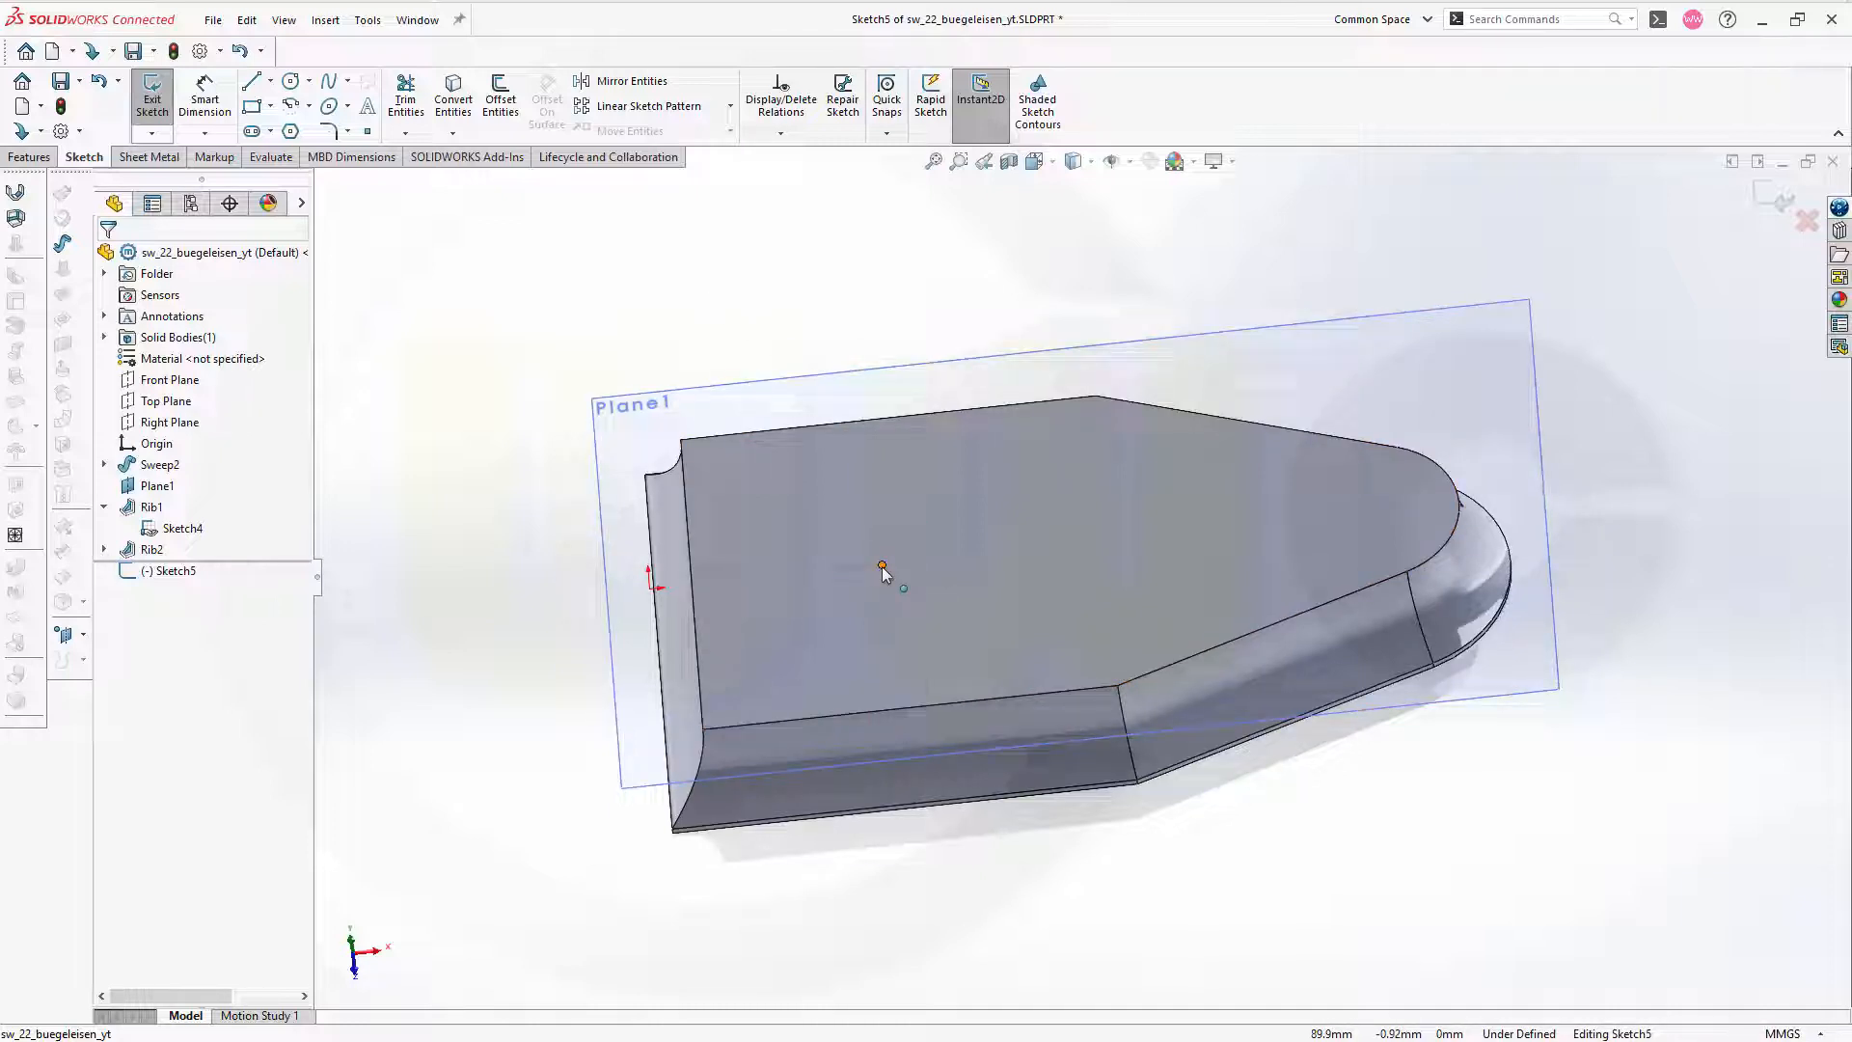
- Convert the Sketch4 point into the new sketch and draw a circle centred on it
left_click(452, 104)
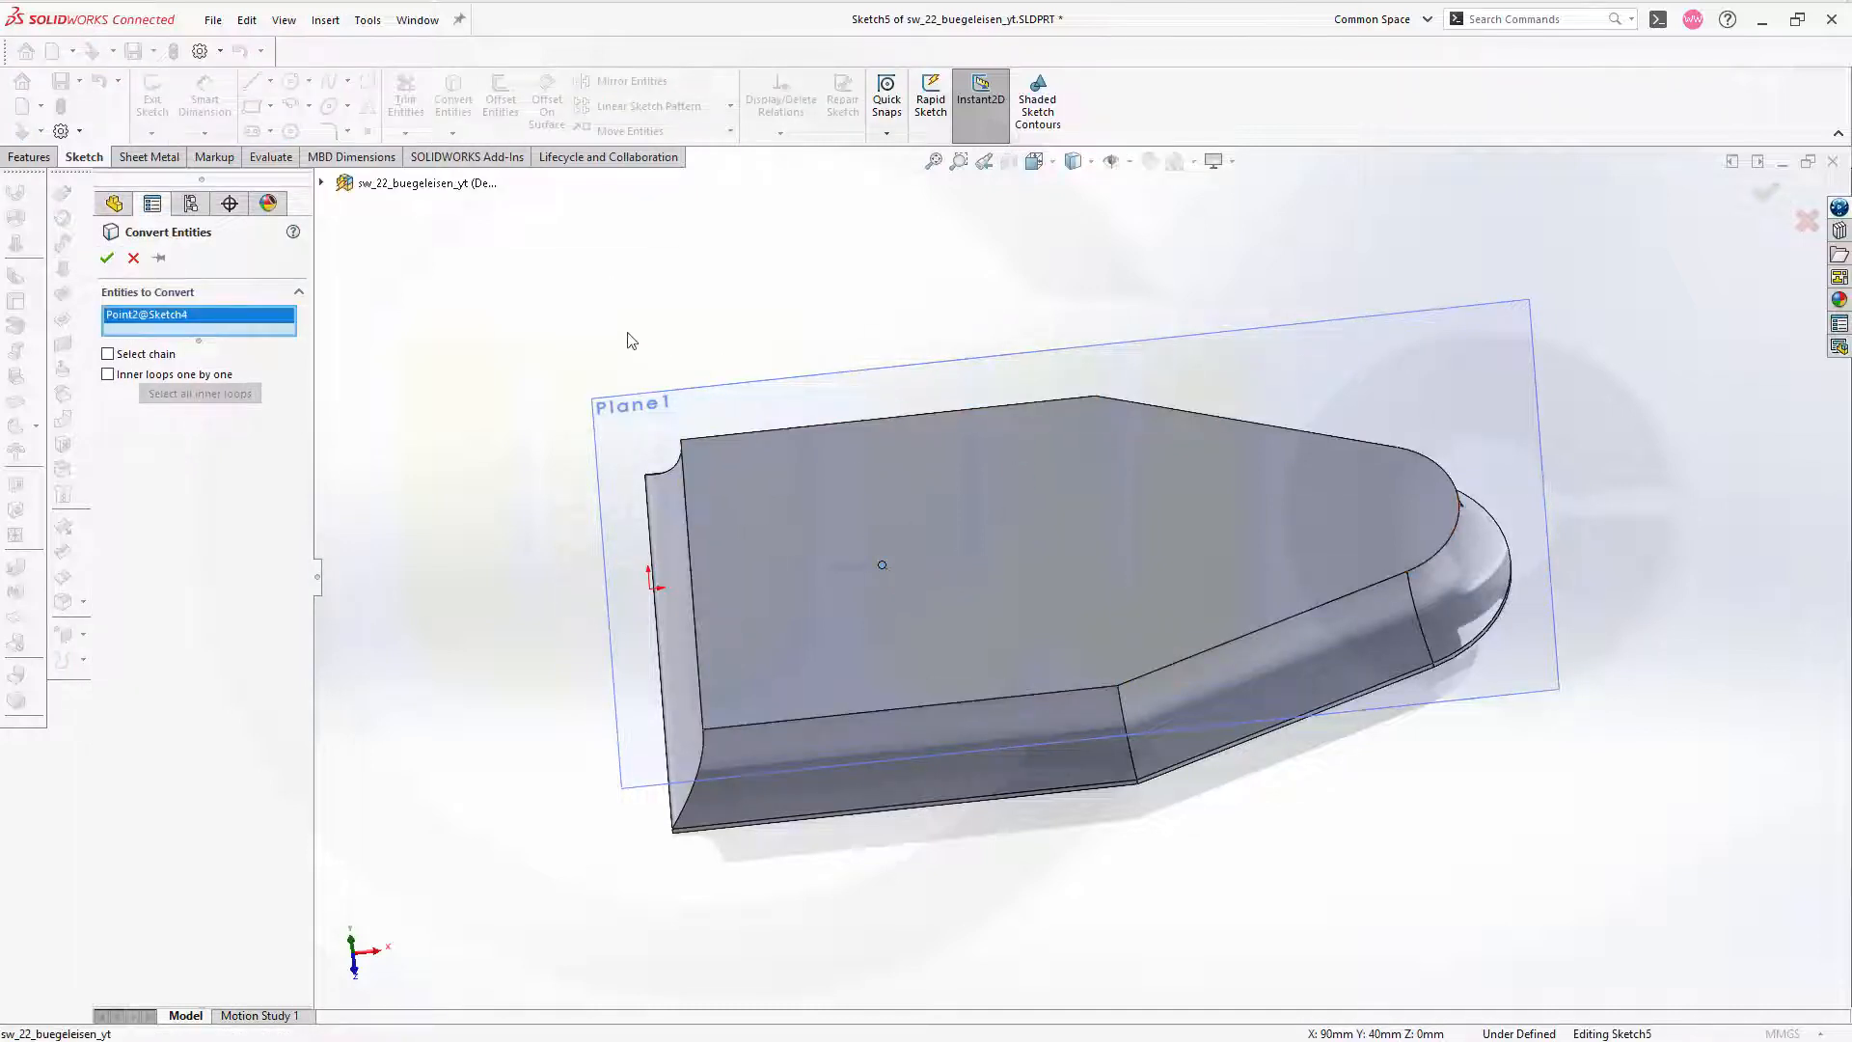
left_click(106, 257)
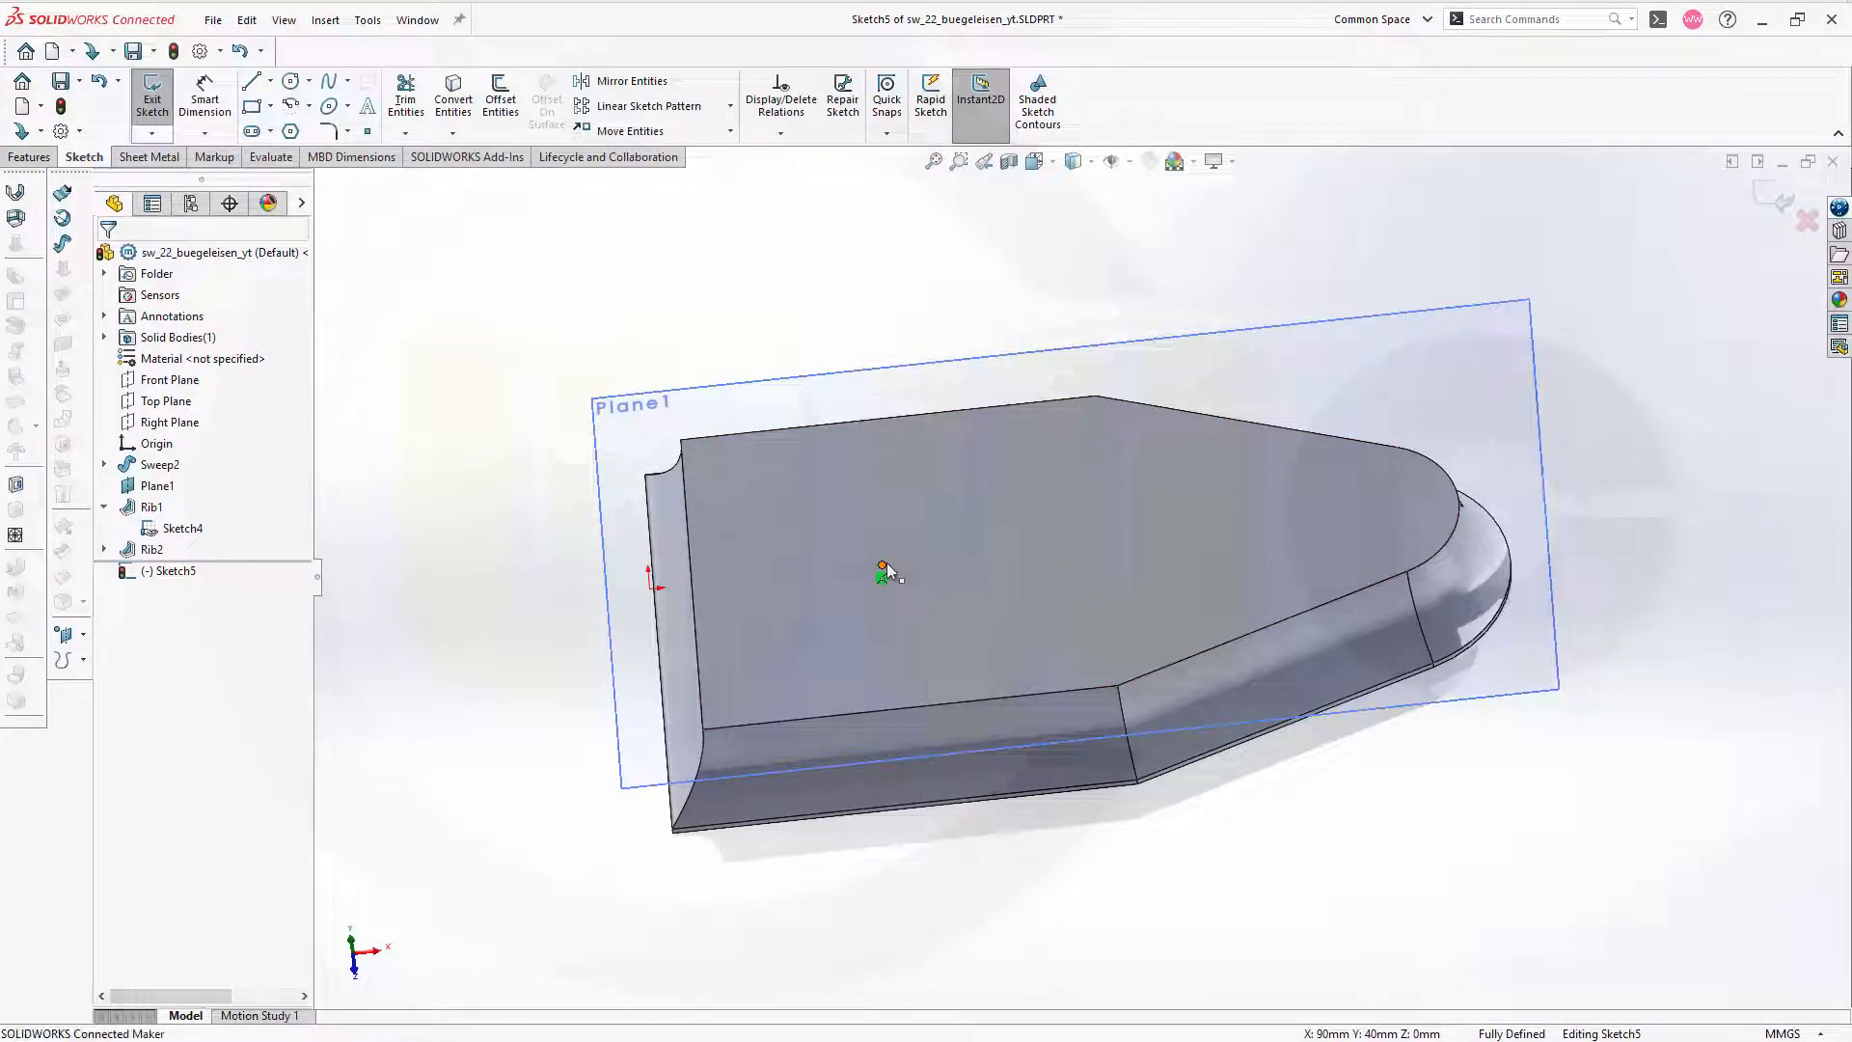
left_click(881, 571)
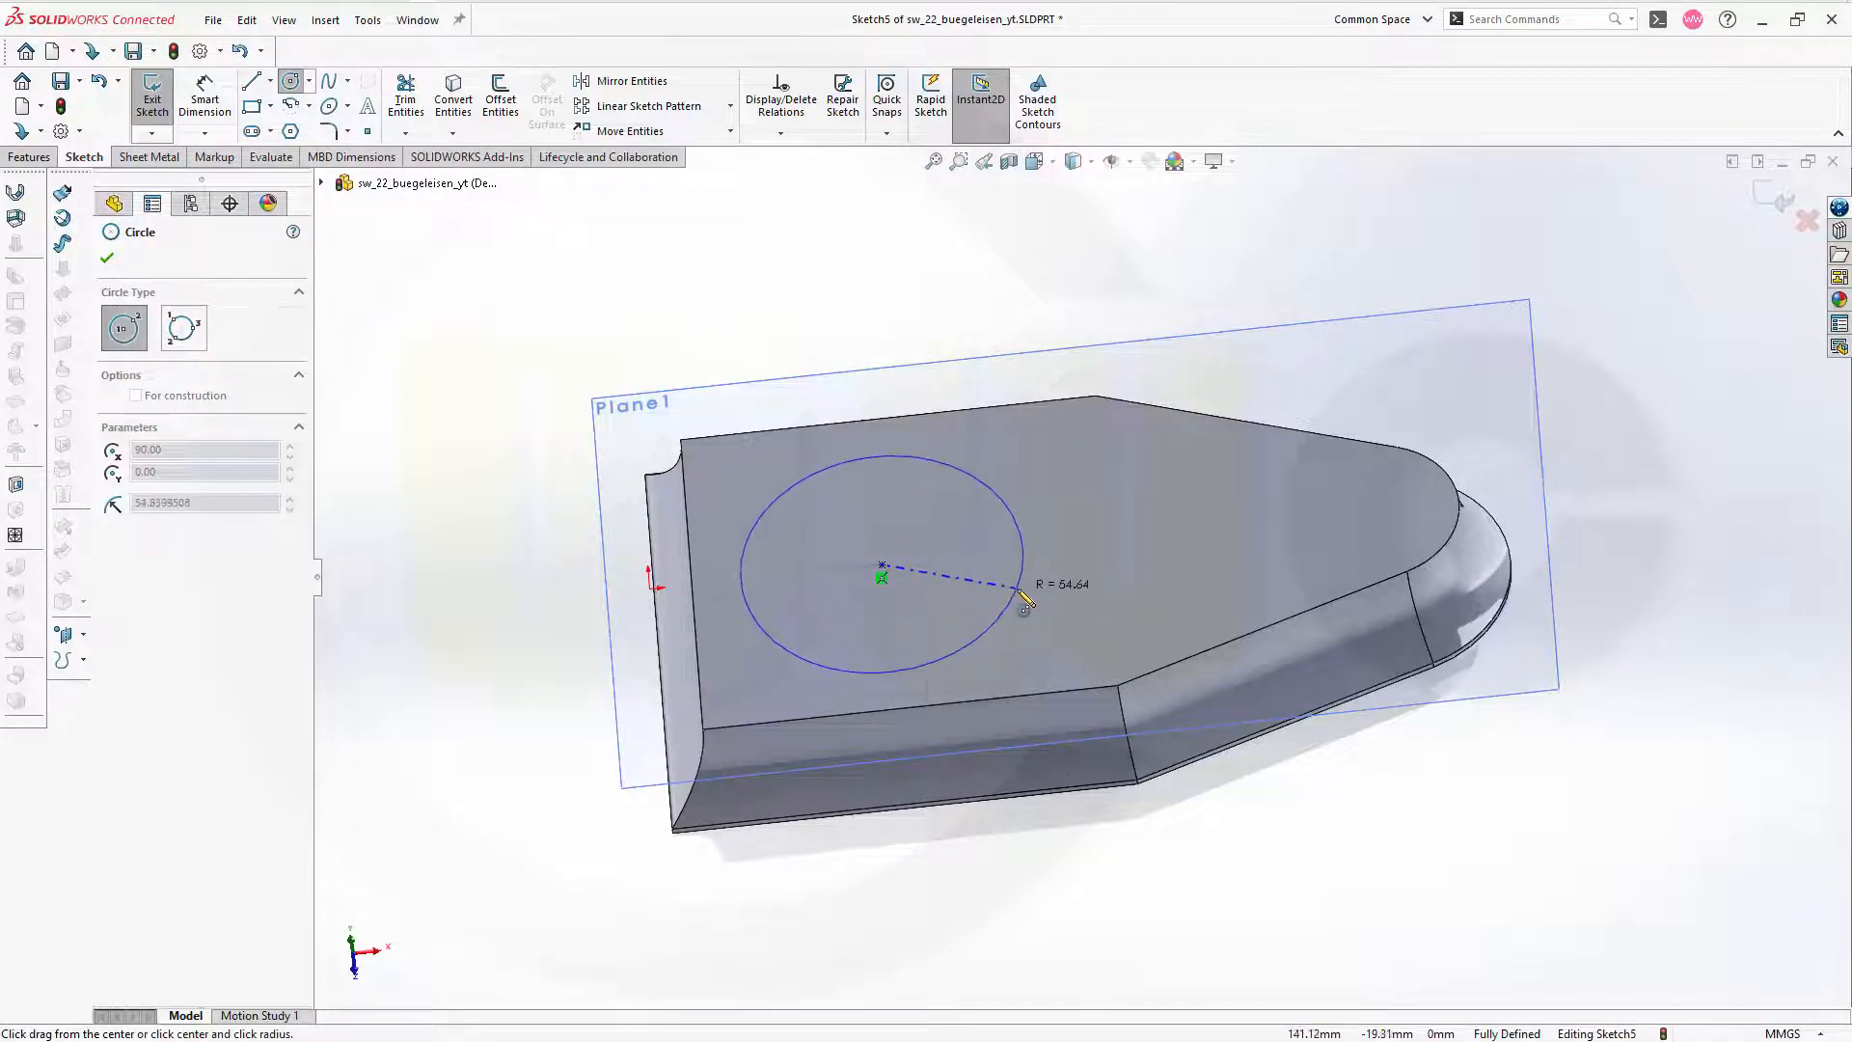
left_click_drag(1022, 604, 1036, 599)
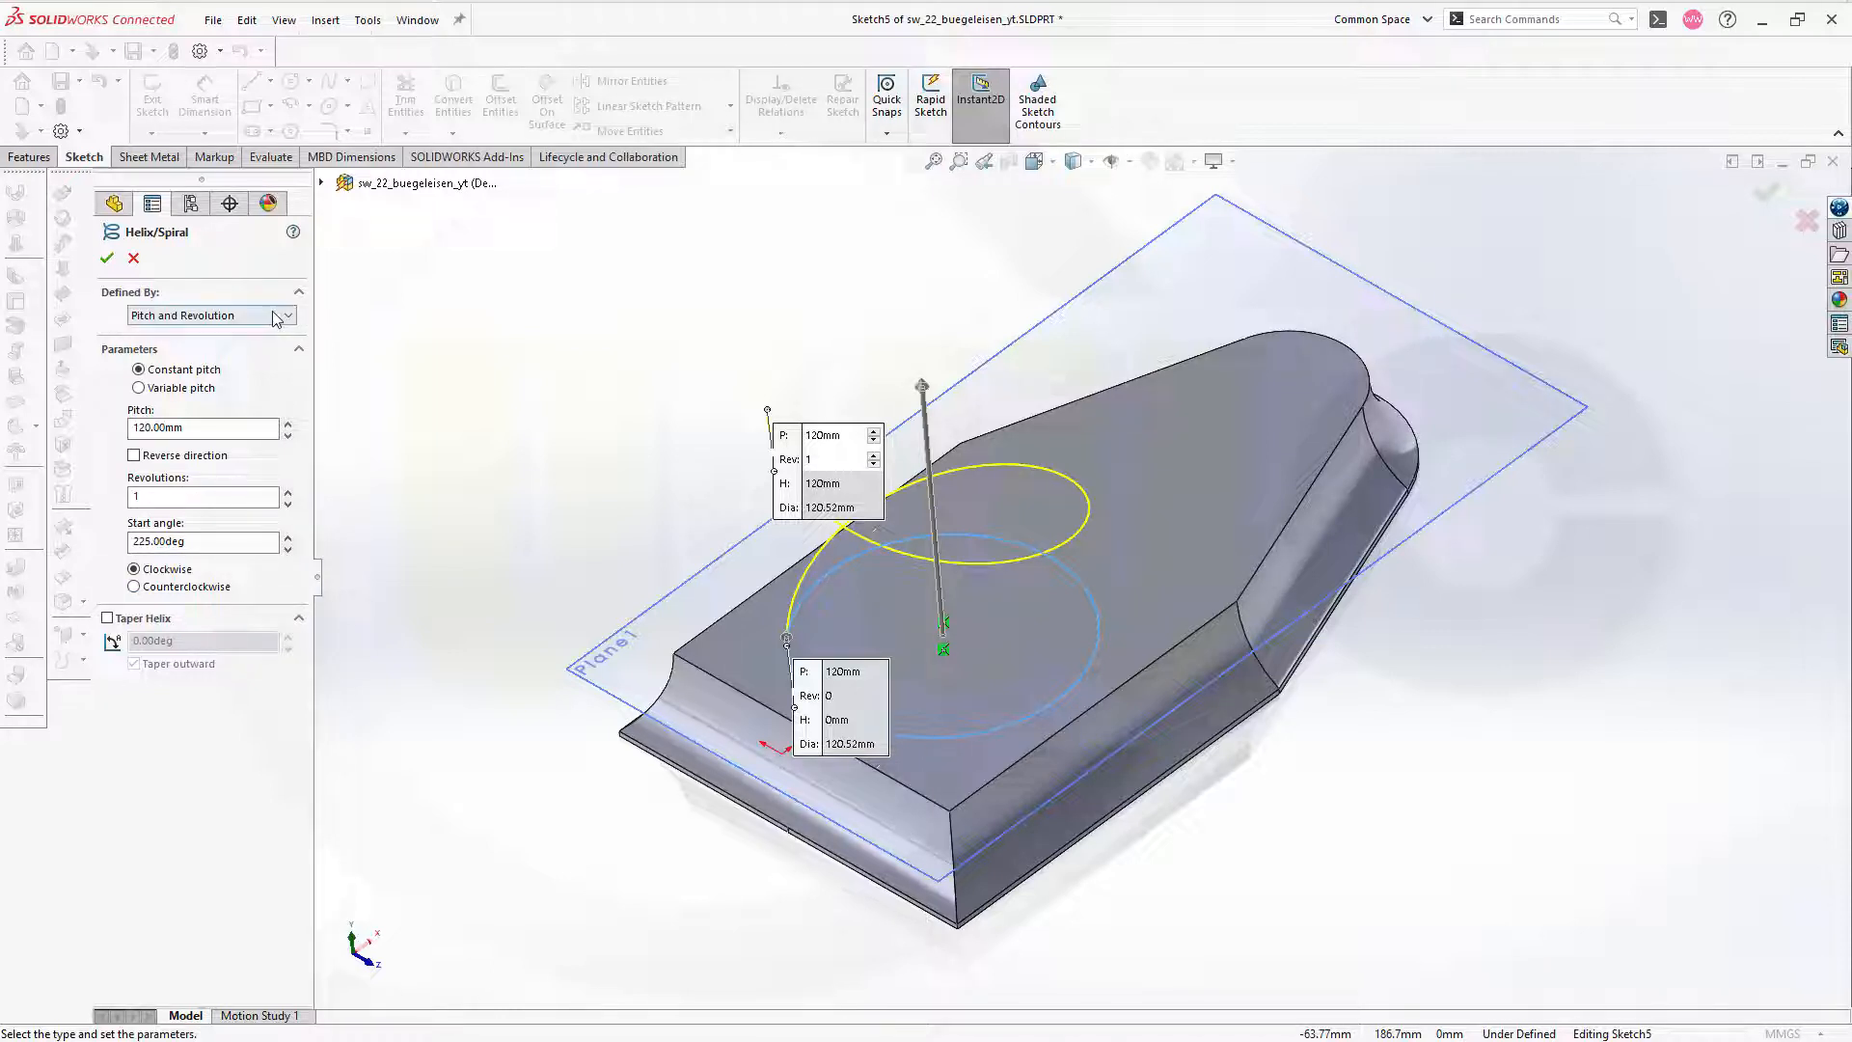
- Change the curve's Defined By setting from Pitch and Revolution to Spiral
left_click(286, 315)
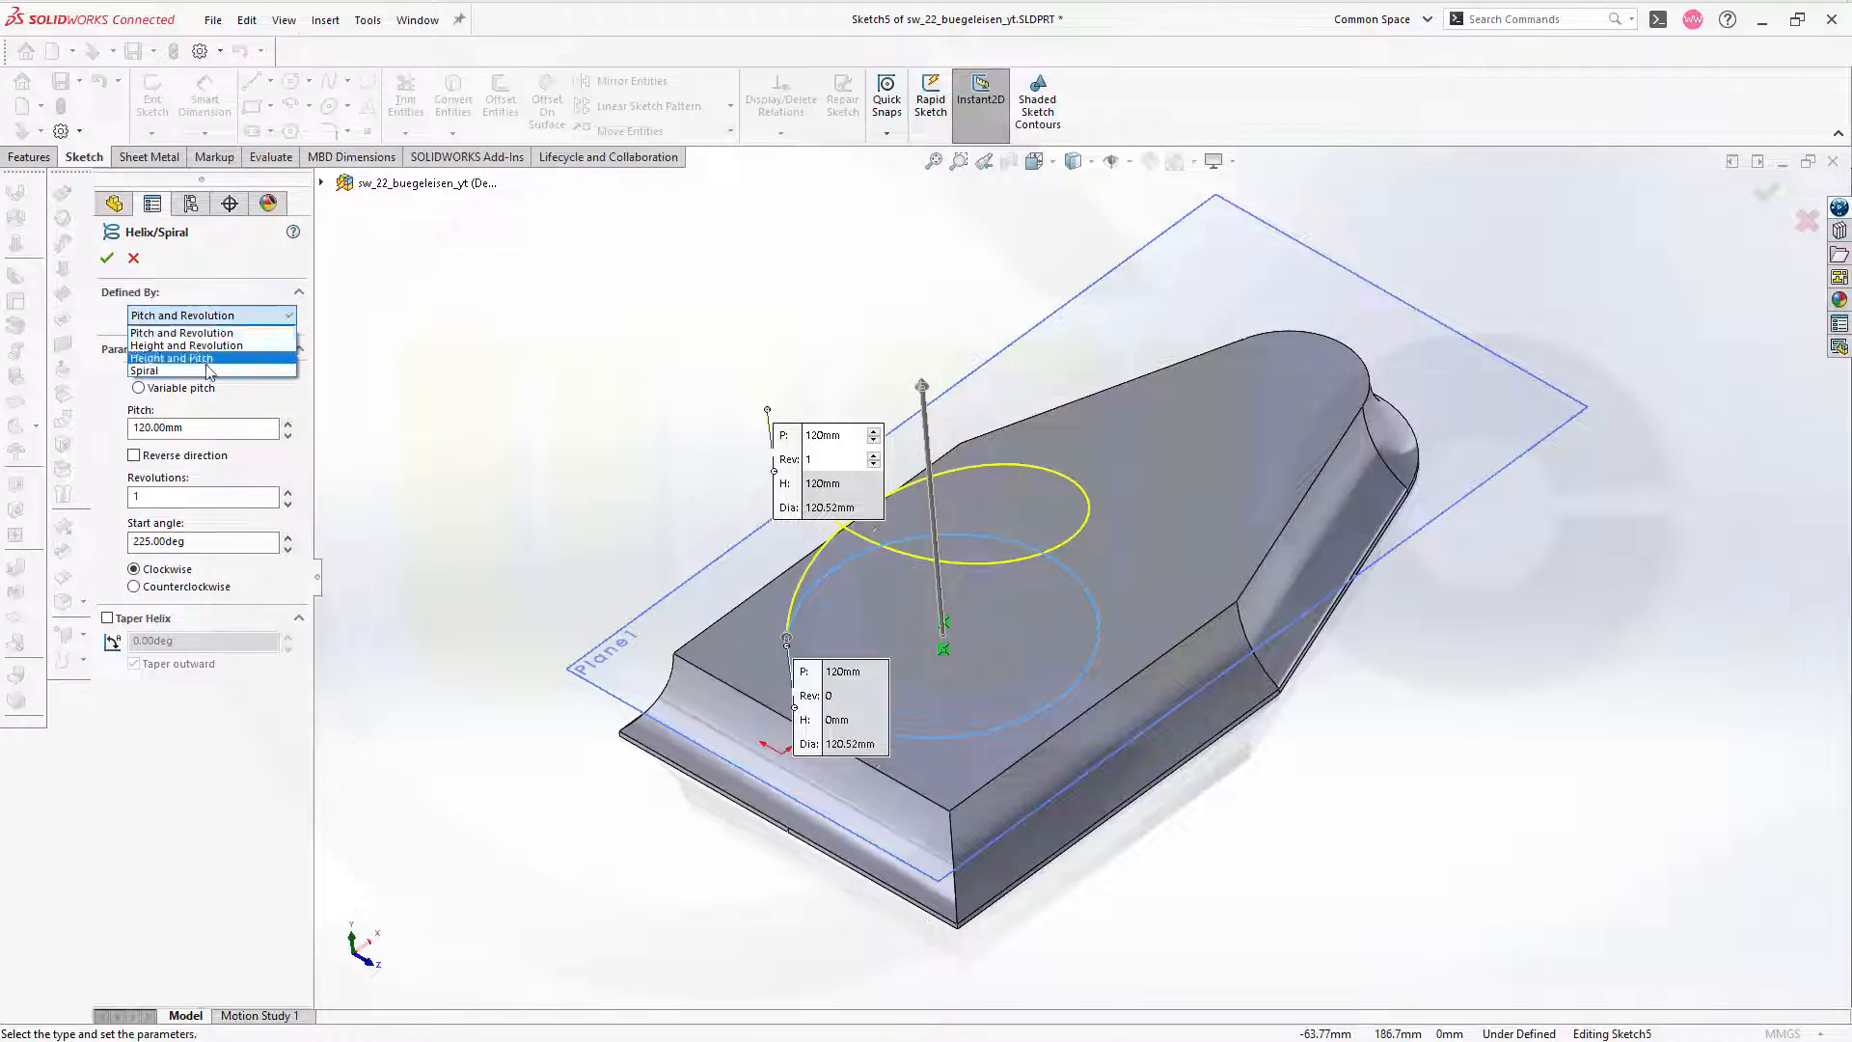
left_click(145, 371)
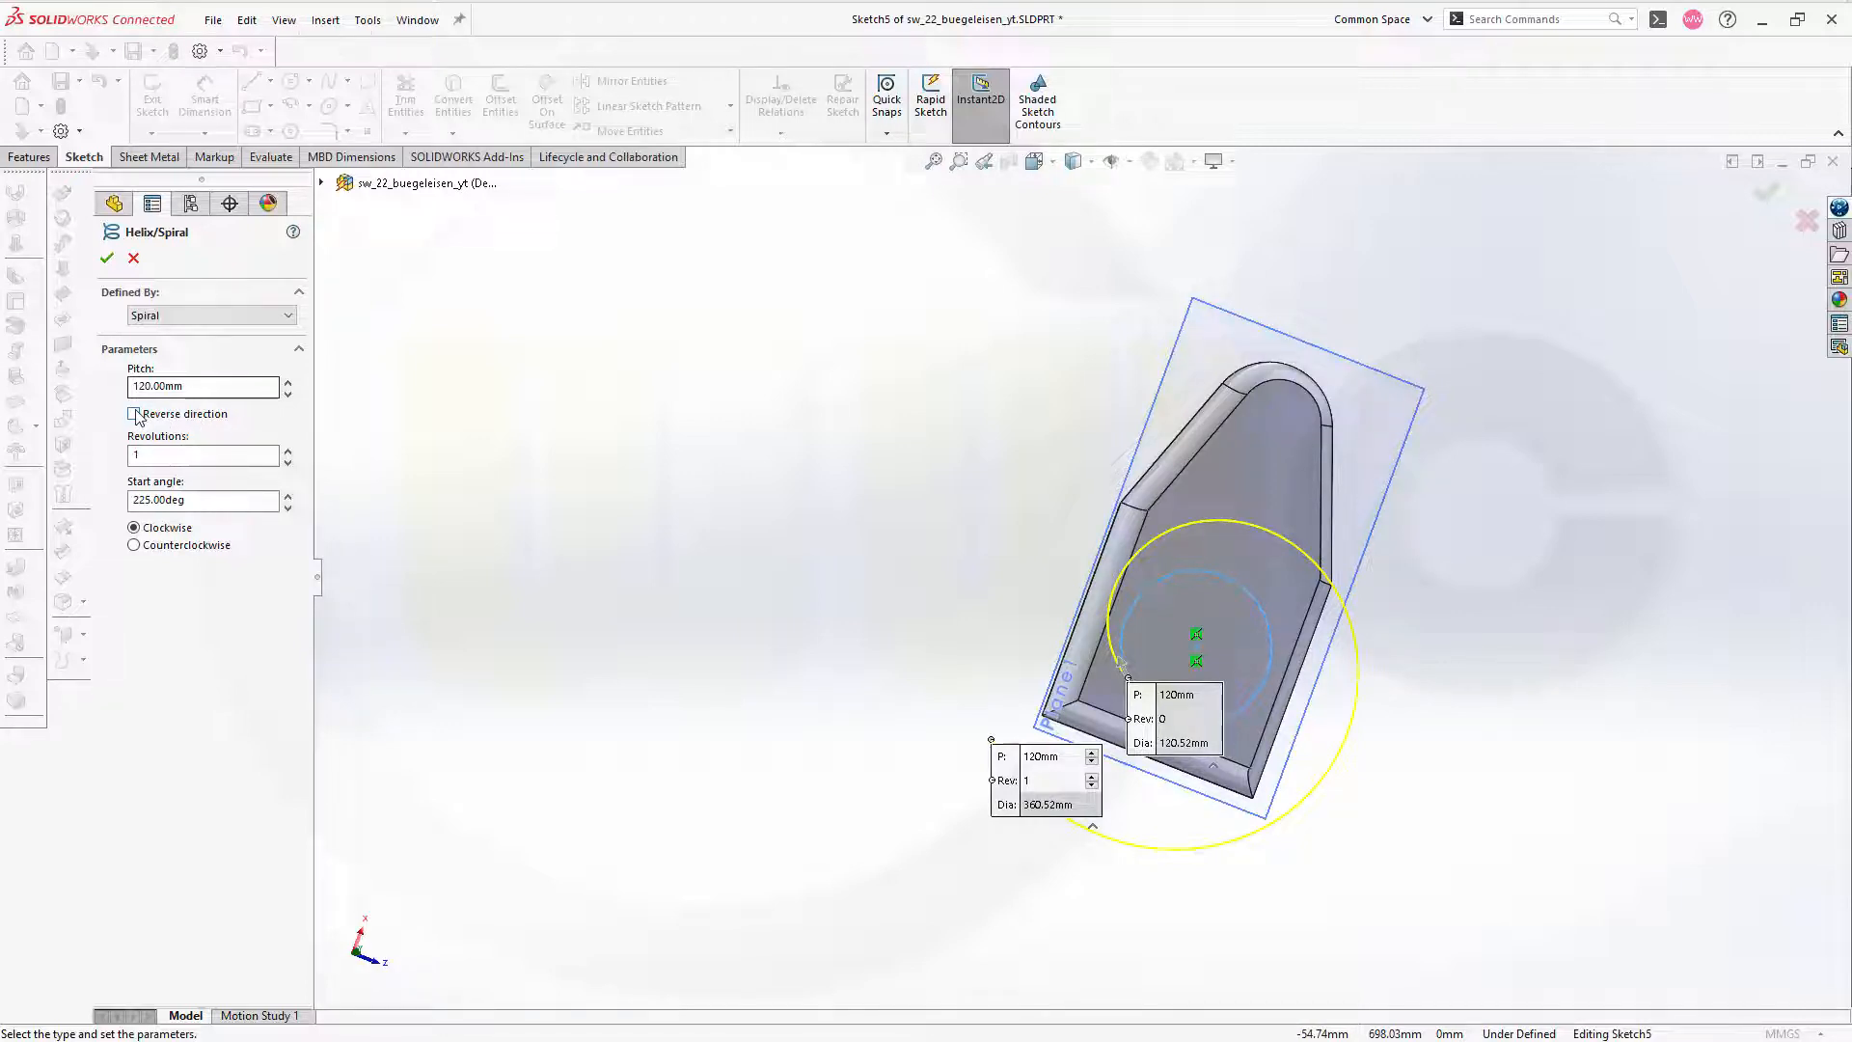
- Set the spiral to wind inward with 4 revolutions and a 90° start angle, creating Helix/Spiral1
left_click(133, 412)
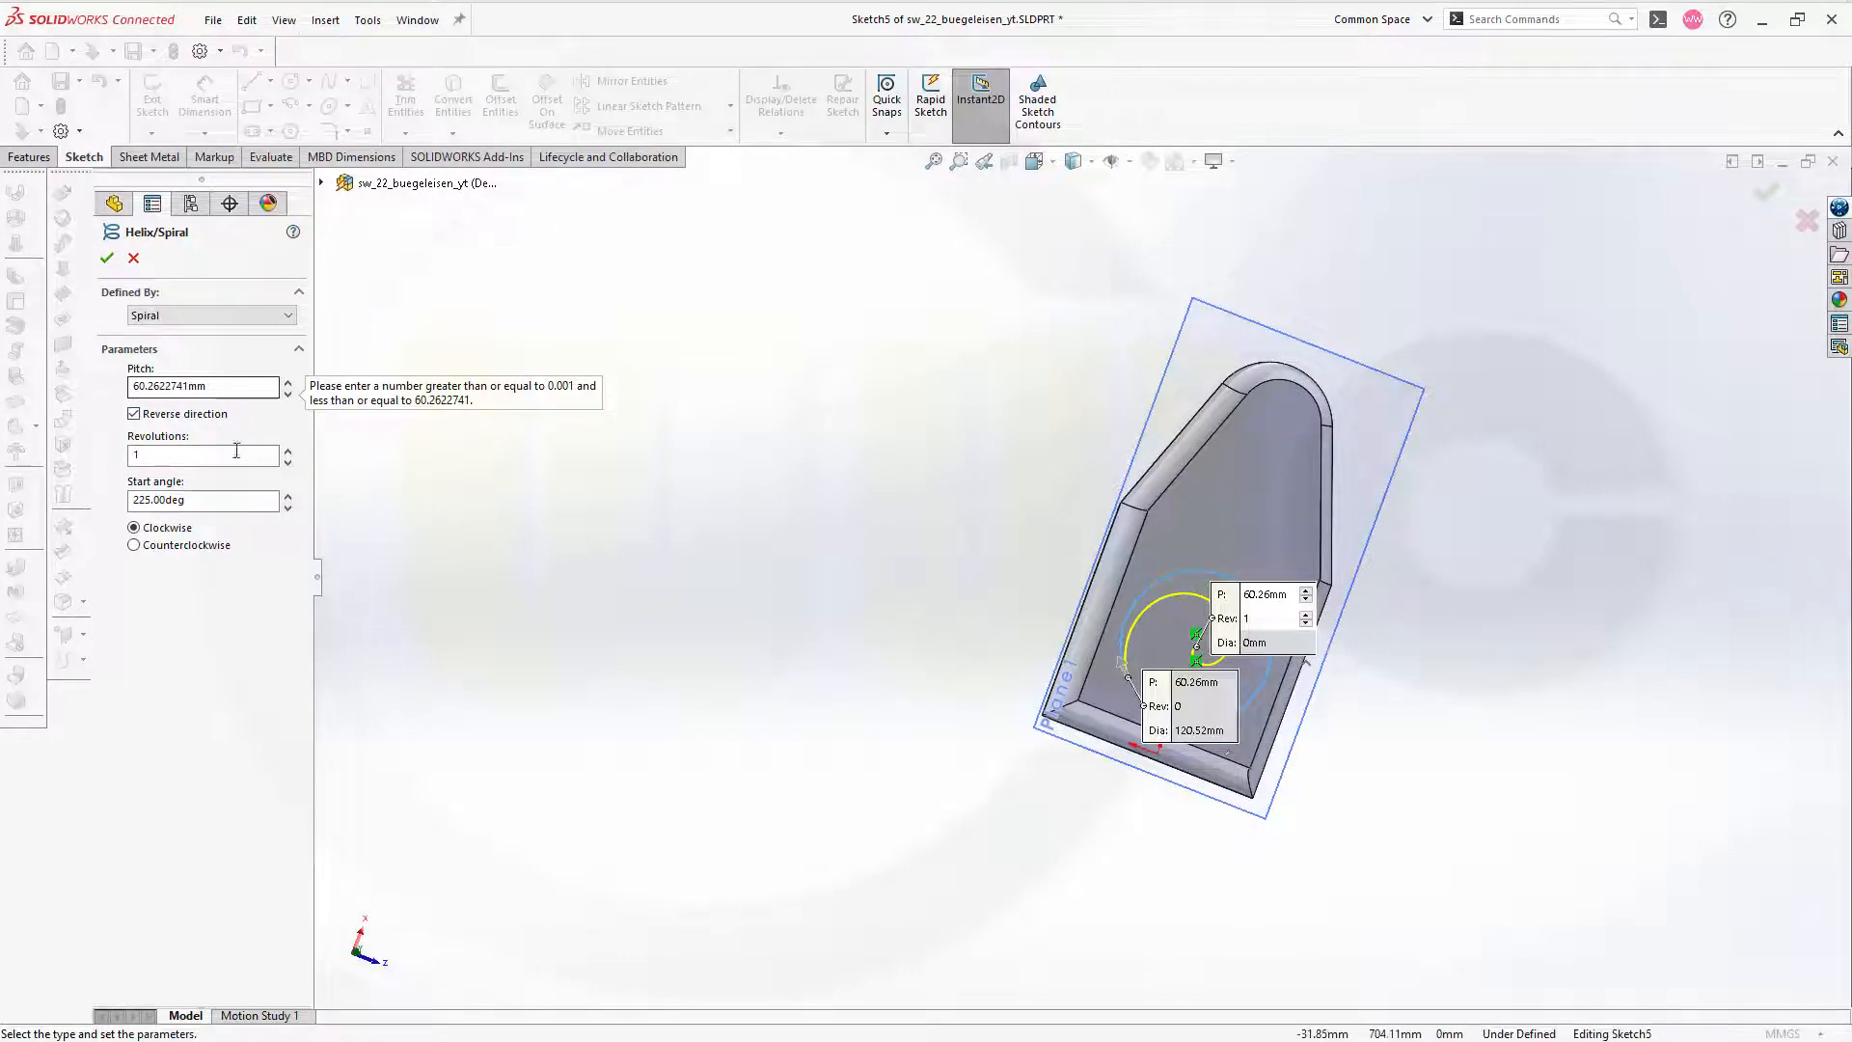
type("4")
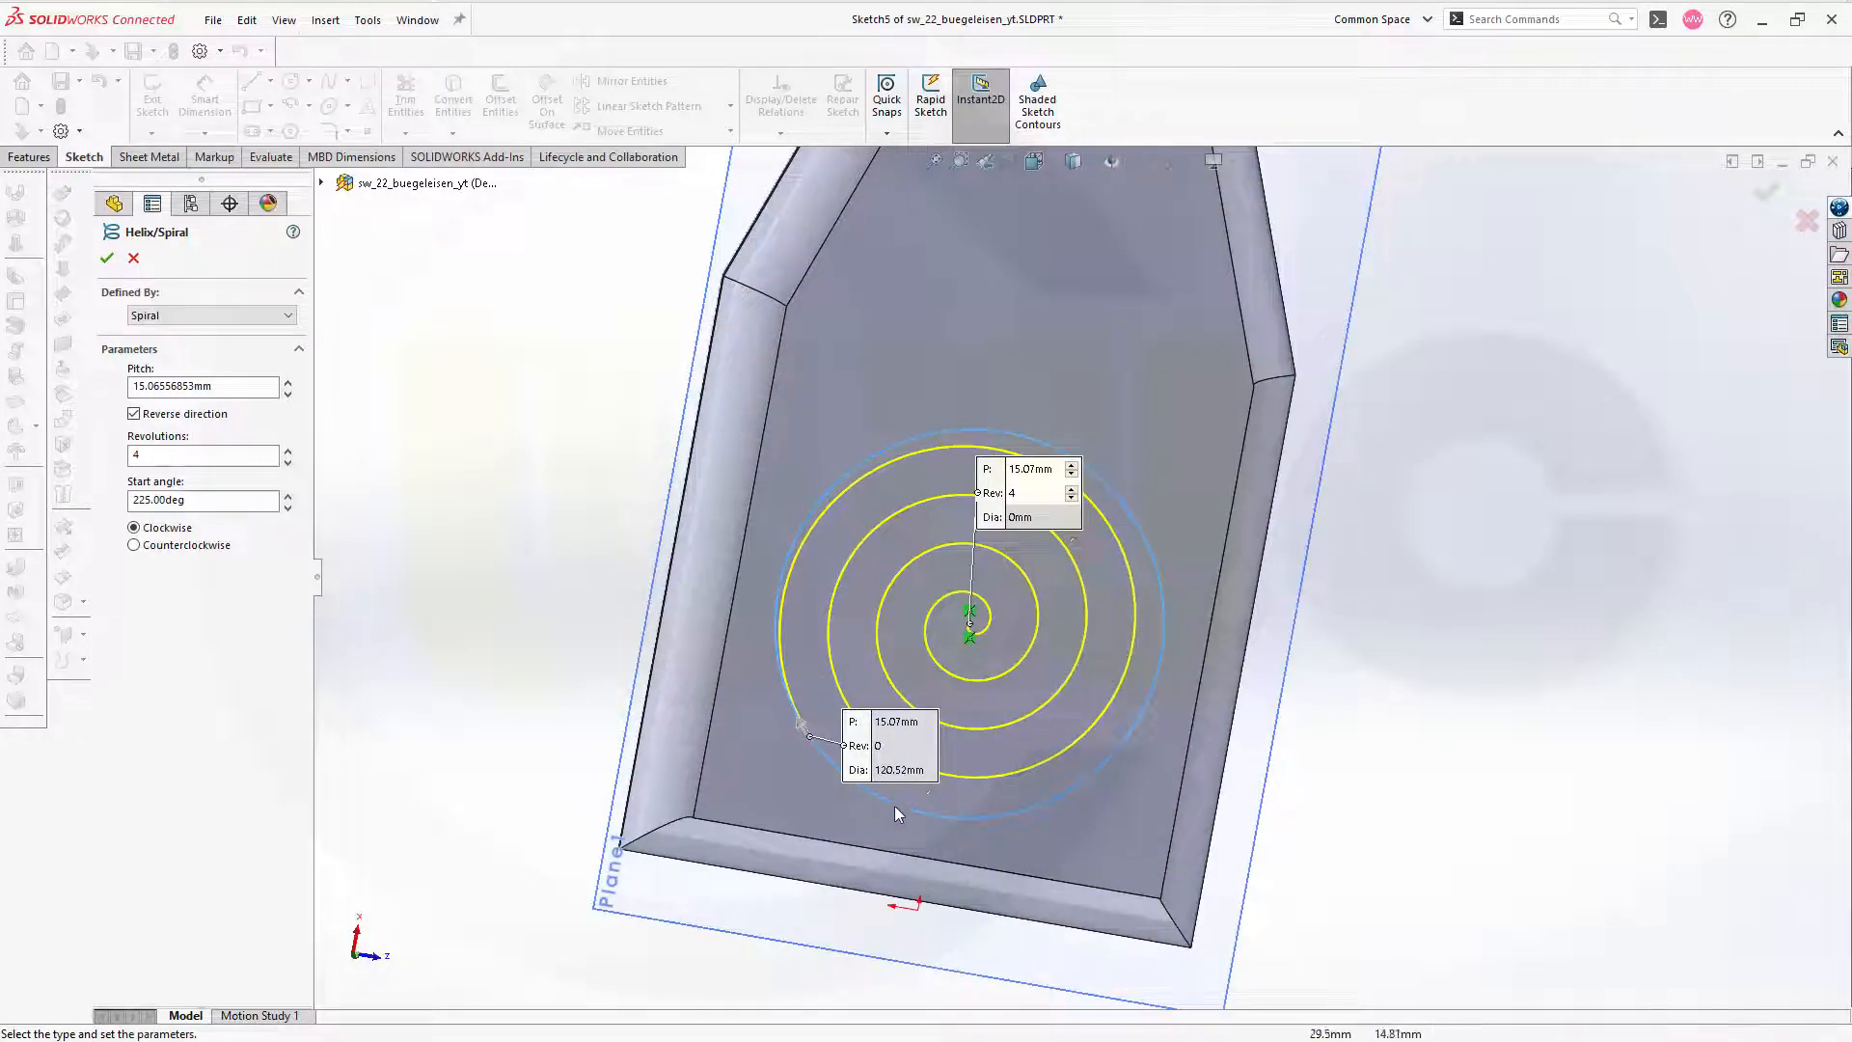
mouse_move(1001, 452)
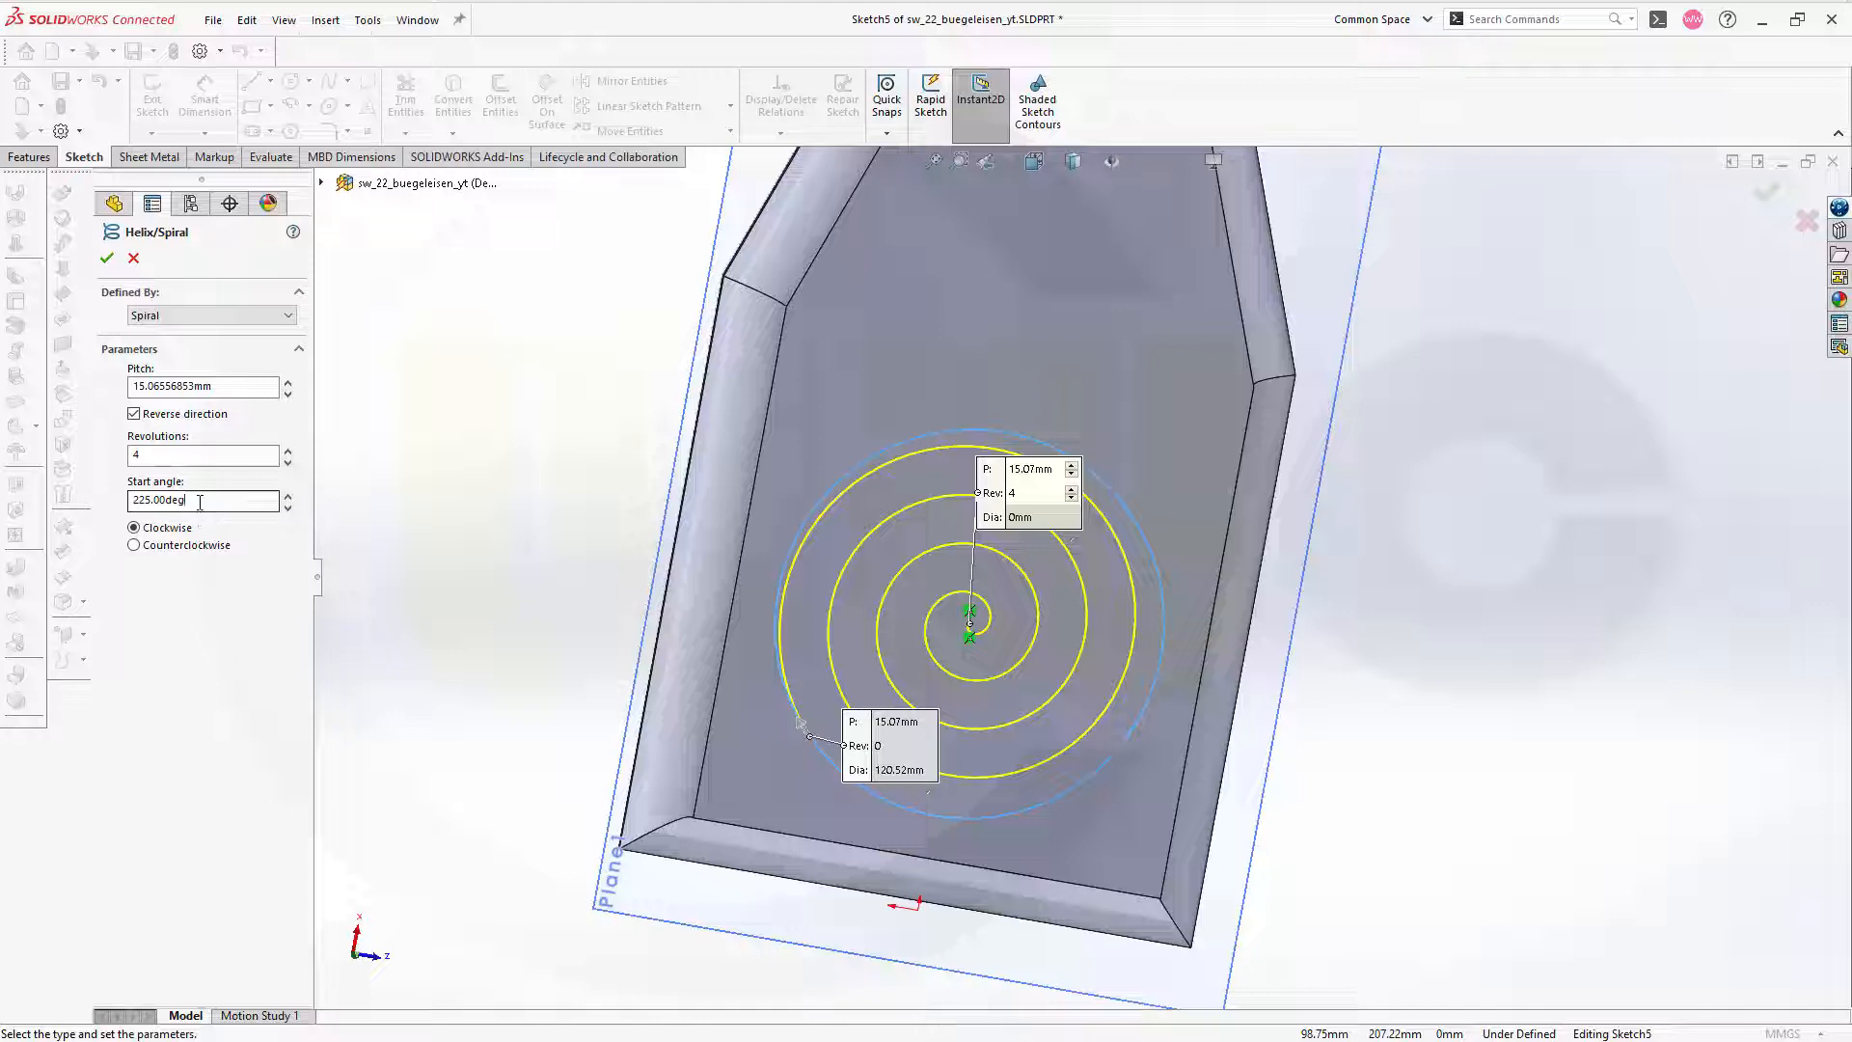
type("0")
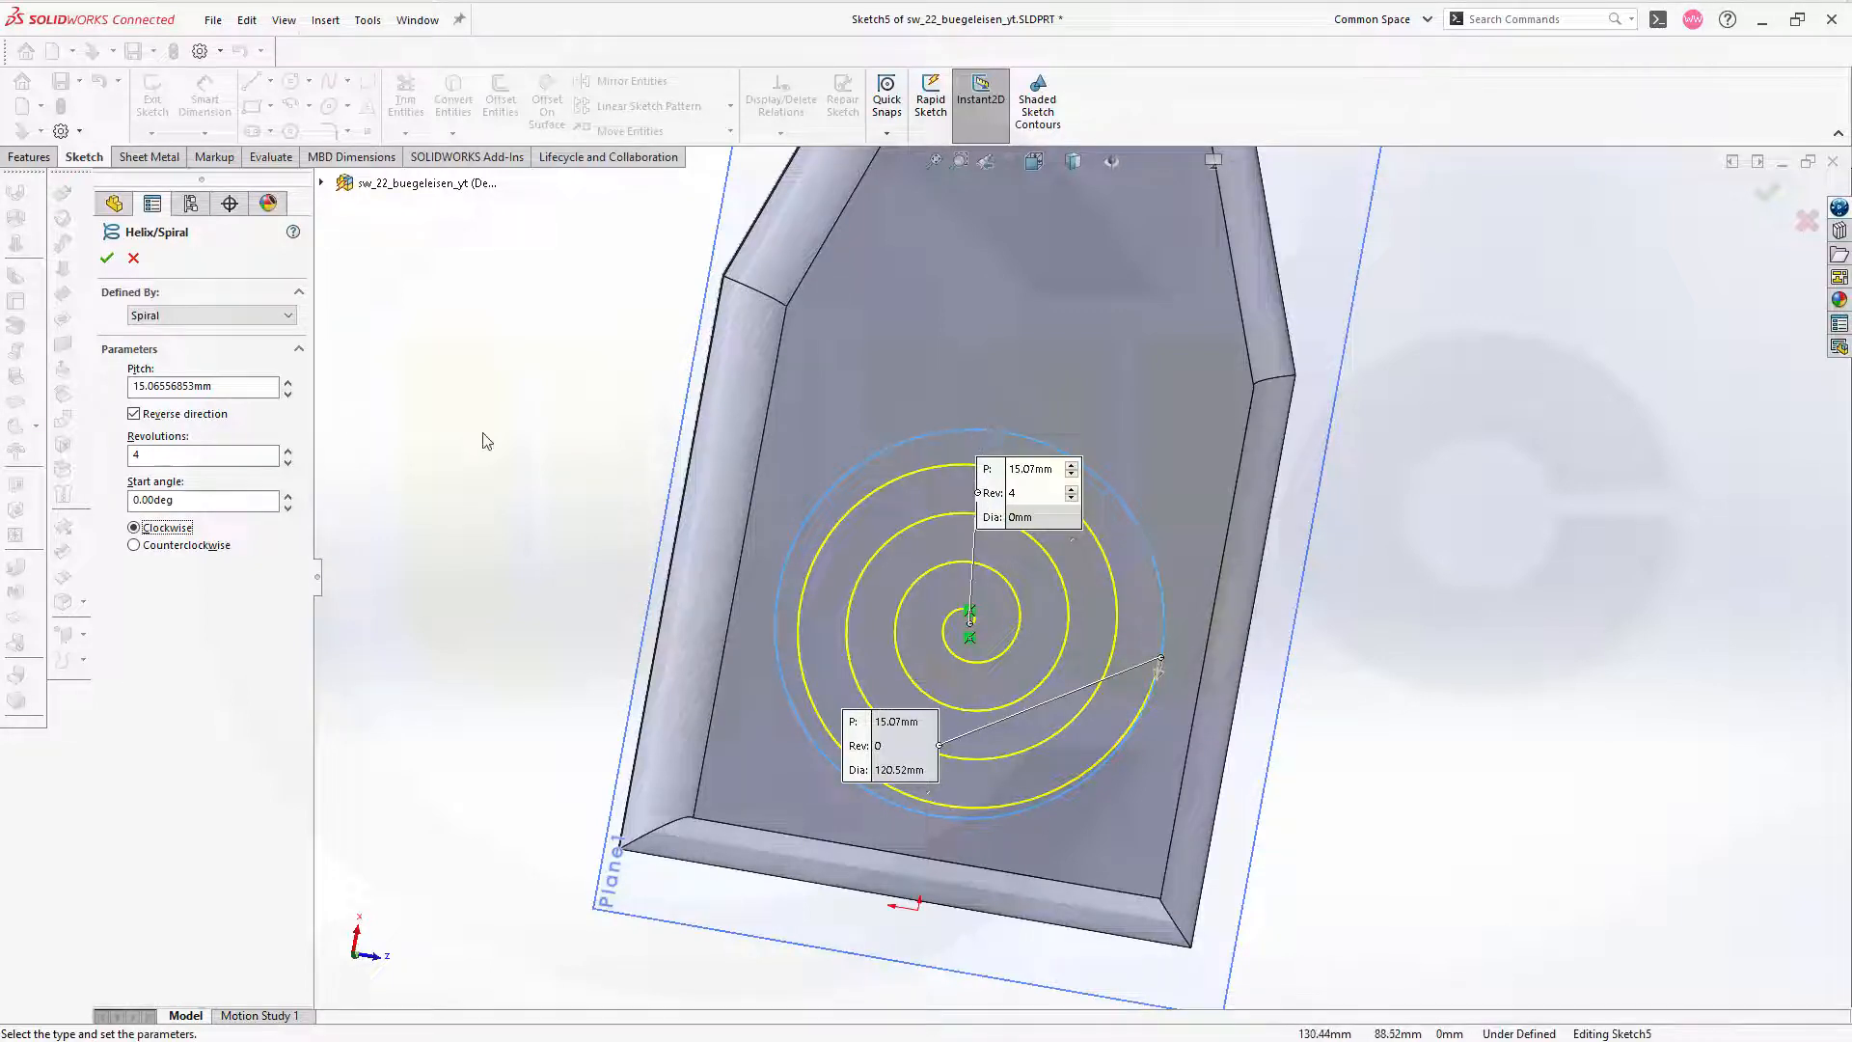
left_click(201, 499)
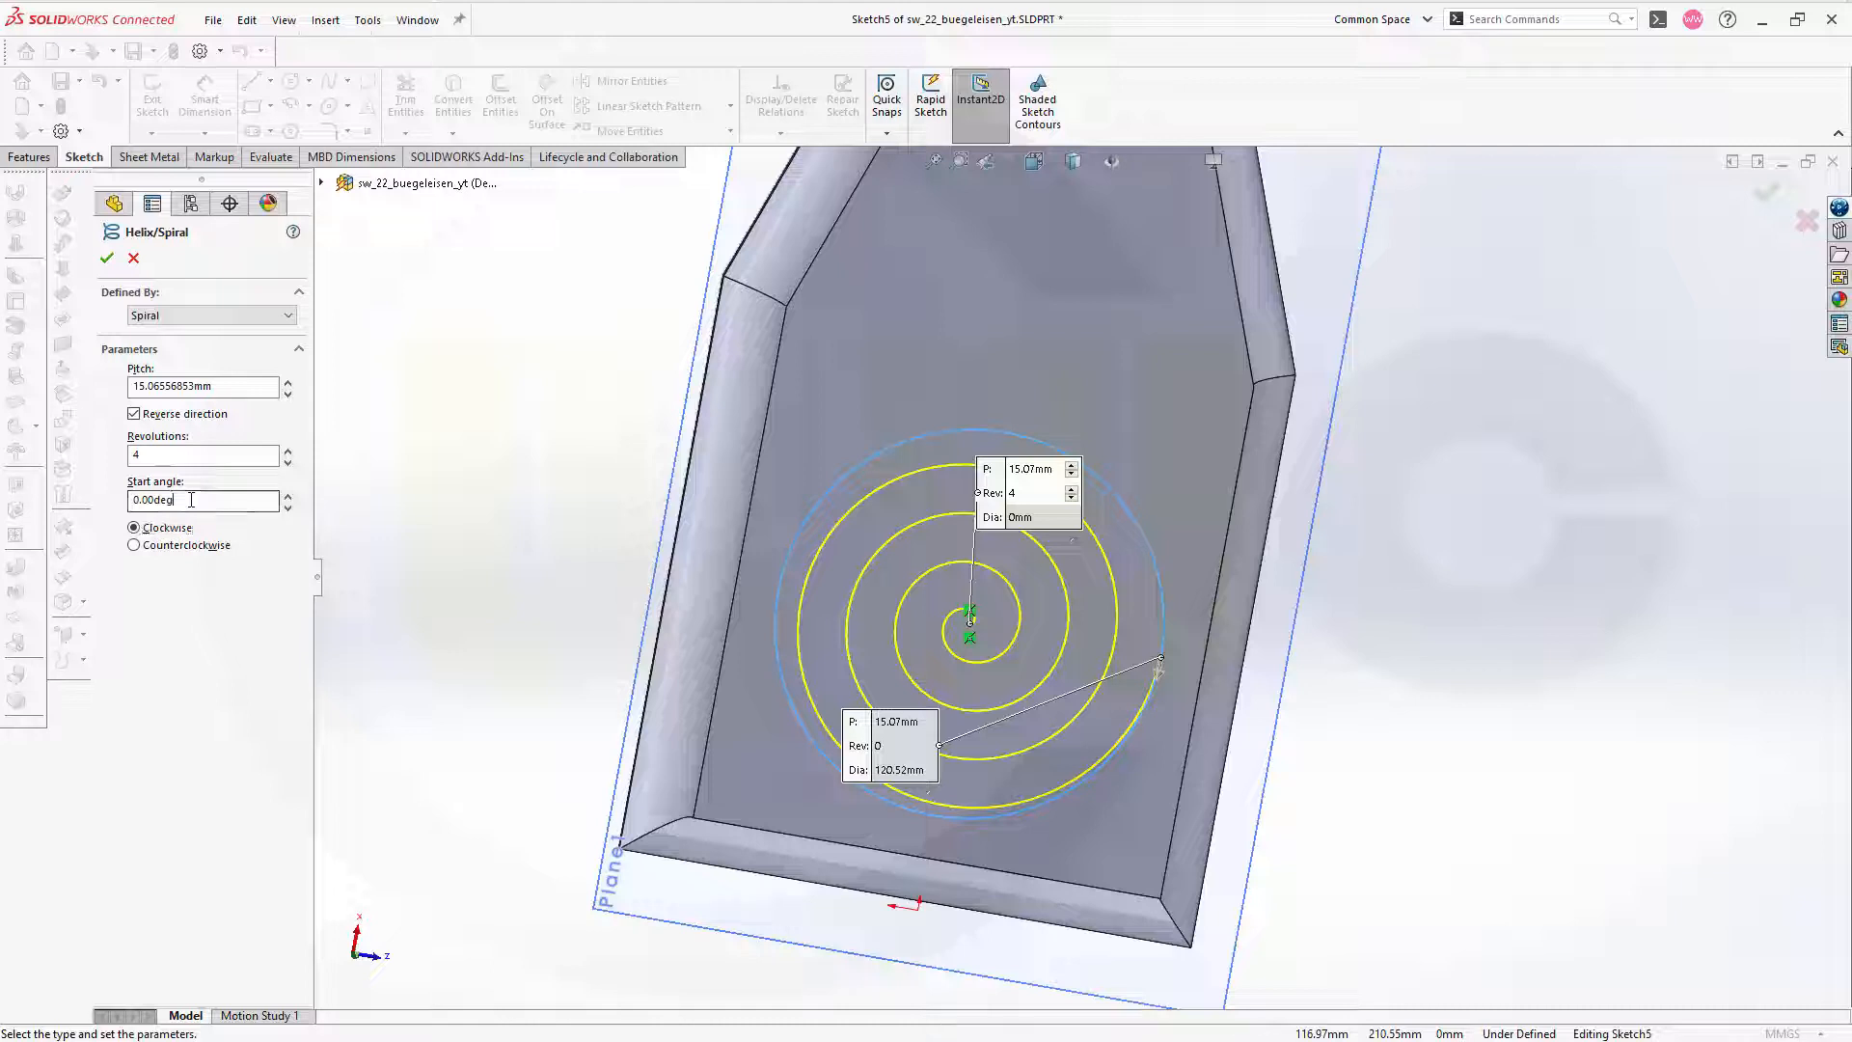
type("27")
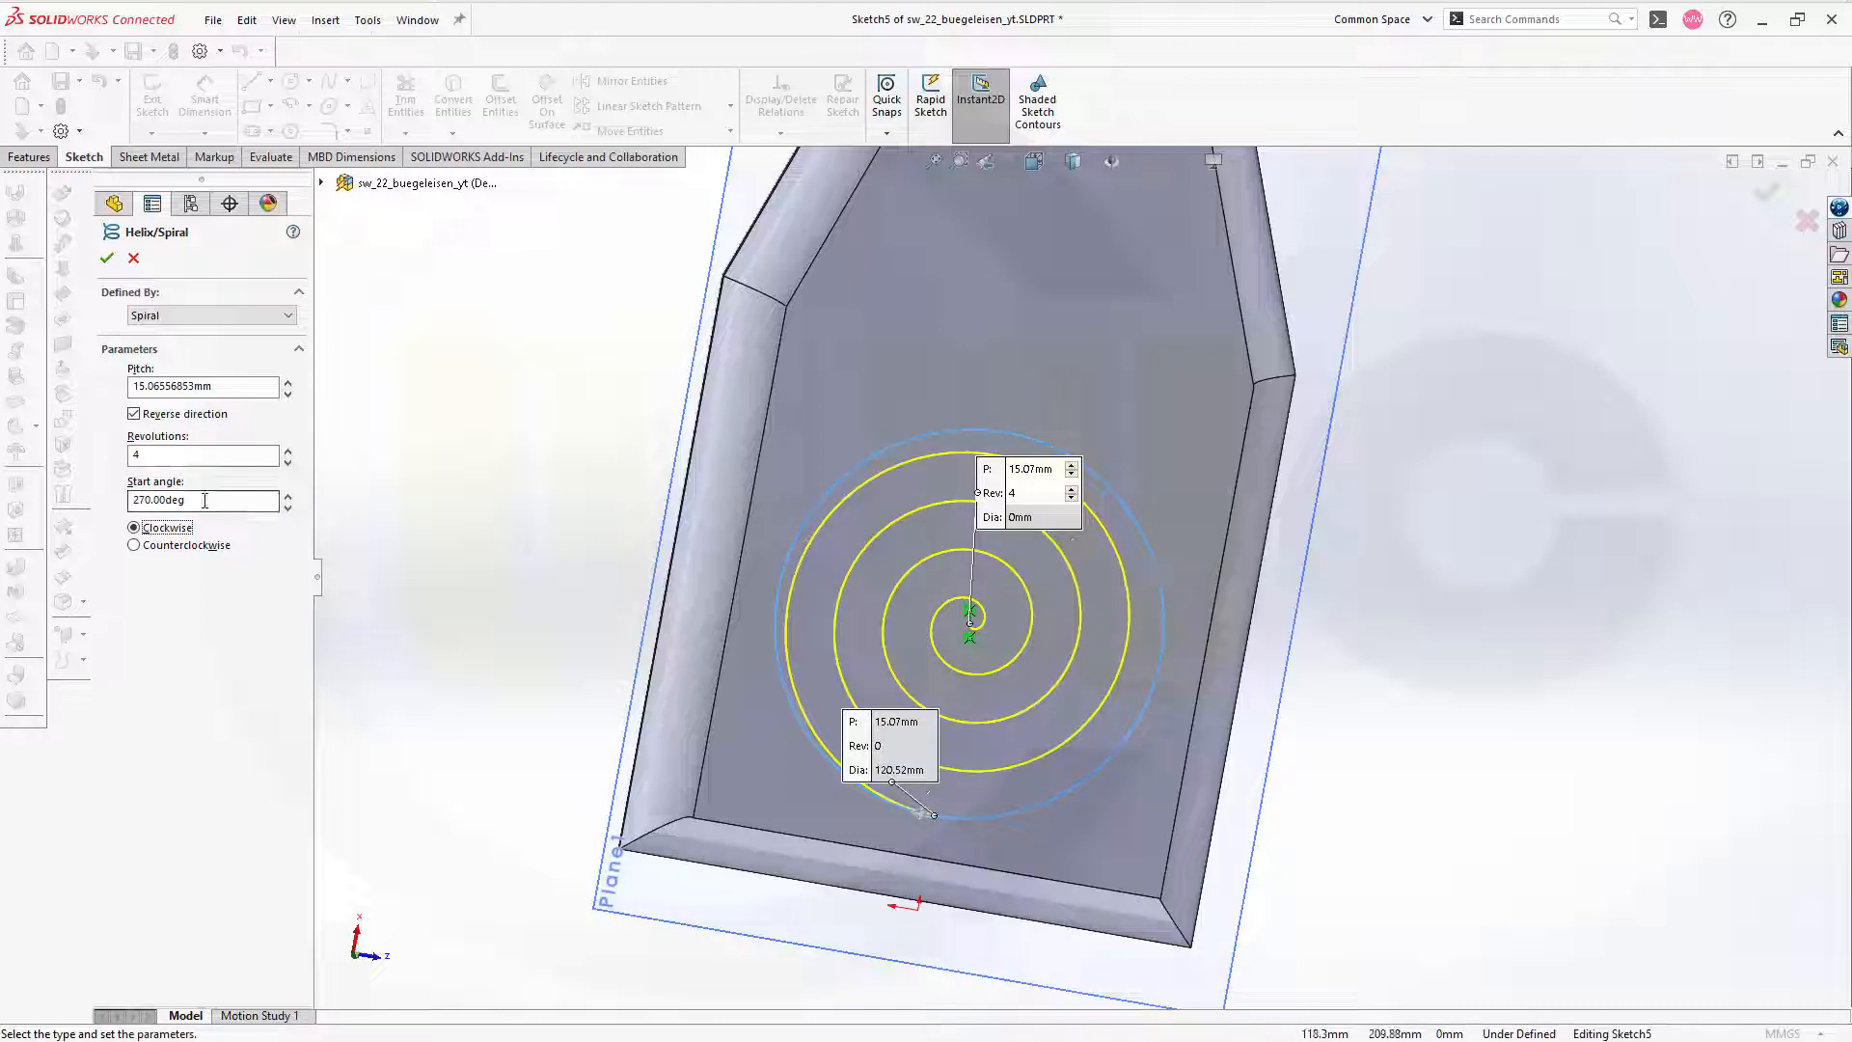
type("90")
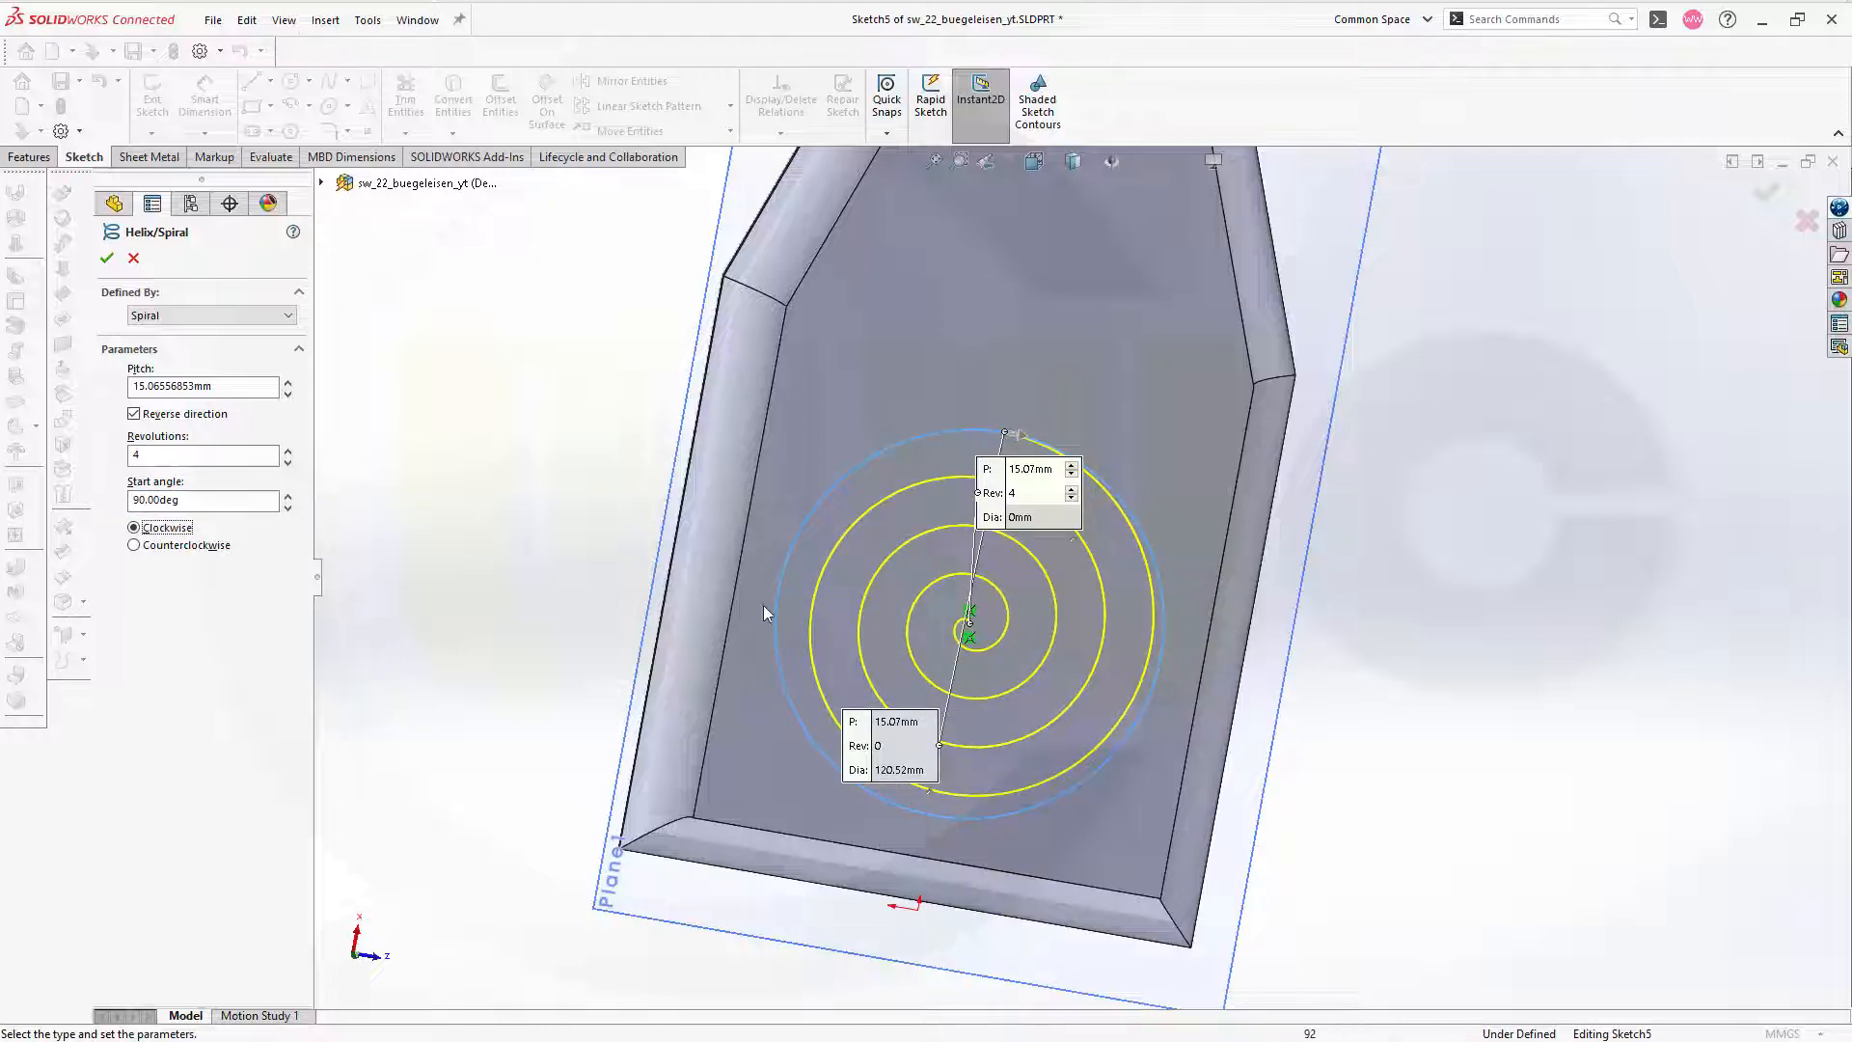
mouse_move(501, 524)
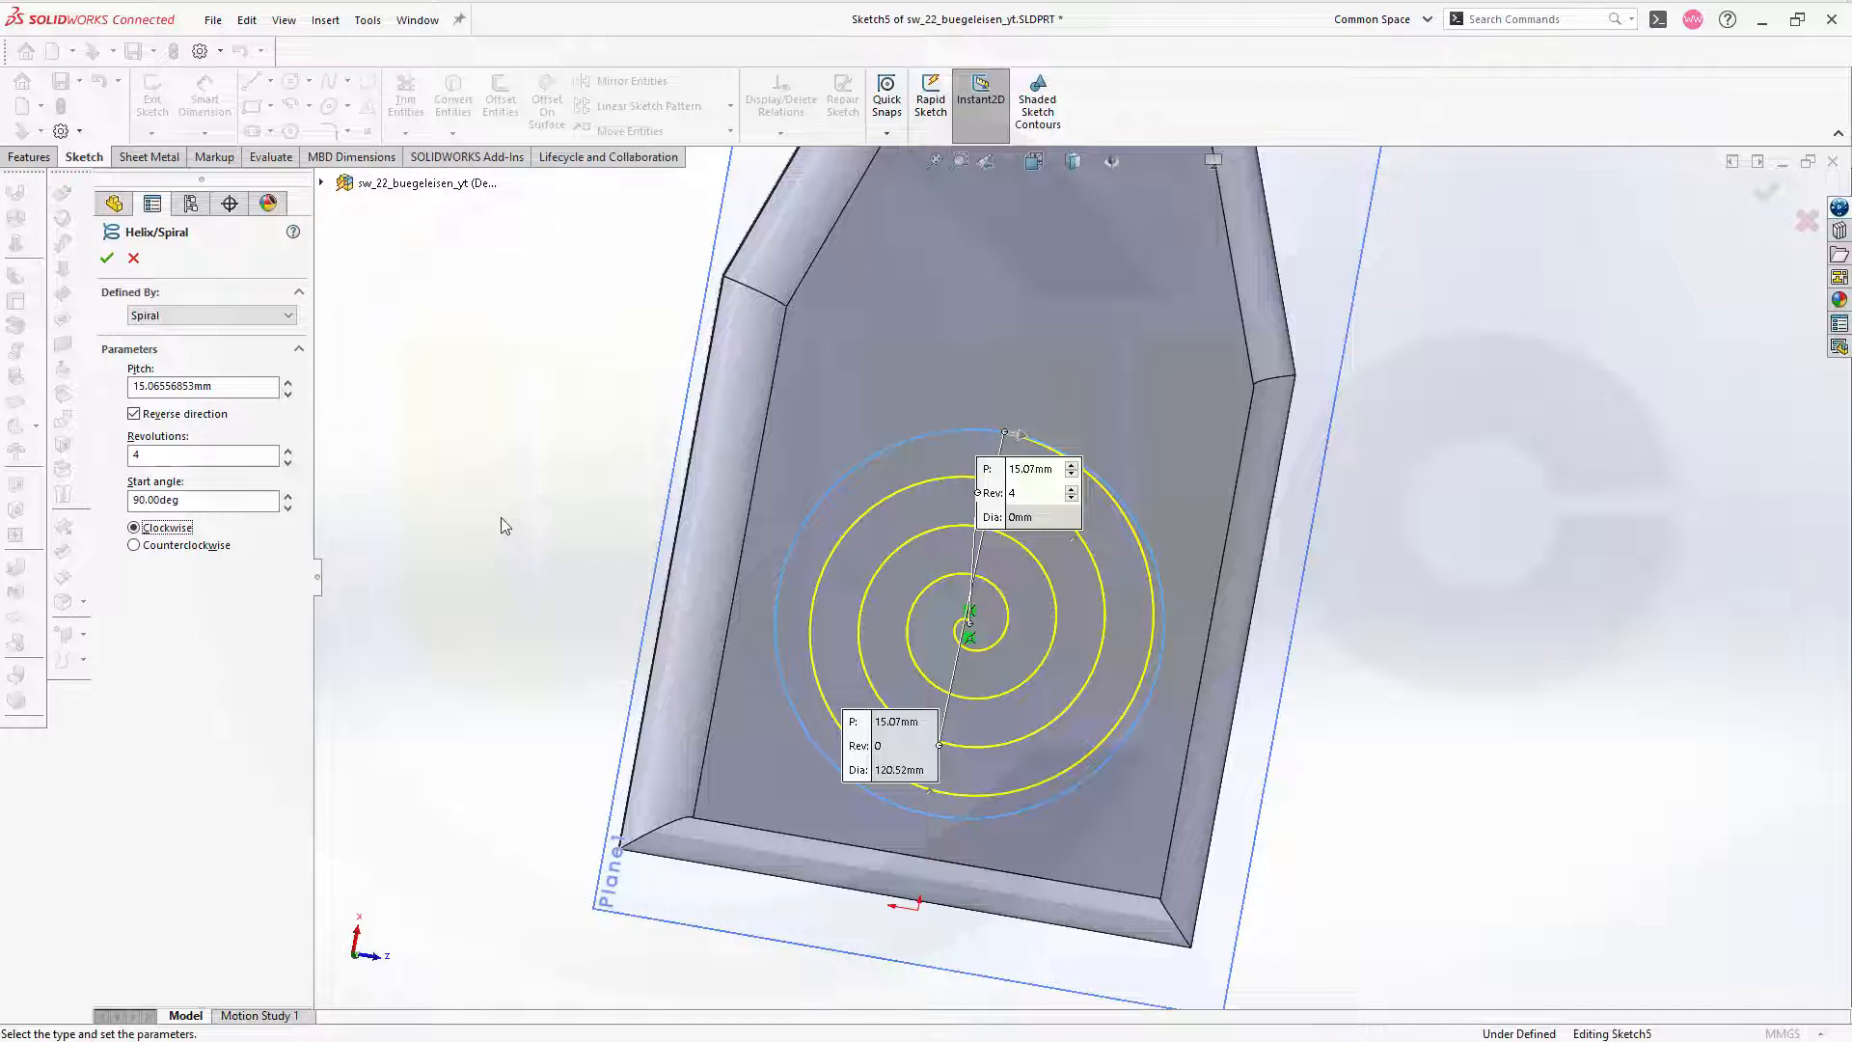
left_click(106, 257)
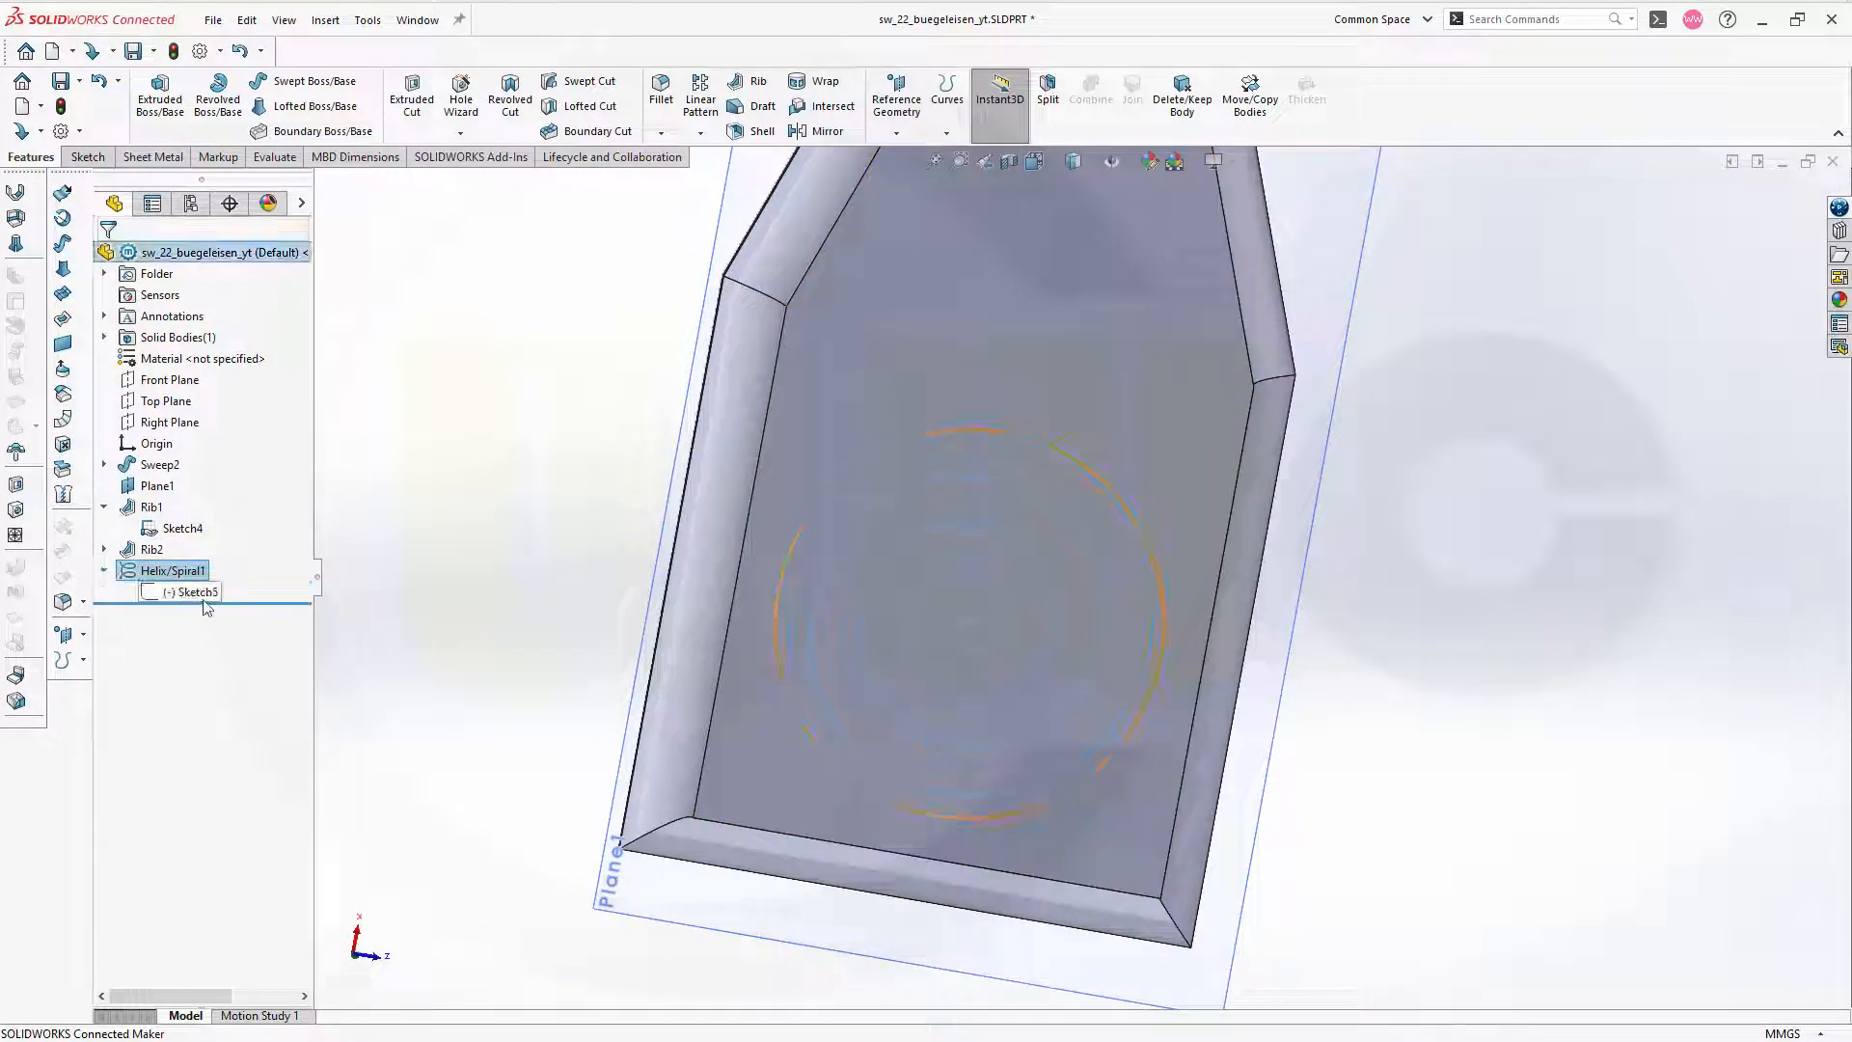
- Edit Sketch5 and set the base circle's diameter to 140 mm
left_click(195, 590)
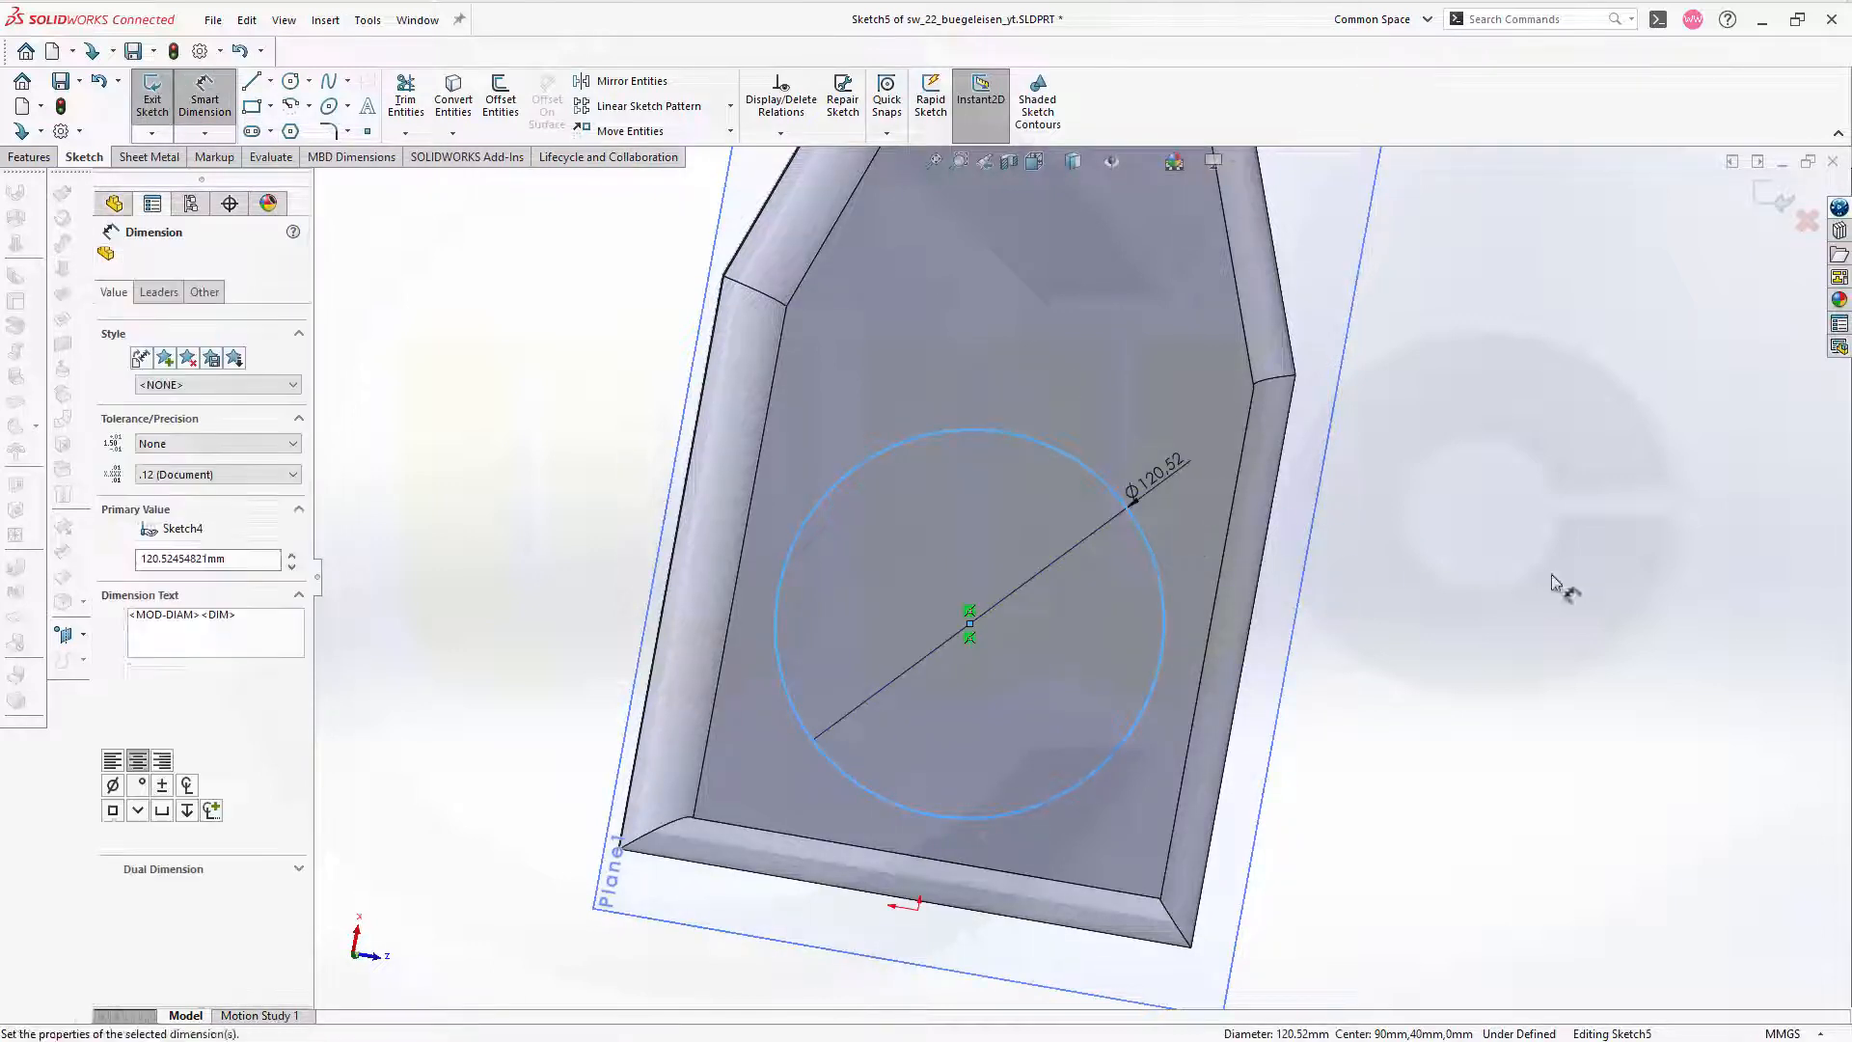
type("140")
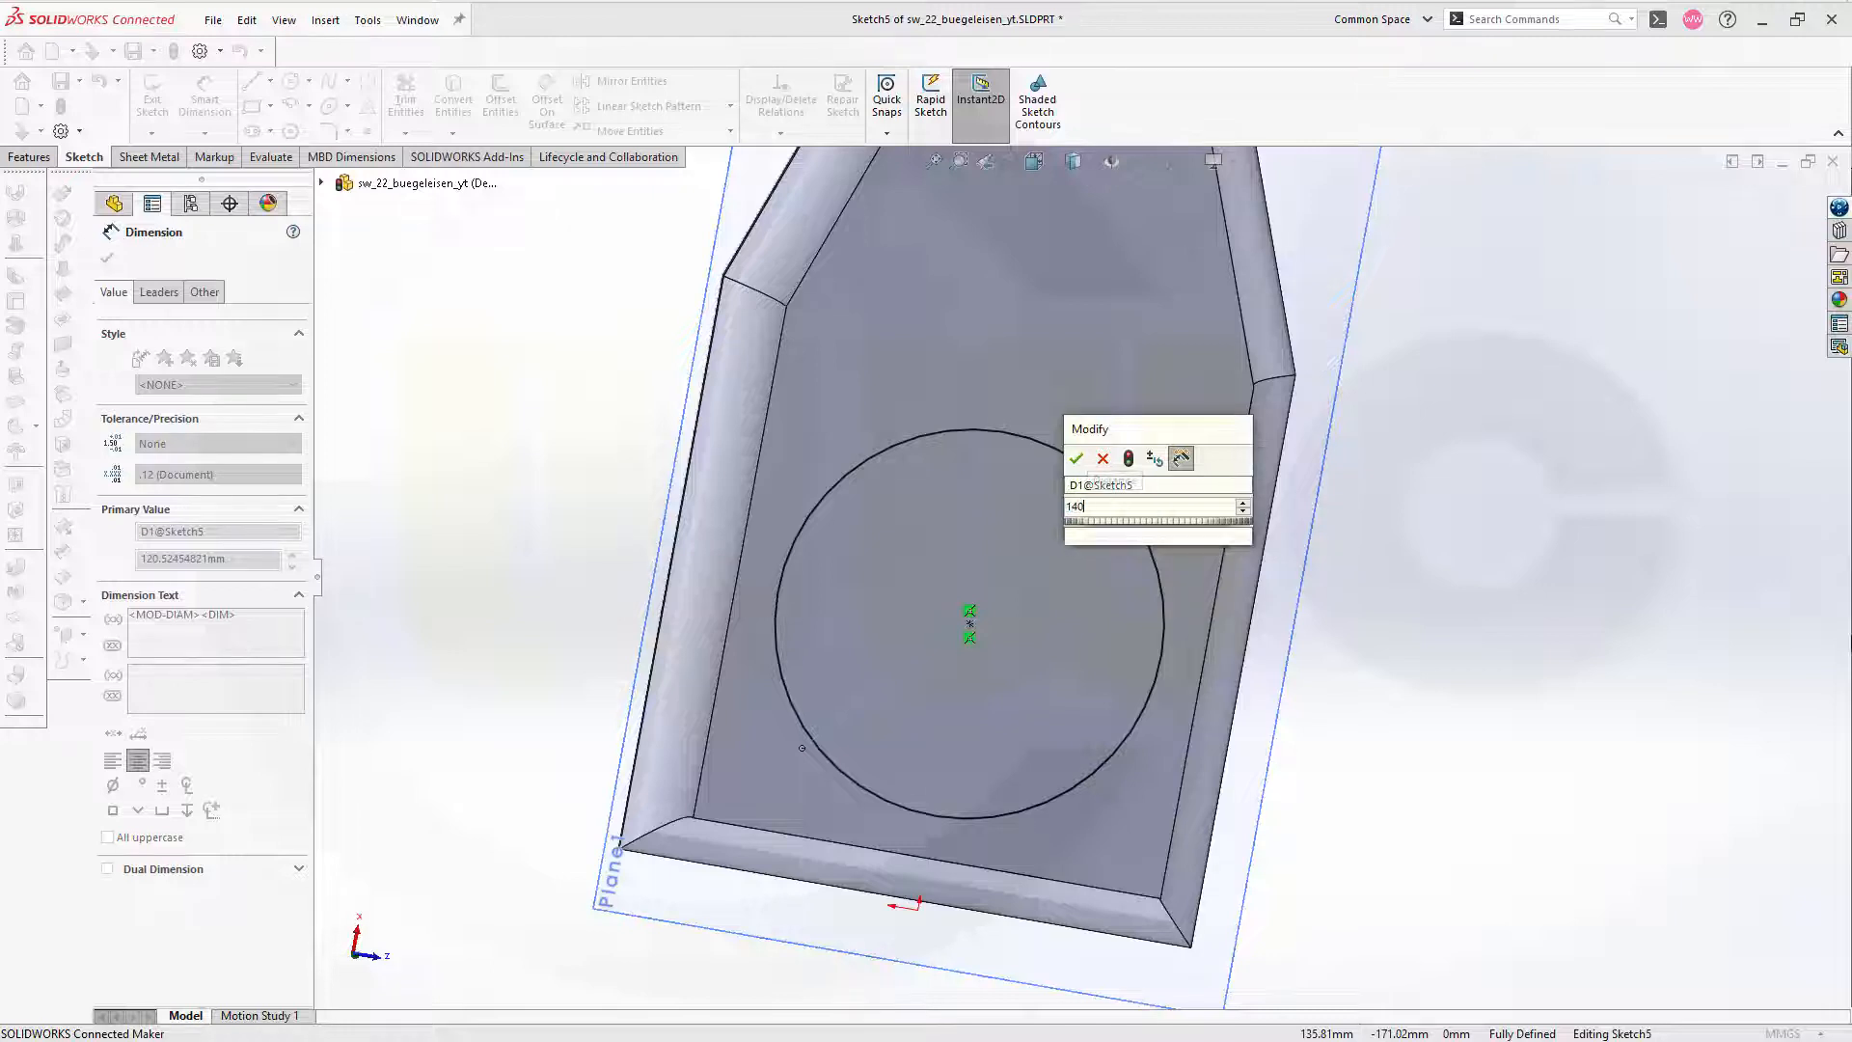
left_click(1074, 459)
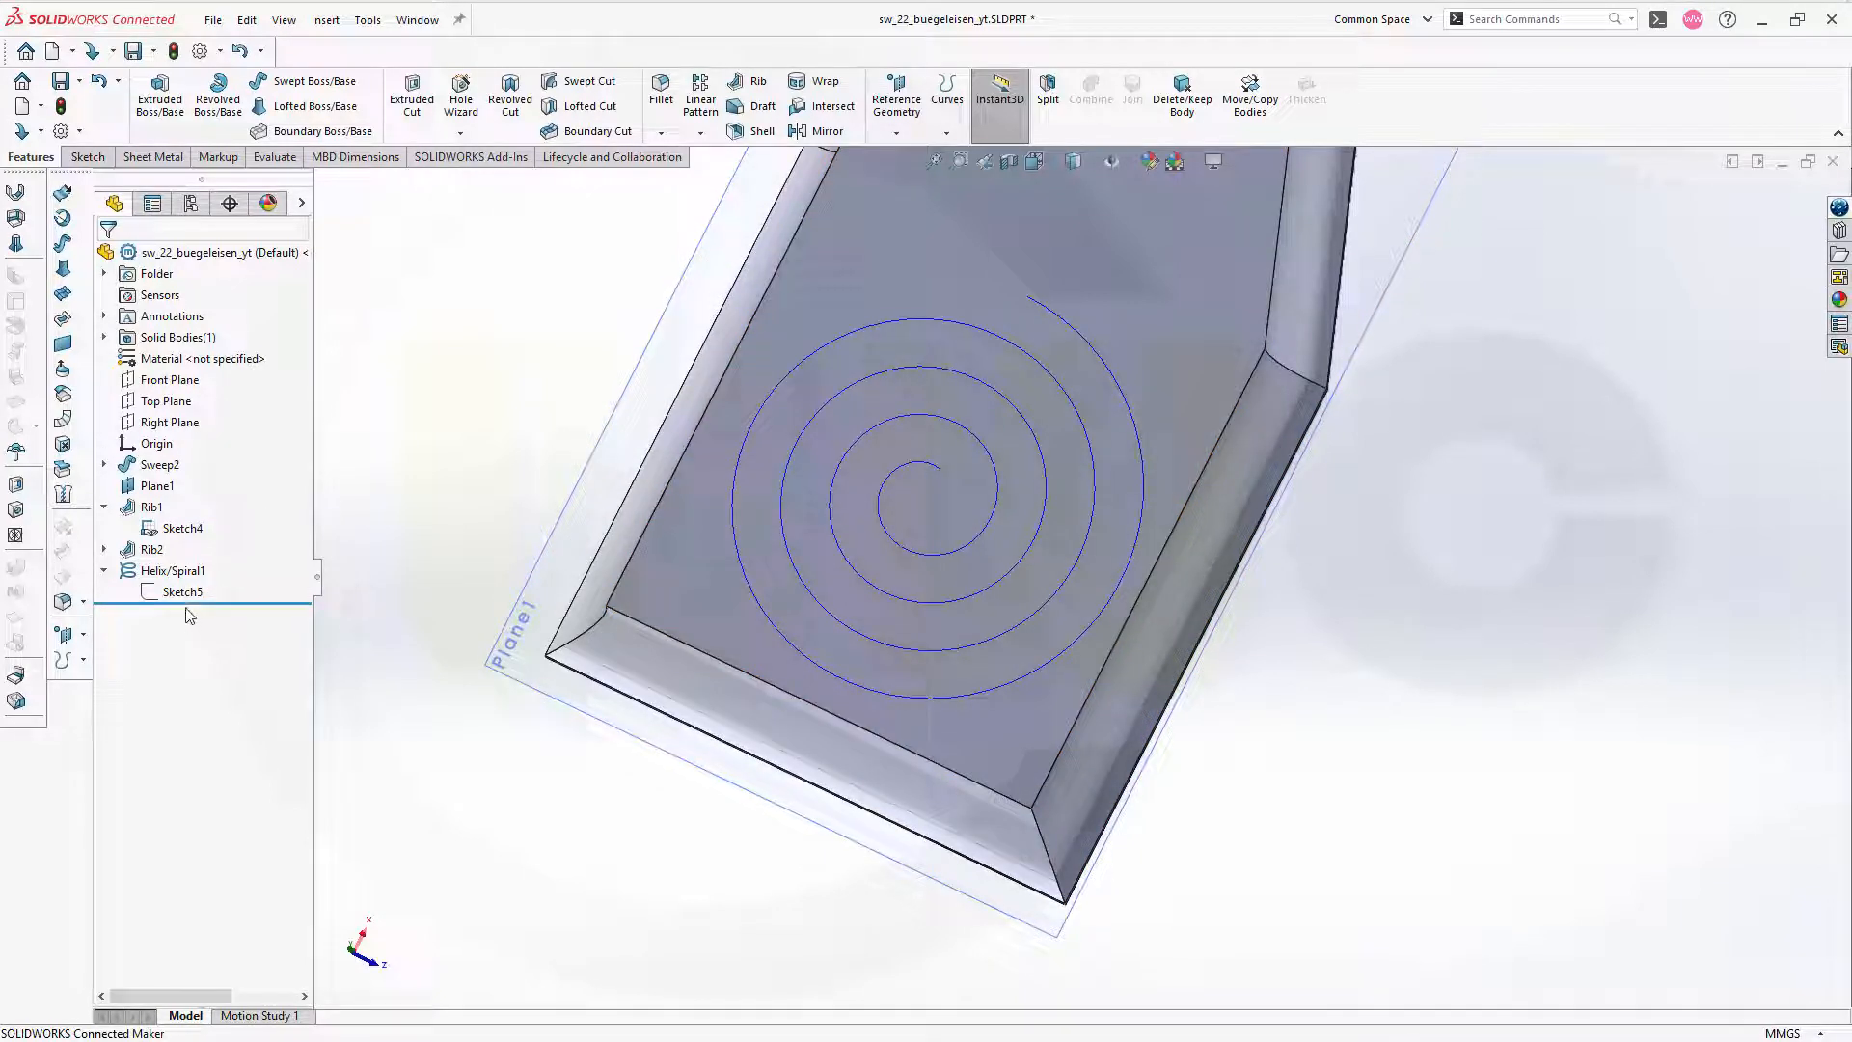
- Leave the sketch, edit Helix/Spiral1 and switch its direction to counterclockwise
left_click(172, 571)
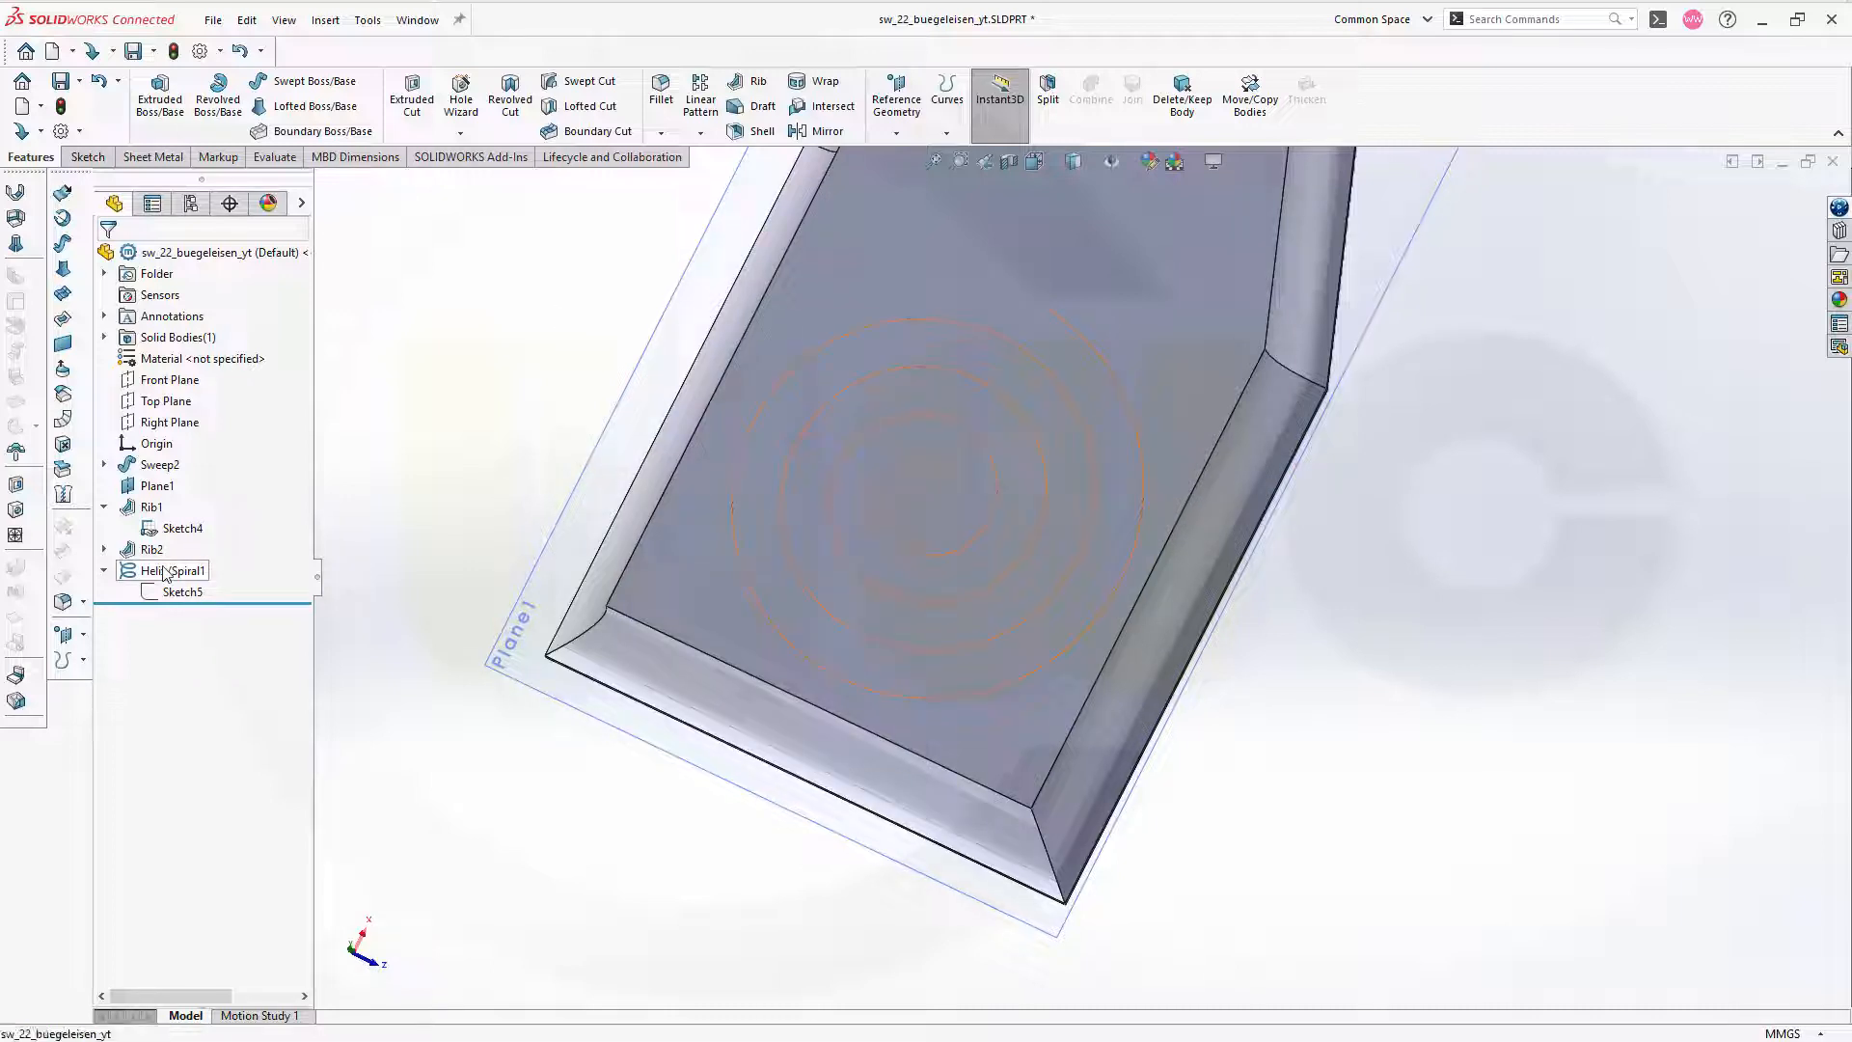
left_click(175, 571)
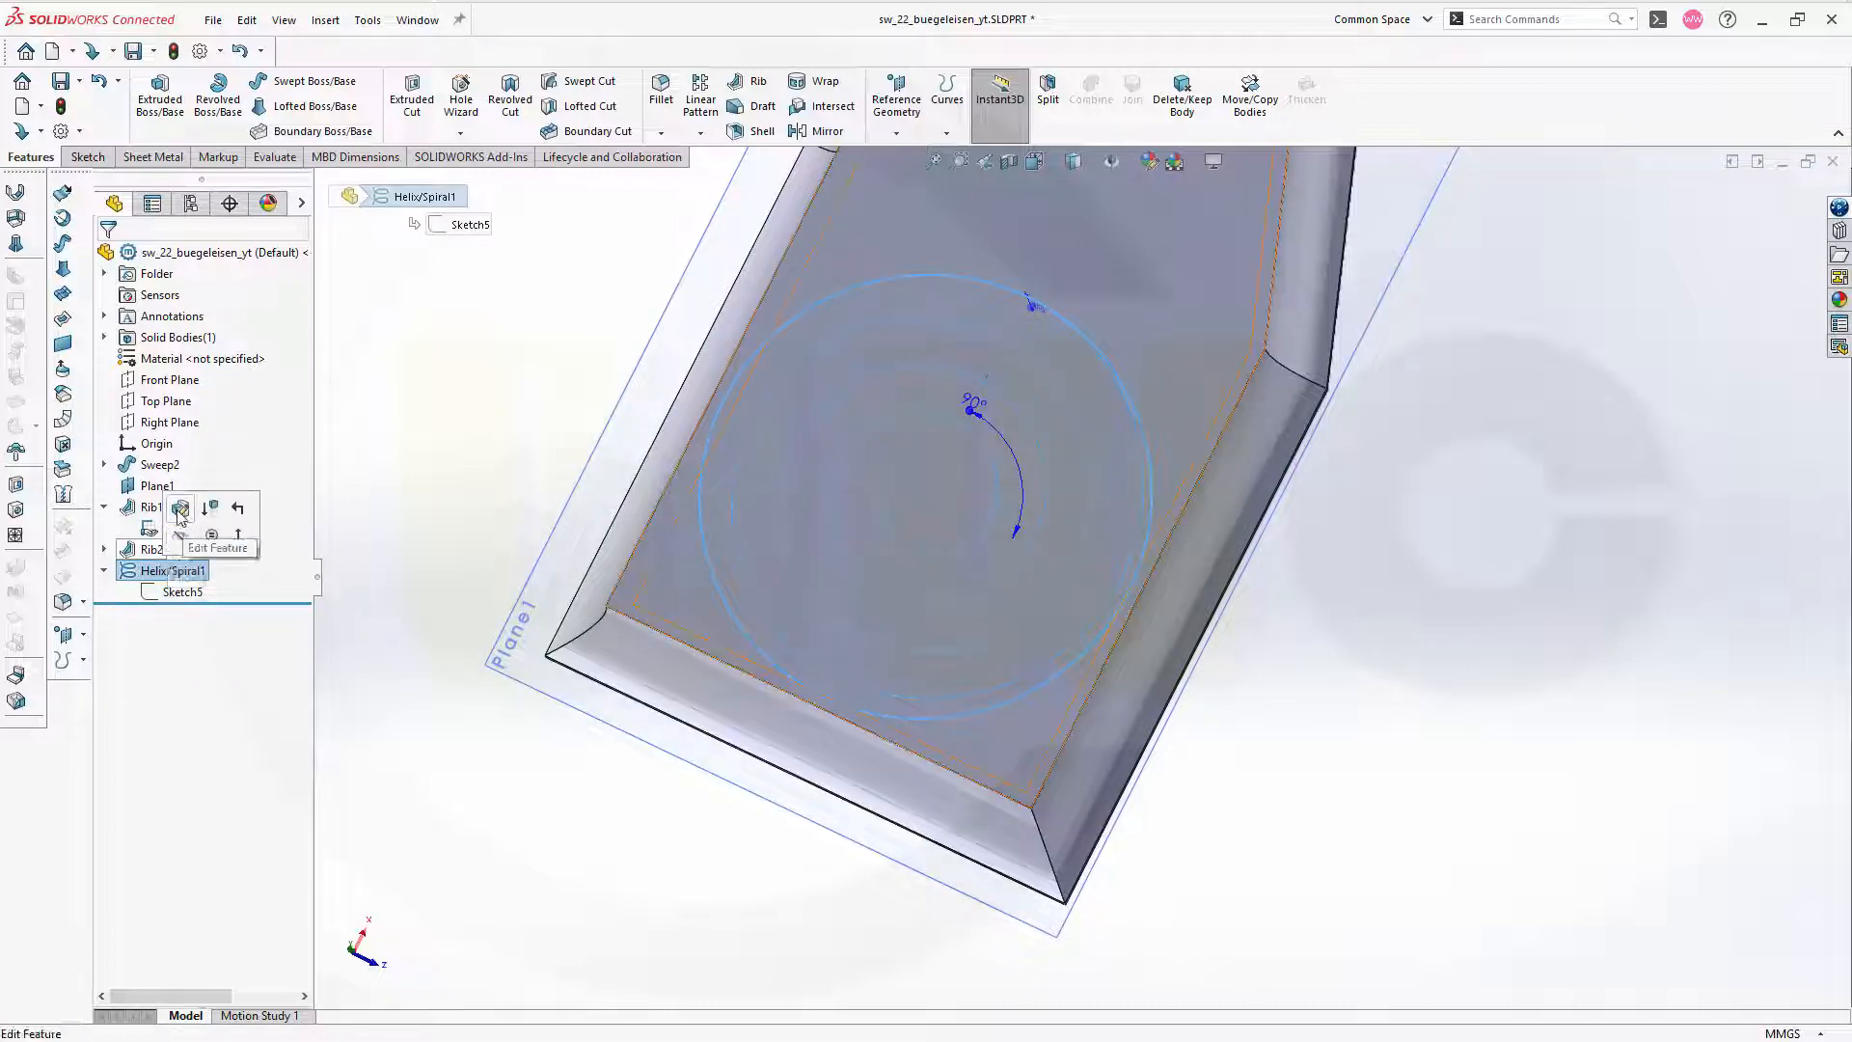
left_click(181, 507)
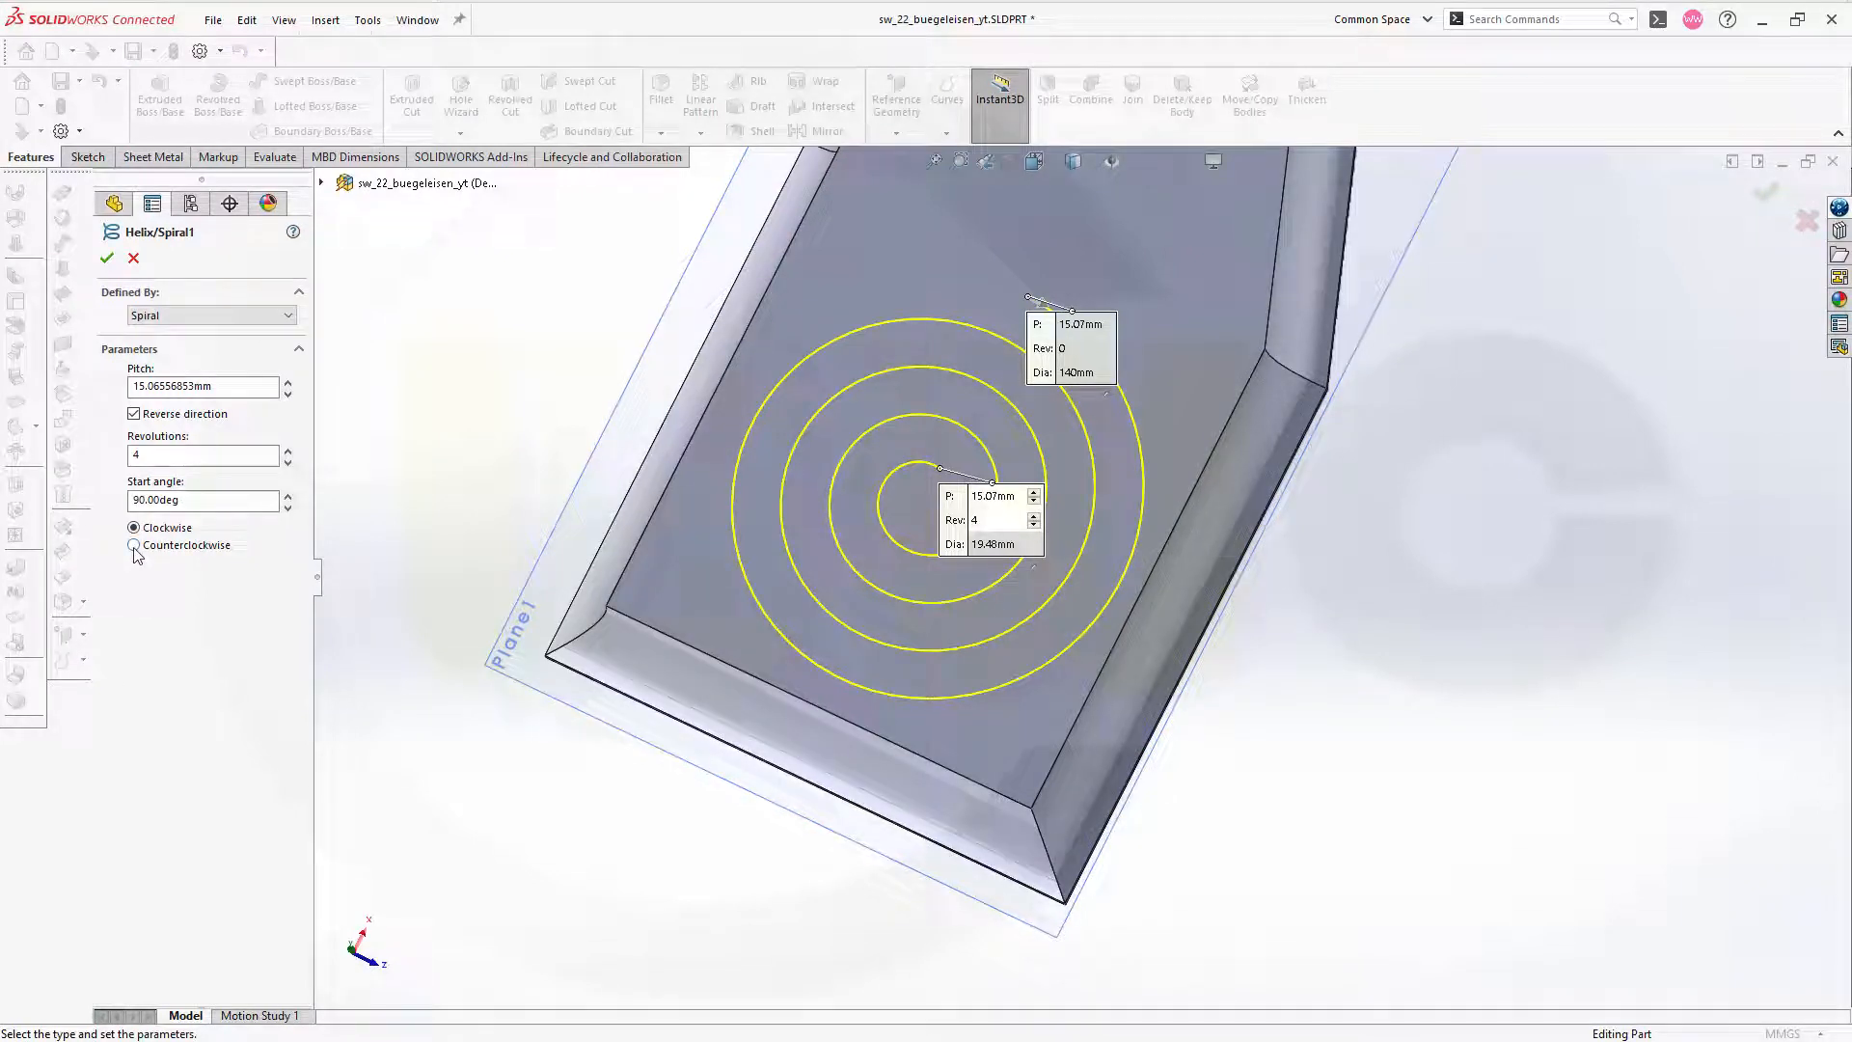
left_click(135, 544)
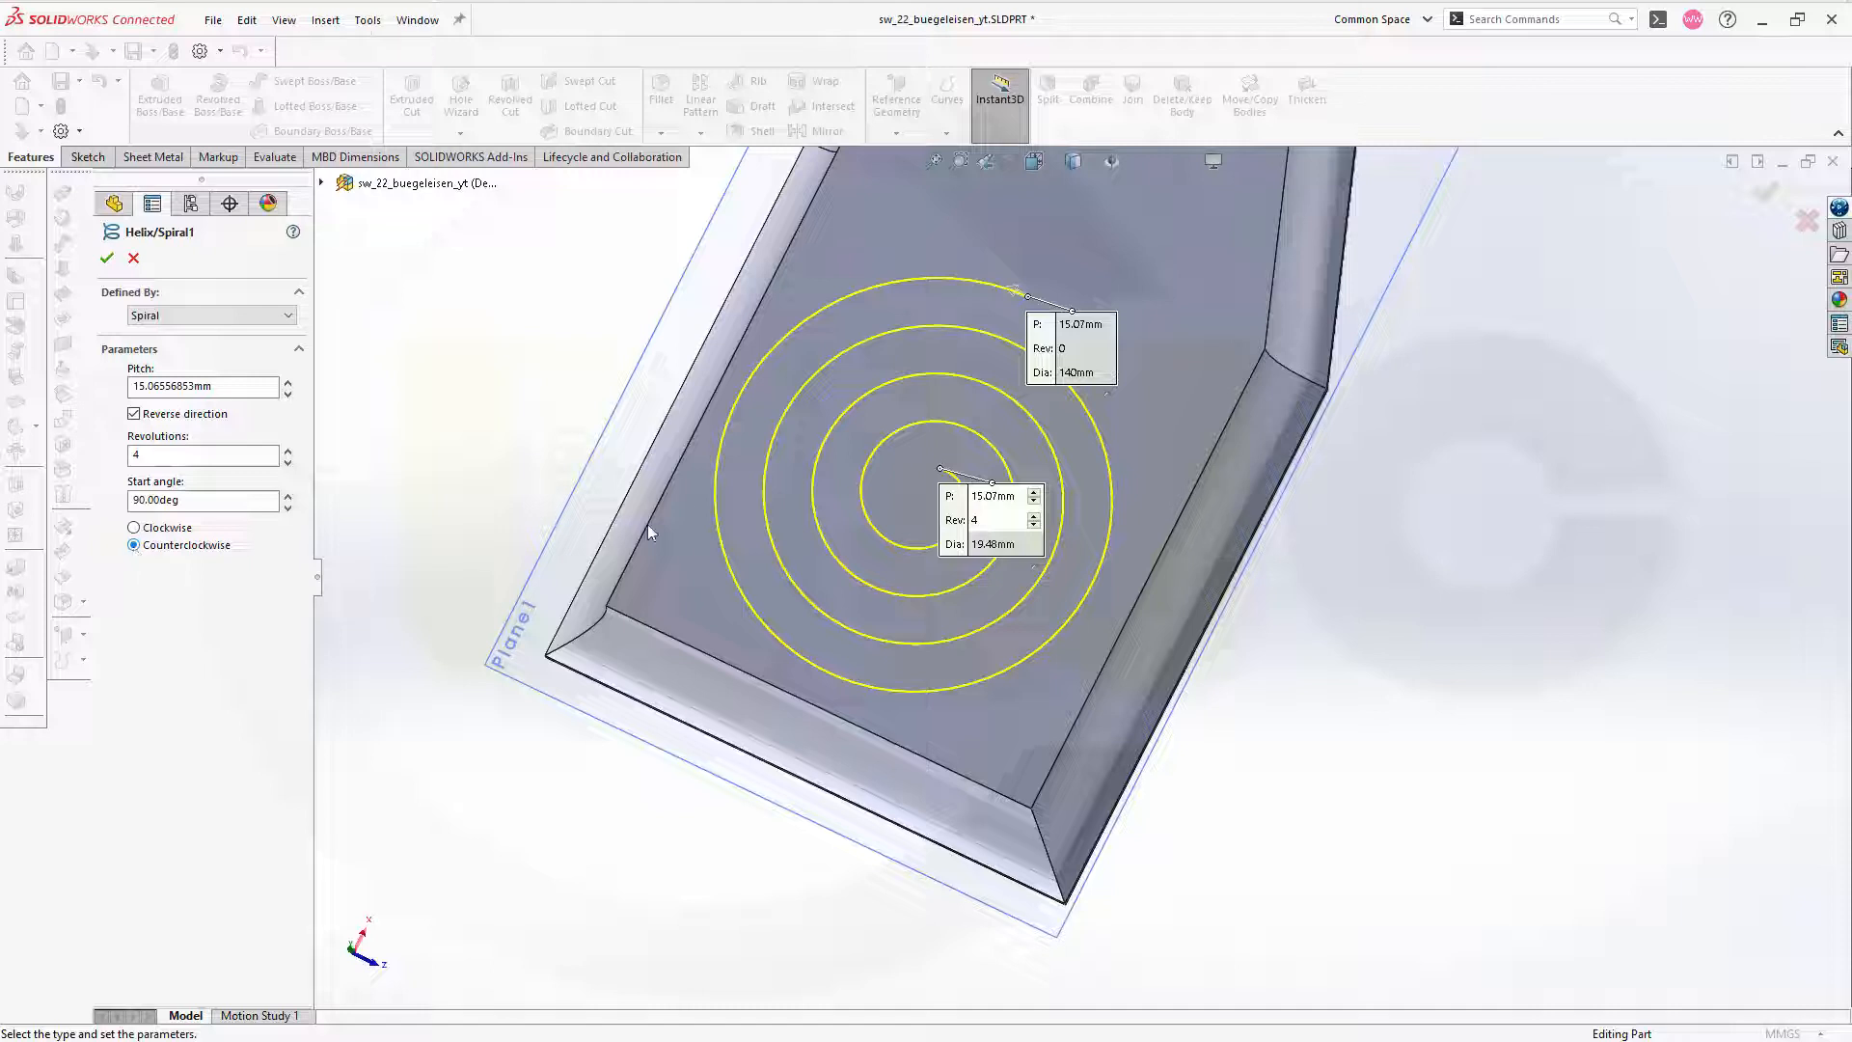
mouse_move(434, 366)
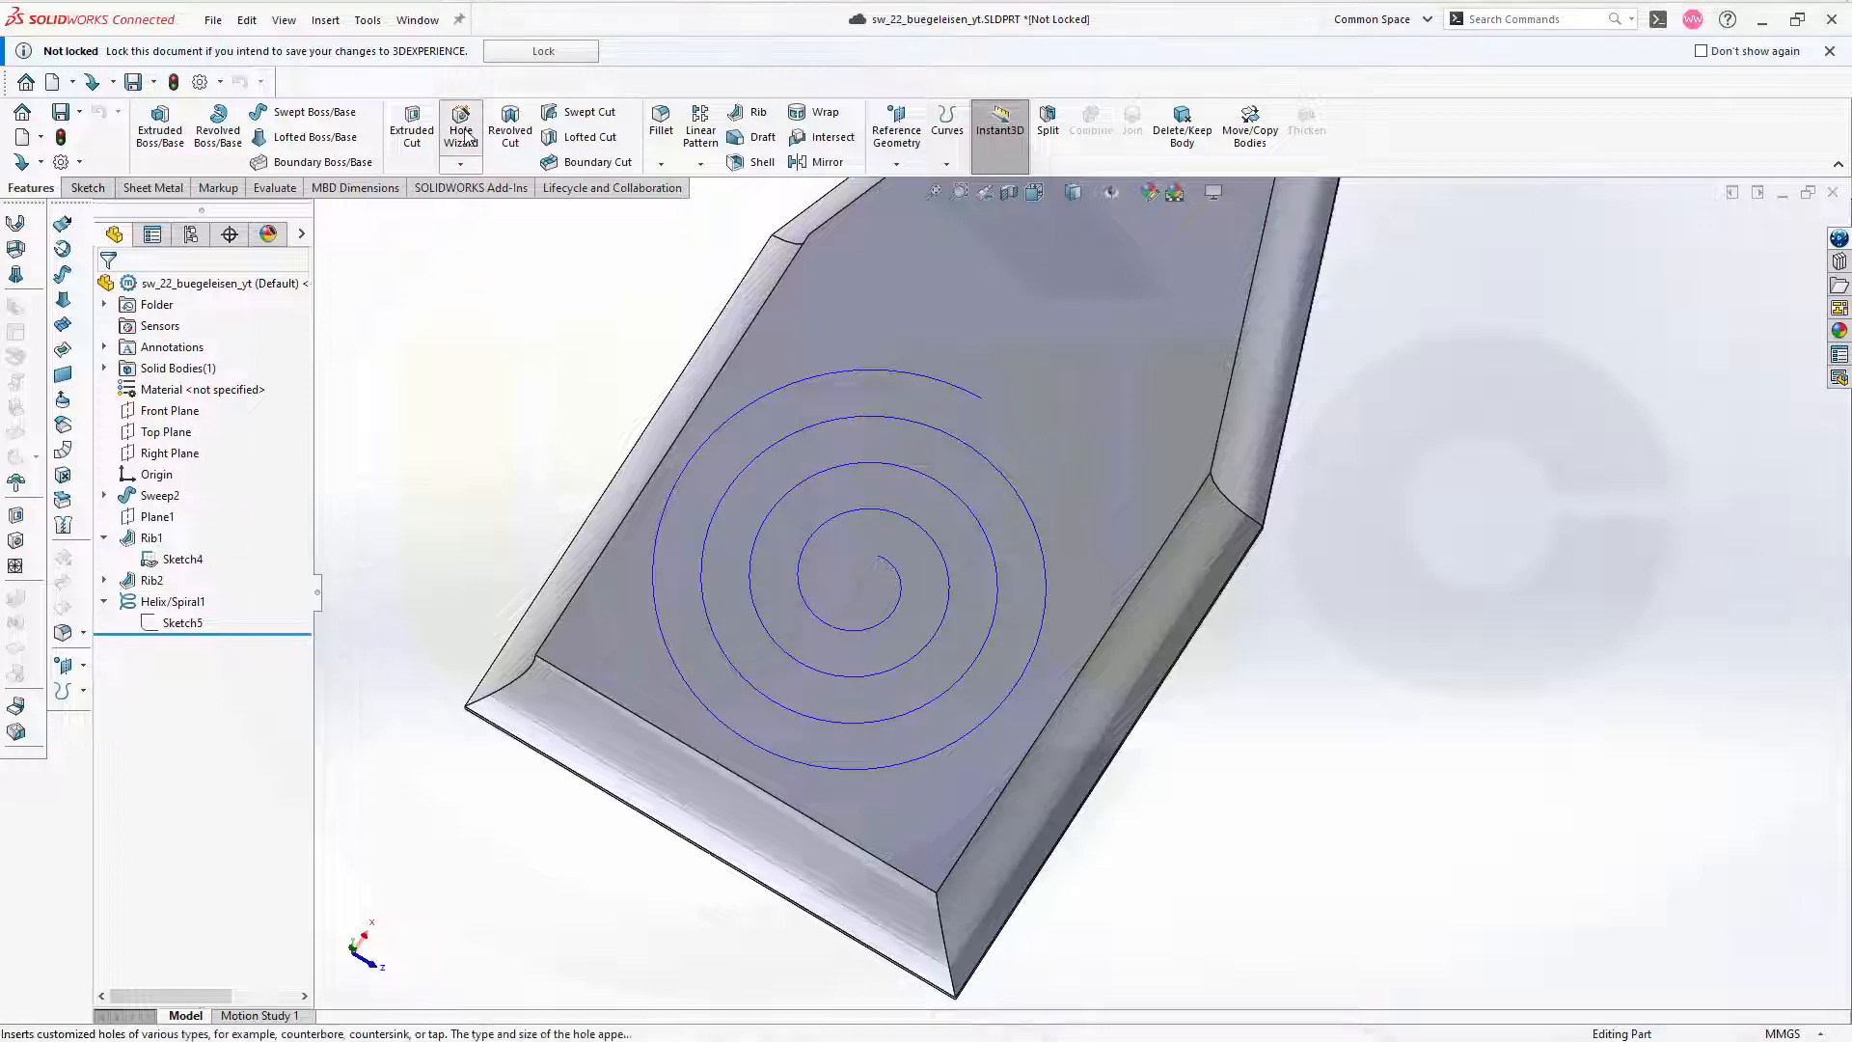
- Start a simple 6 mm Up To Next hole and place it on the soleplate's top face
left_click(459, 128)
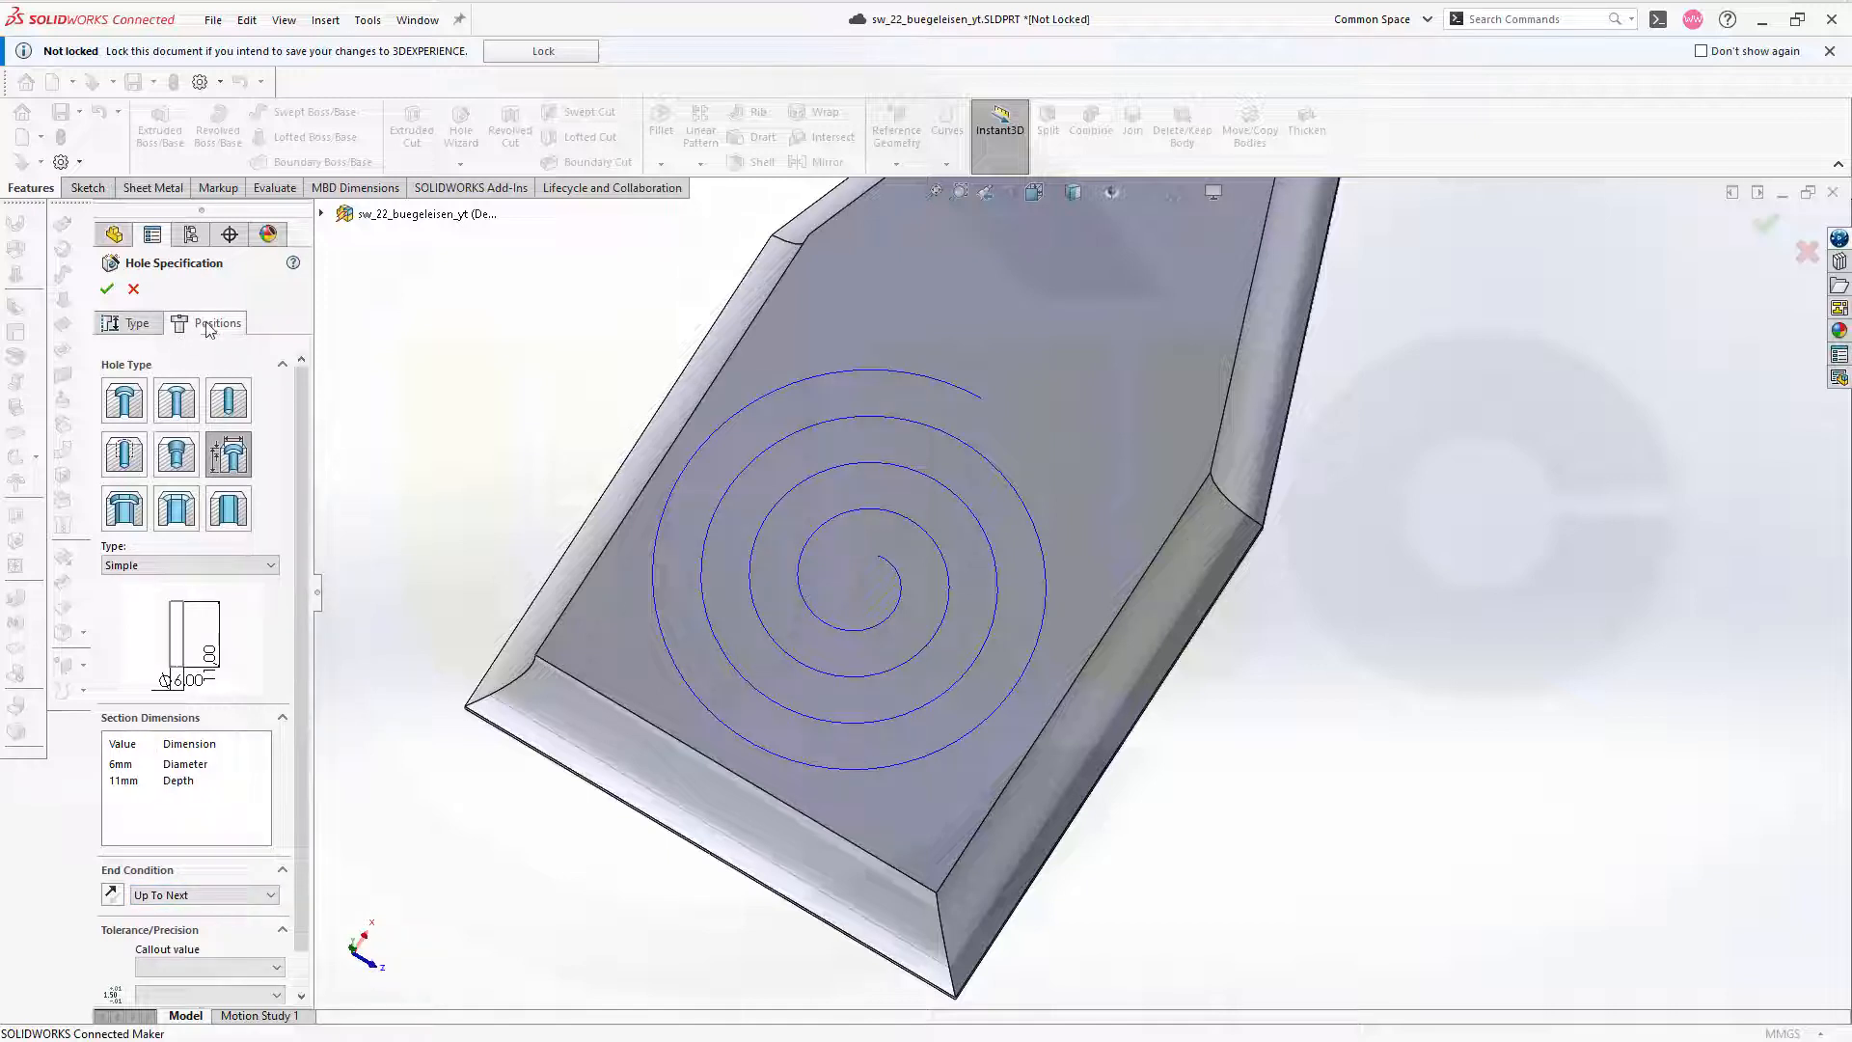
left_click(216, 323)
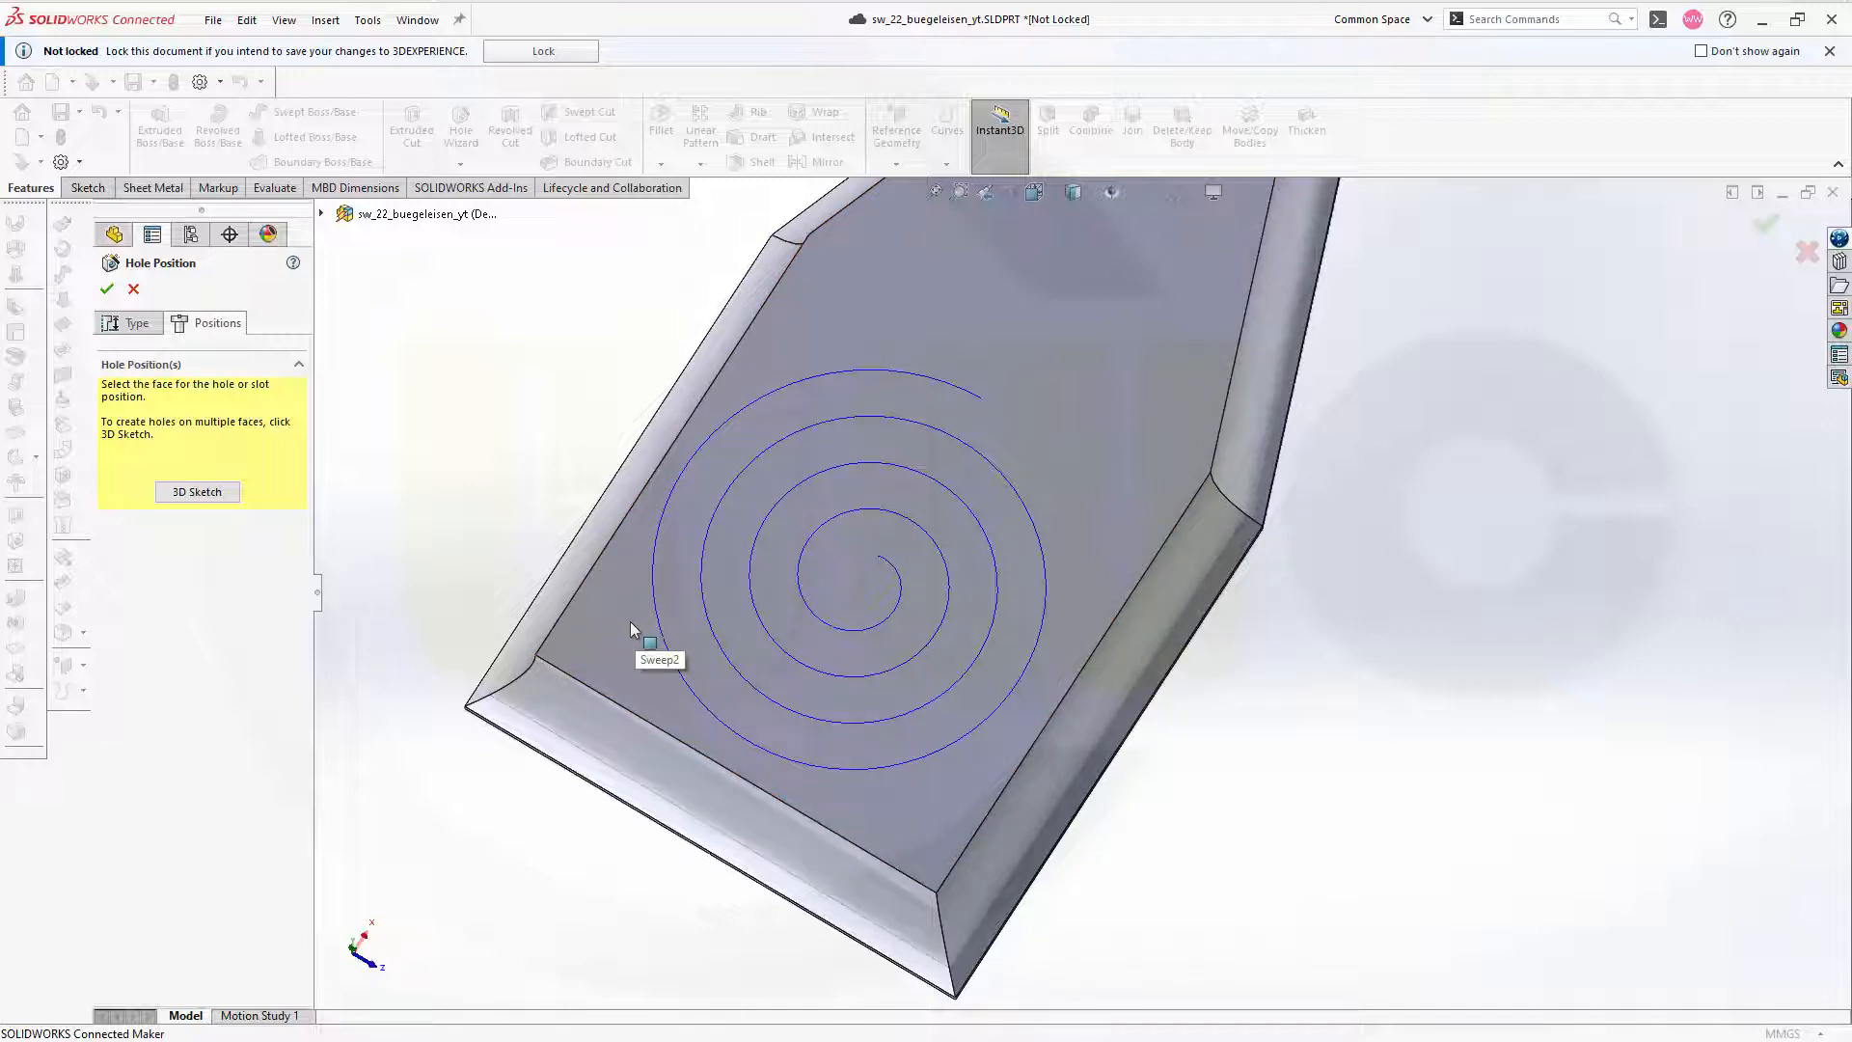
left_click(627, 623)
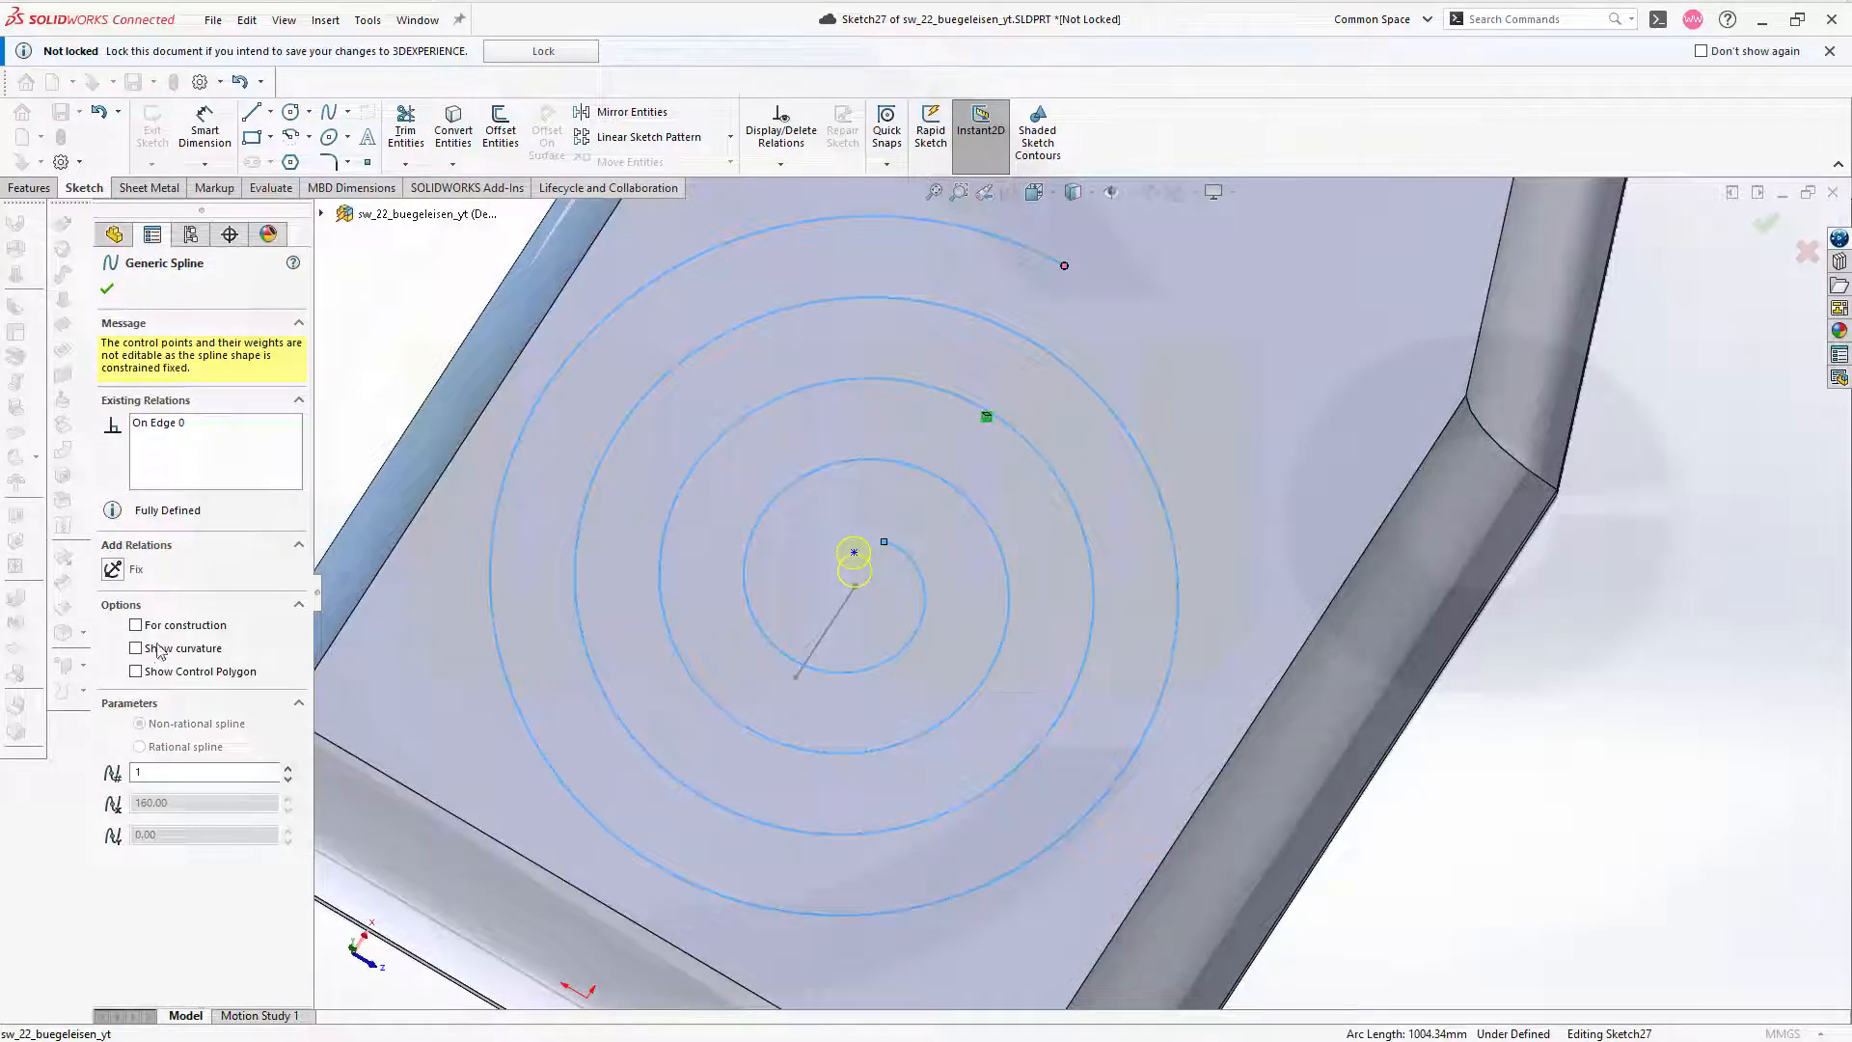
- Make the hole point coincident with the spiral's inner endpoint and confirm HoleWzd5
left_click(135, 623)
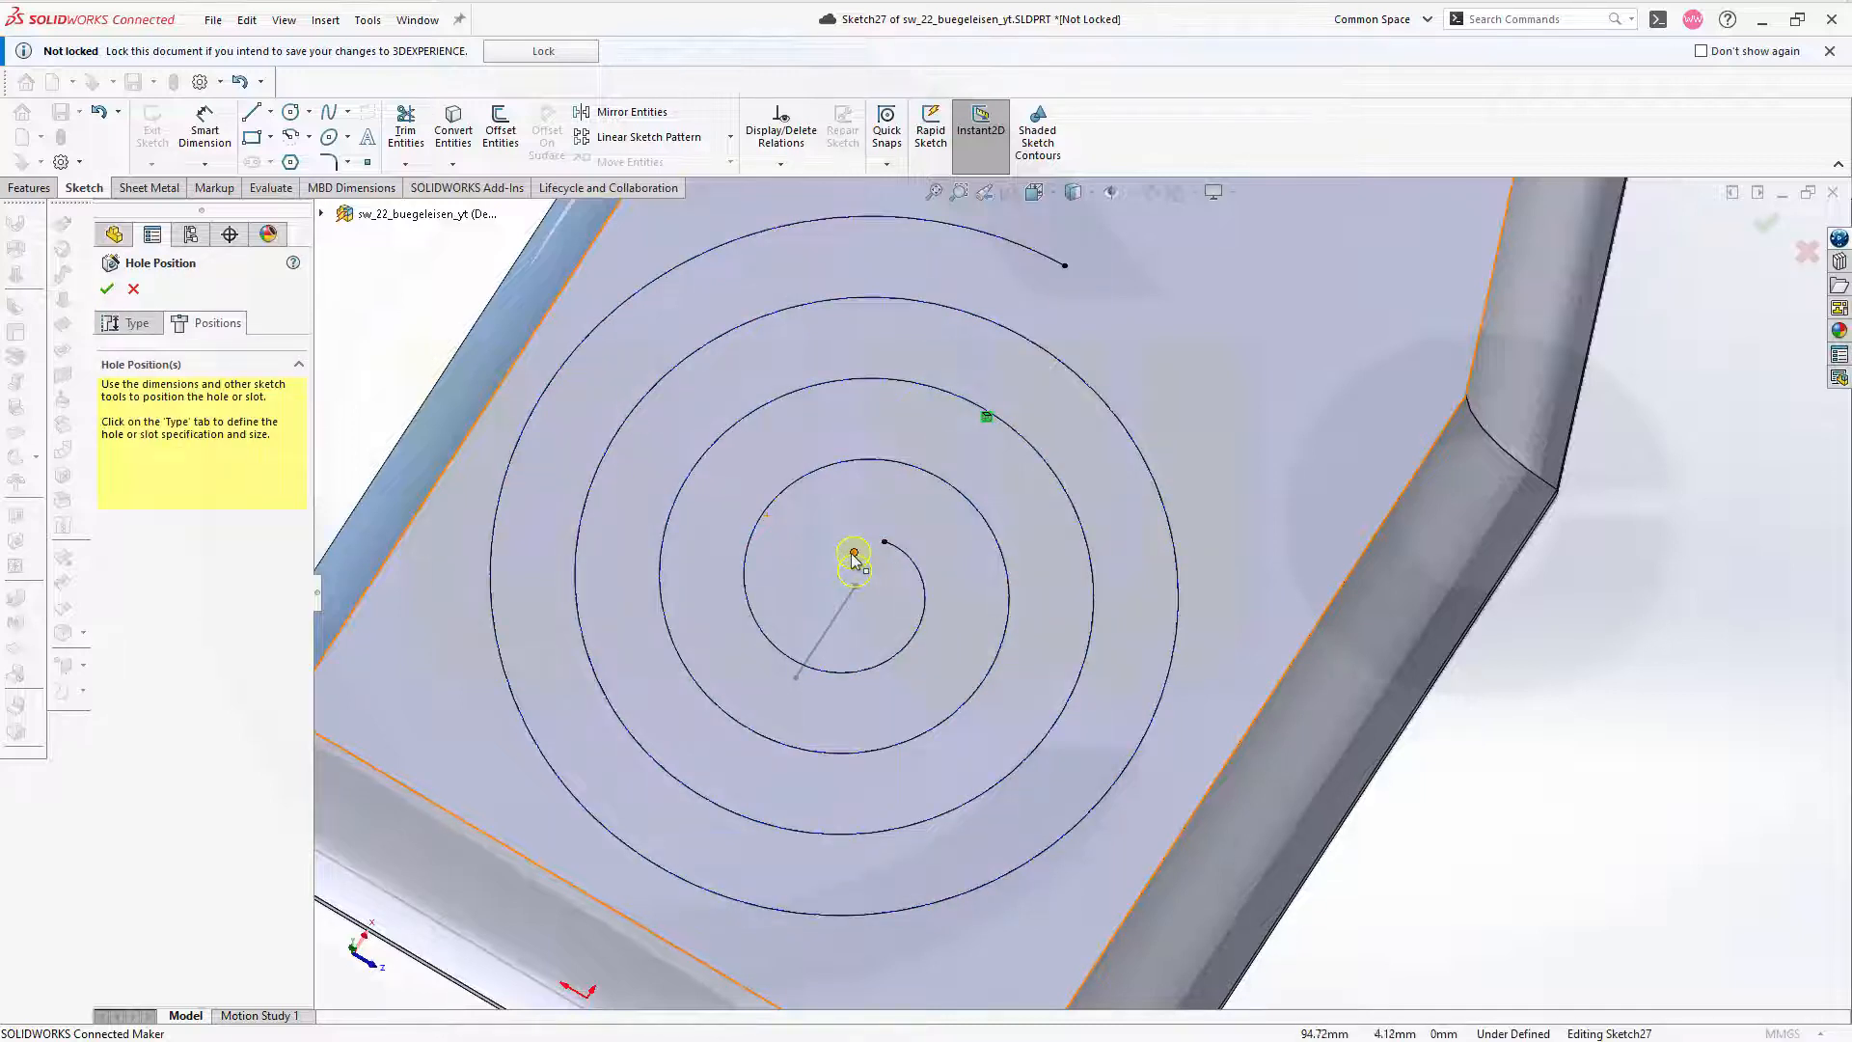
left_click(854, 552)
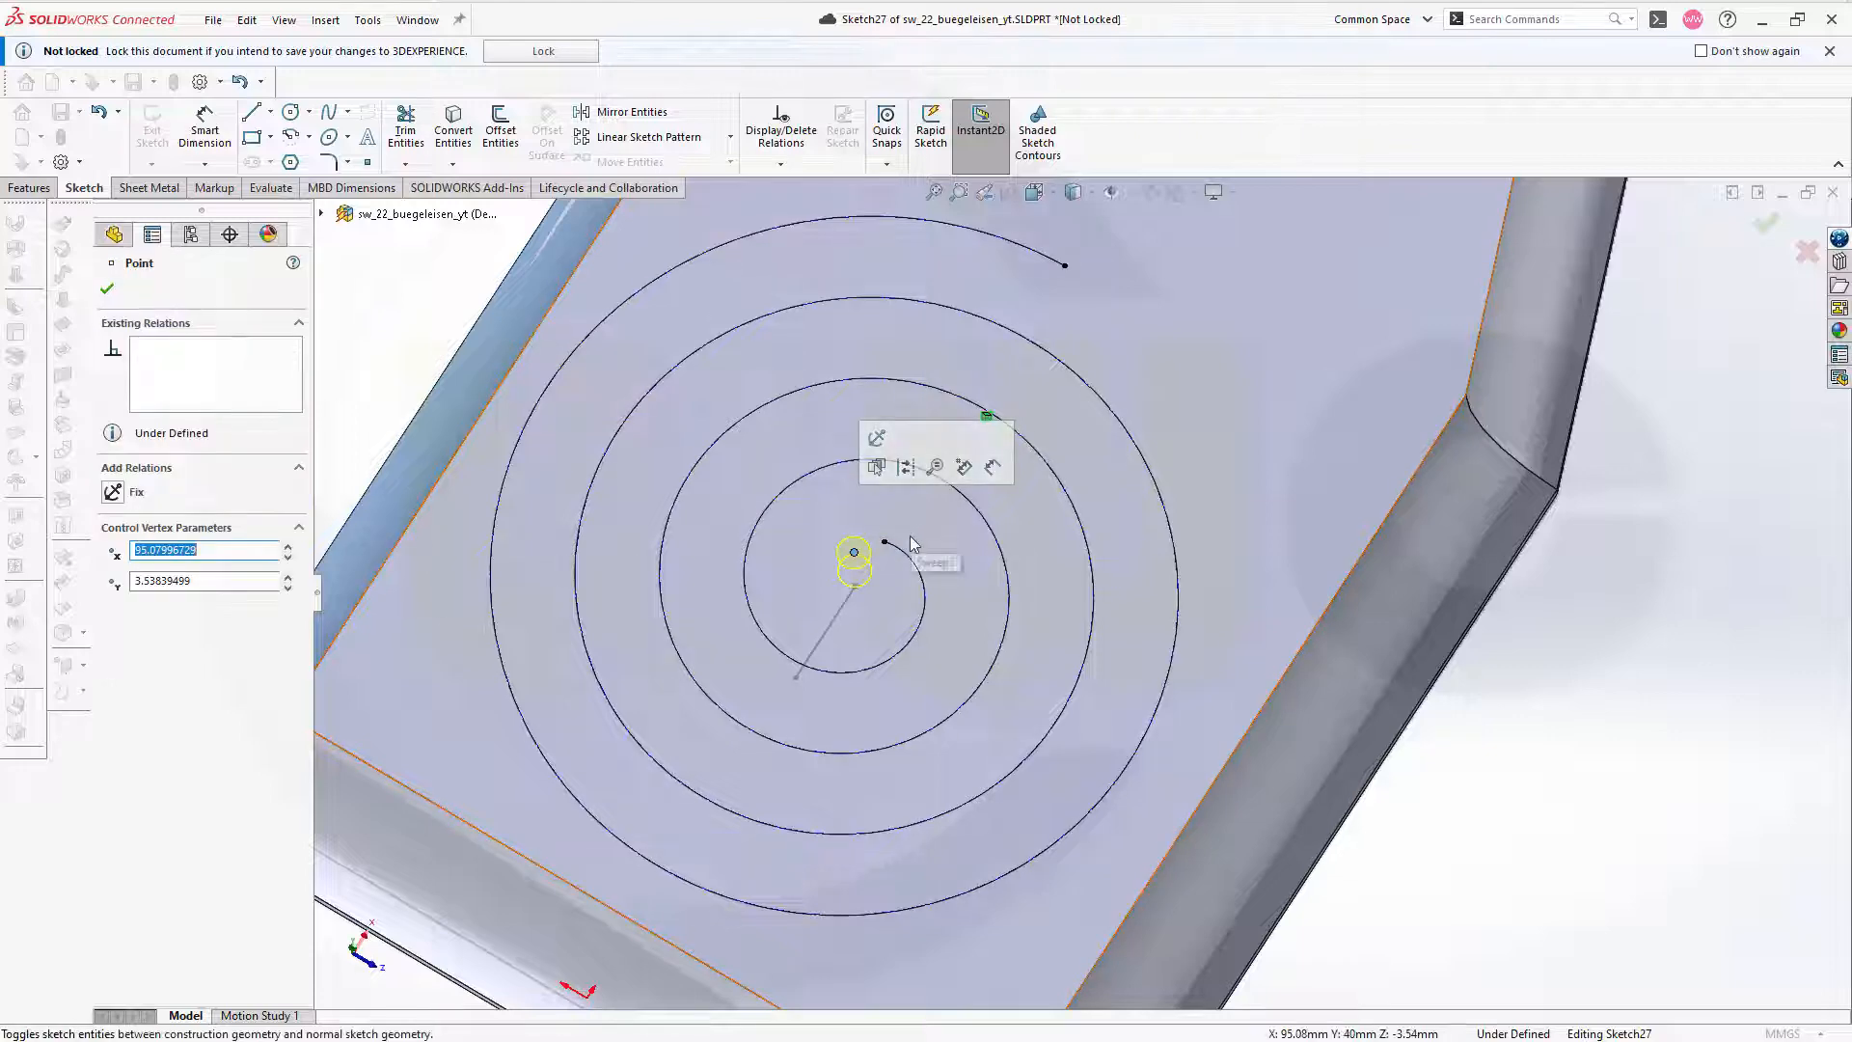
left_click(884, 542)
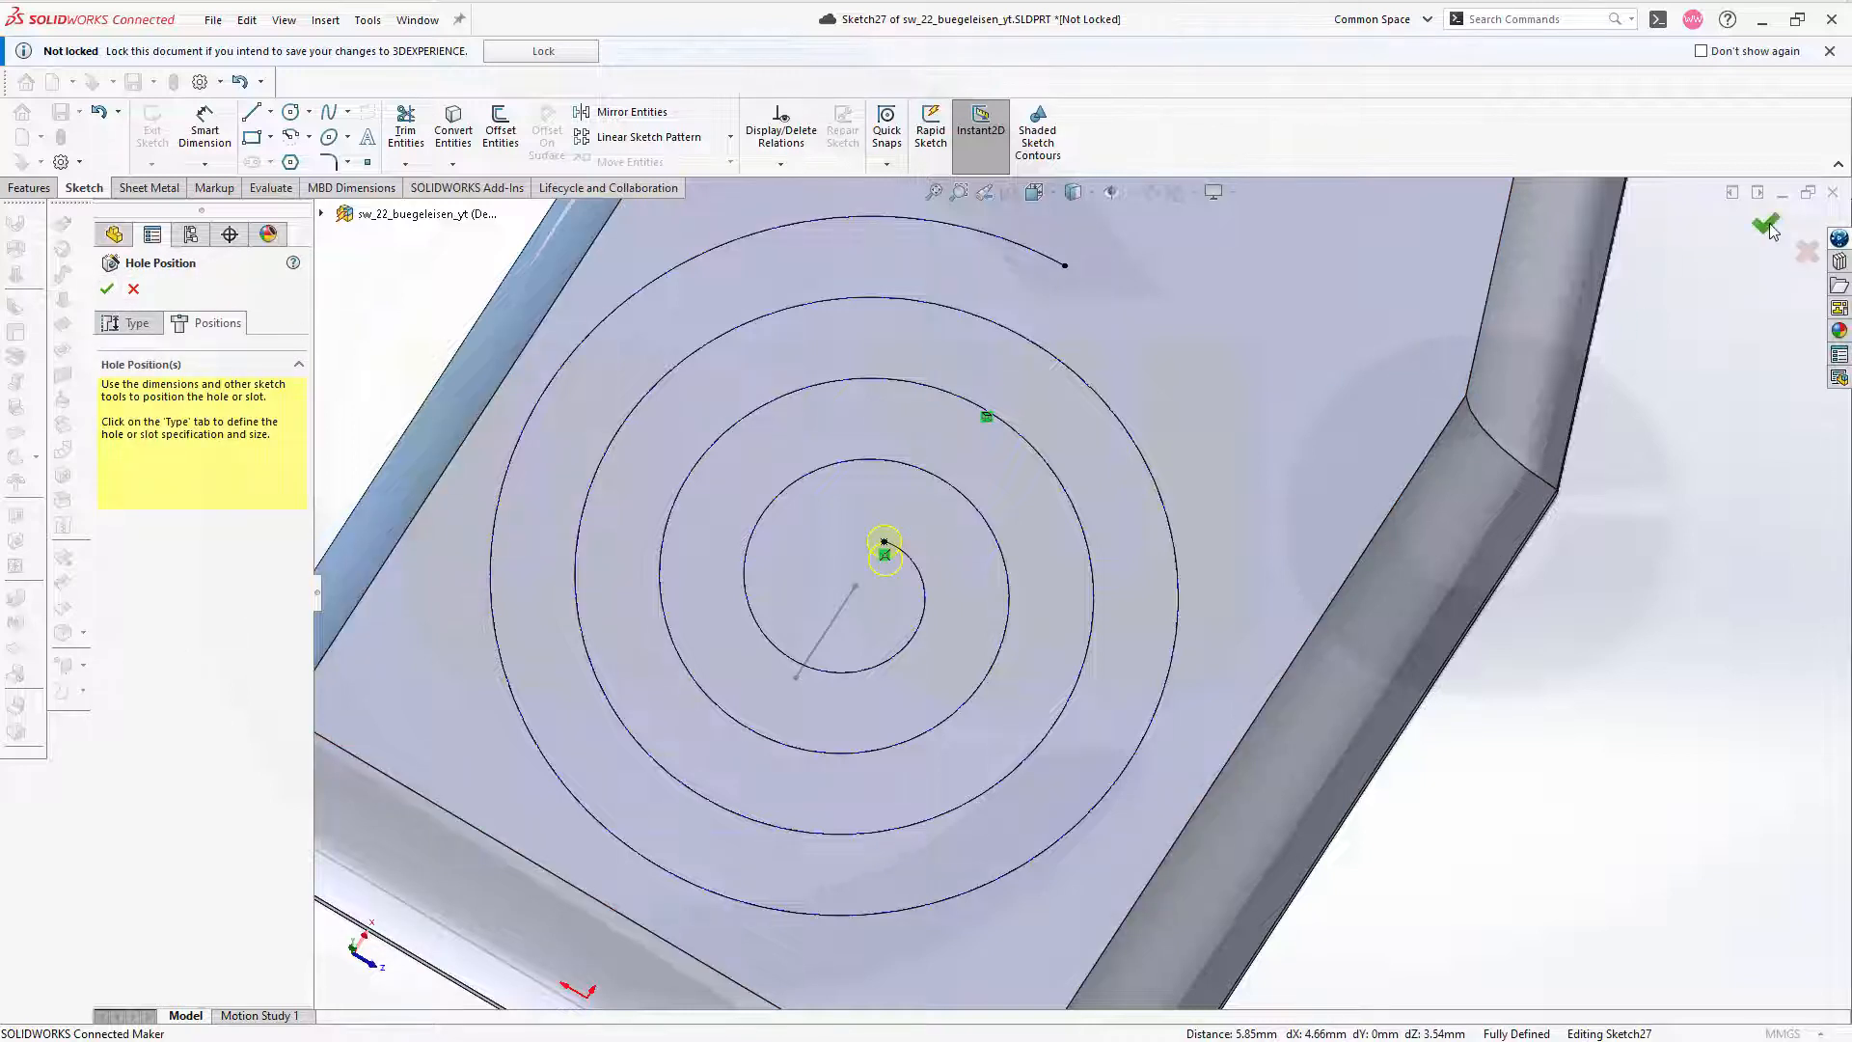
left_click(106, 289)
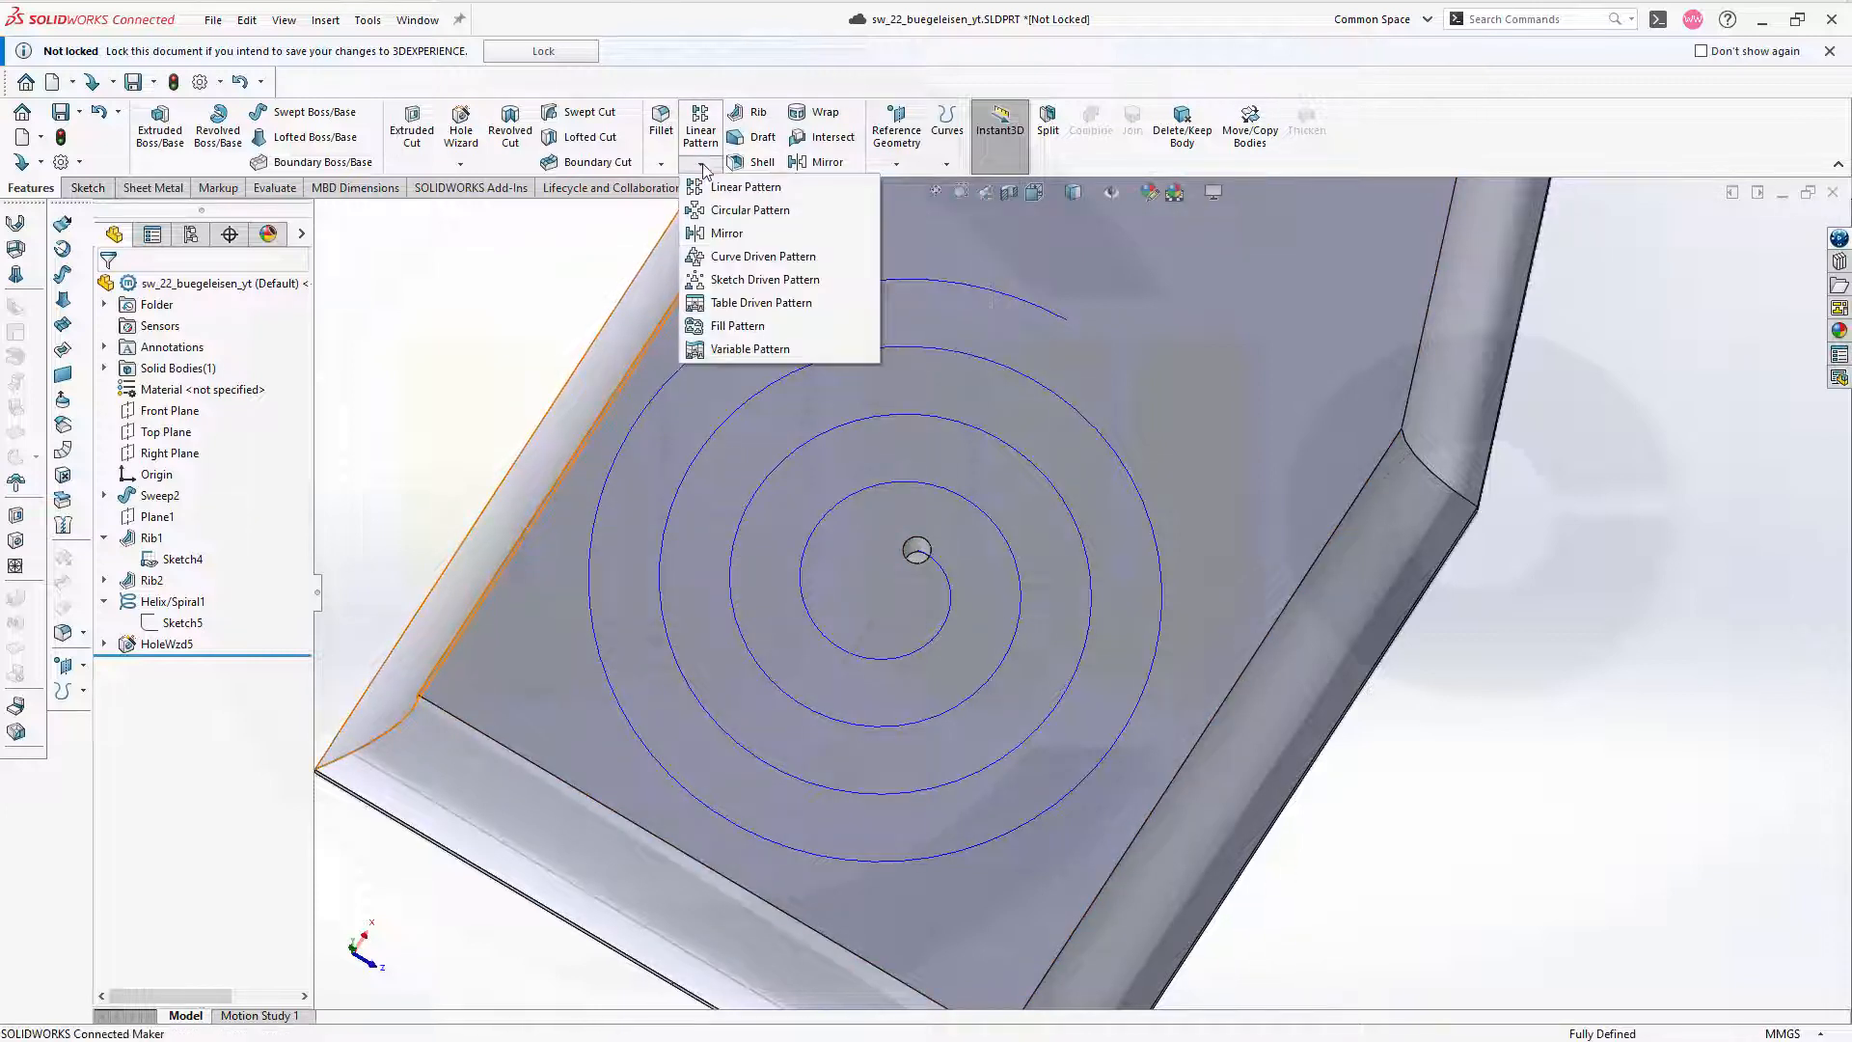
- Create a curve-driven pattern of HoleWzd5 with 80 equally spaced instances along the spiral
left_click(760, 256)
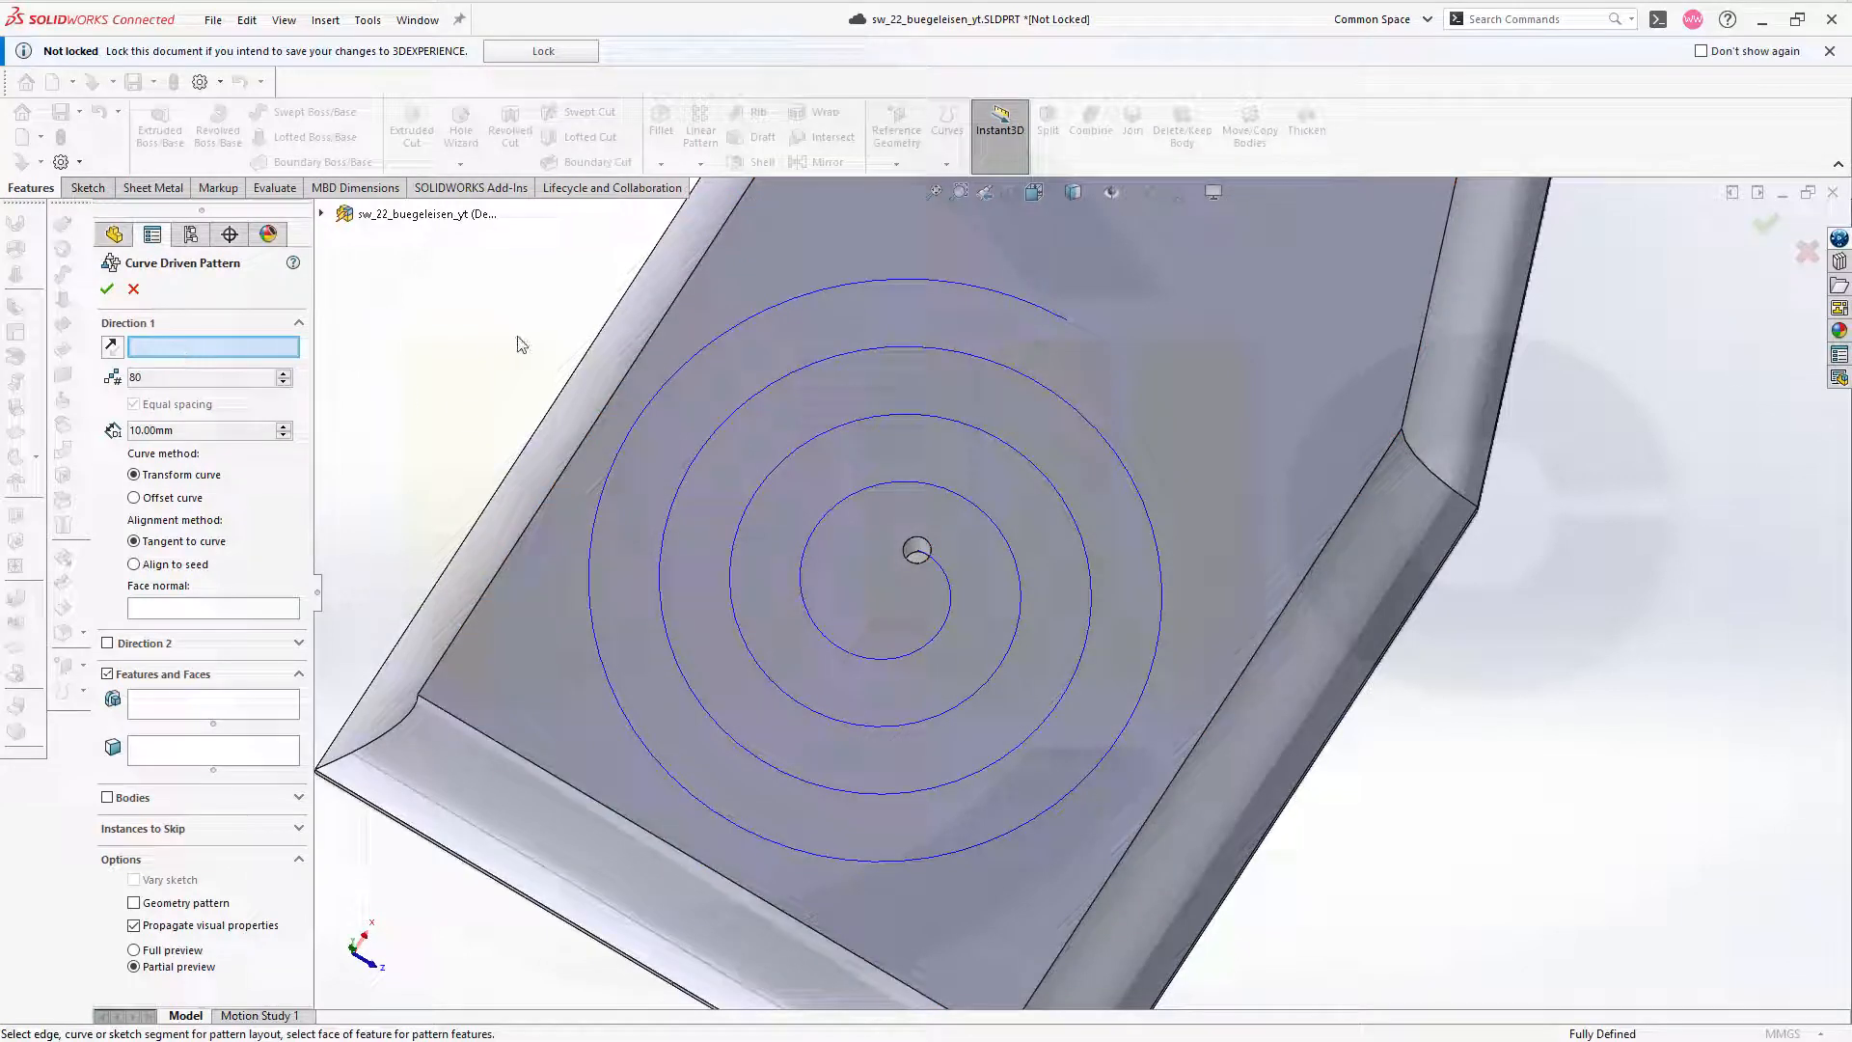
mouse_move(821, 366)
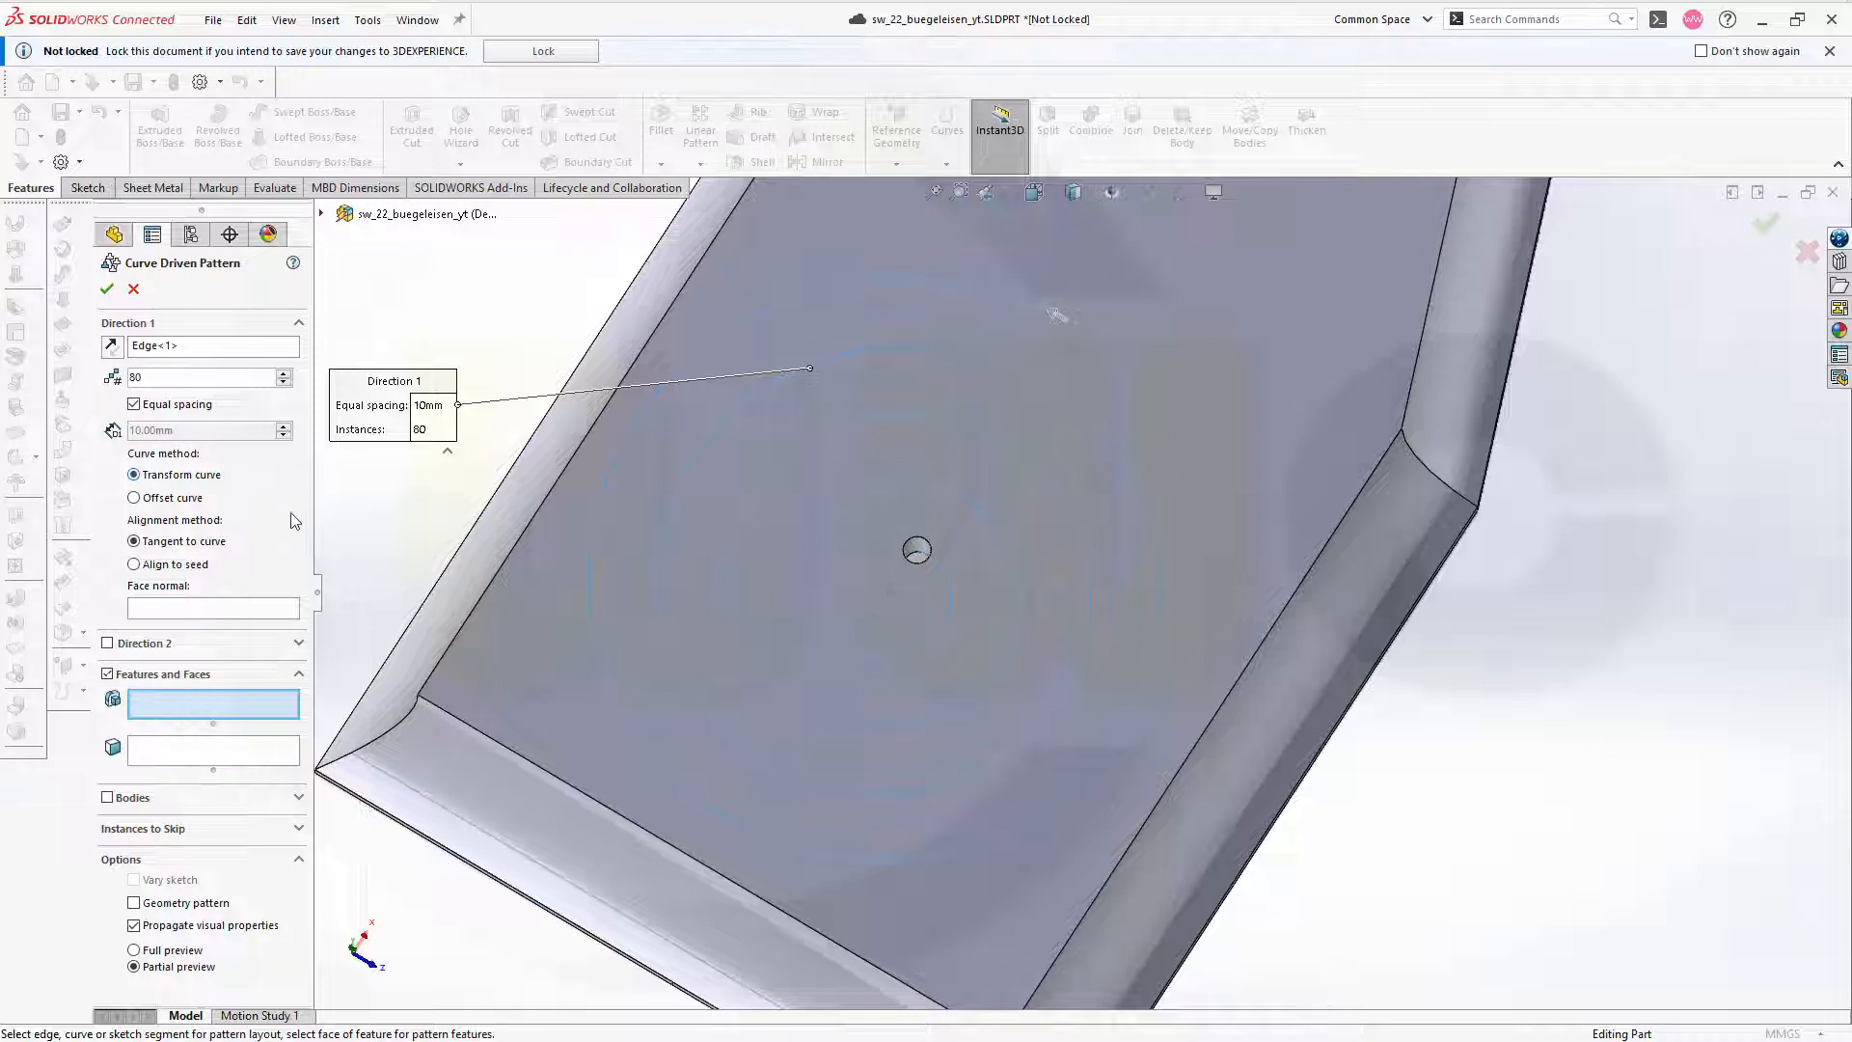
mouse_move(264, 560)
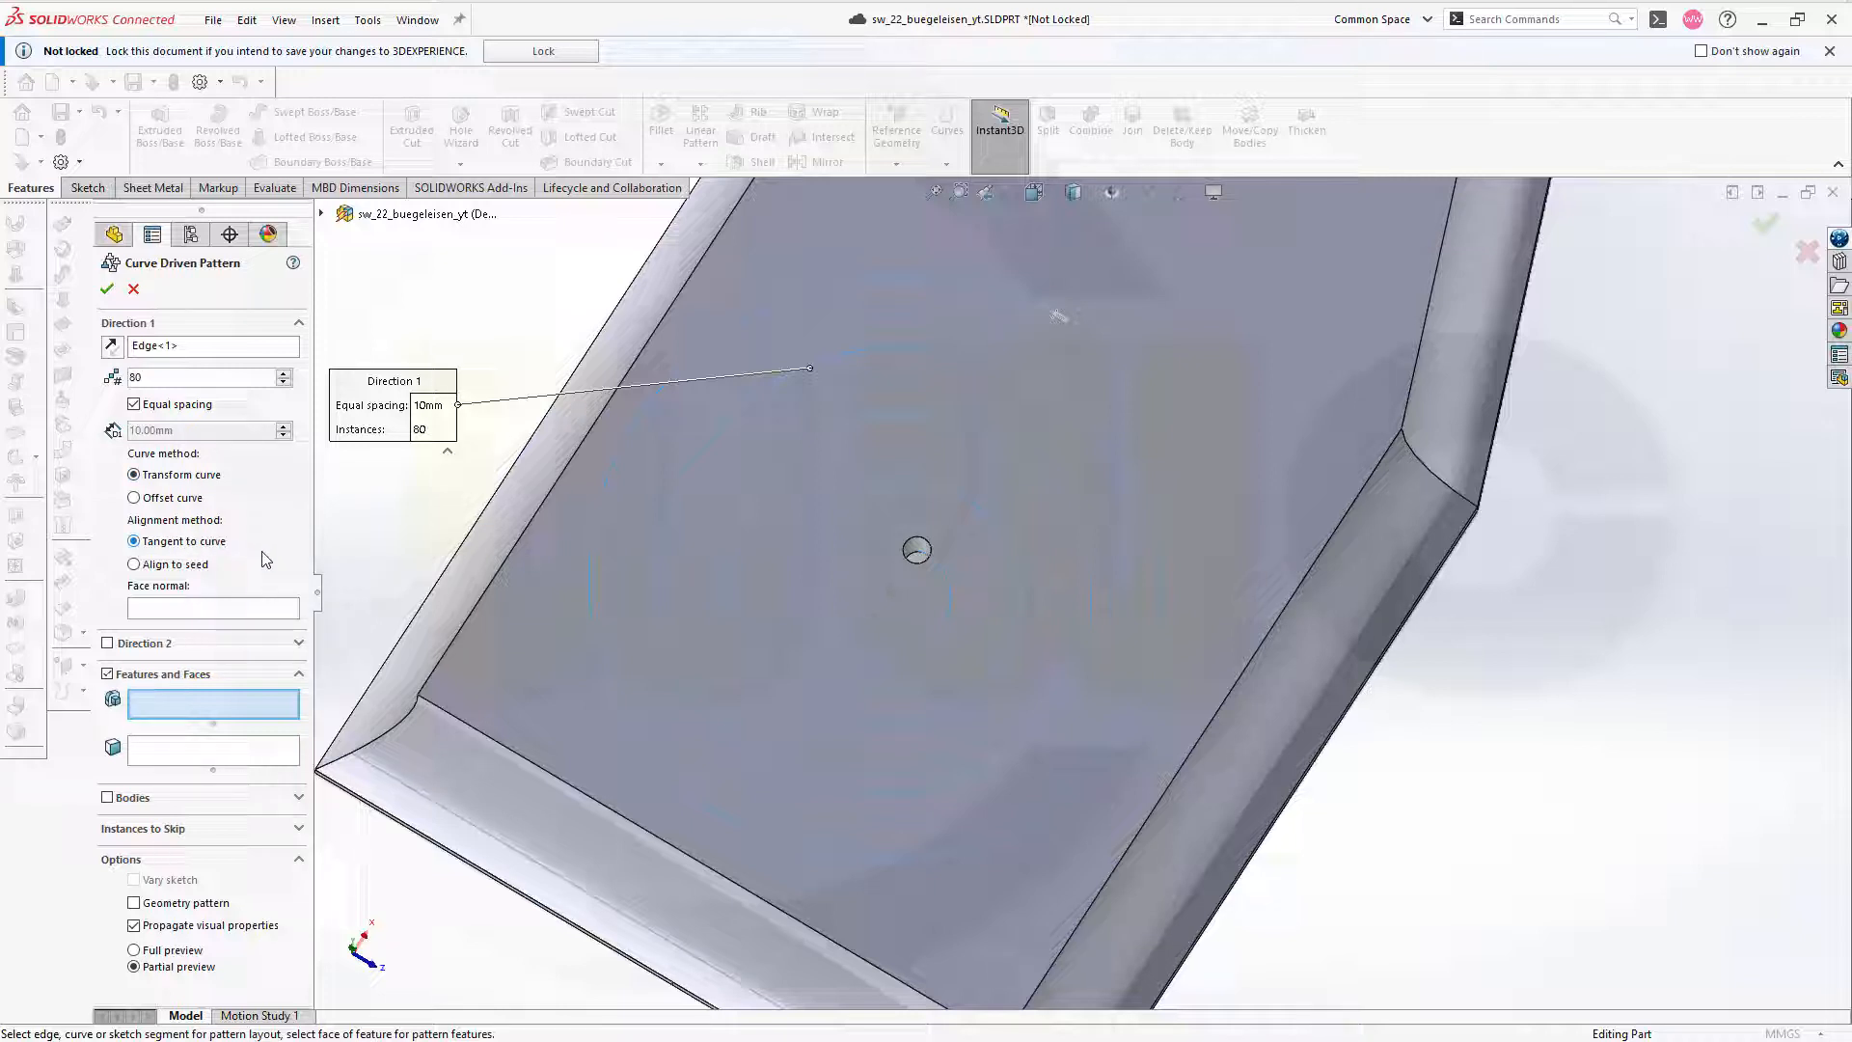
mouse_move(151, 380)
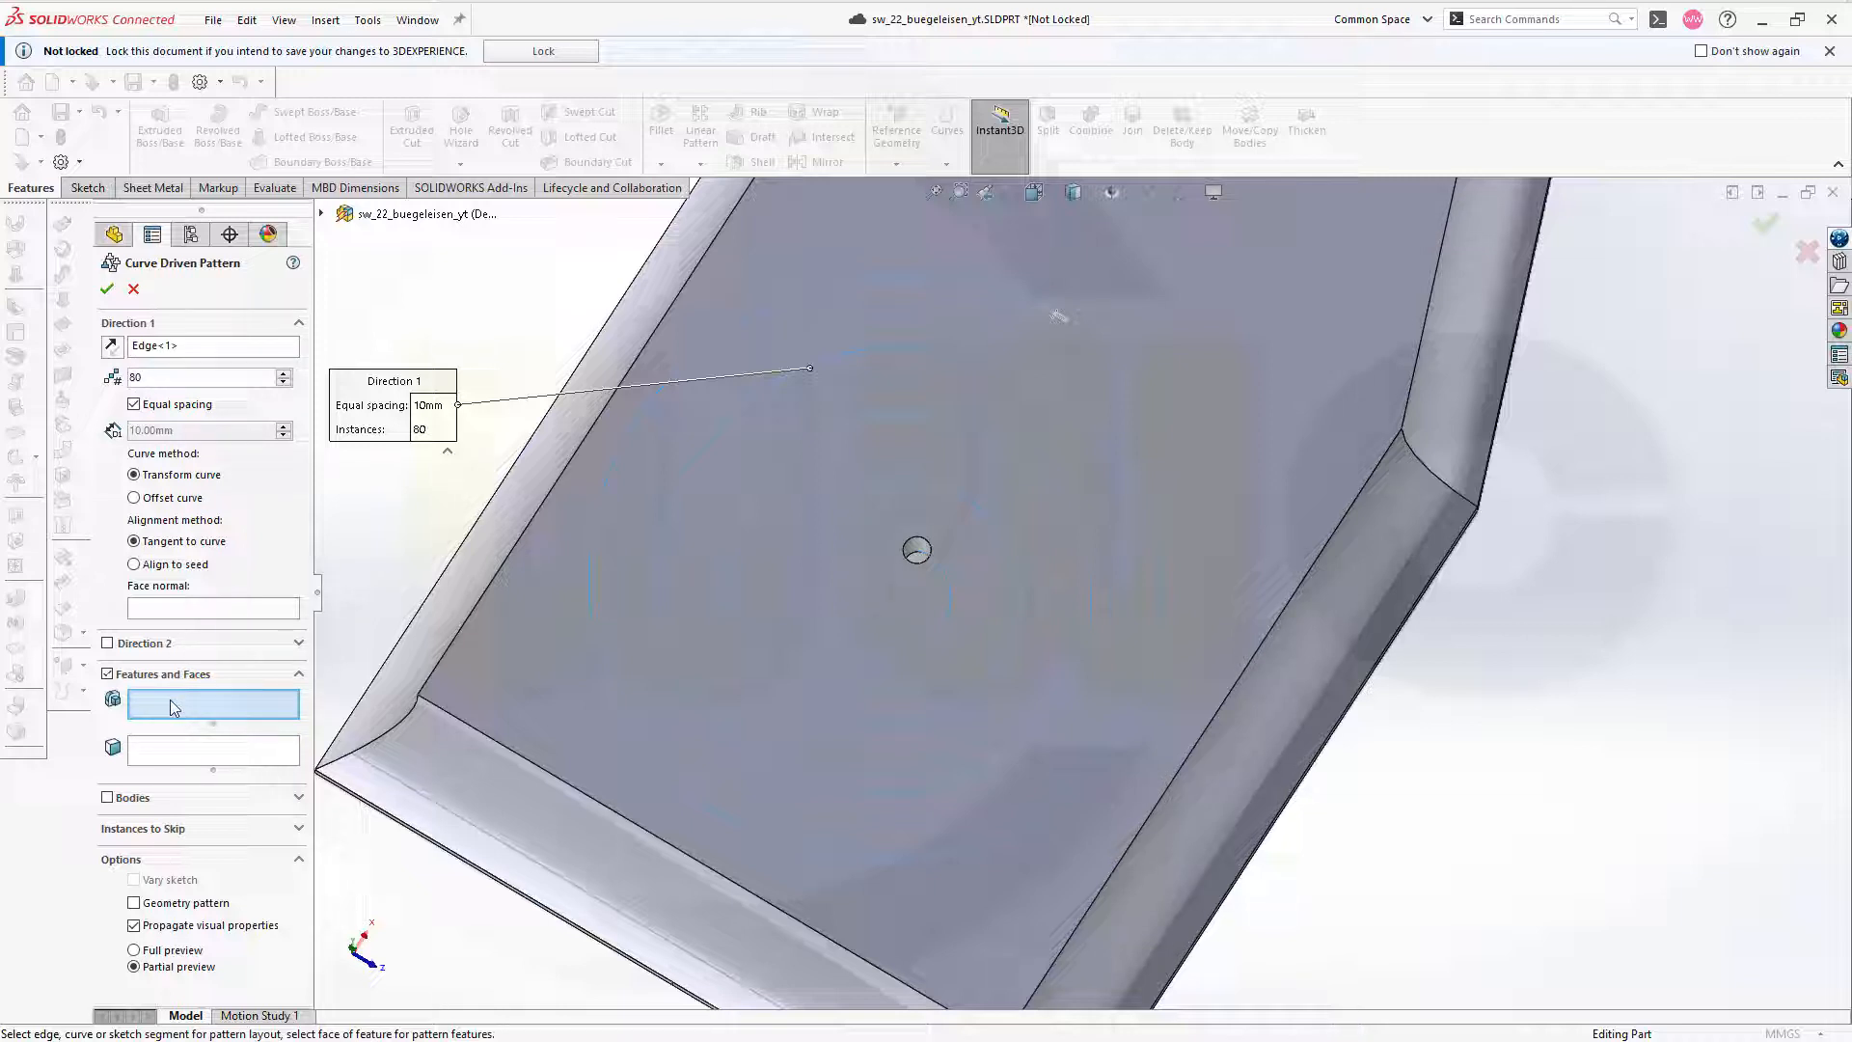
mouse_move(914, 550)
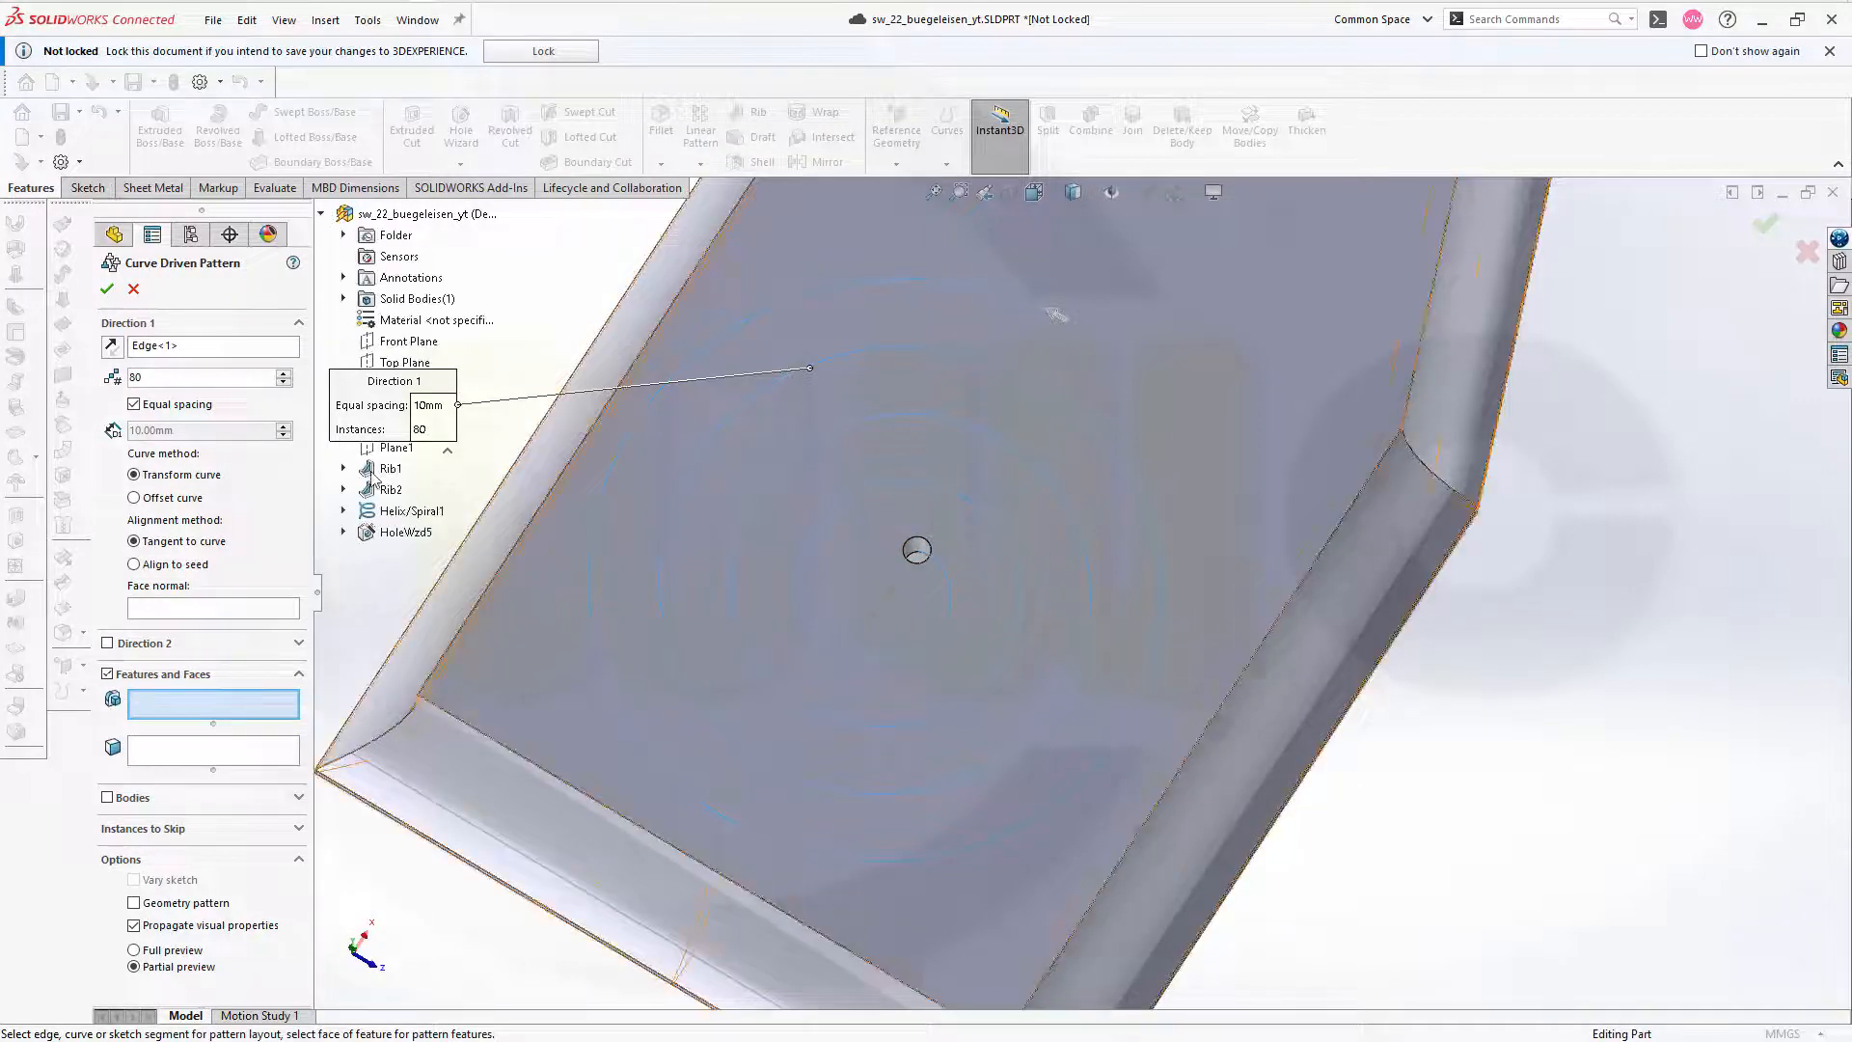
left_click(405, 533)
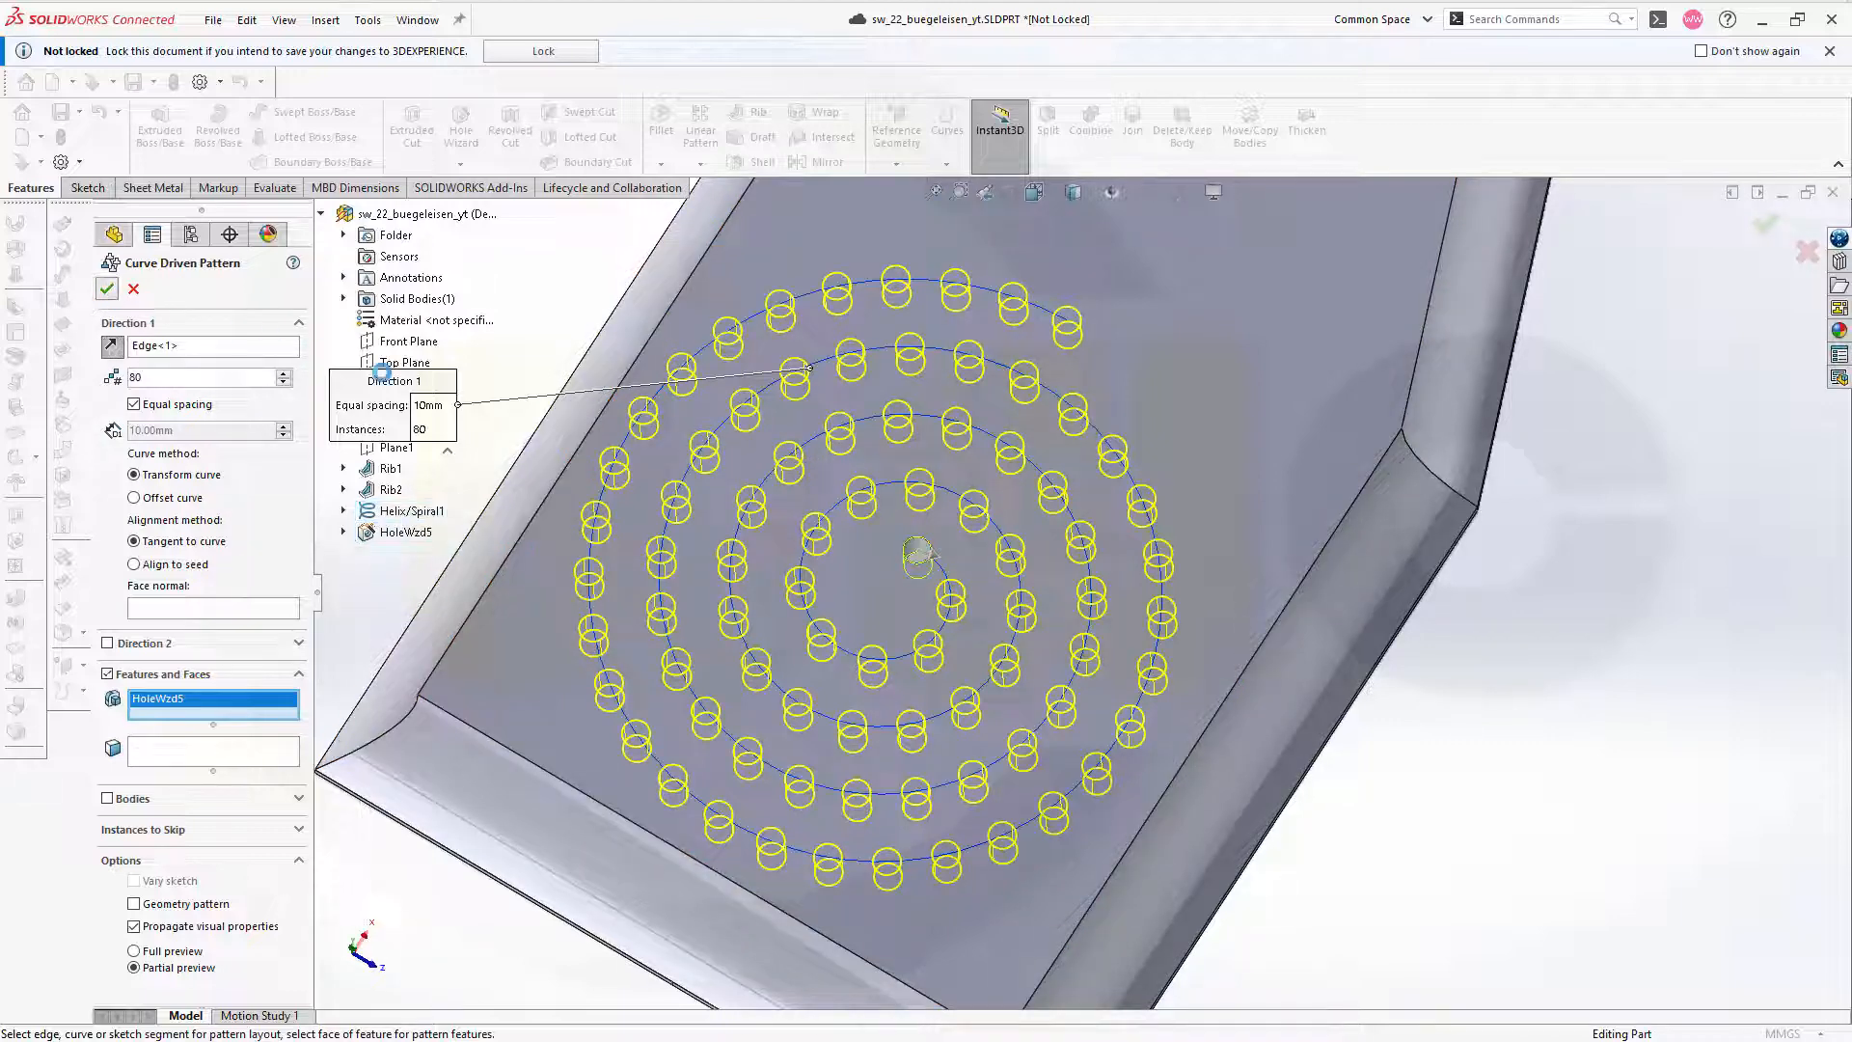
left_click(106, 287)
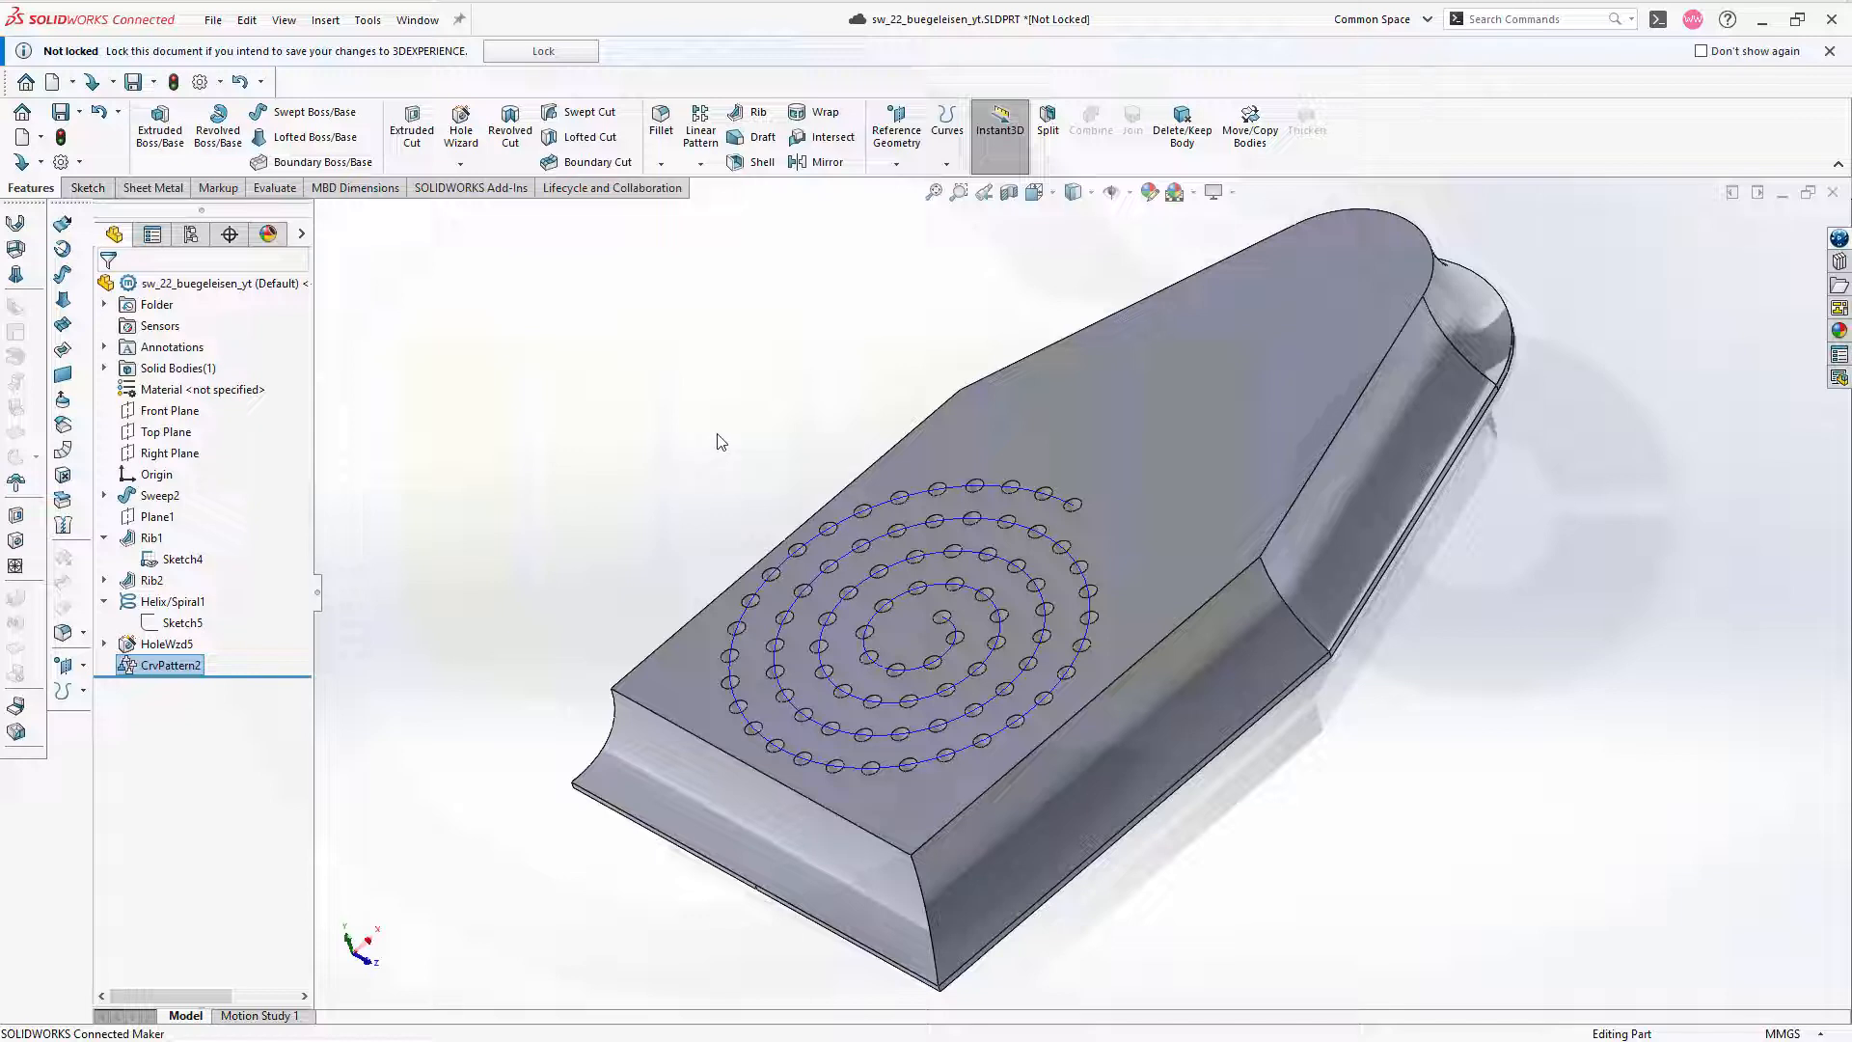
mouse_move(710, 444)
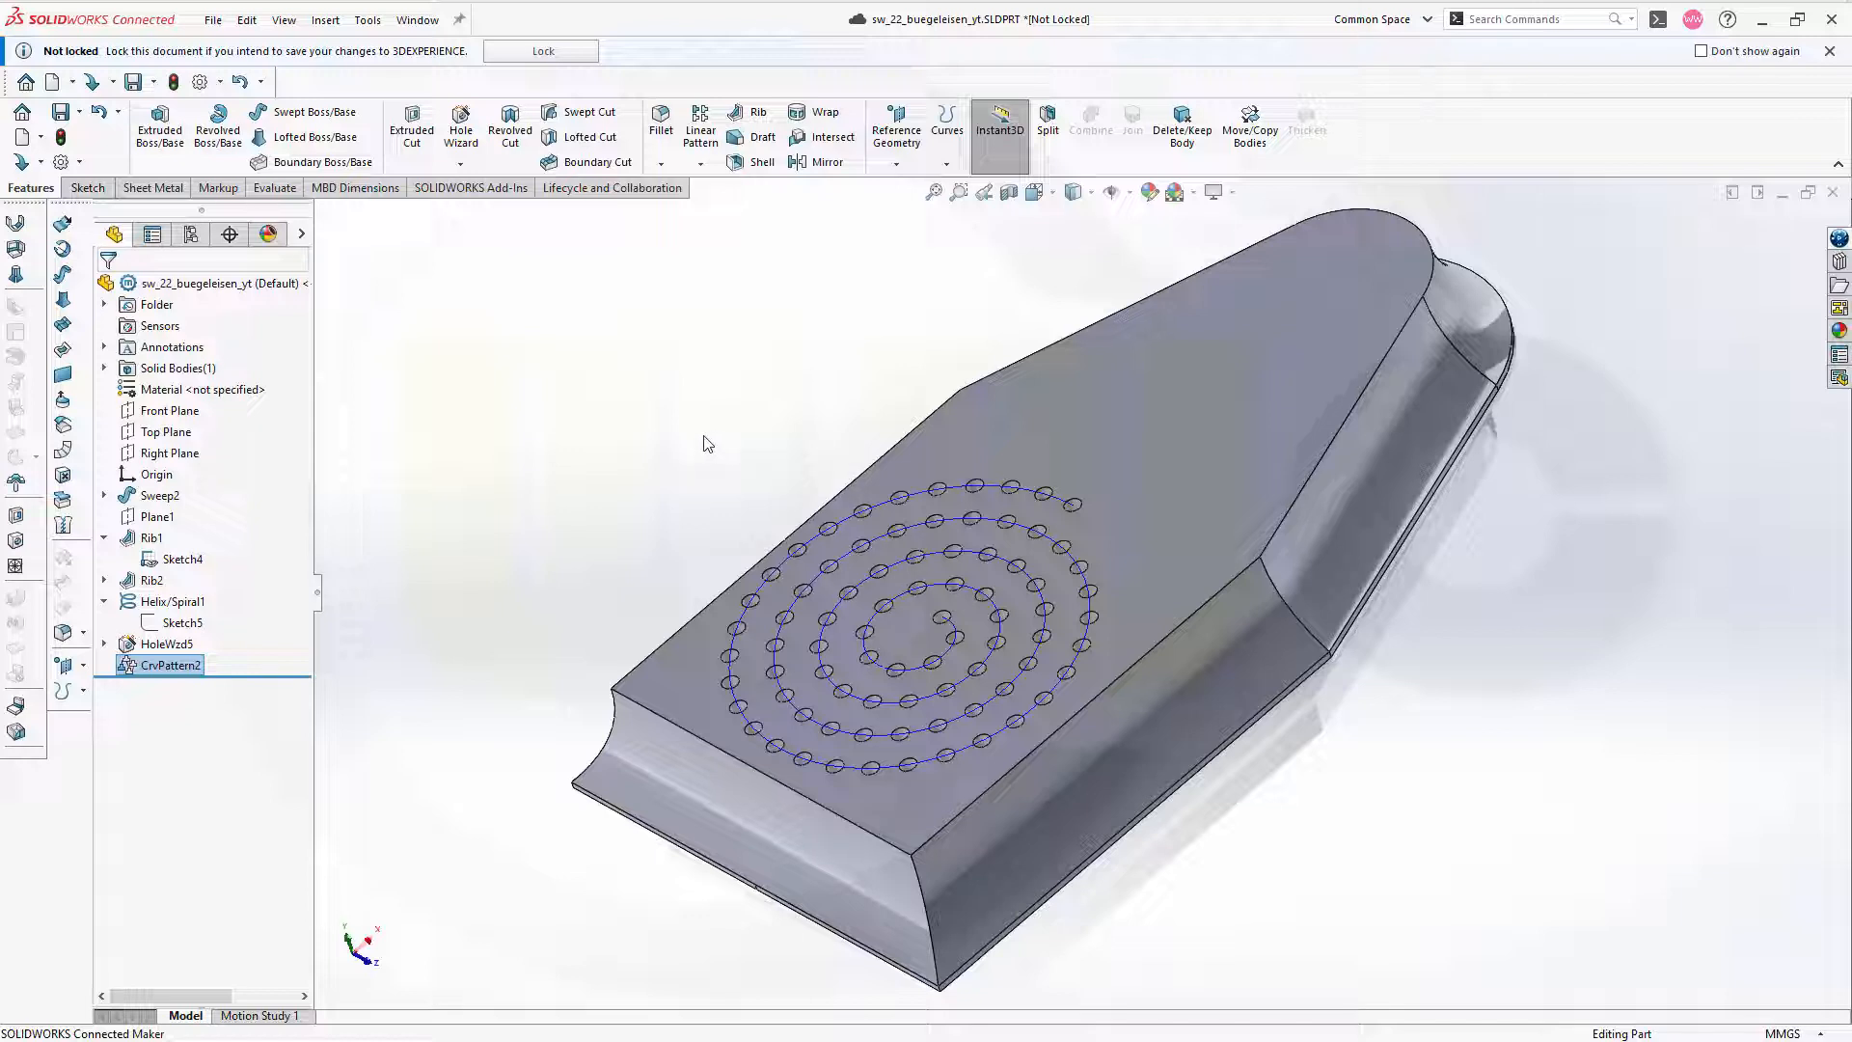
mouse_move(743, 424)
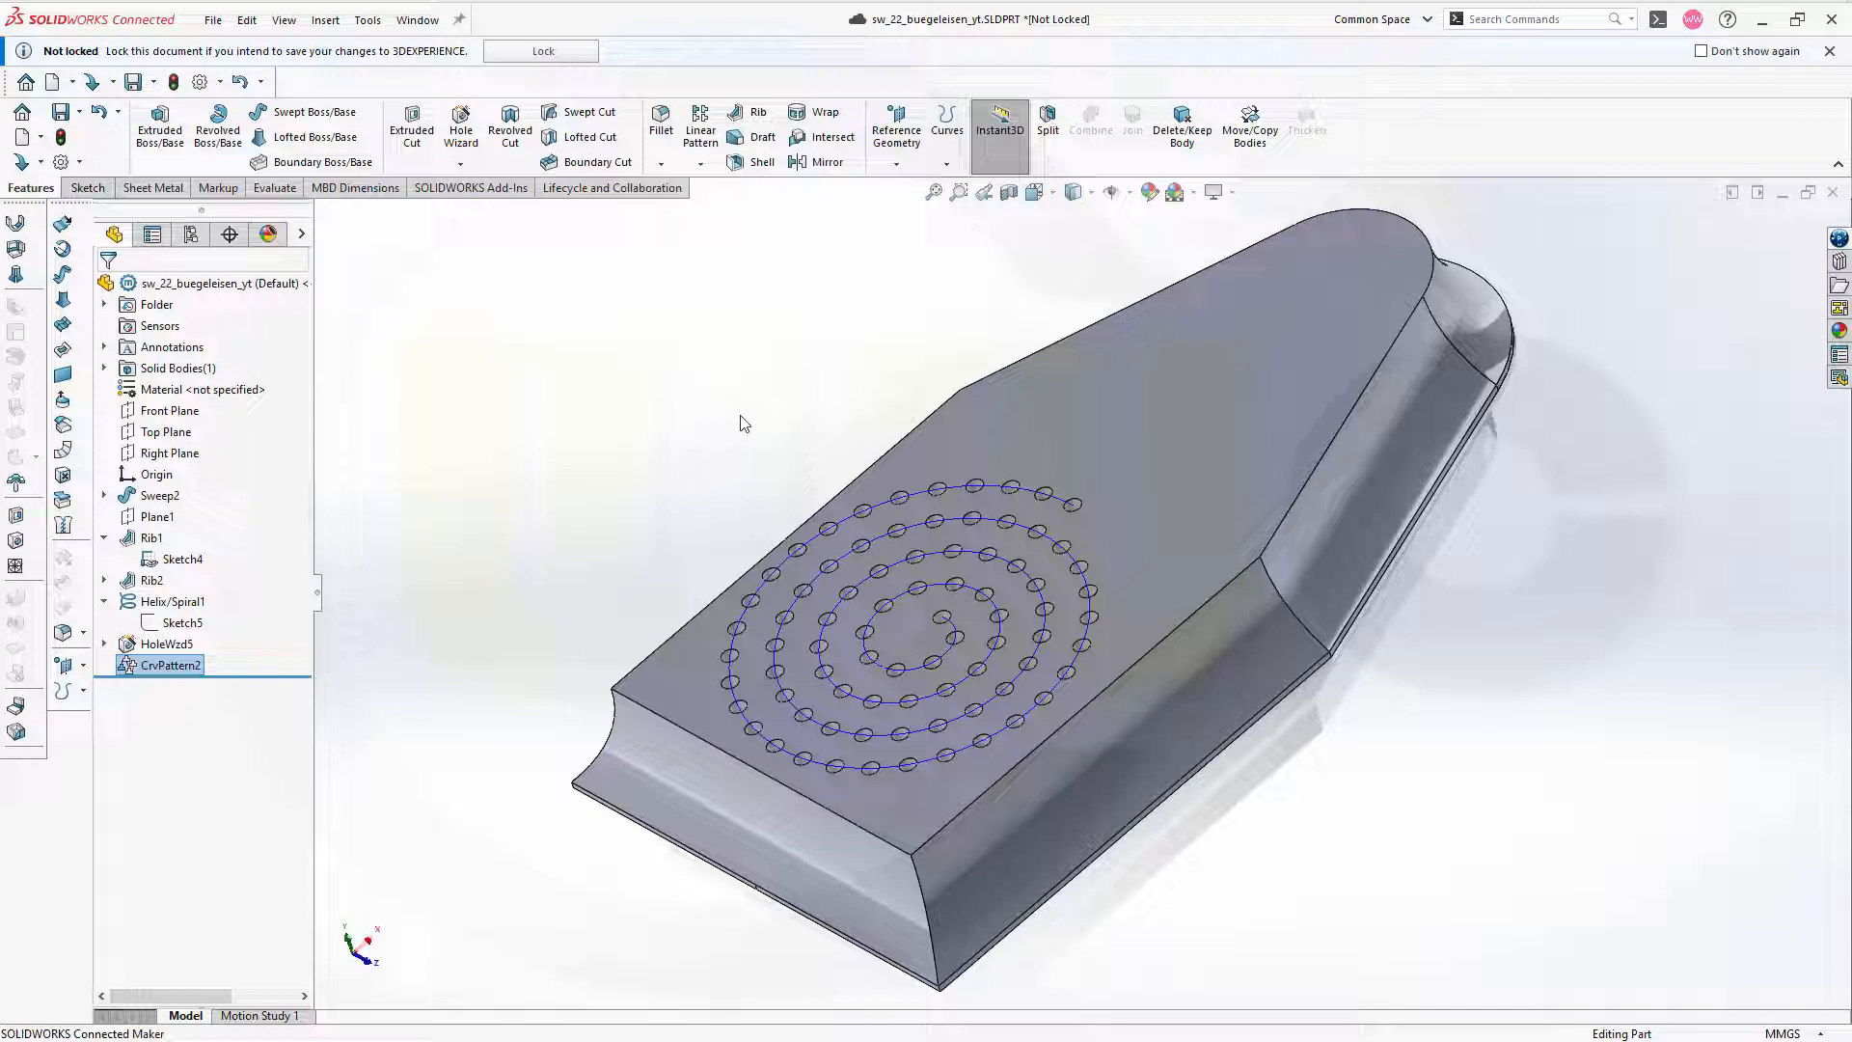